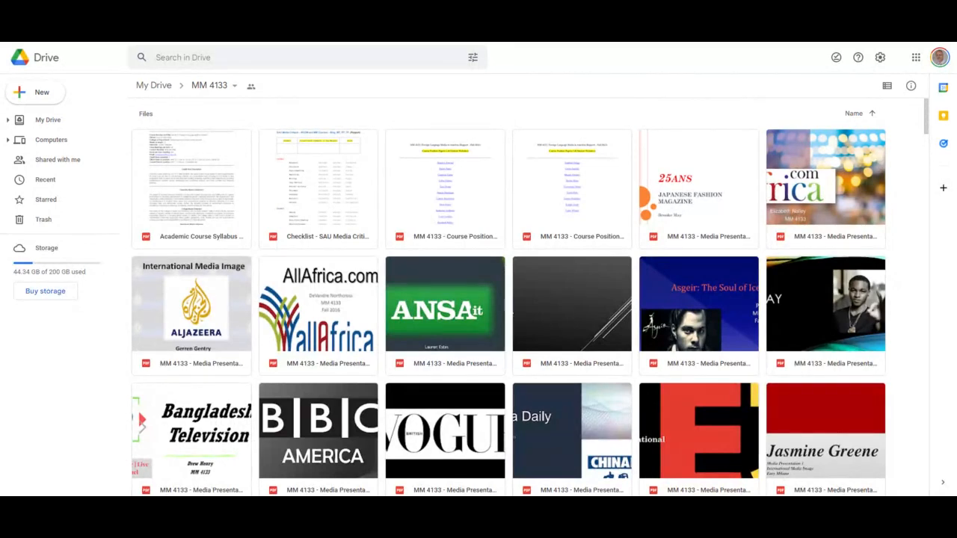
pyautogui.moveTo(900, 204)
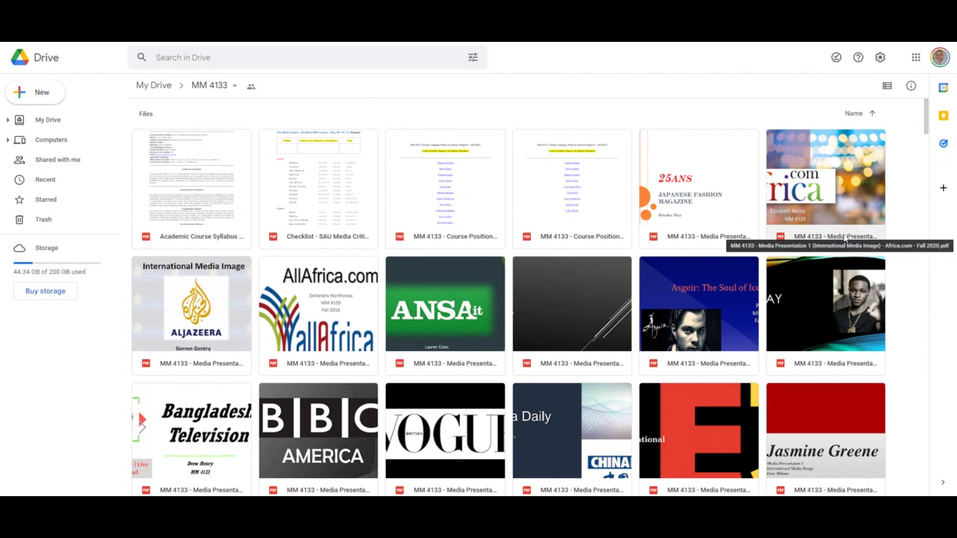
pyautogui.moveTo(912, 231)
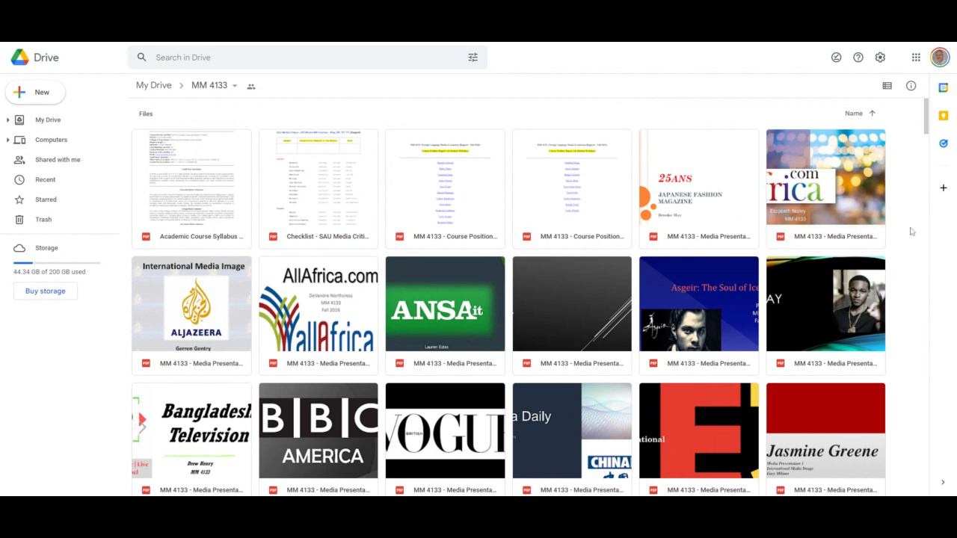
# - Scroll down through the MM 4133 folder's grid of presentation PDFs
pyautogui.scroll(-3)
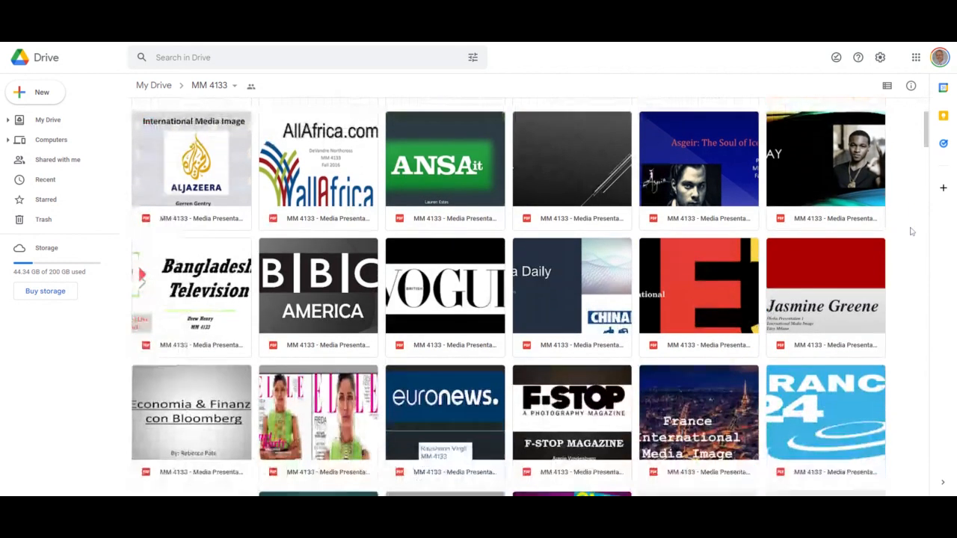
pyautogui.scroll(-3)
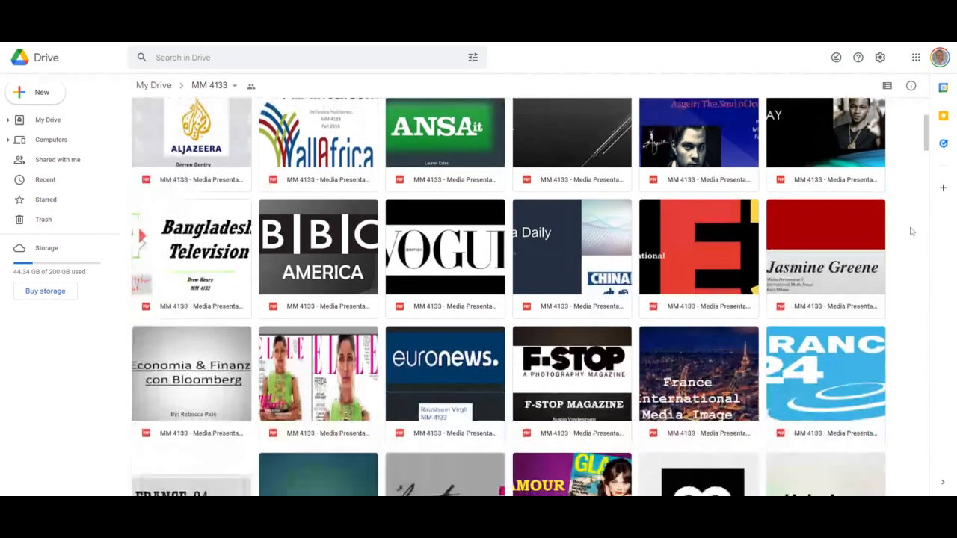
pyautogui.scroll(-3)
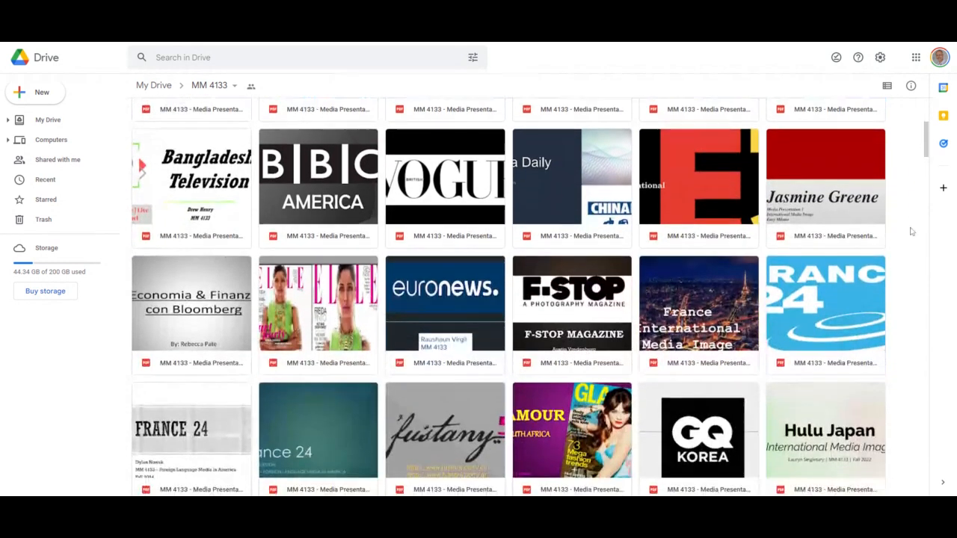
pyautogui.scroll(-3)
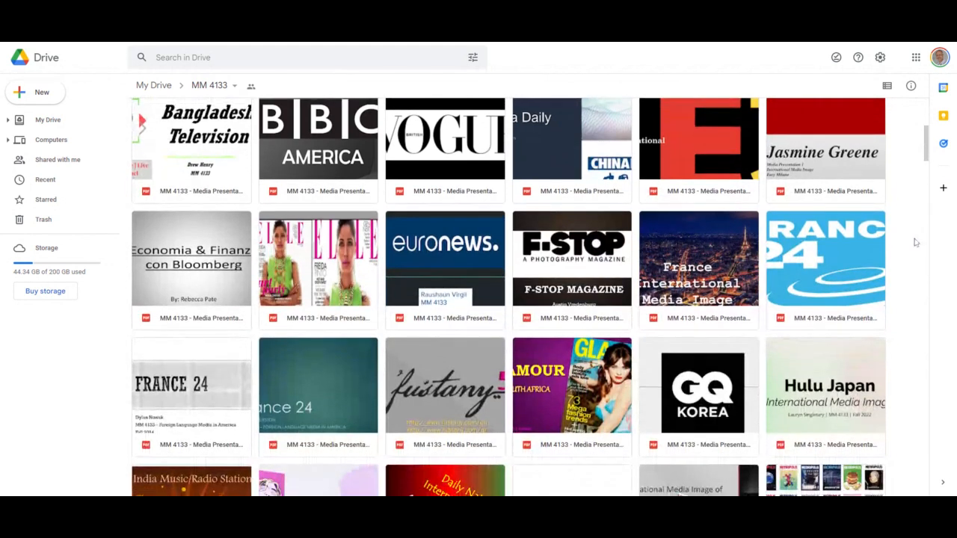
pyautogui.scroll(-3)
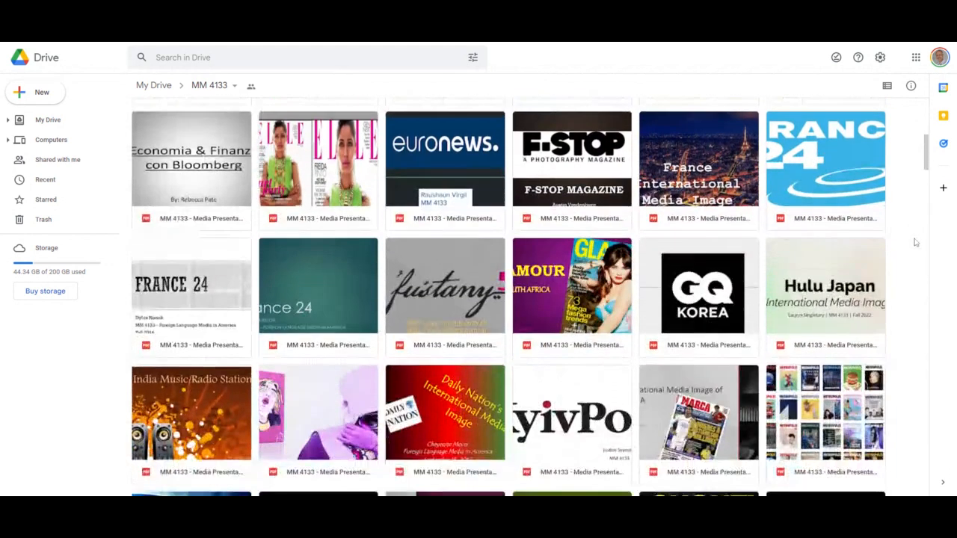
pyautogui.scroll(-3)
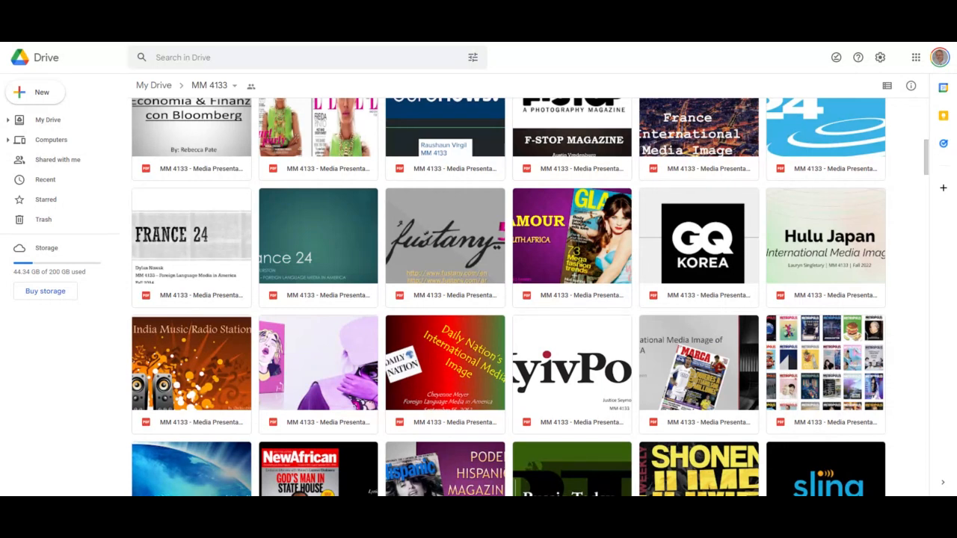
# - Preview the GQ Korea presentation PDF and read through its slides
pyautogui.click(698, 242)
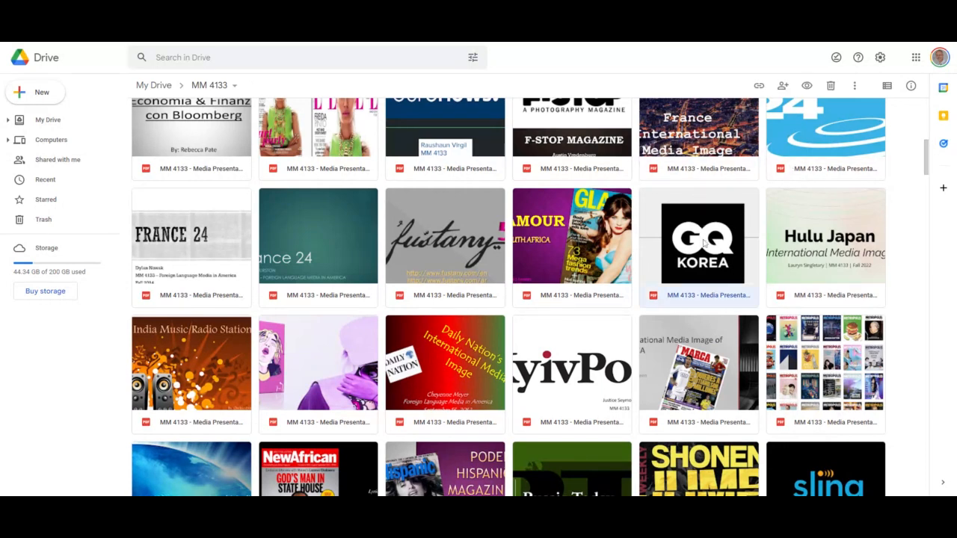
pyautogui.doubleClick(696, 242)
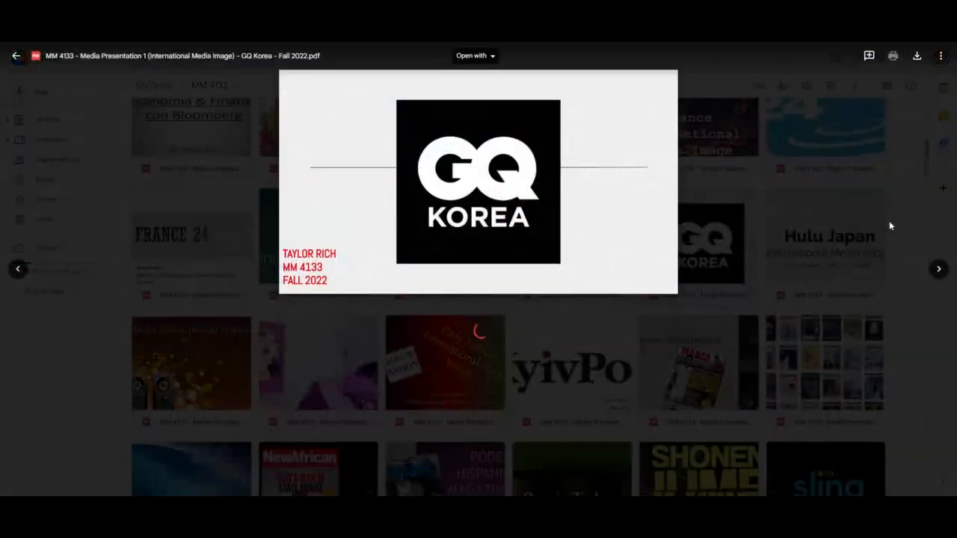
pyautogui.scroll(-3)
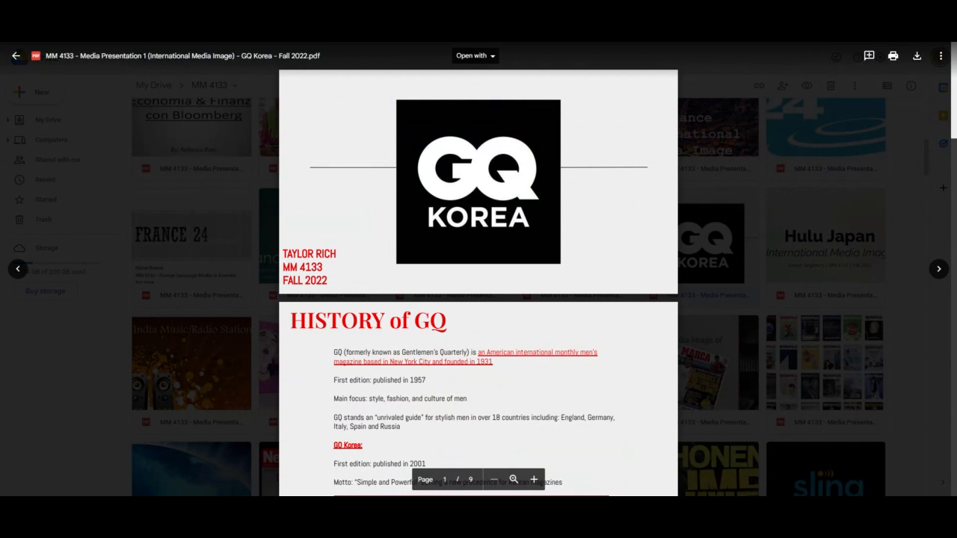
pyautogui.scroll(-3)
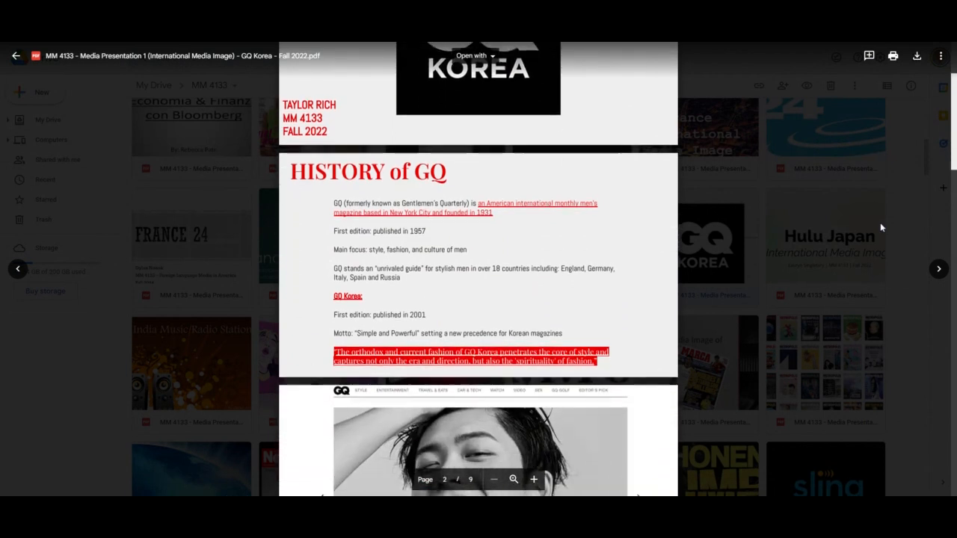
pyautogui.scroll(-3)
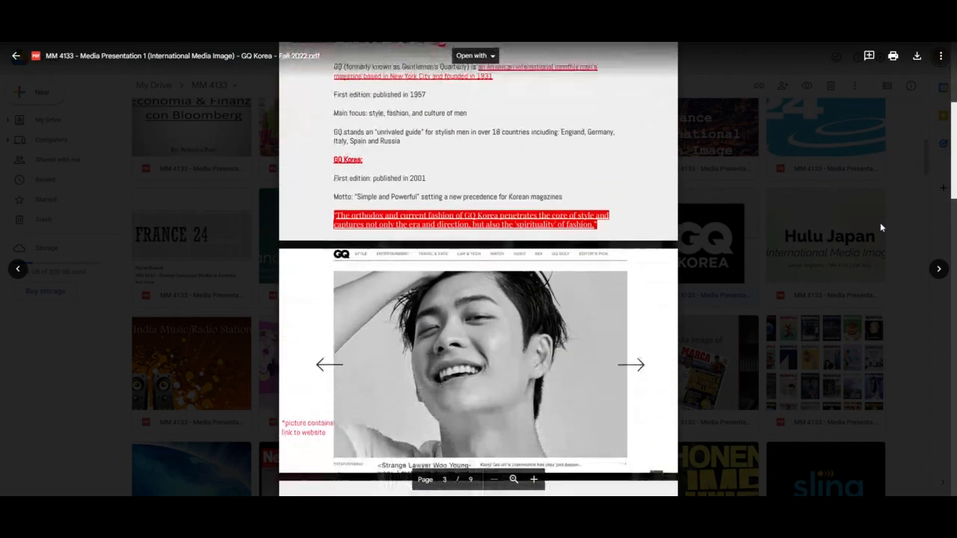
pyautogui.scroll(-3)
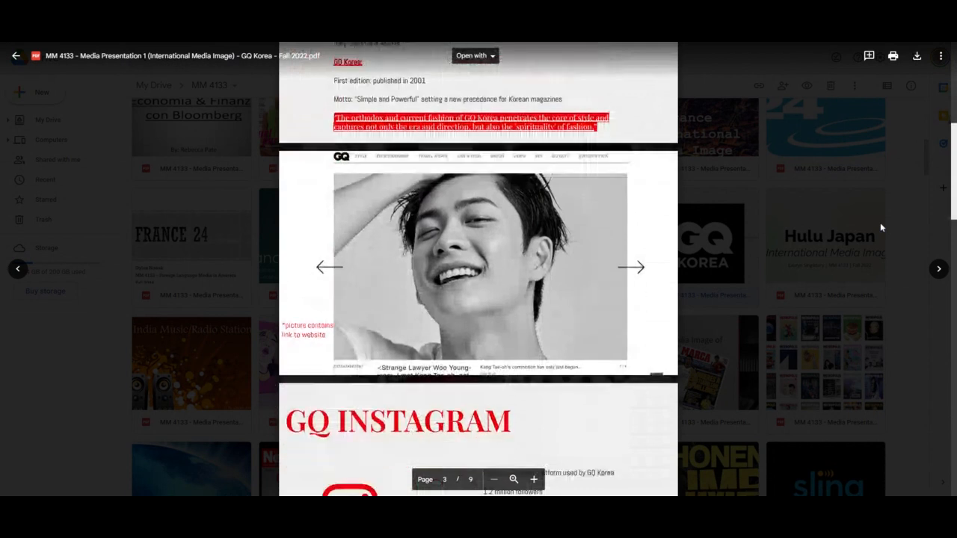
pyautogui.scroll(-3)
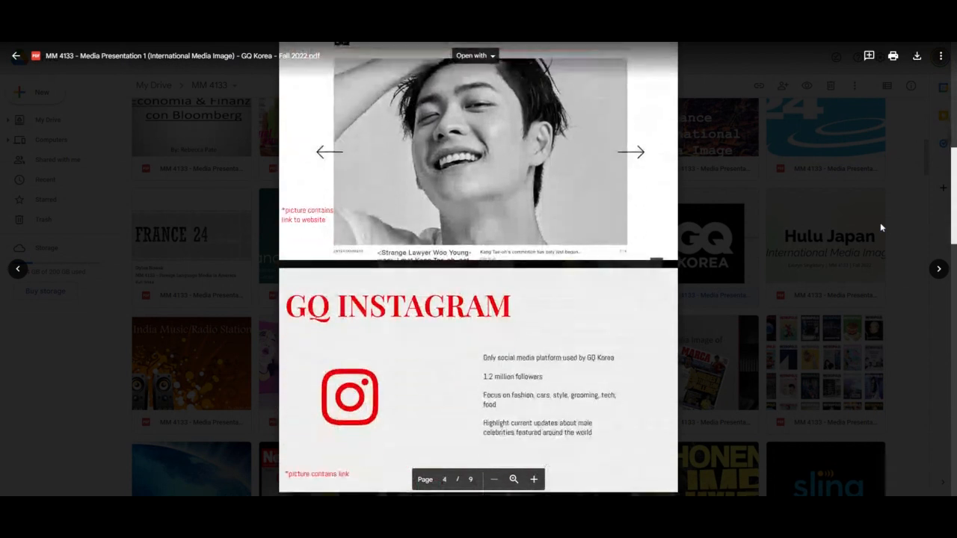
pyautogui.scroll(-3)
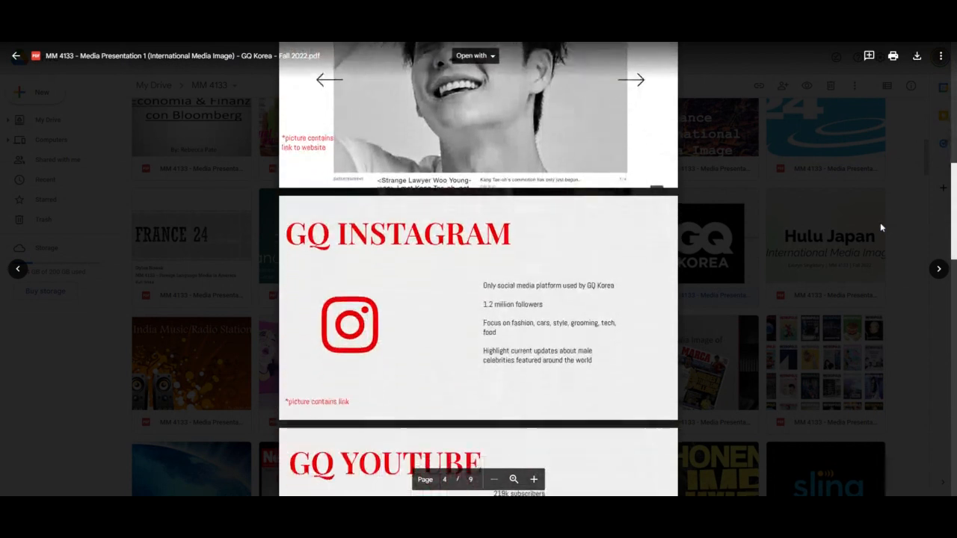
pyautogui.scroll(-3)
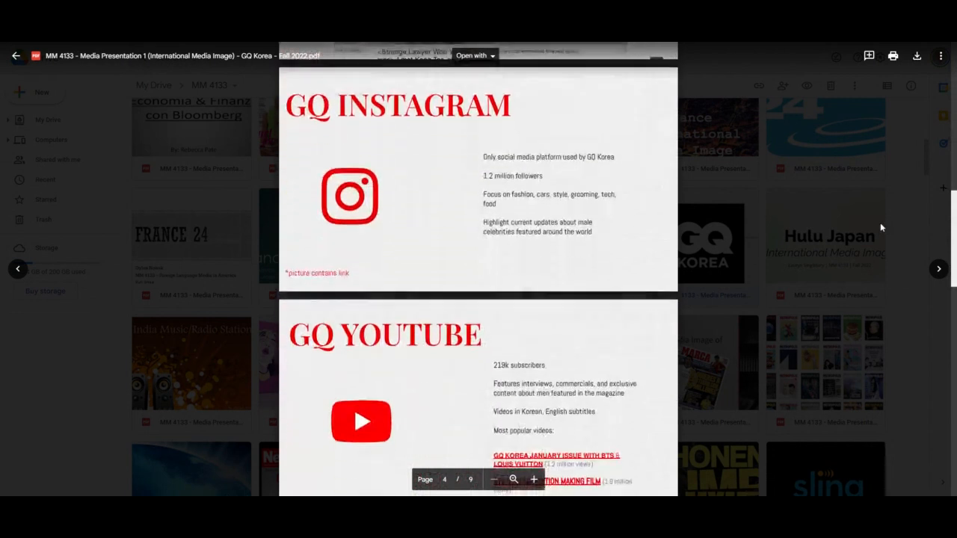
pyautogui.scroll(-3)
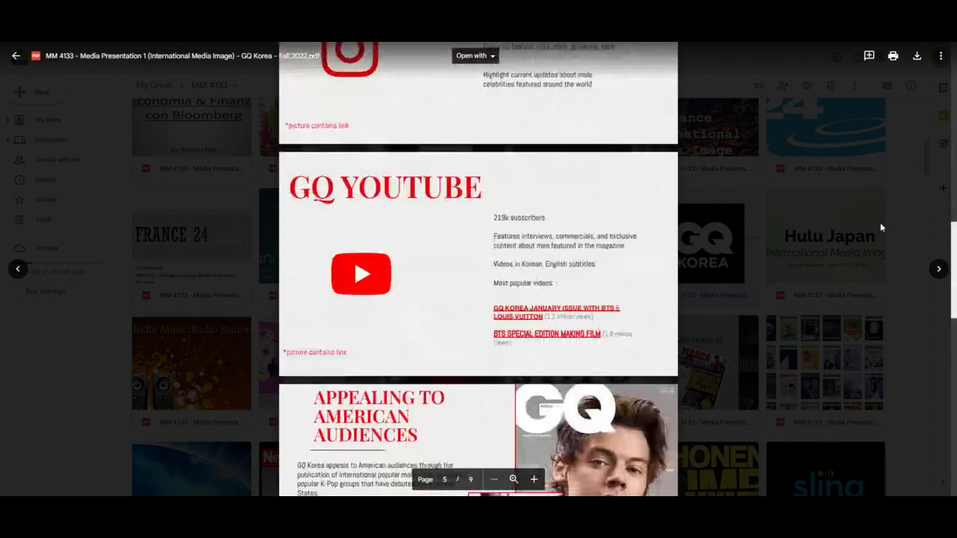
pyautogui.scroll(-3)
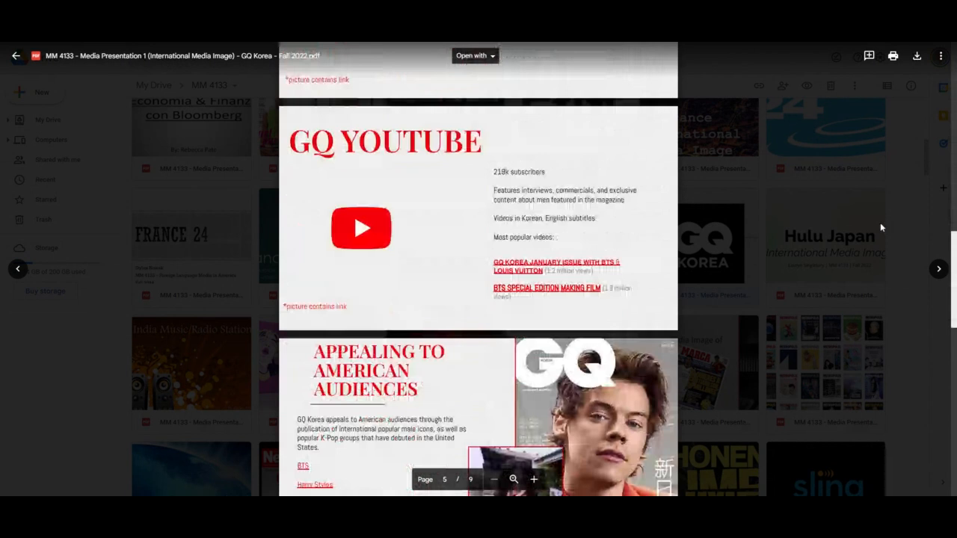
pyautogui.scroll(-3)
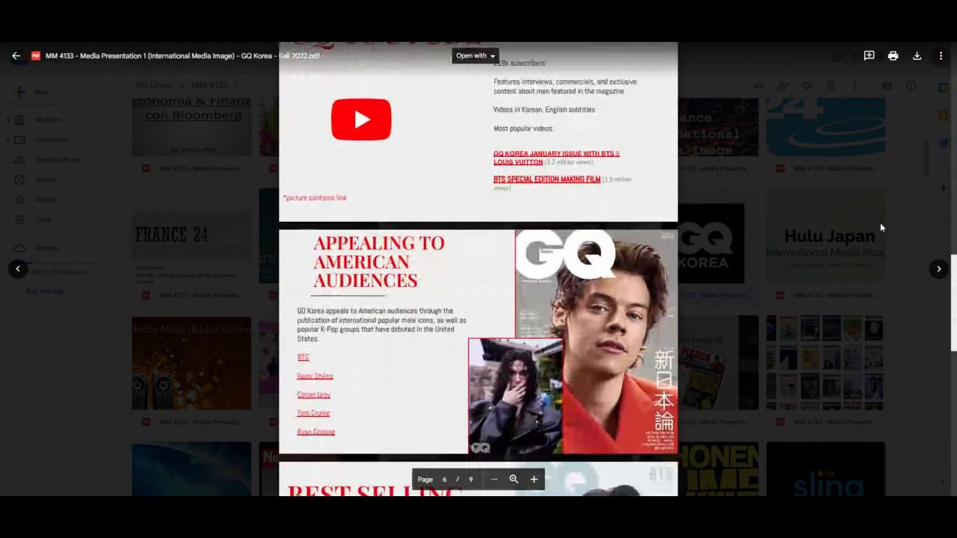
pyautogui.scroll(-3)
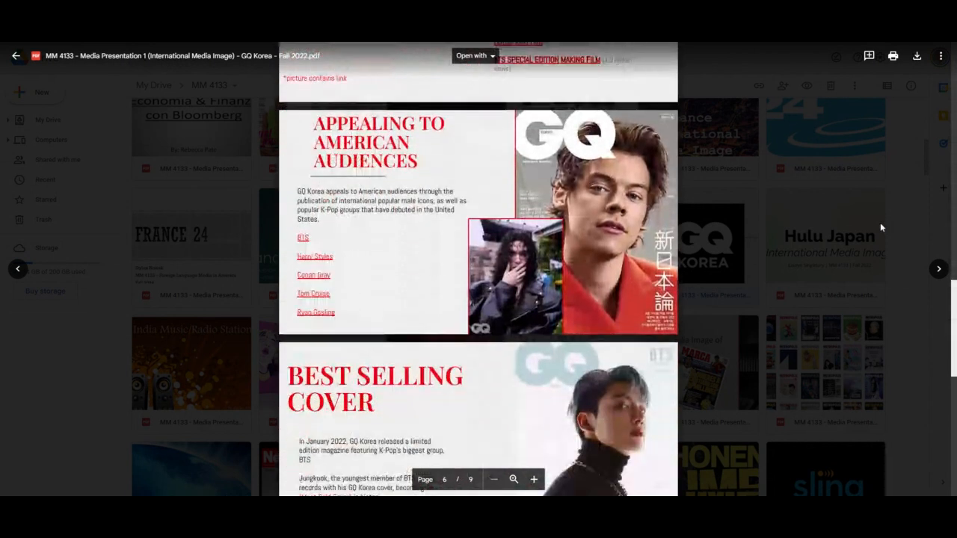
pyautogui.scroll(-3)
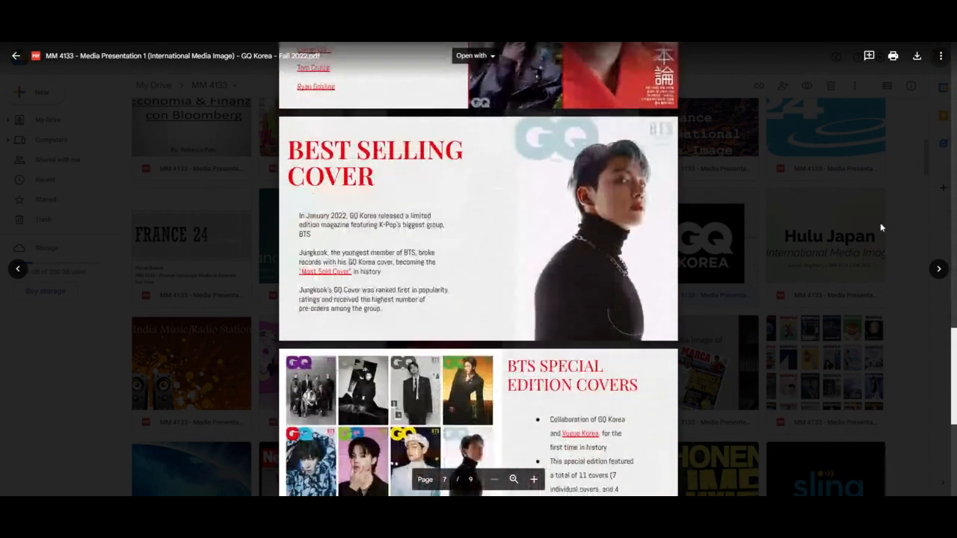
pyautogui.scroll(-3)
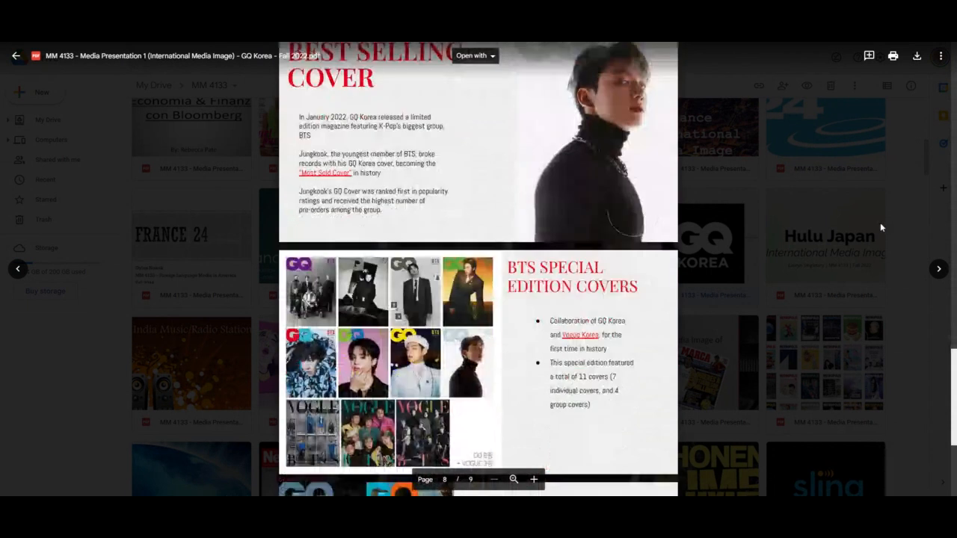
pyautogui.scroll(-3)
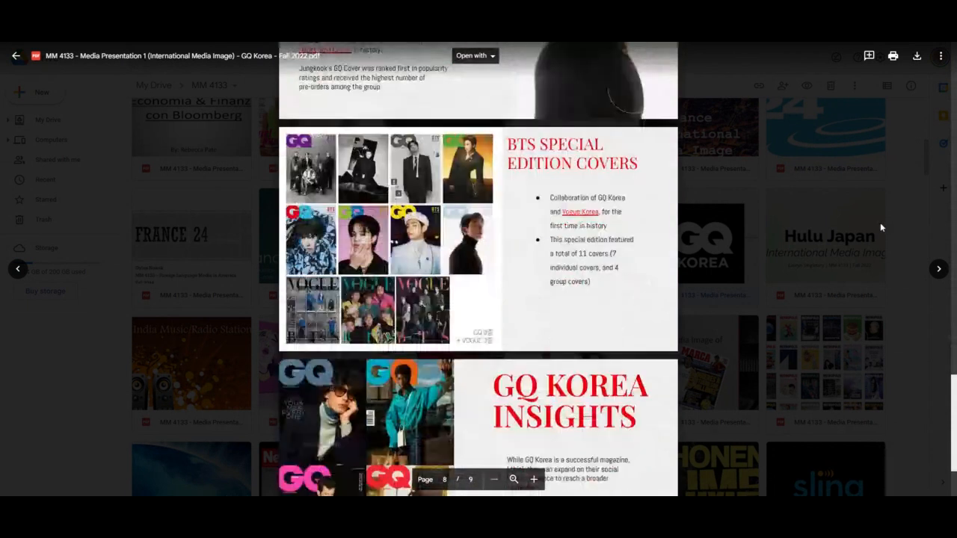
pyautogui.scroll(-3)
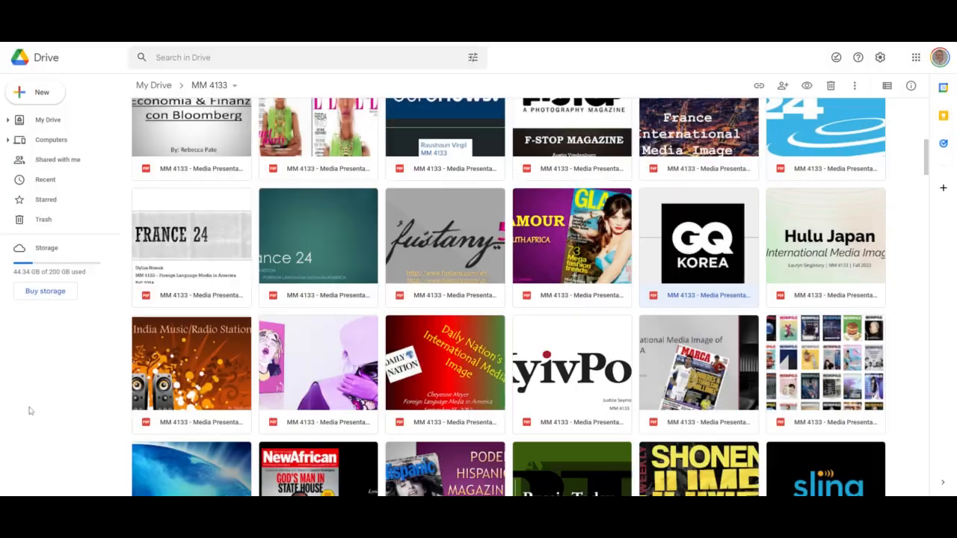
# - Preview the Hulu Japan presentation PDF and read through its slides
pyautogui.doubleClick(825, 247)
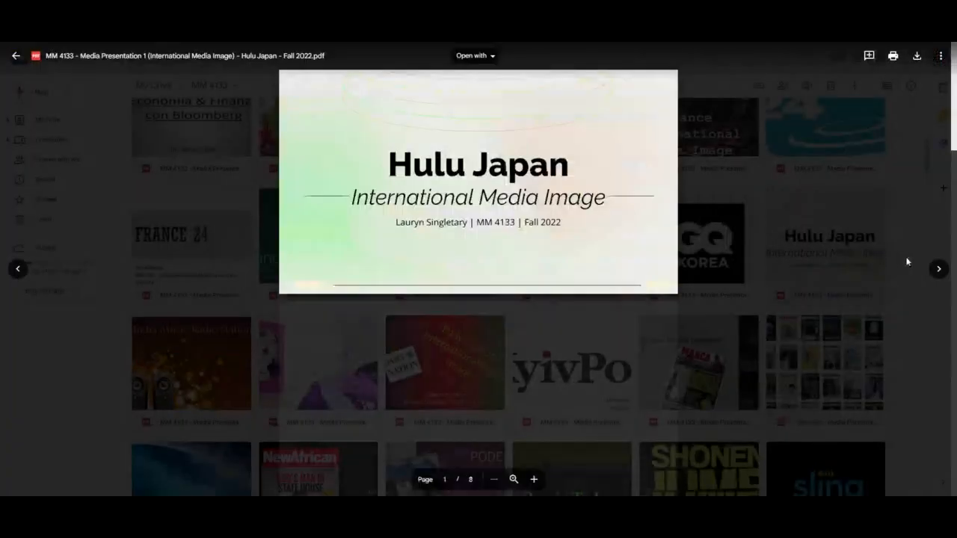
pyautogui.scroll(-3)
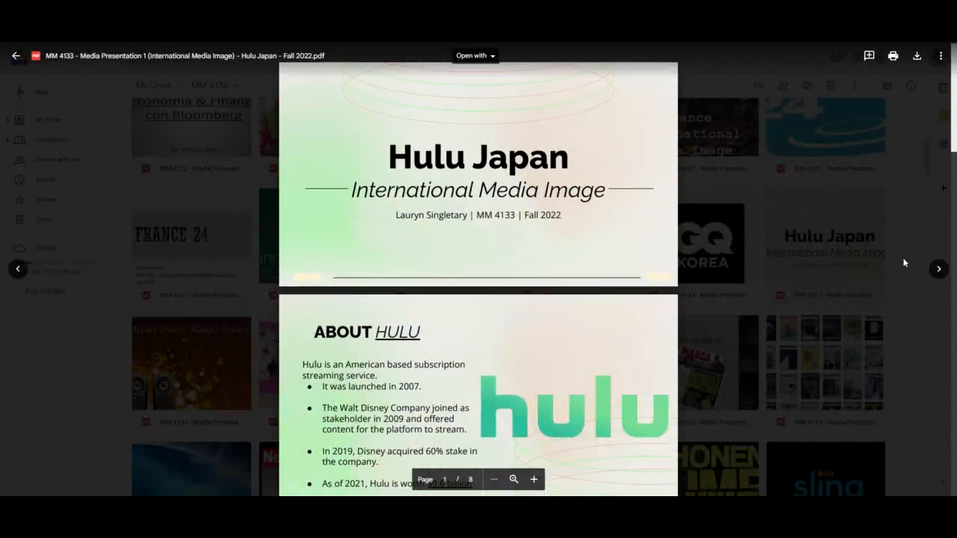
pyautogui.scroll(-3)
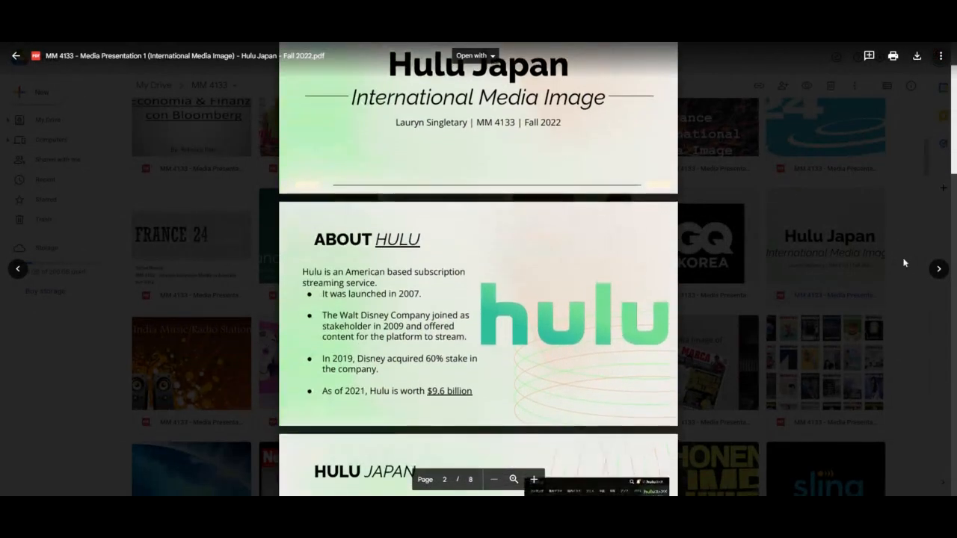
pyautogui.scroll(-3)
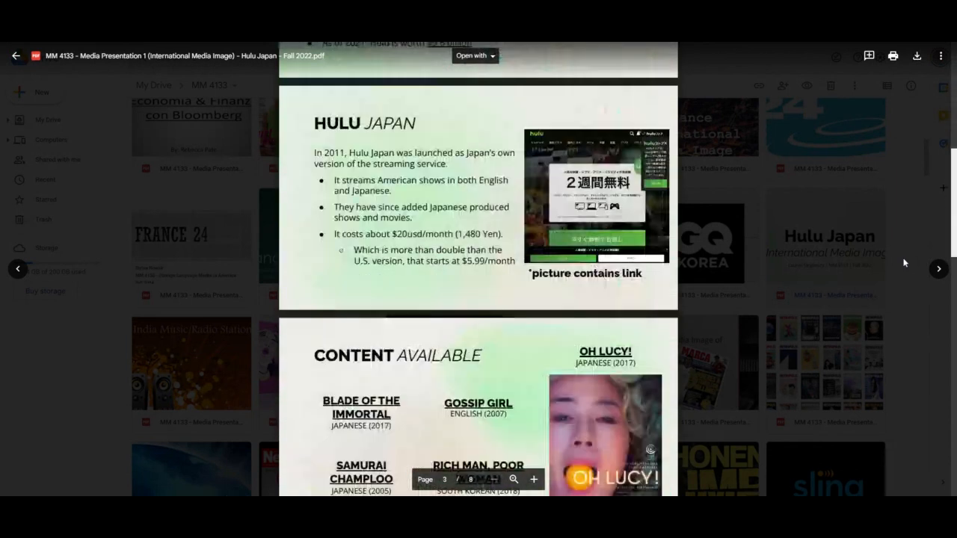
pyautogui.scroll(-3)
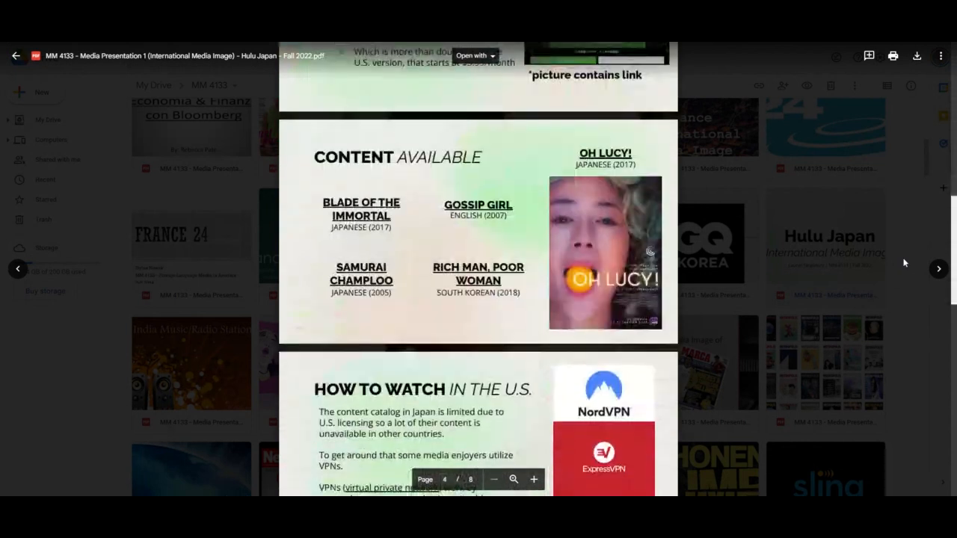
pyautogui.scroll(-3)
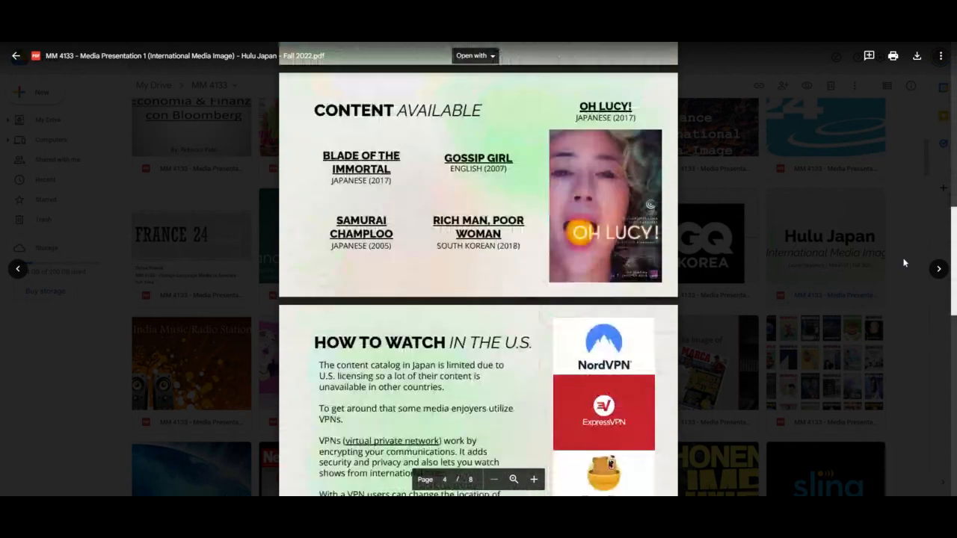
pyautogui.scroll(-3)
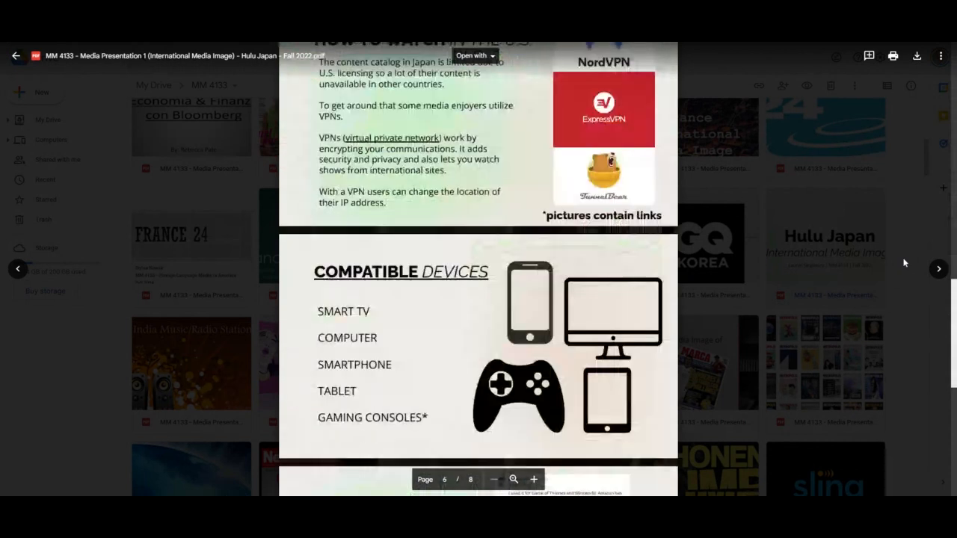
pyautogui.scroll(-3)
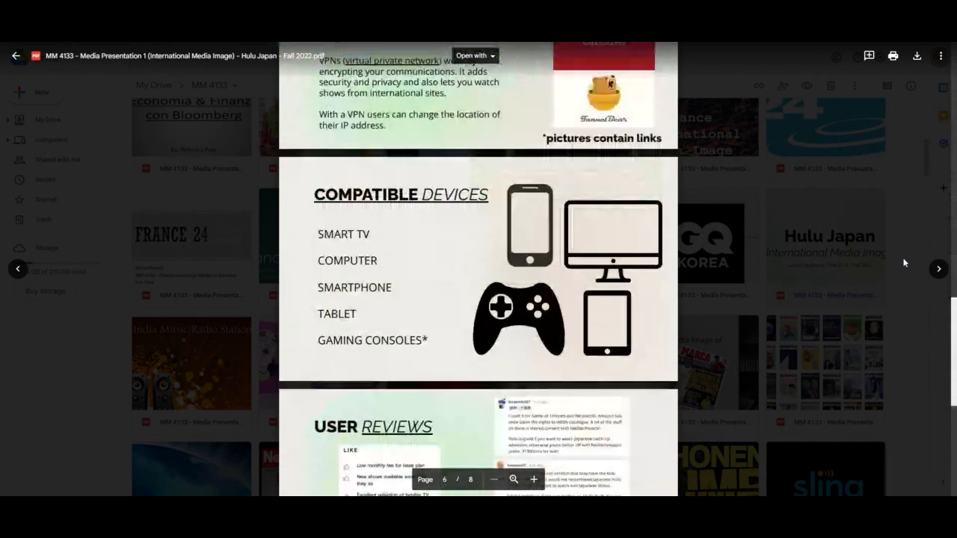
pyautogui.scroll(-3)
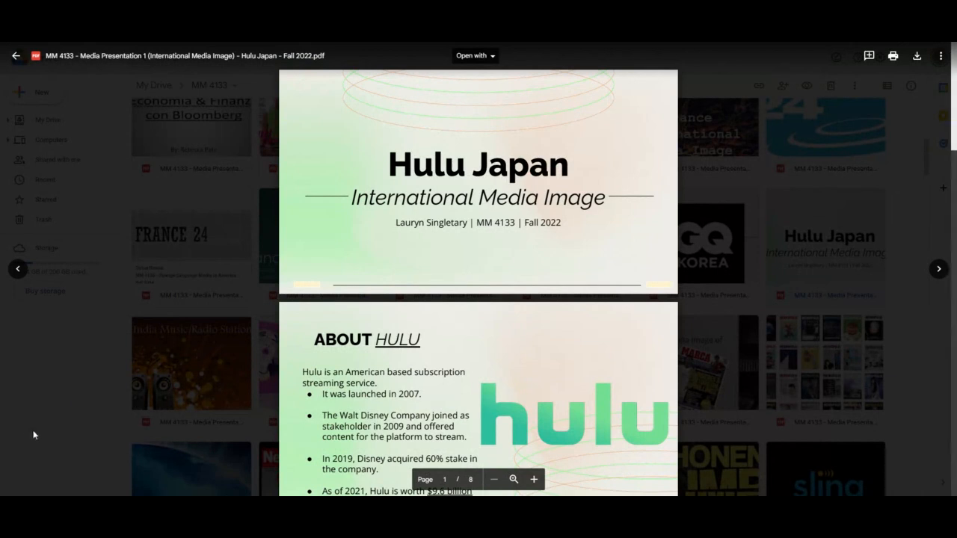
# - Close the Hulu Japan preview and scroll further down the MM 4133 folder grid
pyautogui.click(16, 55)
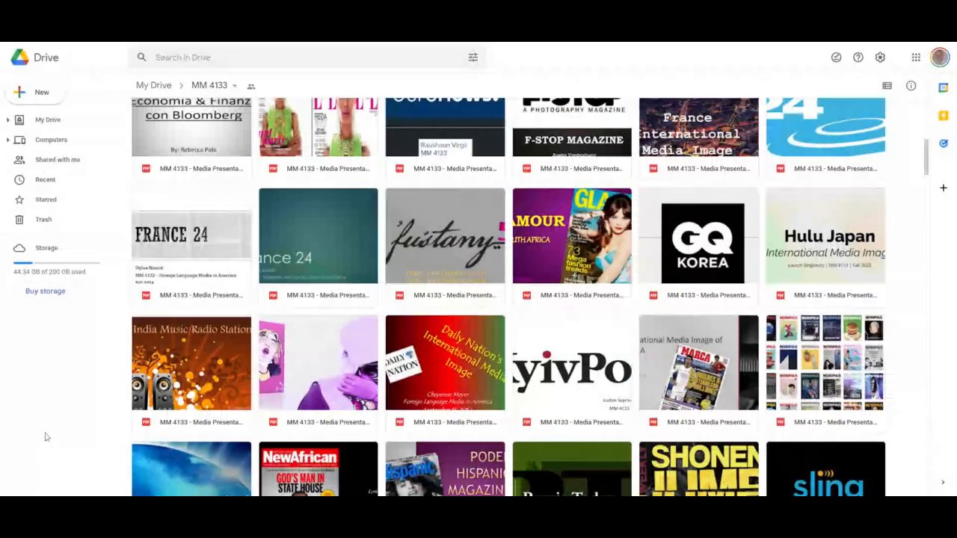
pyautogui.scroll(-3)
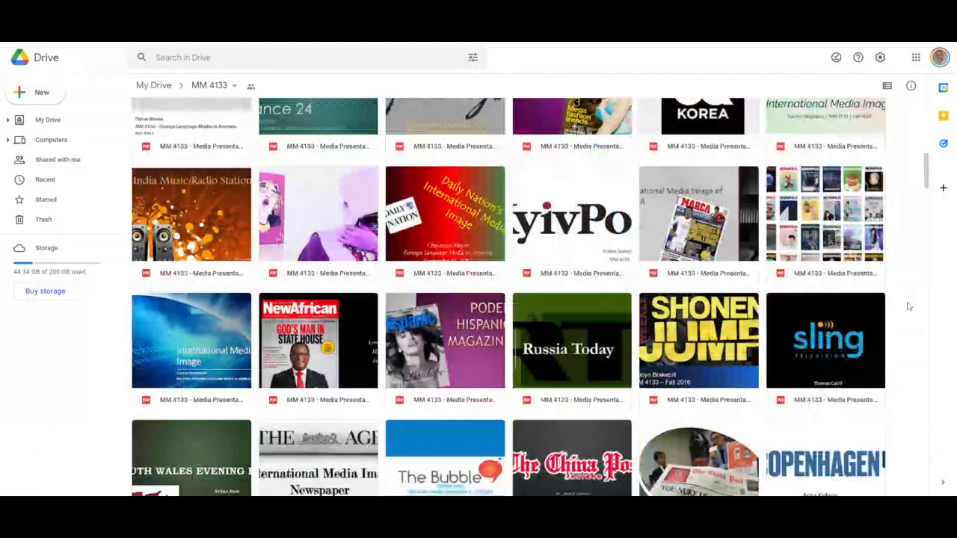
pyautogui.scroll(-3)
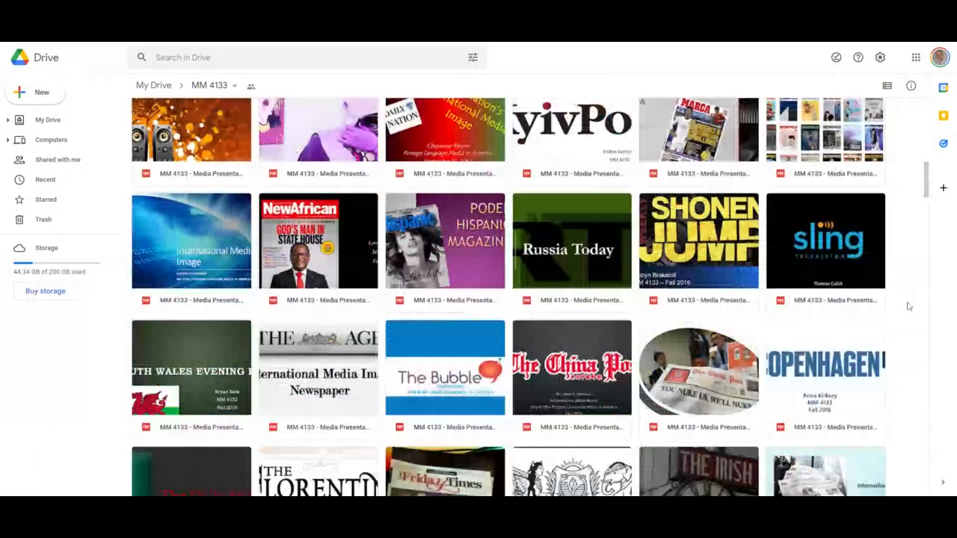
pyautogui.scroll(-3)
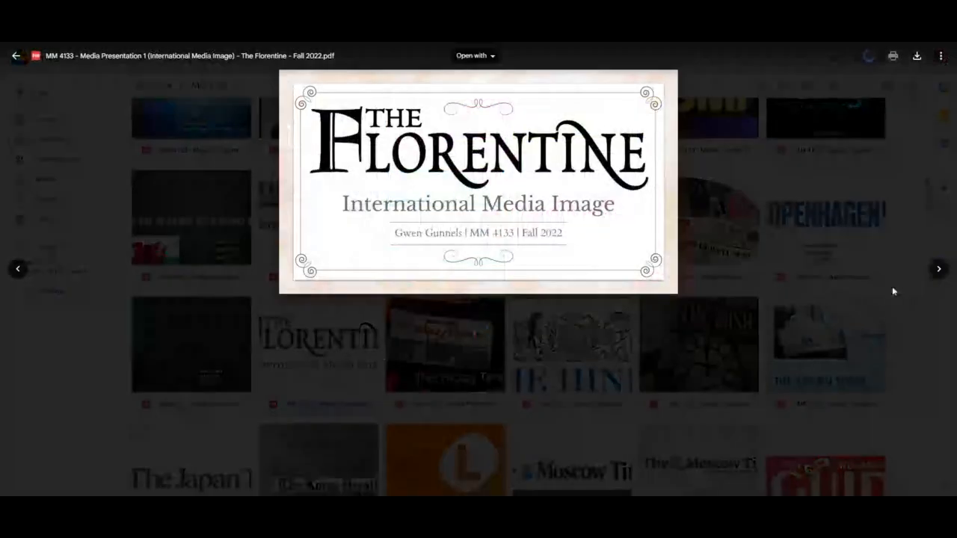
# - Read through The Florentine International Media Image slides and return toward the title slide
pyautogui.scroll(-3)
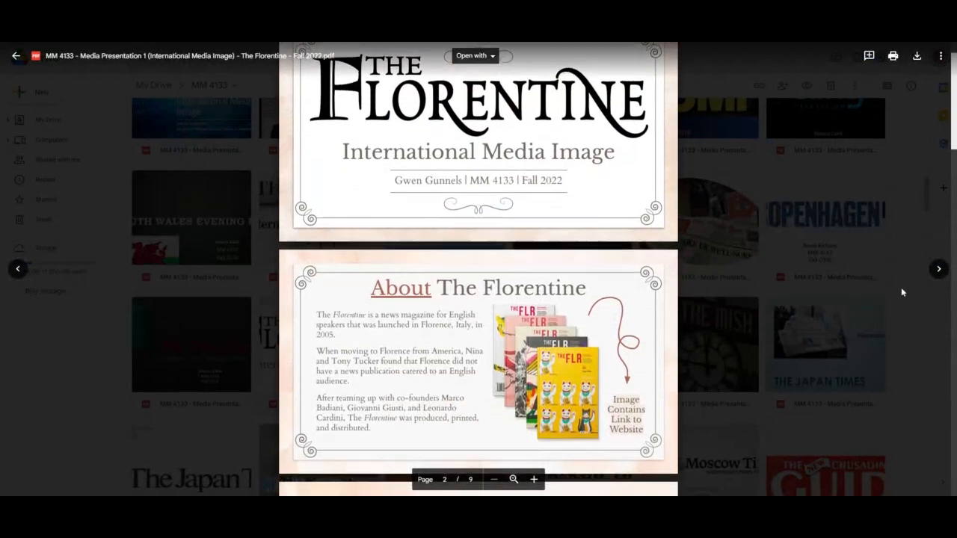
pyautogui.scroll(-3)
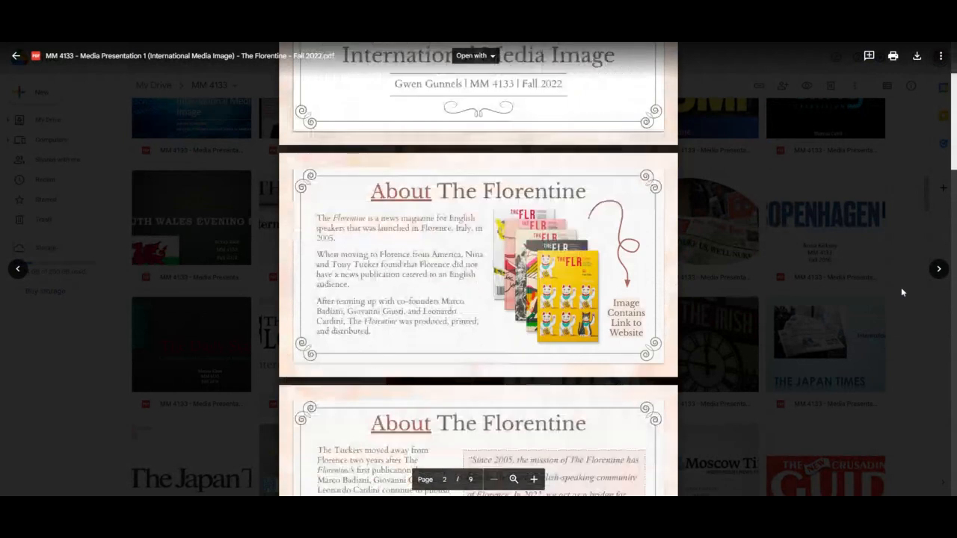
pyautogui.scroll(-3)
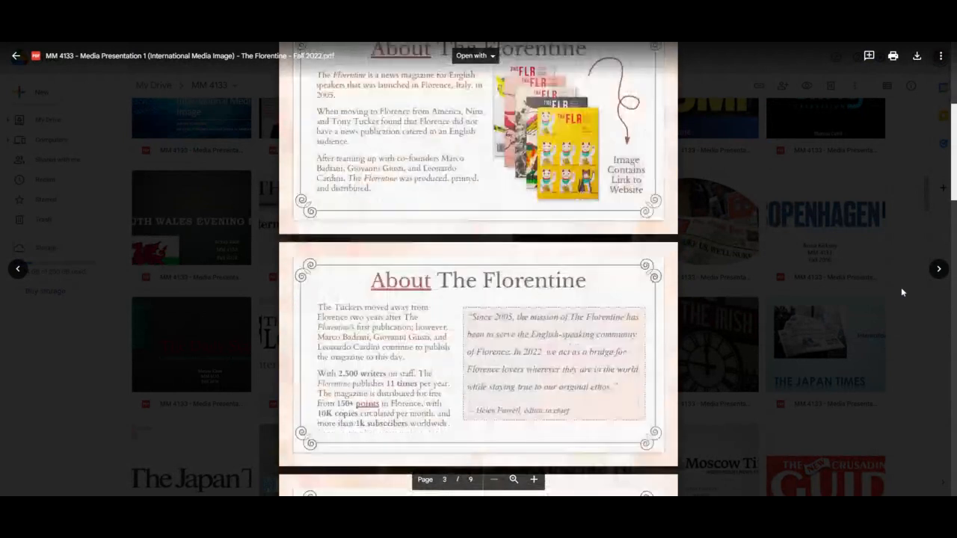
pyautogui.scroll(-3)
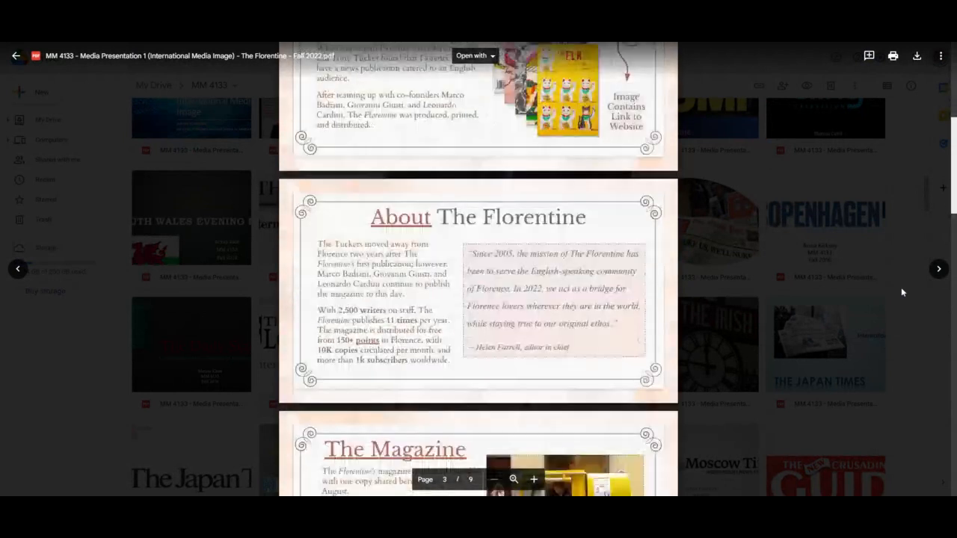
pyautogui.scroll(-3)
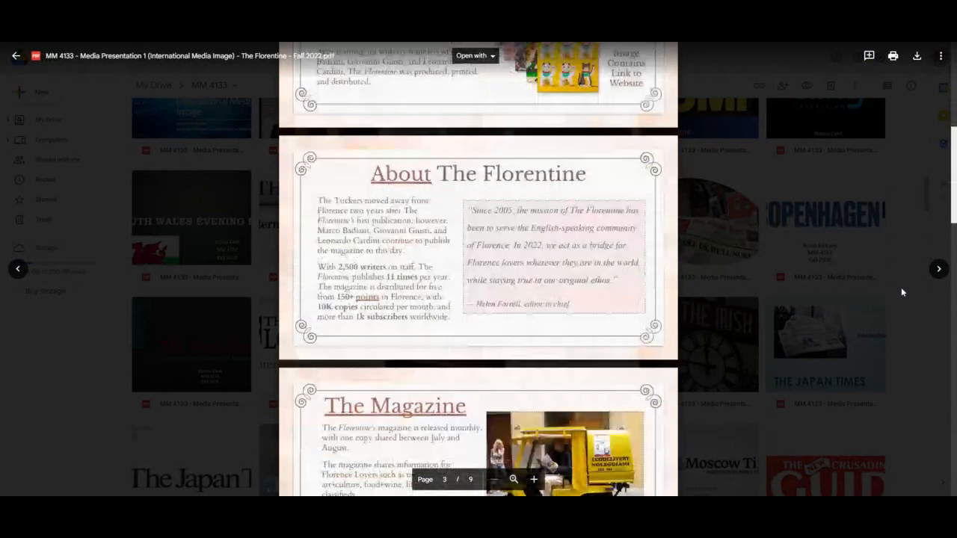
pyautogui.scroll(-3)
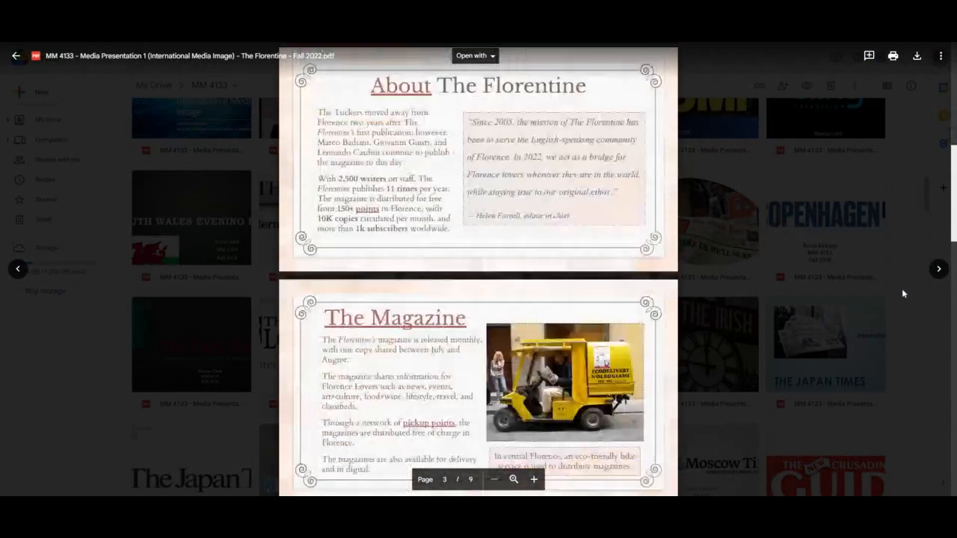
pyautogui.scroll(-3)
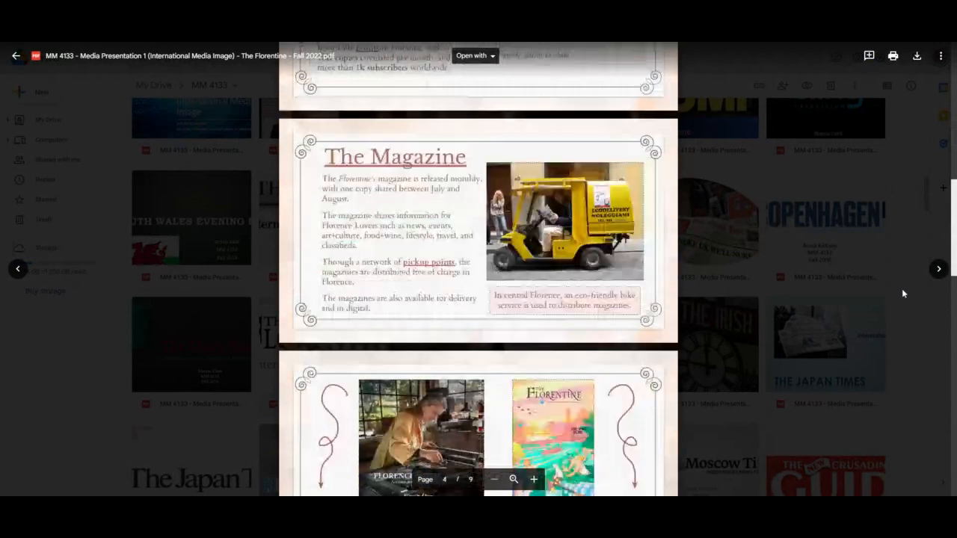
pyautogui.scroll(-3)
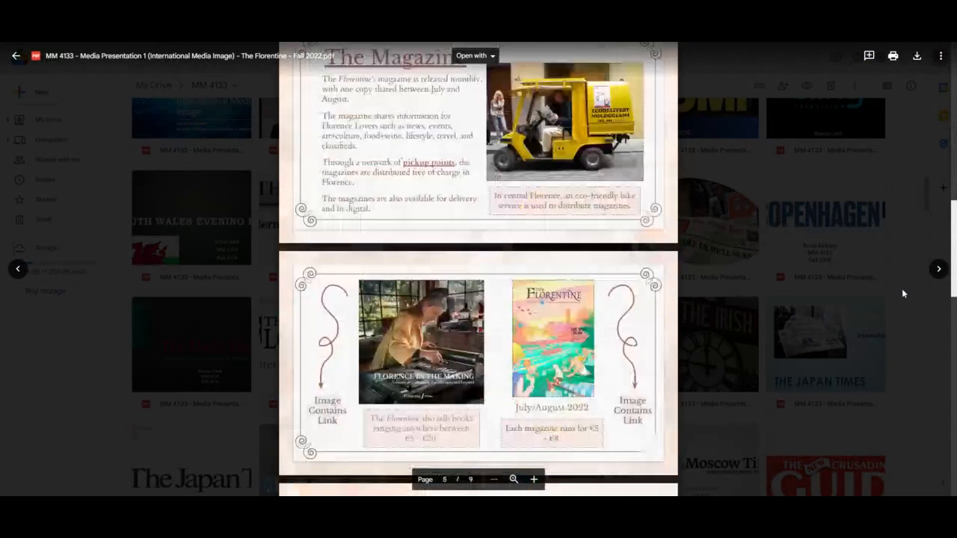
pyautogui.scroll(-3)
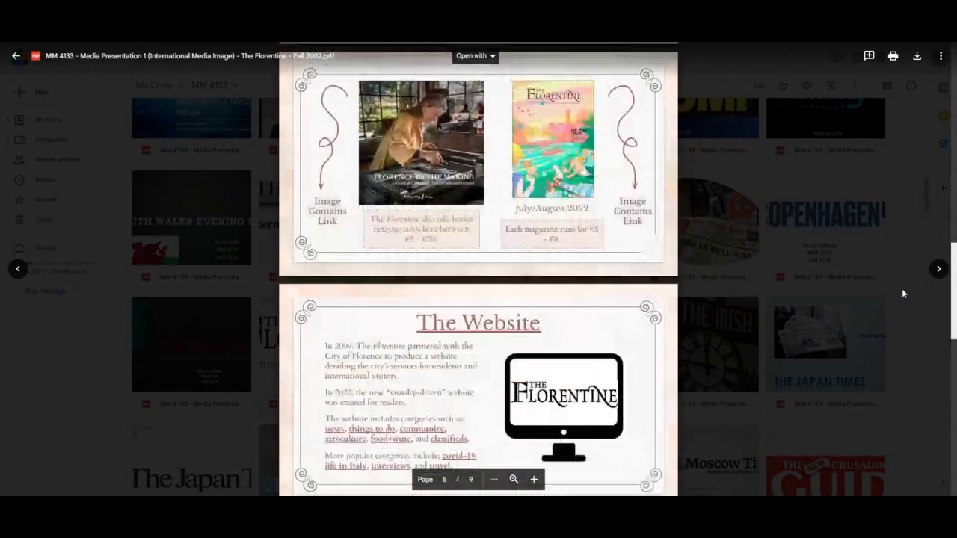
pyautogui.scroll(-3)
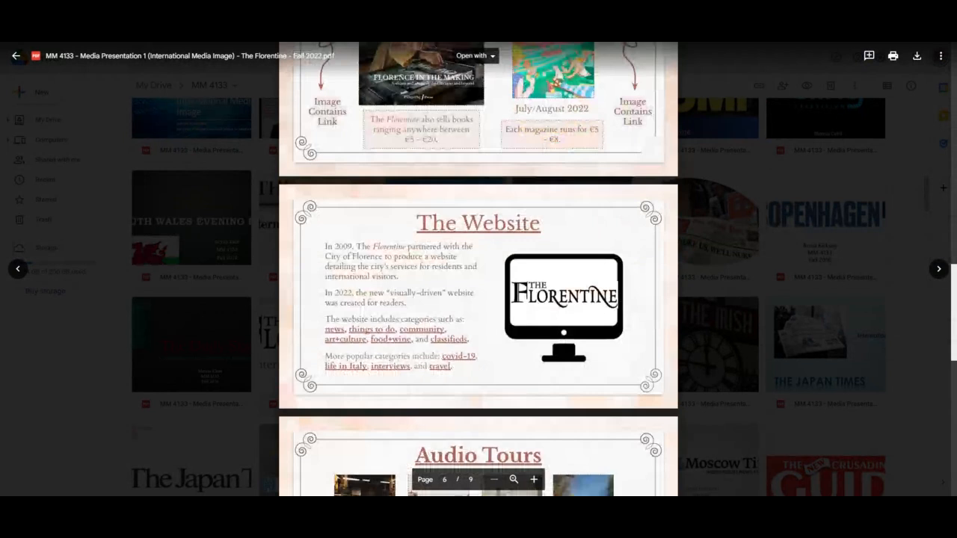
pyautogui.scroll(-3)
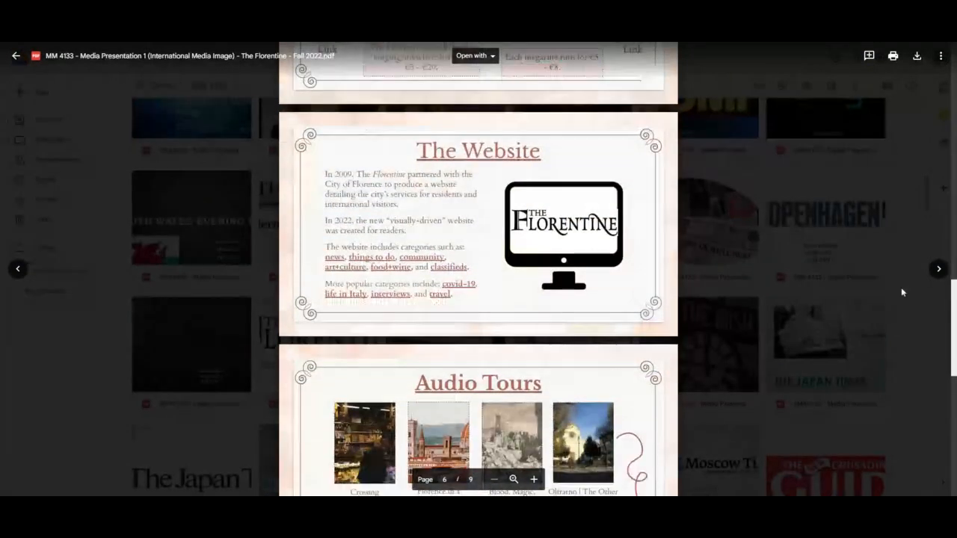
pyautogui.scroll(-3)
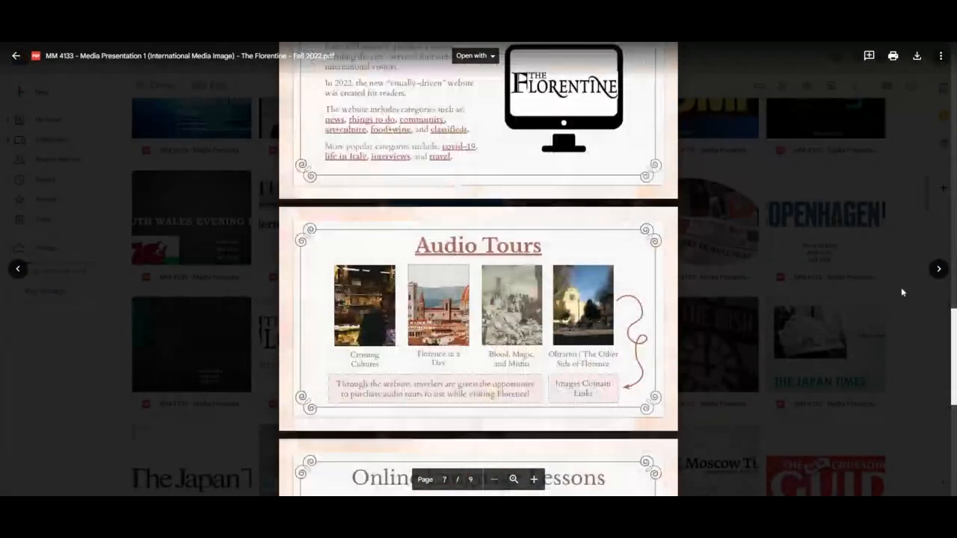
pyautogui.scroll(-3)
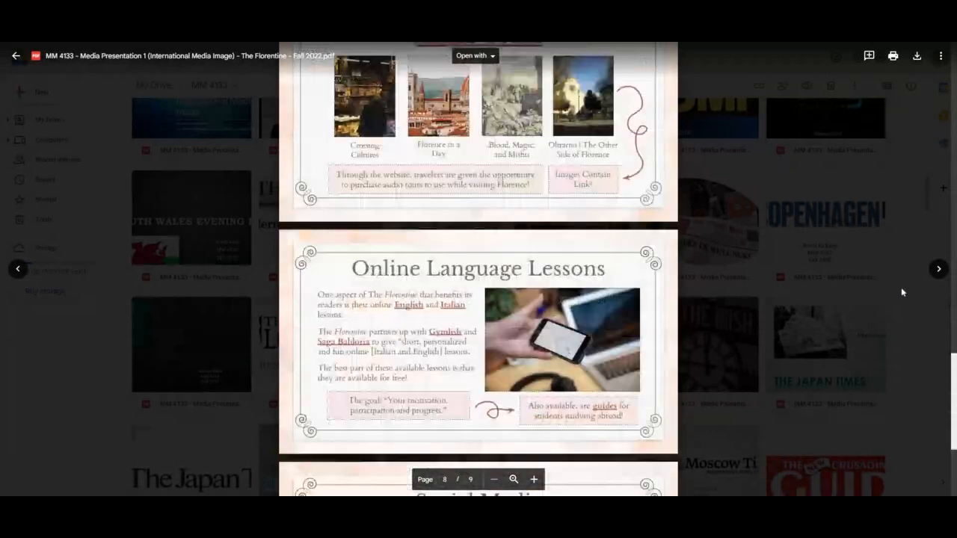
pyautogui.scroll(-3)
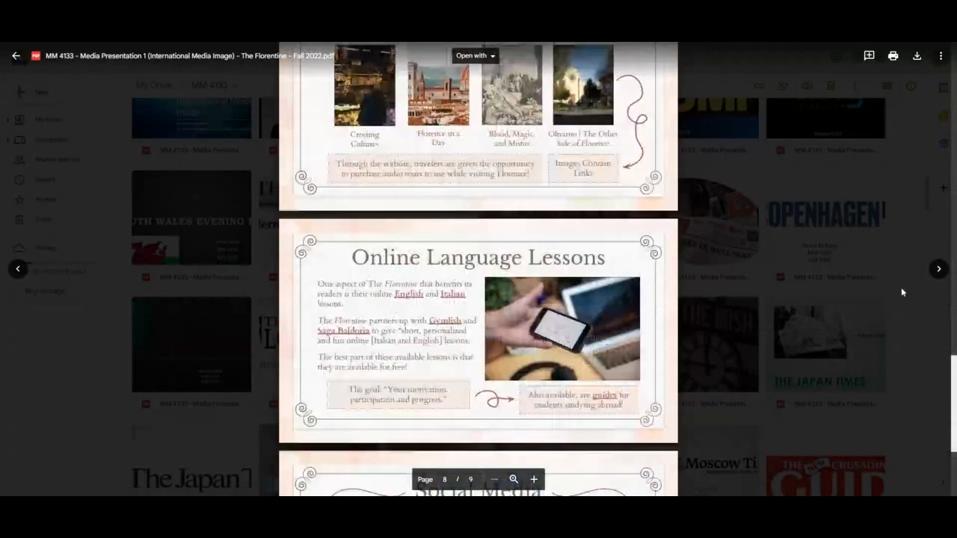
pyautogui.scroll(3)
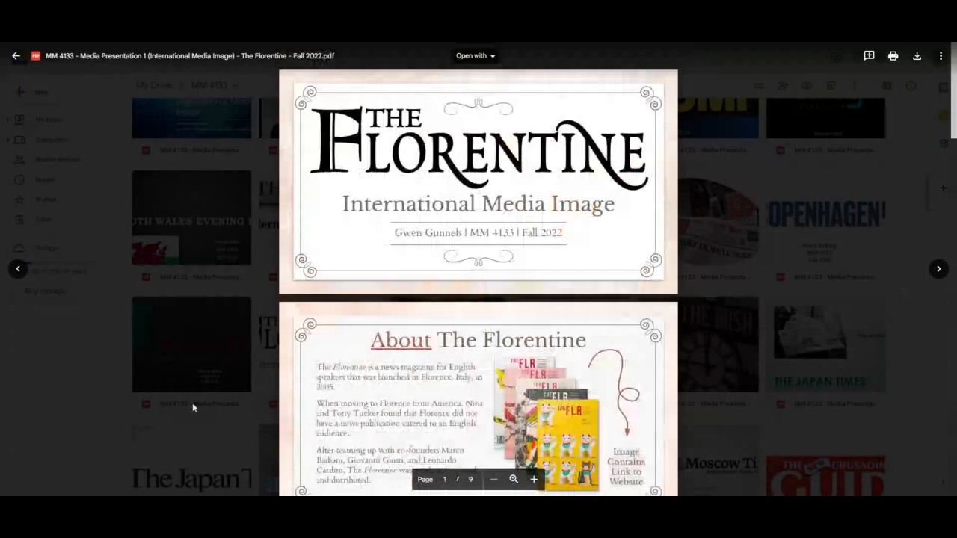
# - Close The Florentine preview and scroll the folder grid down toward The Rio Times file
pyautogui.click(16, 55)
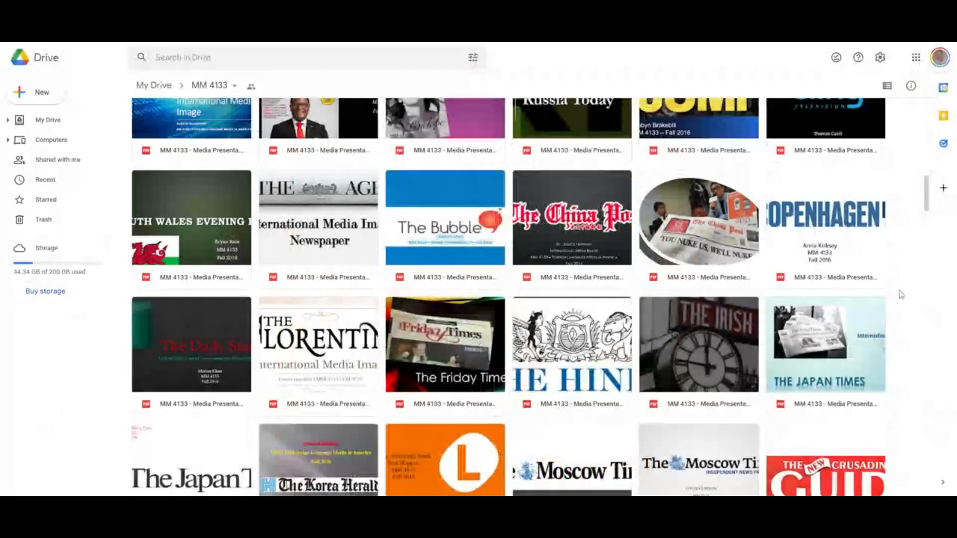
pyautogui.scroll(-3)
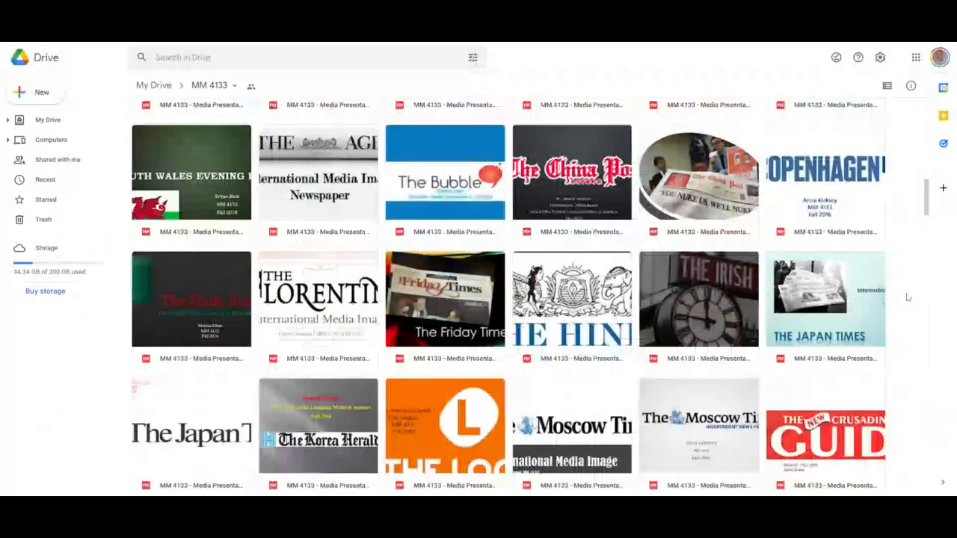
pyautogui.scroll(-3)
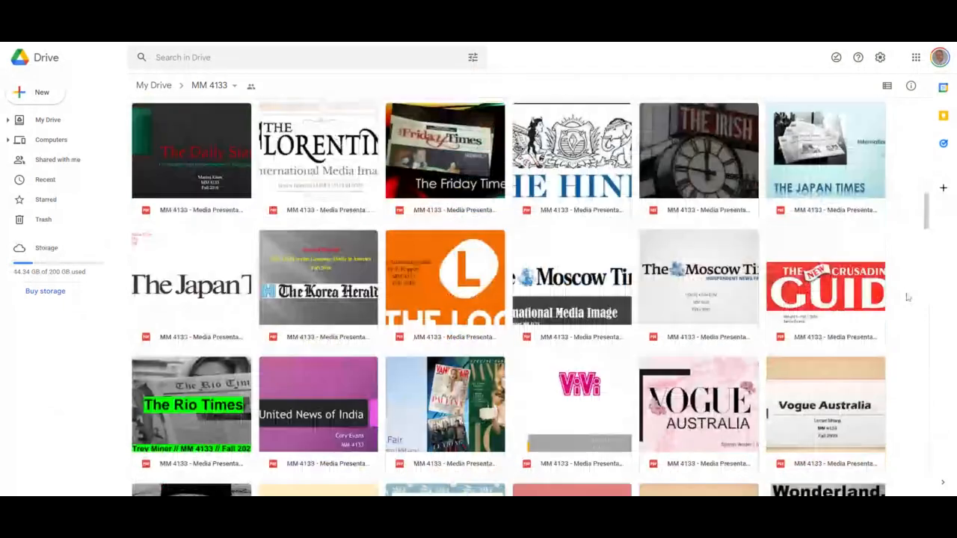
pyautogui.scroll(-3)
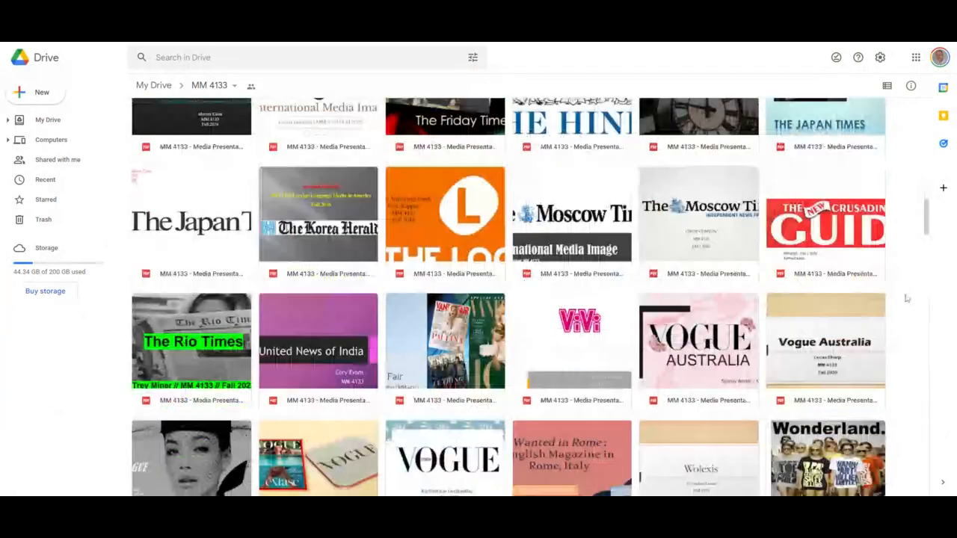
pyautogui.scroll(-3)
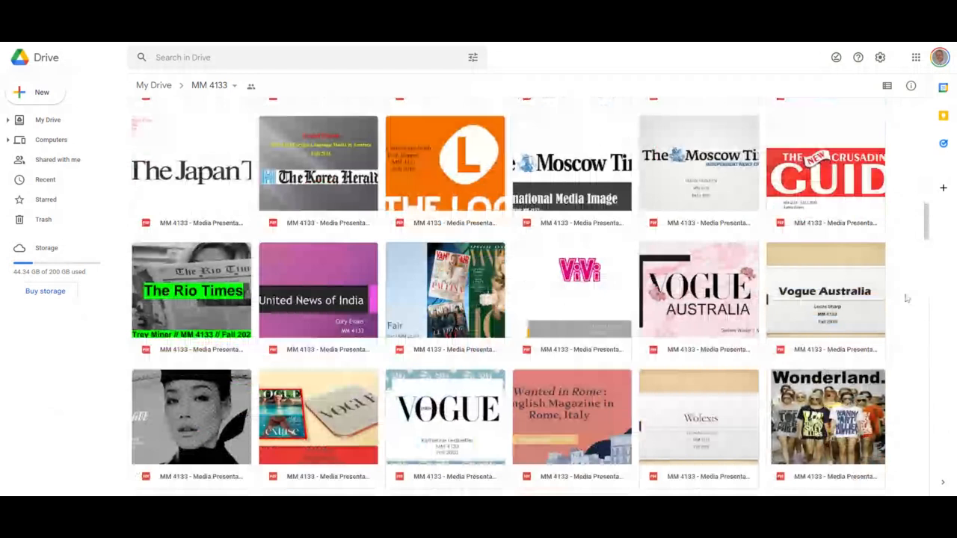
pyautogui.scroll(-3)
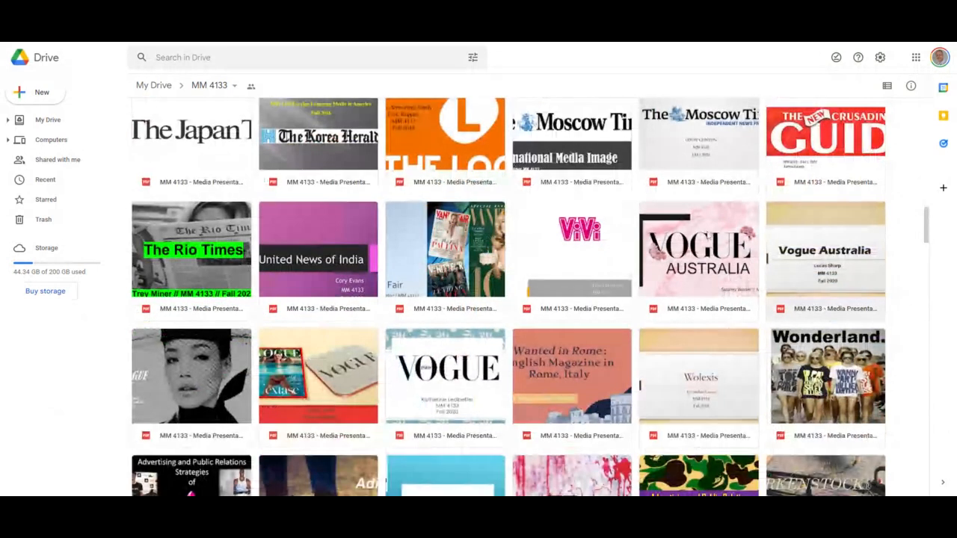
pyautogui.doubleClick(191, 248)
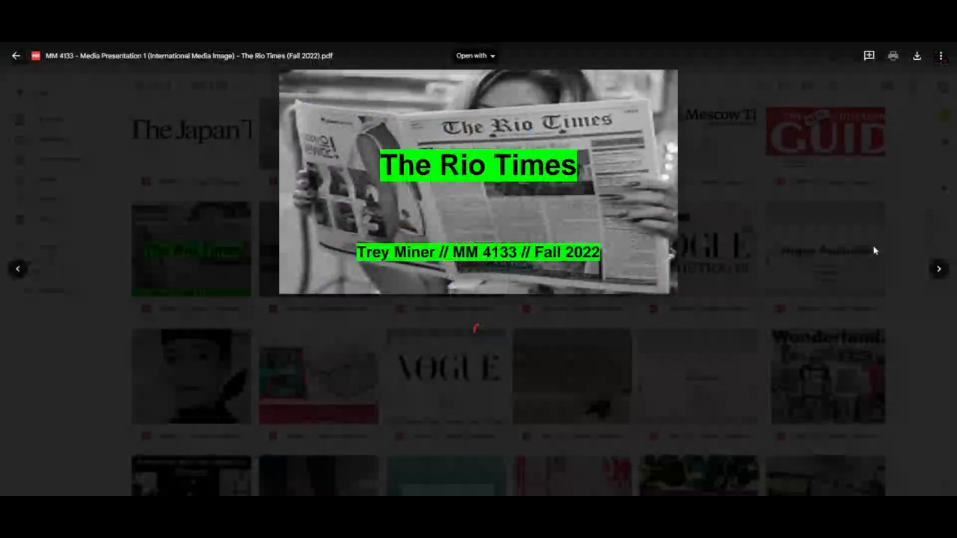
pyautogui.scroll(-3)
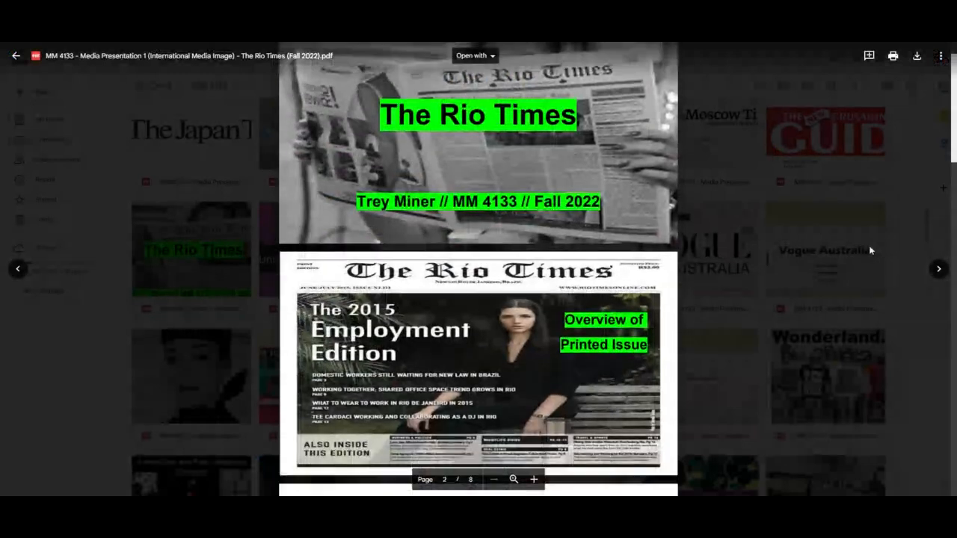
pyautogui.scroll(-3)
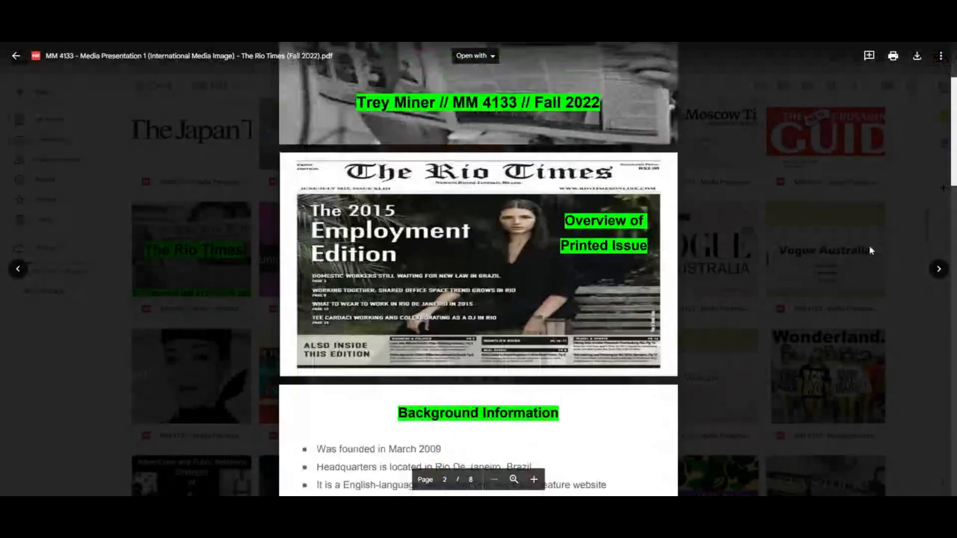
pyautogui.scroll(-3)
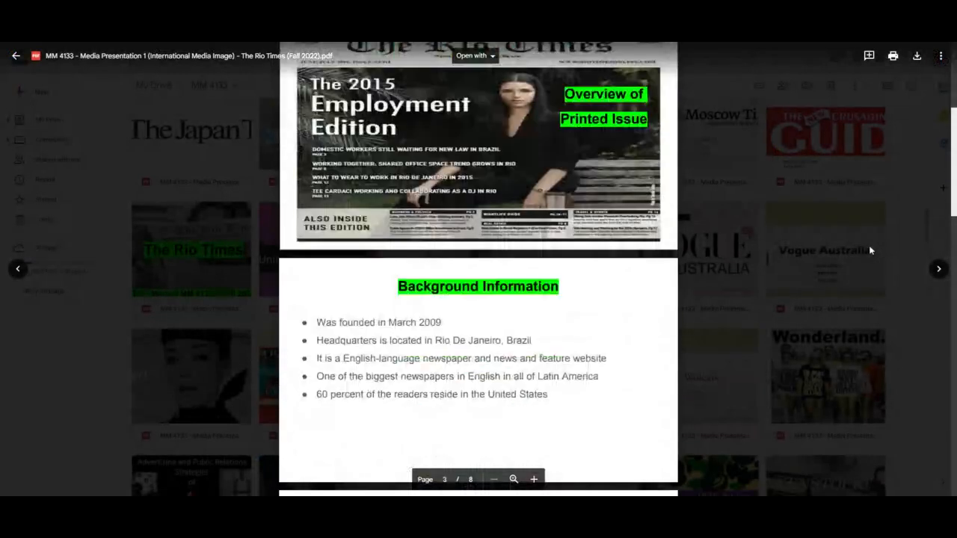
pyautogui.scroll(-3)
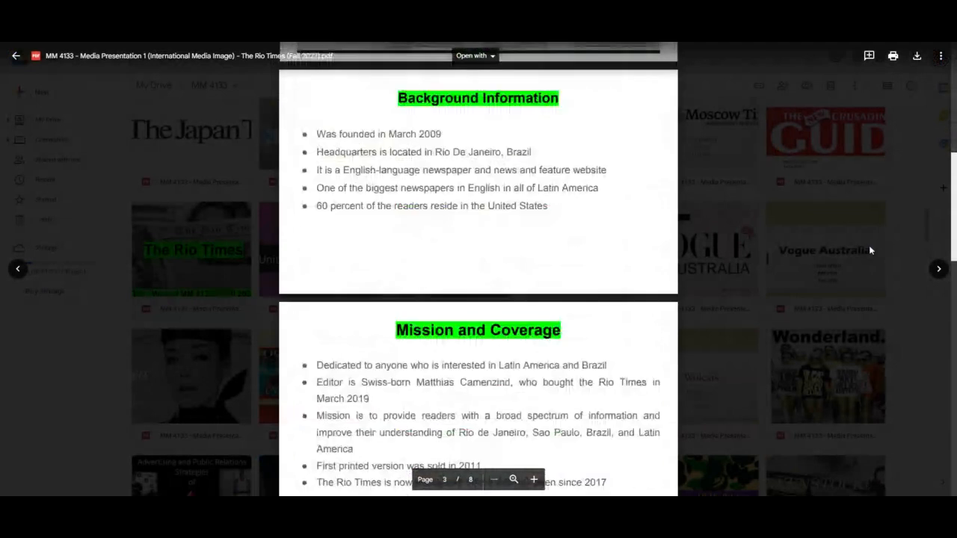
pyautogui.scroll(-3)
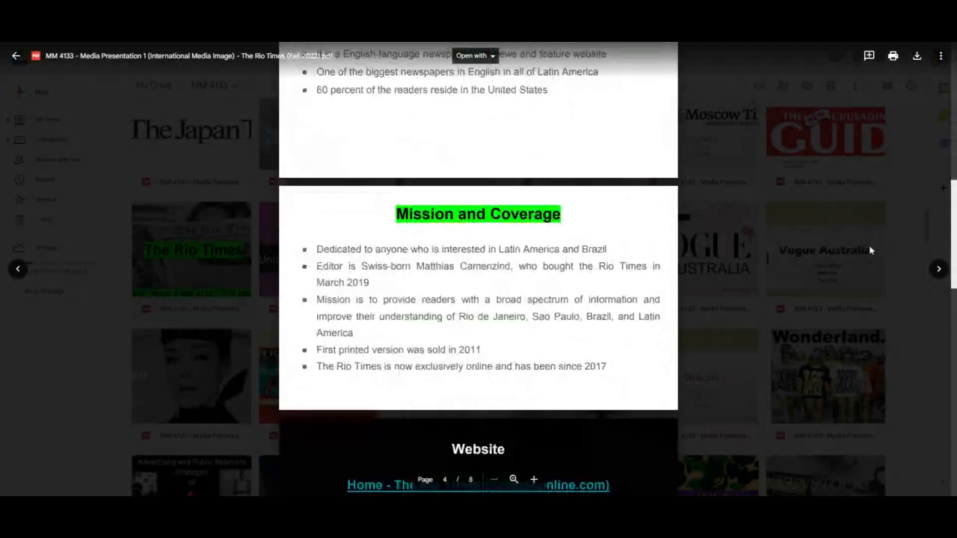
pyautogui.scroll(-3)
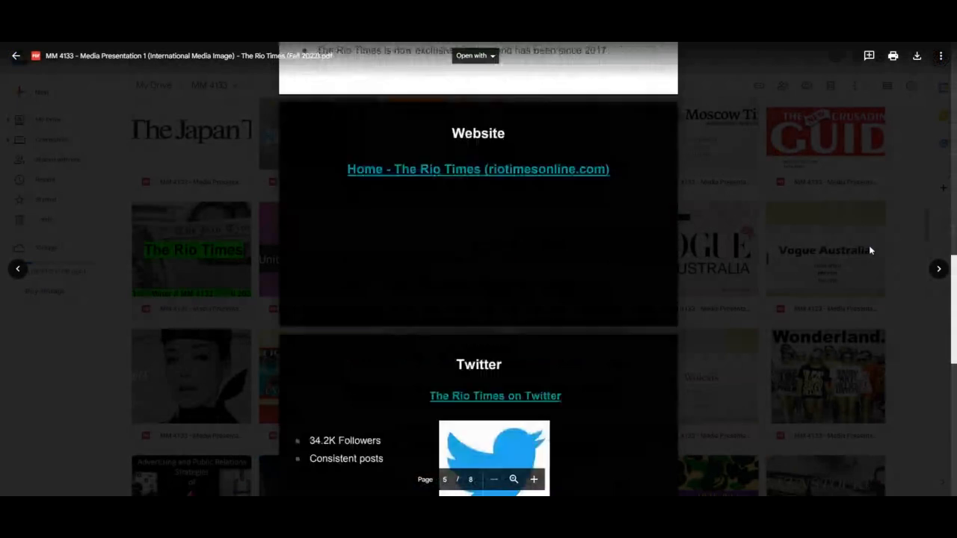
pyautogui.scroll(-3)
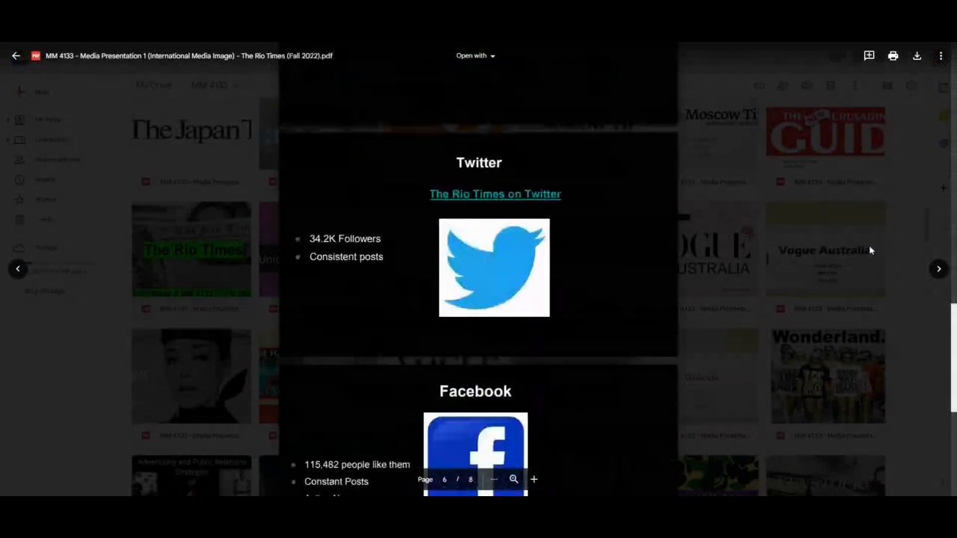
pyautogui.scroll(-3)
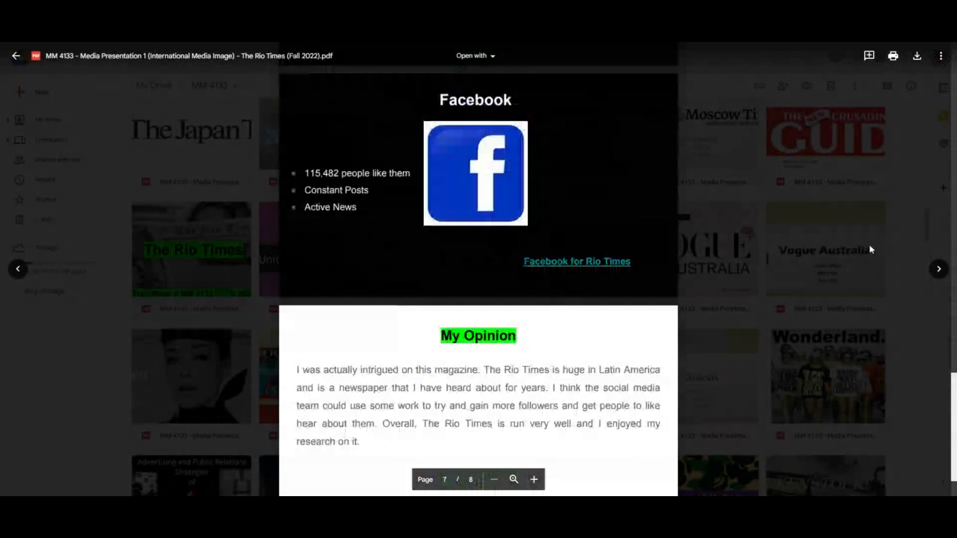
pyautogui.scroll(-3)
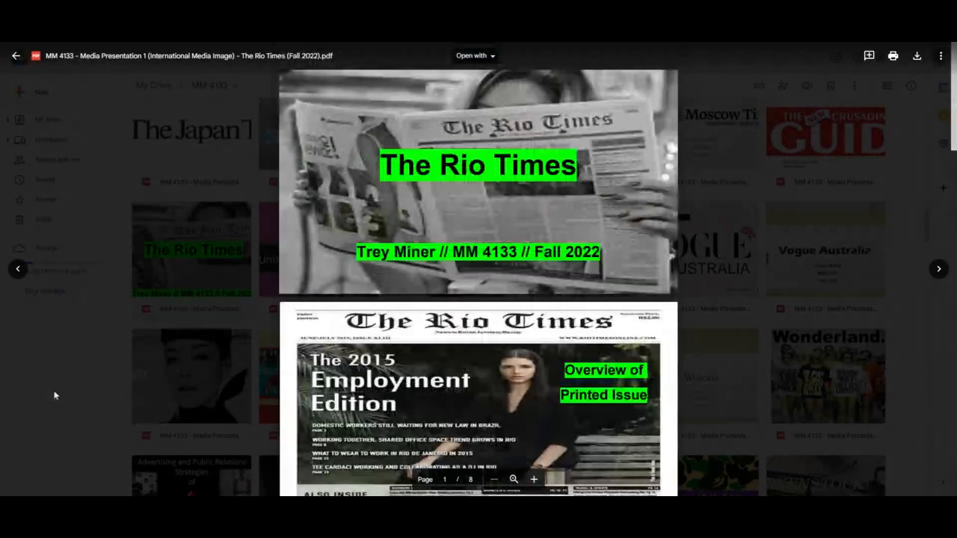
# - Close the Rio Times preview, scroll down the grid and select the Wanted in Rome file
pyautogui.click(16, 55)
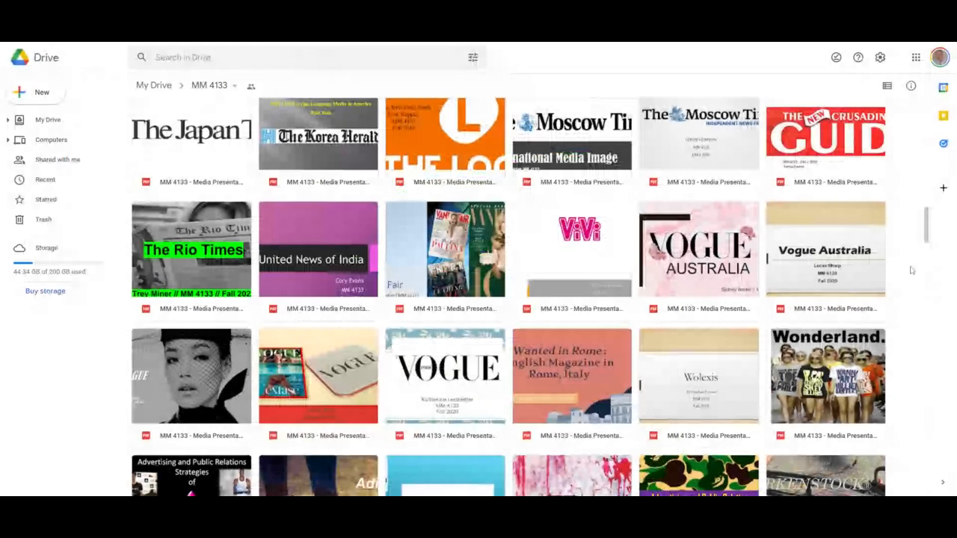
pyautogui.scroll(-3)
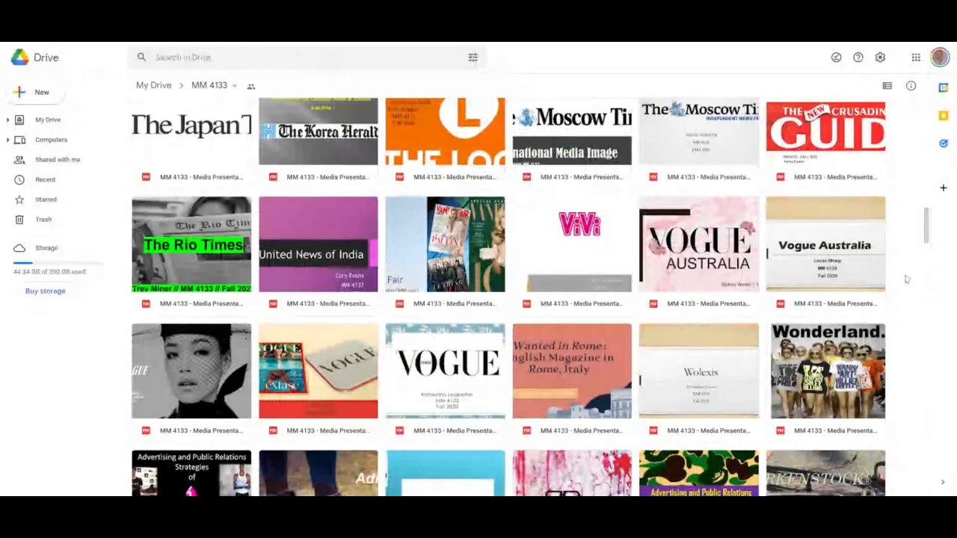
pyautogui.scroll(-3)
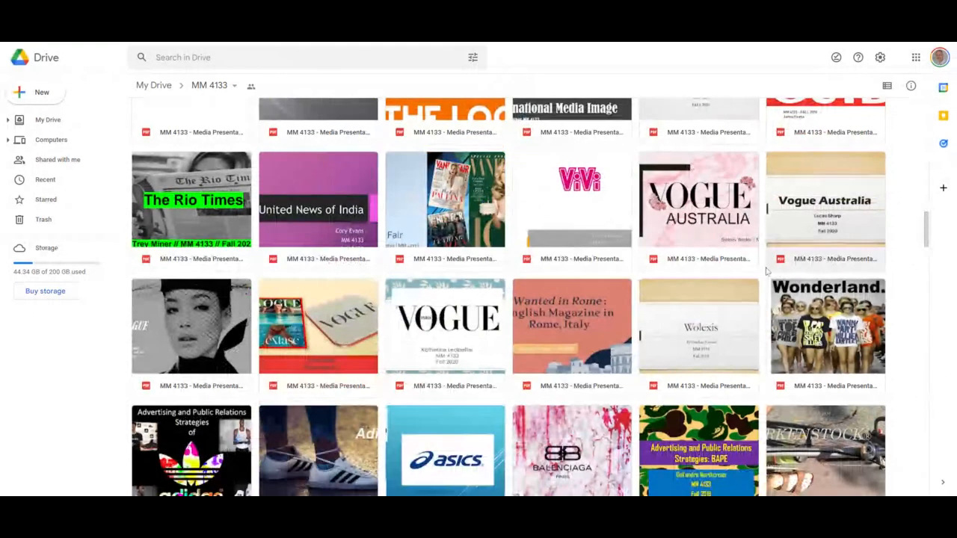
pyautogui.scroll(-3)
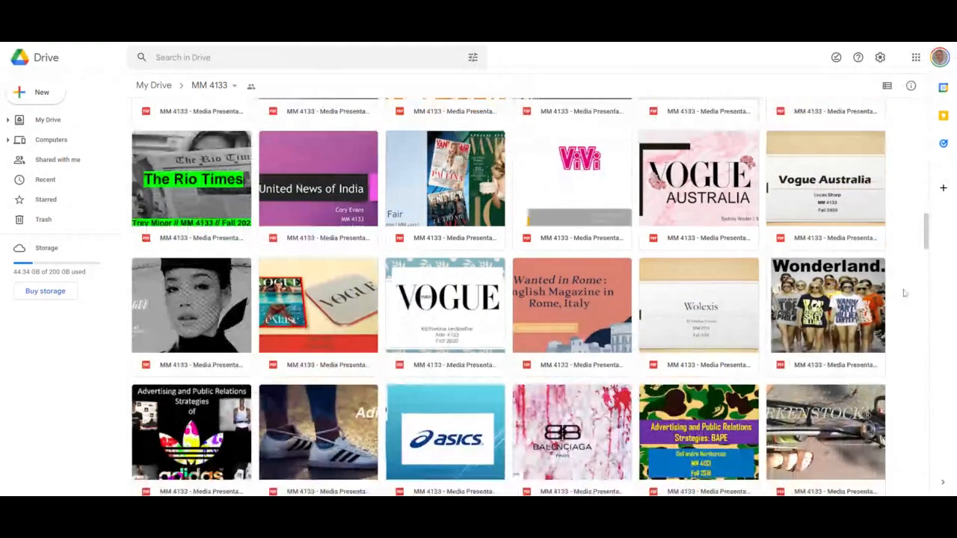
pyautogui.scroll(-3)
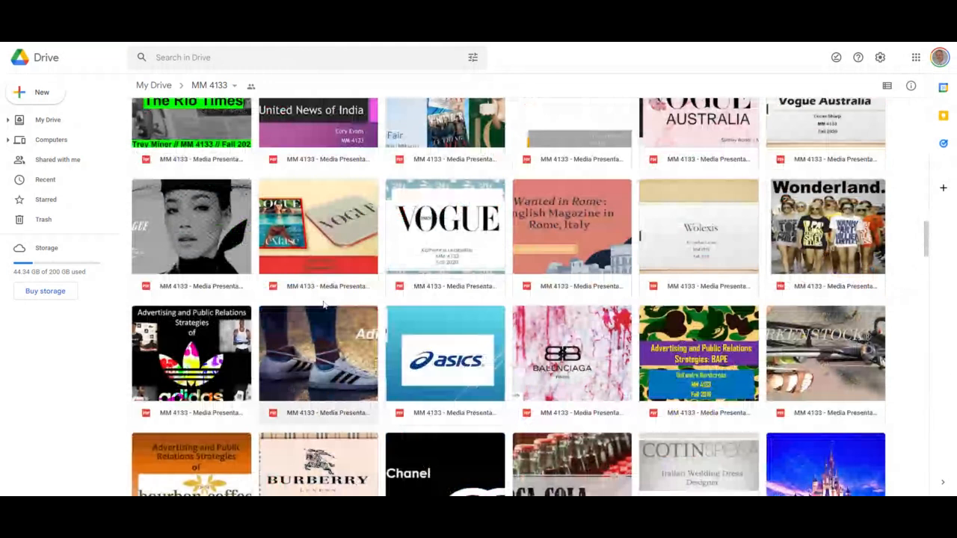
pyautogui.moveTo(317, 286)
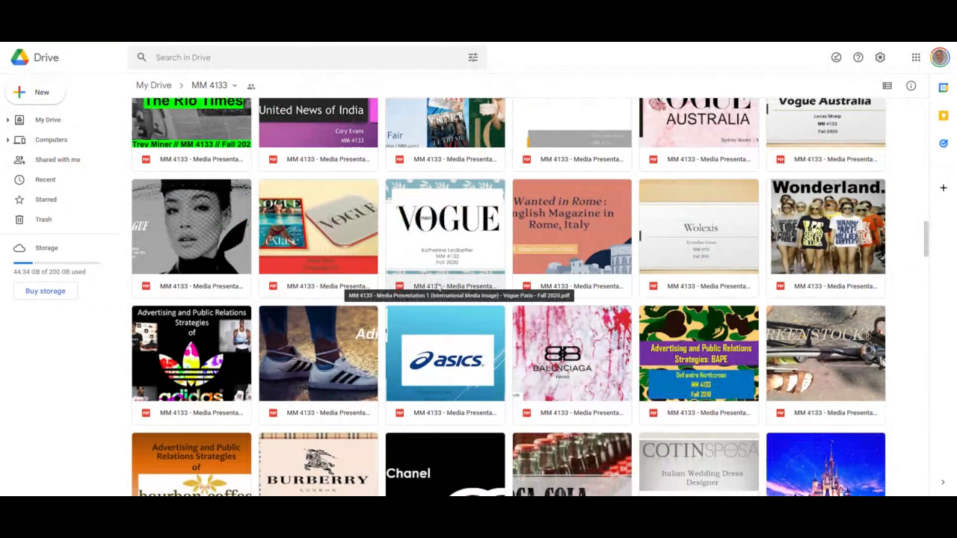
pyautogui.click(571, 238)
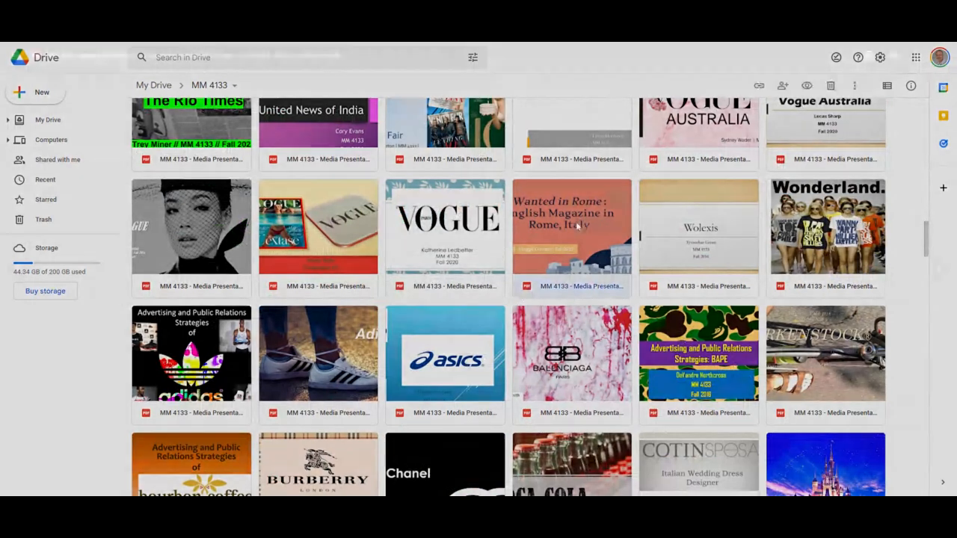
# - Preview the Wanted in Rome – Fall 2022 presentation and page through its slides
pyautogui.doubleClick(571, 227)
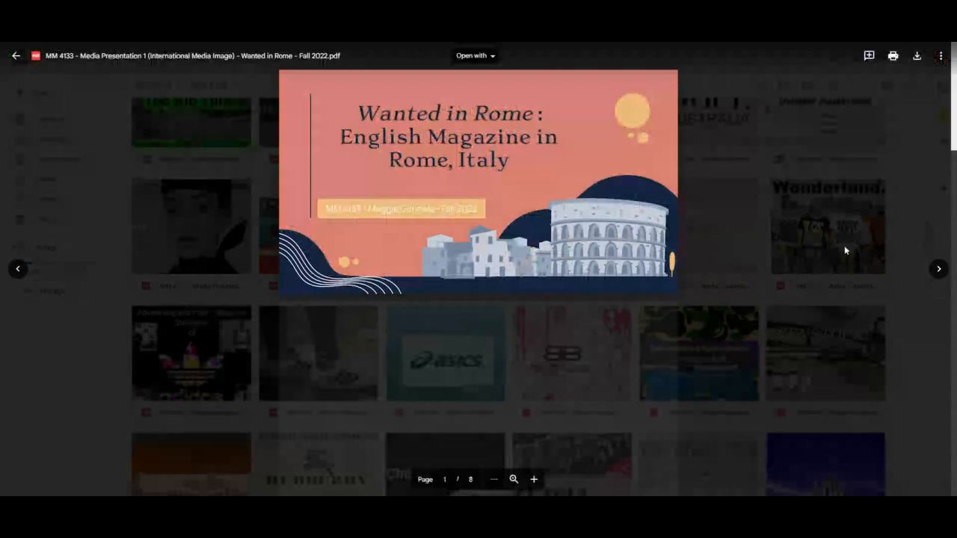
pyautogui.scroll(-3)
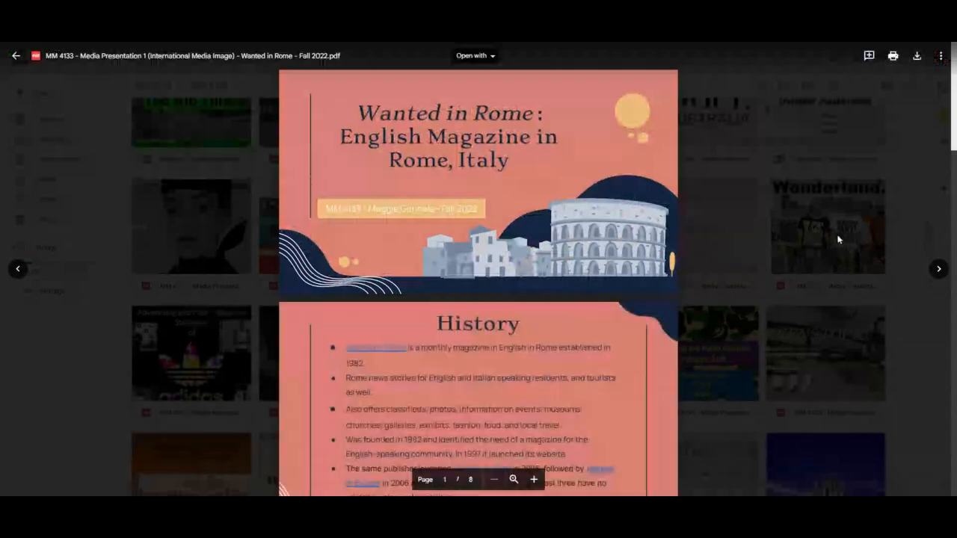
pyautogui.scroll(-3)
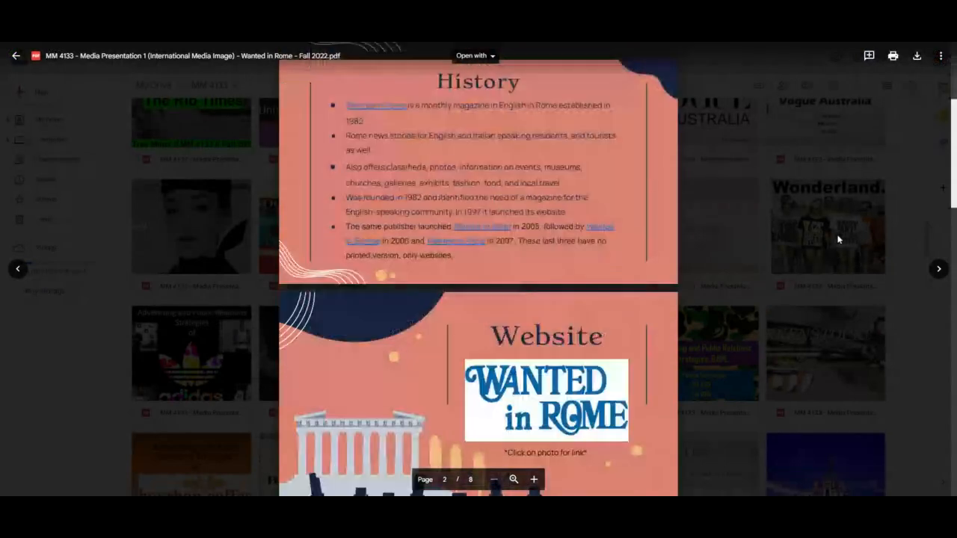
pyautogui.scroll(-3)
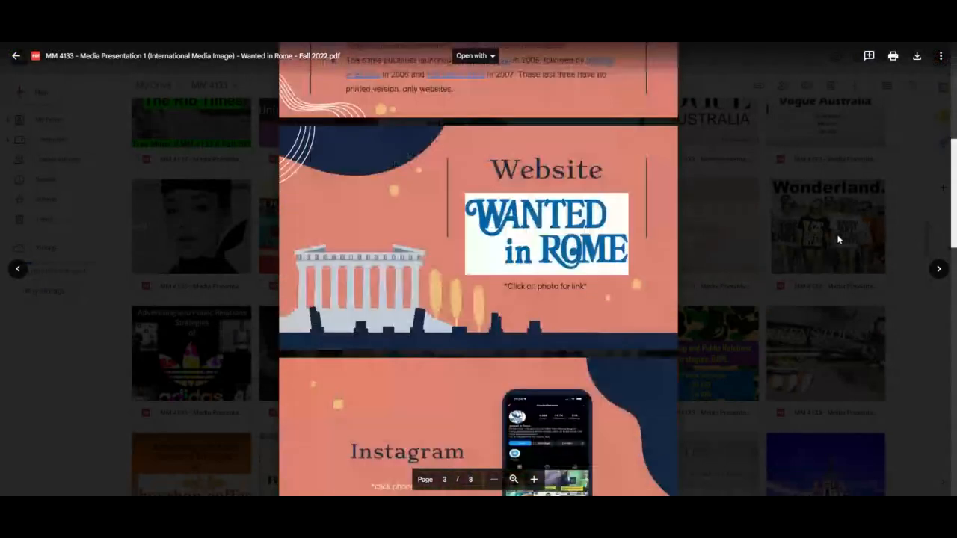
pyautogui.scroll(-3)
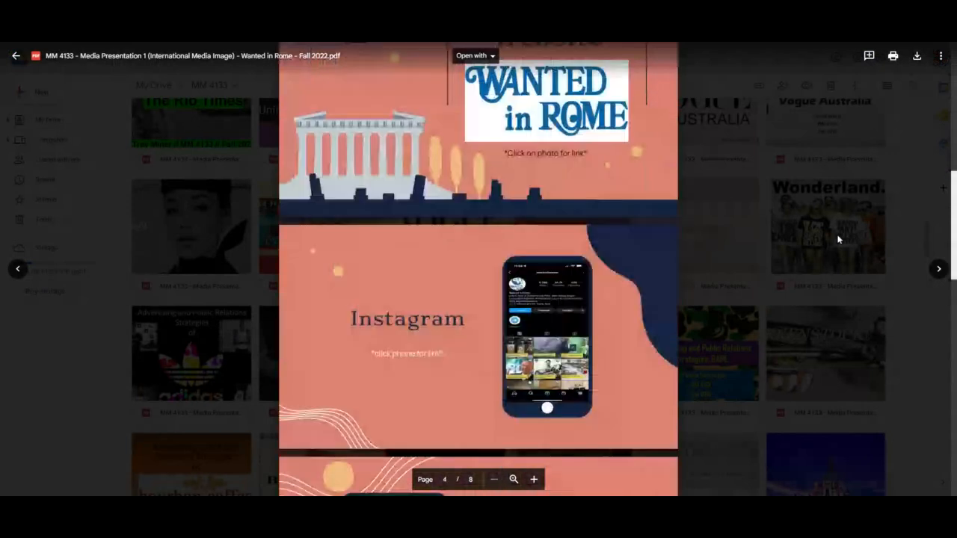
pyautogui.scroll(-3)
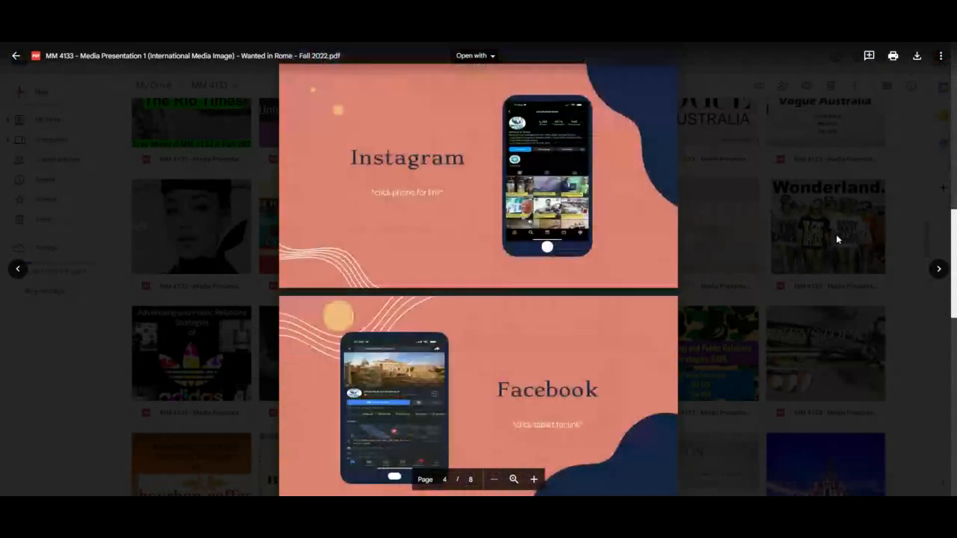
pyautogui.scroll(-3)
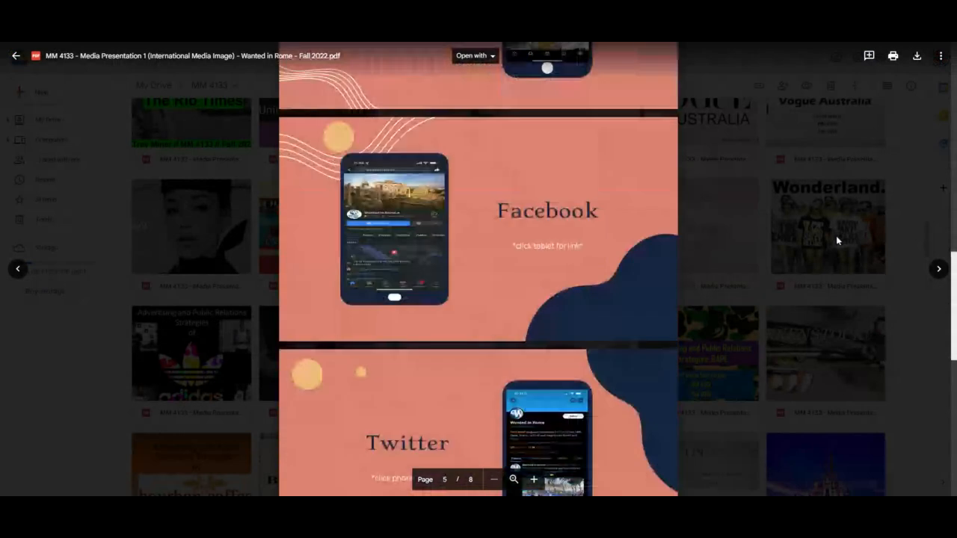
pyautogui.scroll(-3)
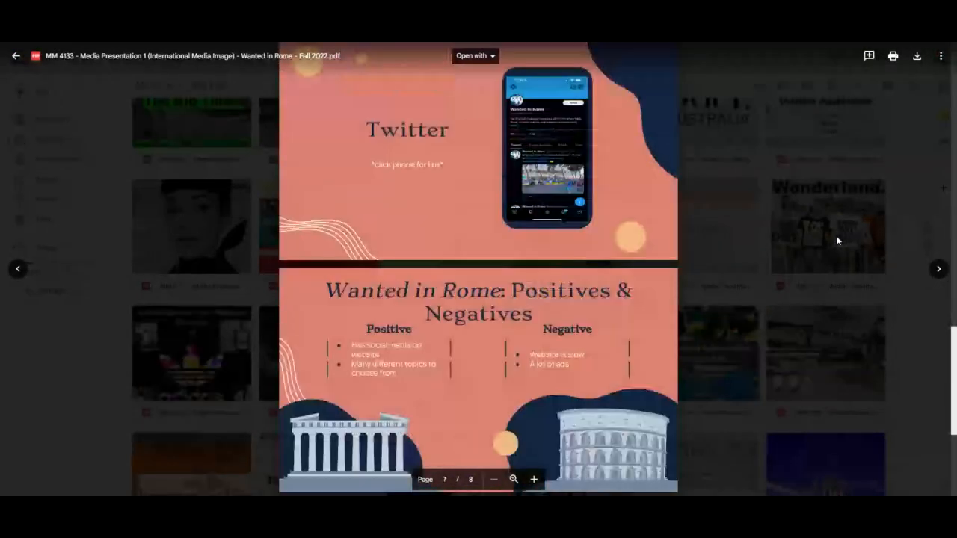
pyautogui.scroll(-3)
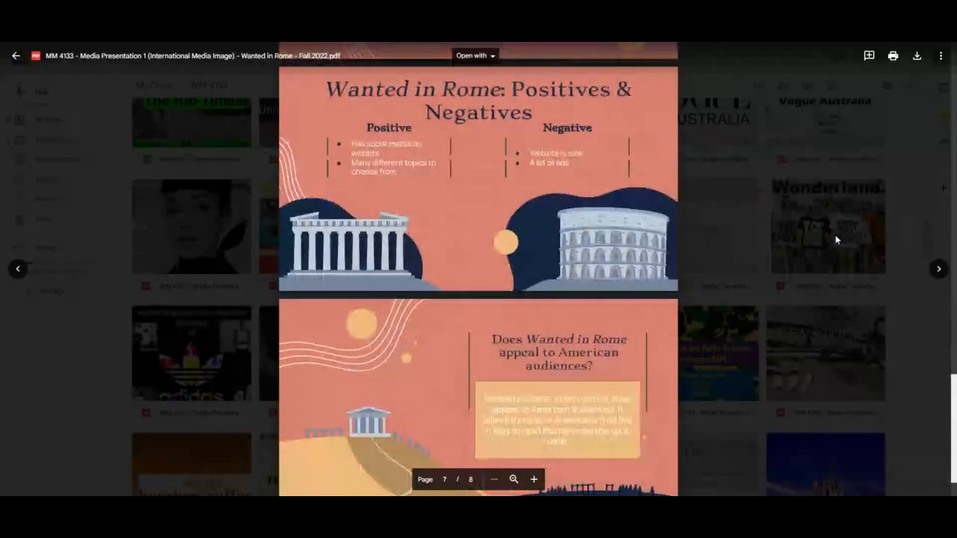
pyautogui.scroll(-3)
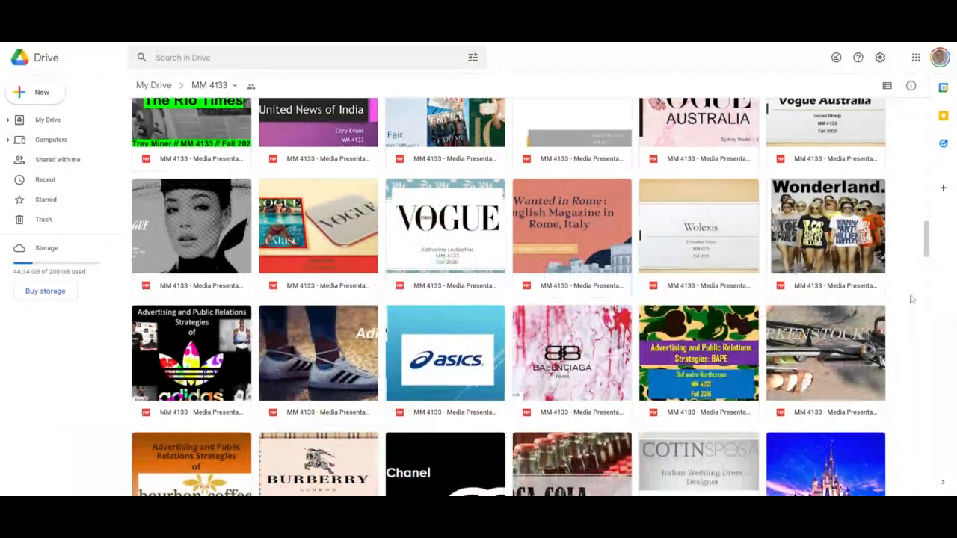
# - Page through the Adidas Fall 2022 media presentation to its later slides
pyautogui.scroll(-3)
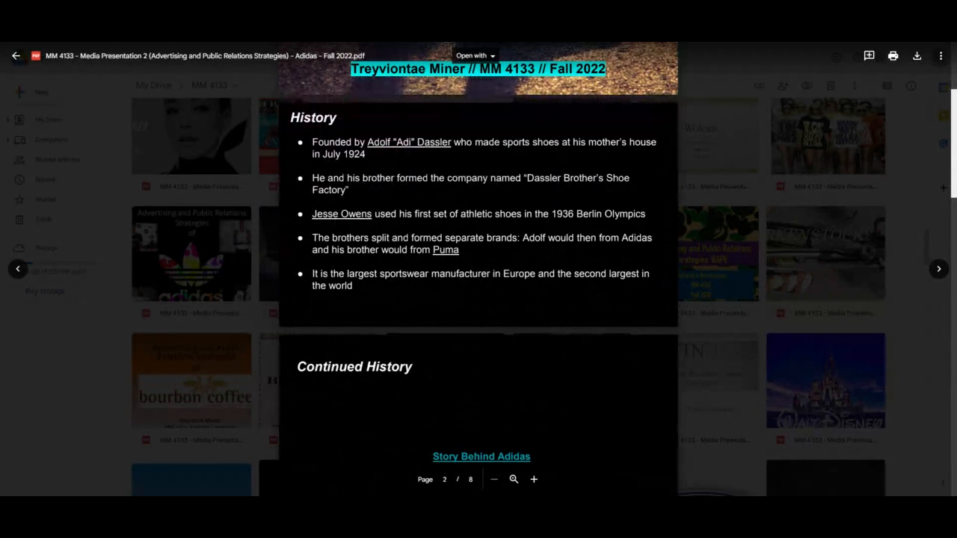
pyautogui.scroll(-3)
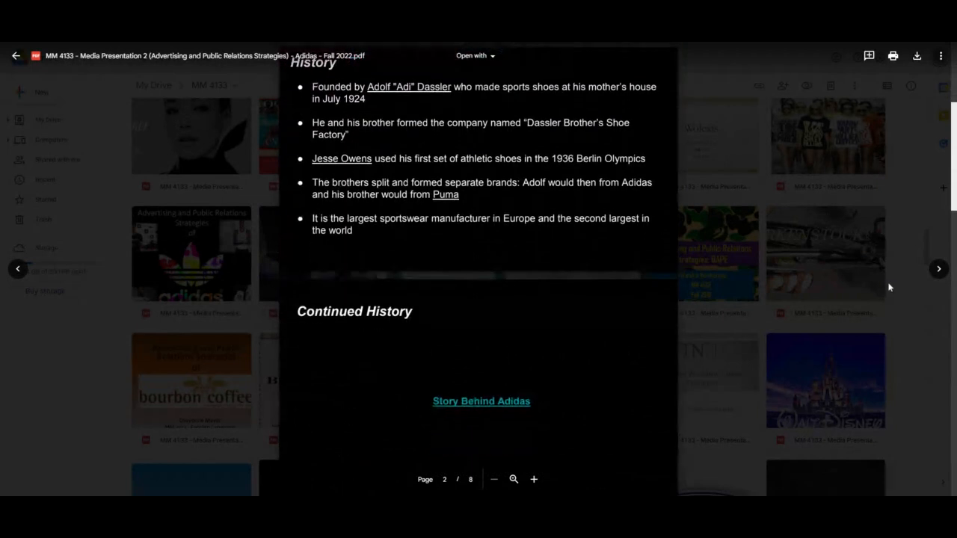
pyautogui.scroll(-3)
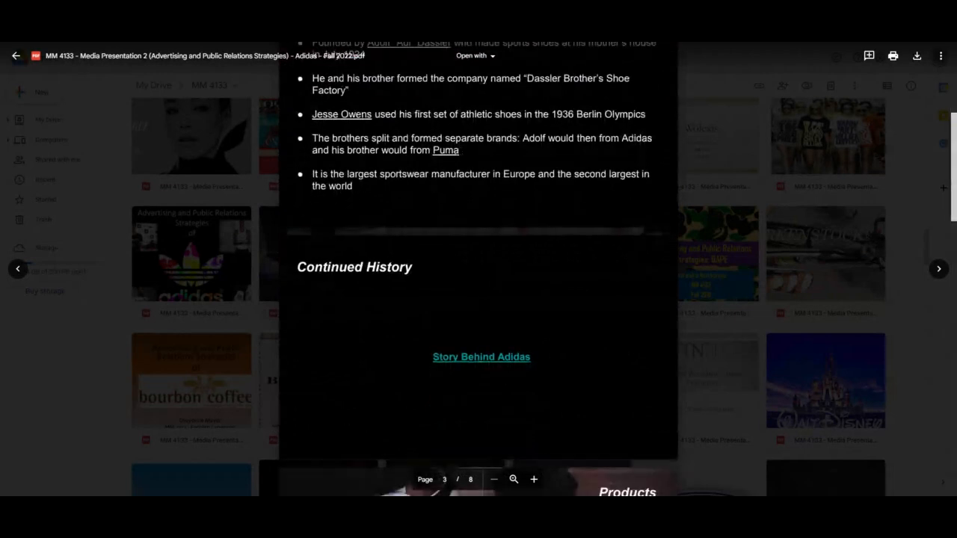
pyautogui.moveTo(816, 256)
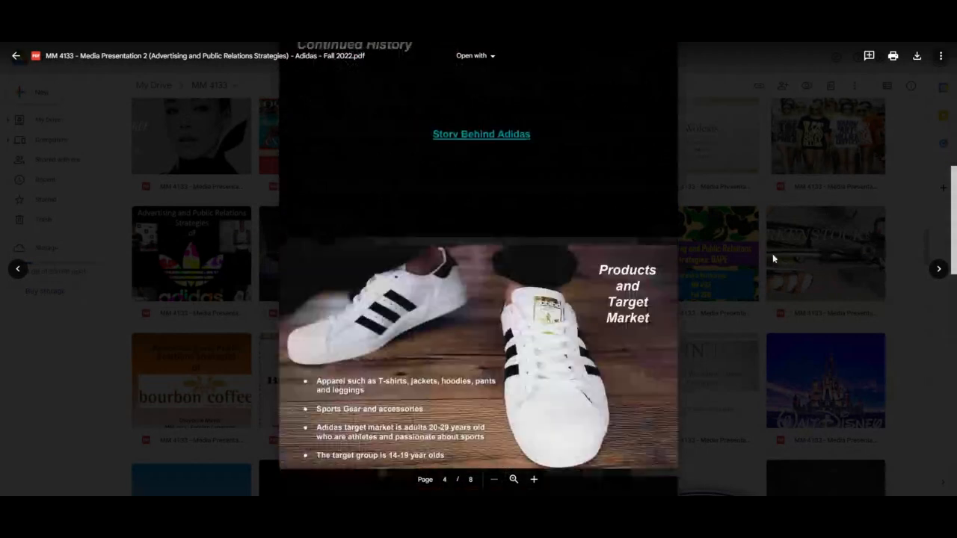
pyautogui.scroll(-3)
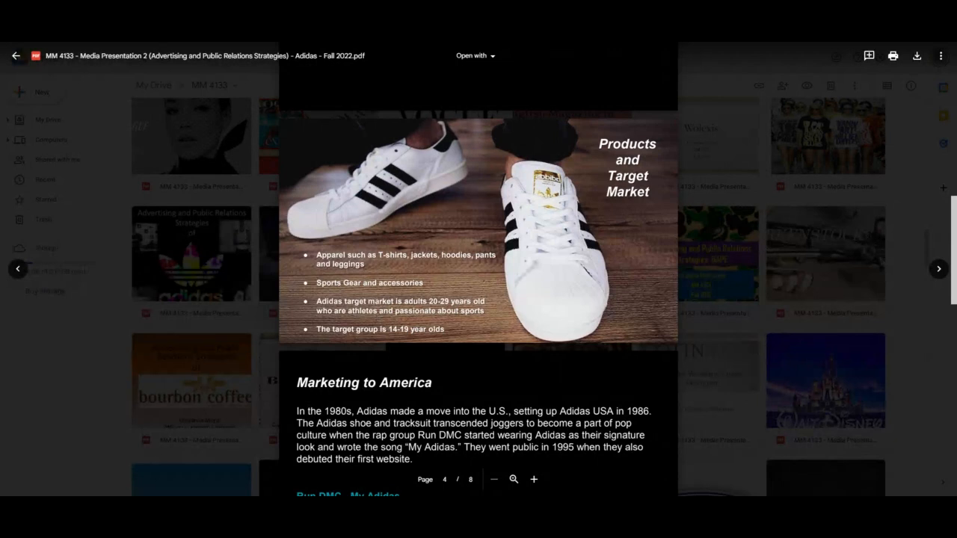
pyautogui.moveTo(787, 186)
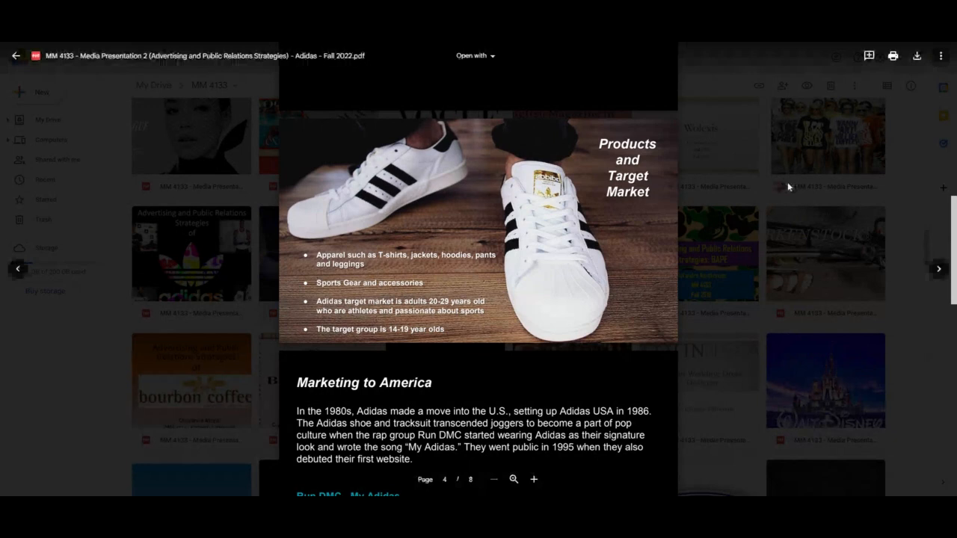
pyautogui.scroll(3)
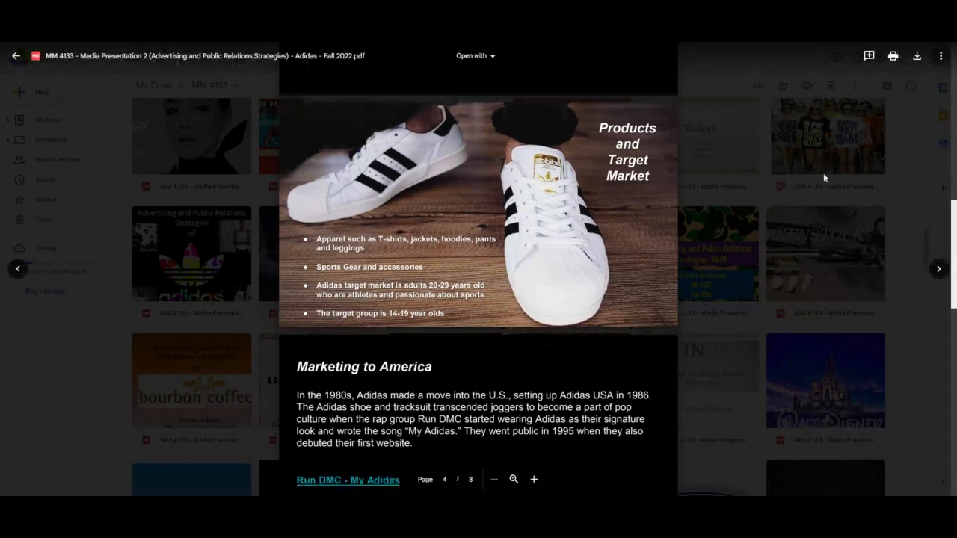
pyautogui.scroll(-3)
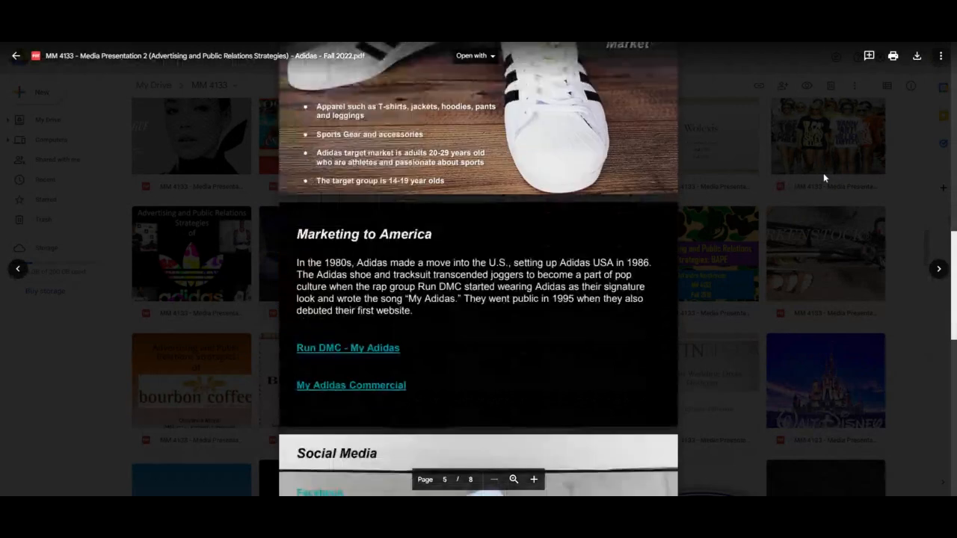
pyautogui.scroll(-3)
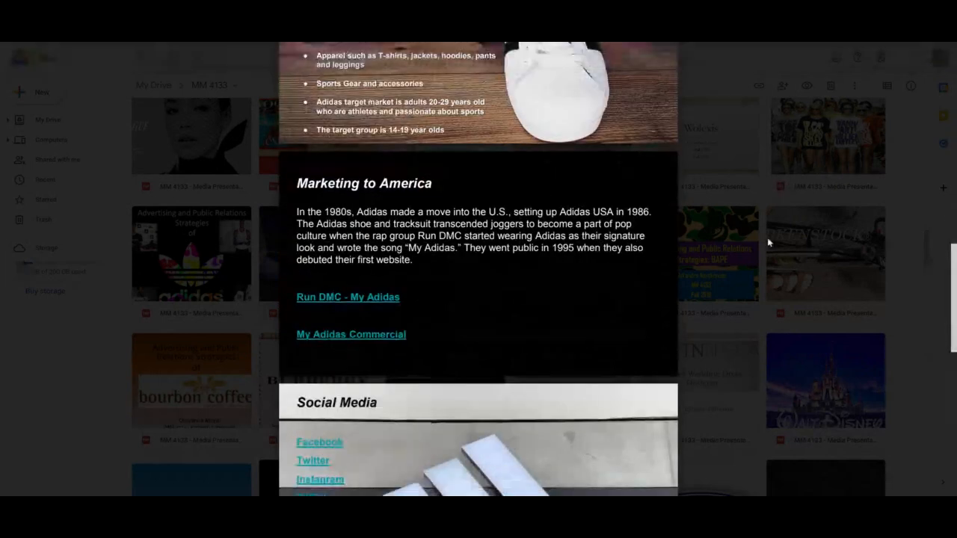
pyautogui.scroll(-3)
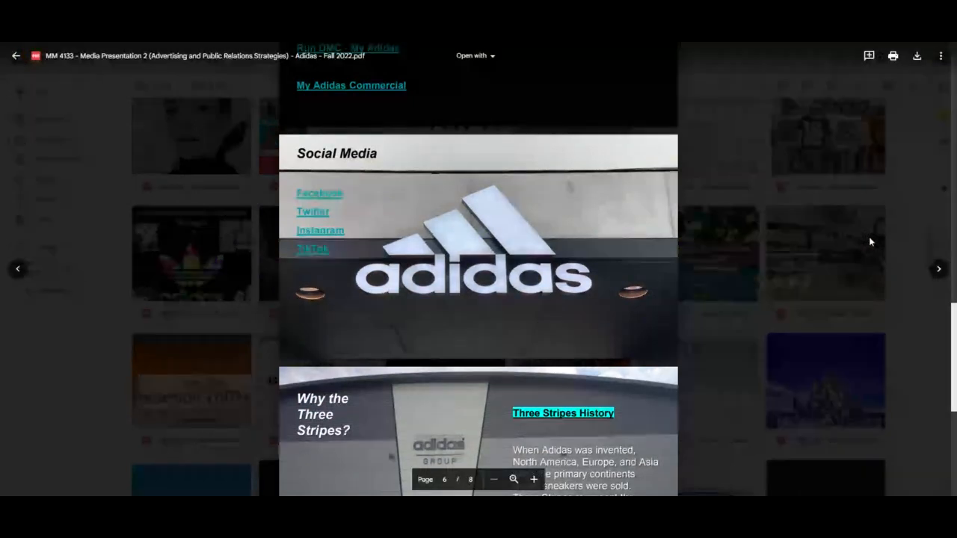
pyautogui.scroll(-3)
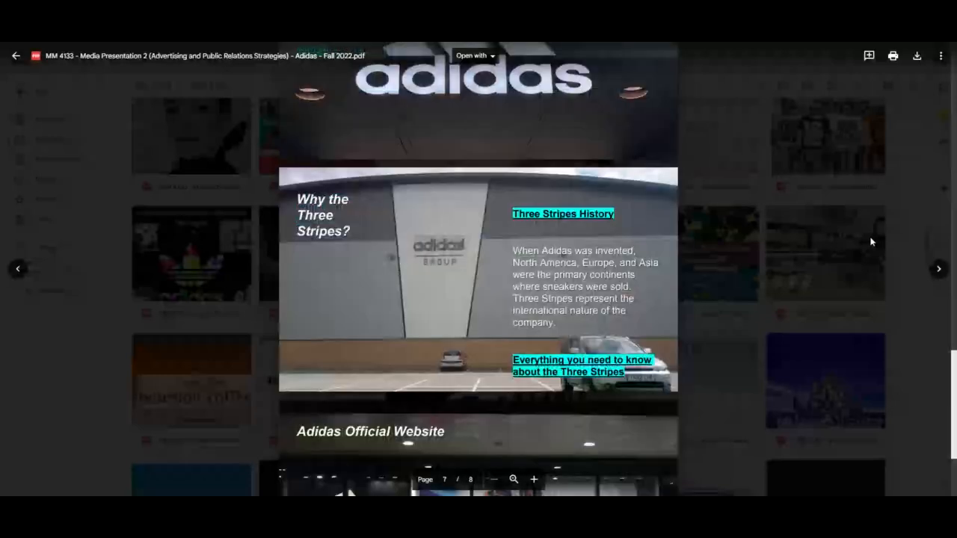
pyautogui.scroll(-3)
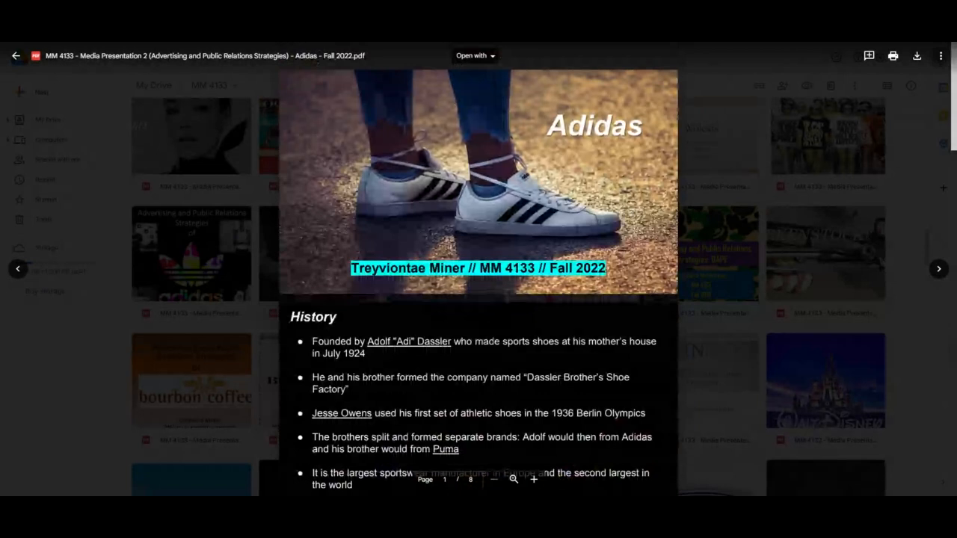
# - Close the Adidas preview and scroll down the MM 4133 folder grid
pyautogui.click(15, 55)
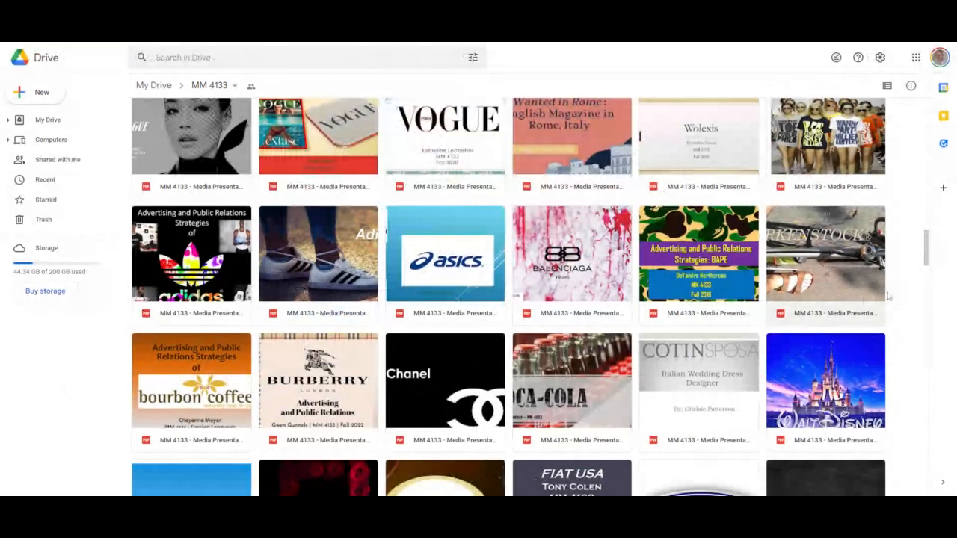
pyautogui.scroll(-3)
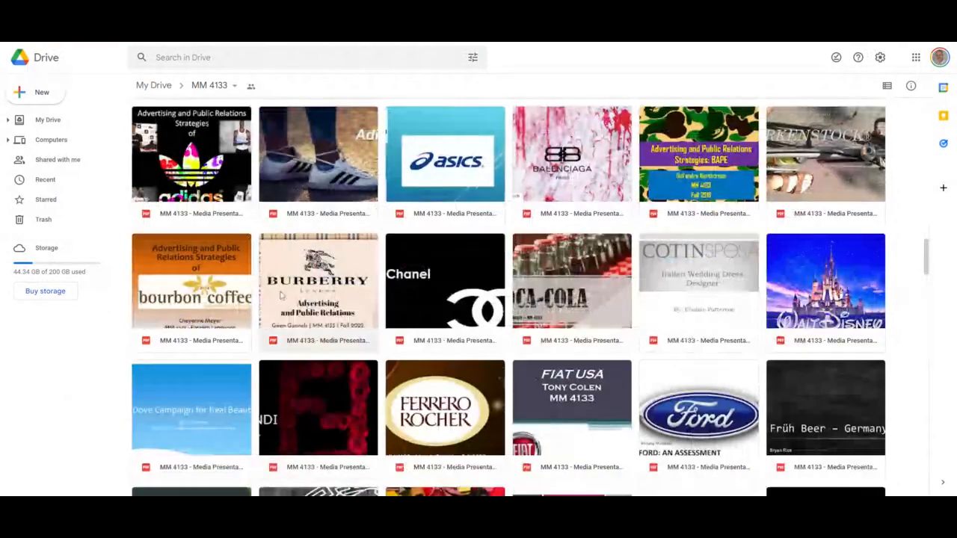
# - Preview the Burberry advertising and PR presentation and read through to its film slide
pyautogui.doubleClick(316, 281)
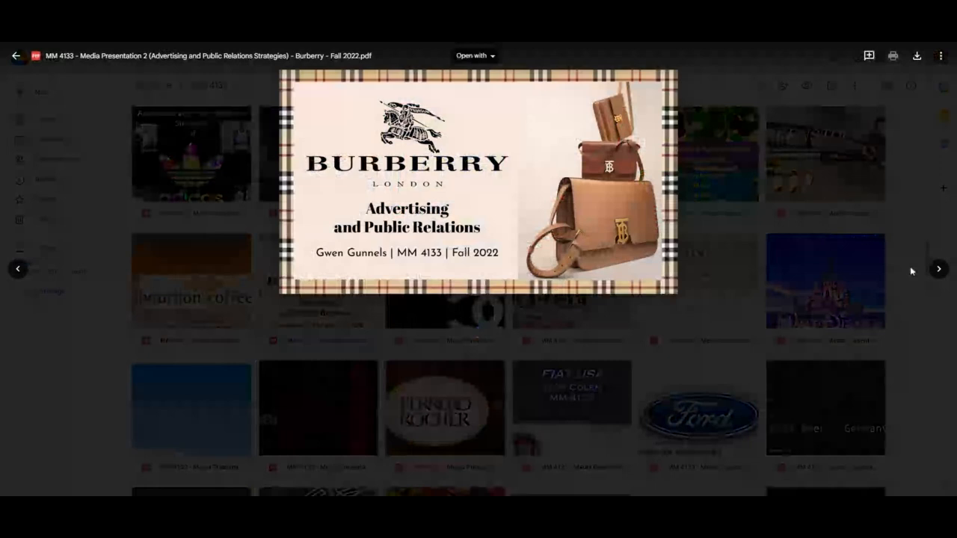
pyautogui.scroll(-3)
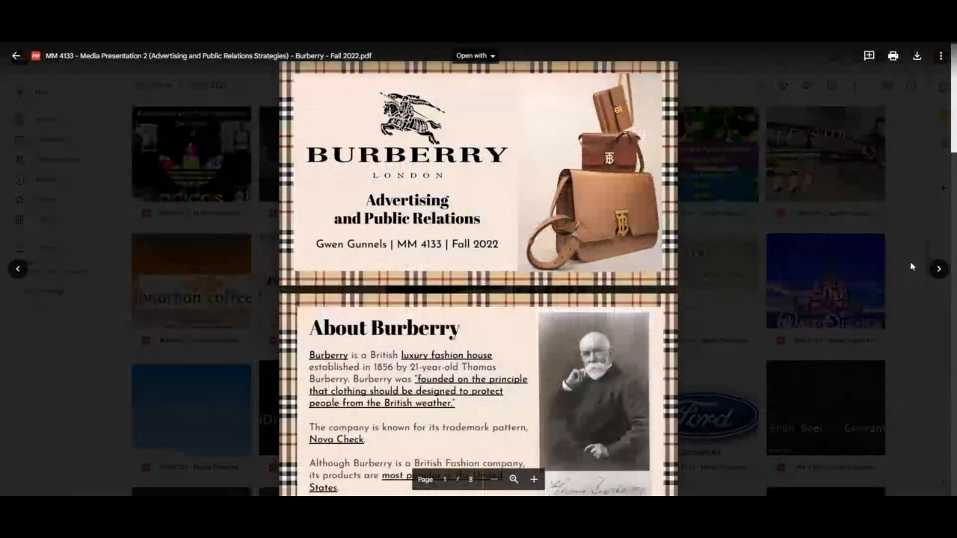
pyautogui.scroll(-3)
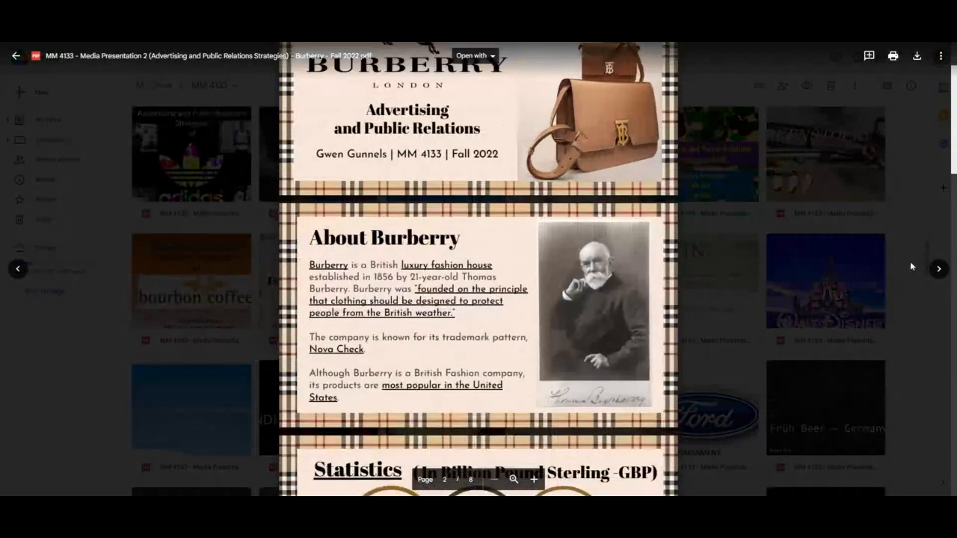
pyautogui.scroll(-3)
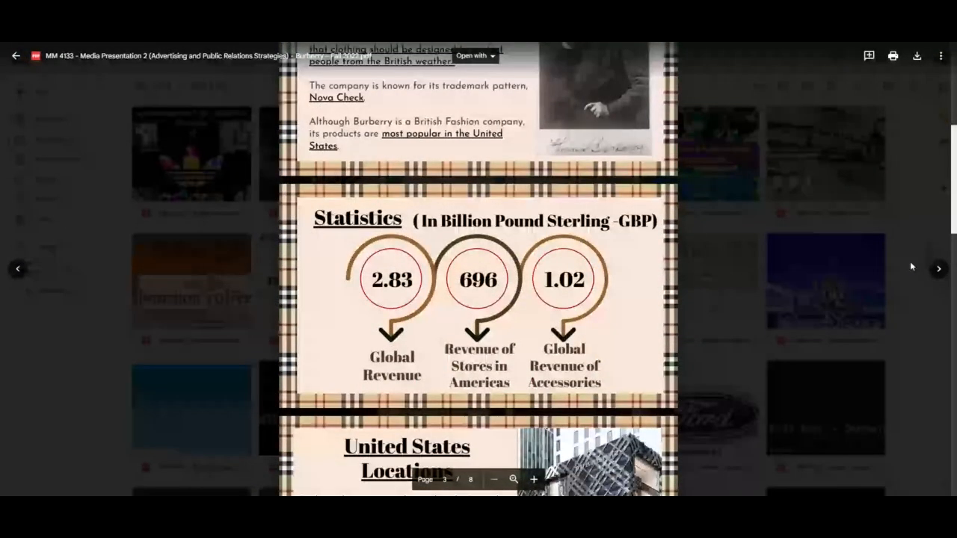
pyautogui.scroll(-3)
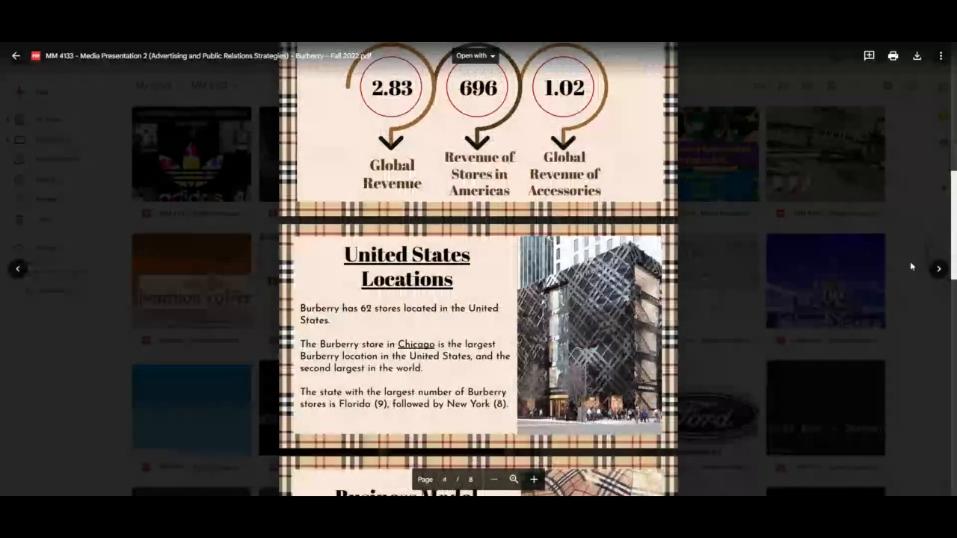
pyautogui.scroll(-3)
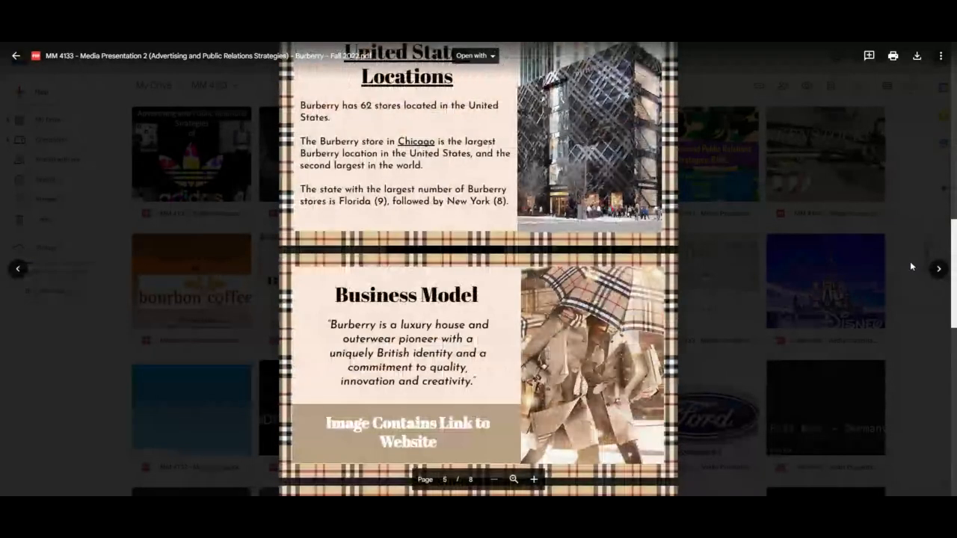
pyautogui.scroll(-3)
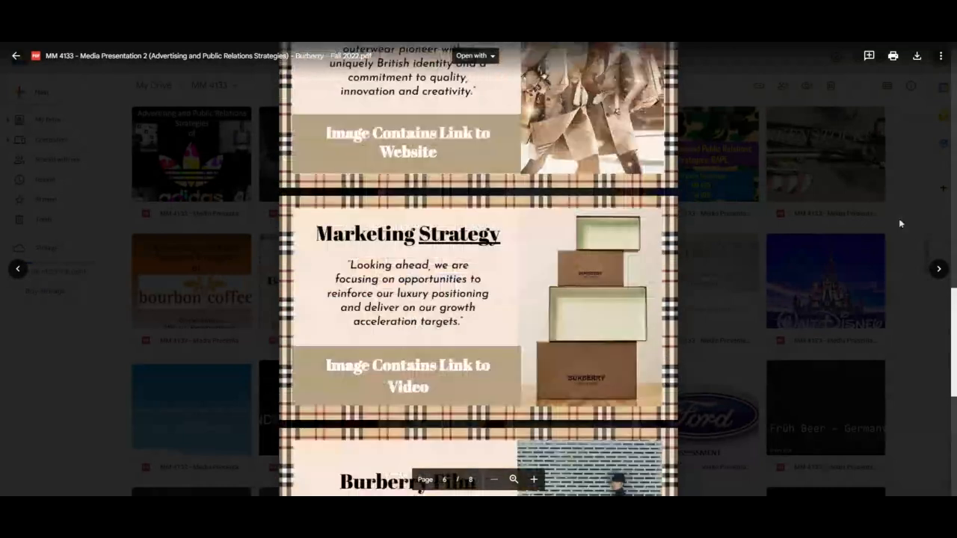
pyautogui.scroll(-3)
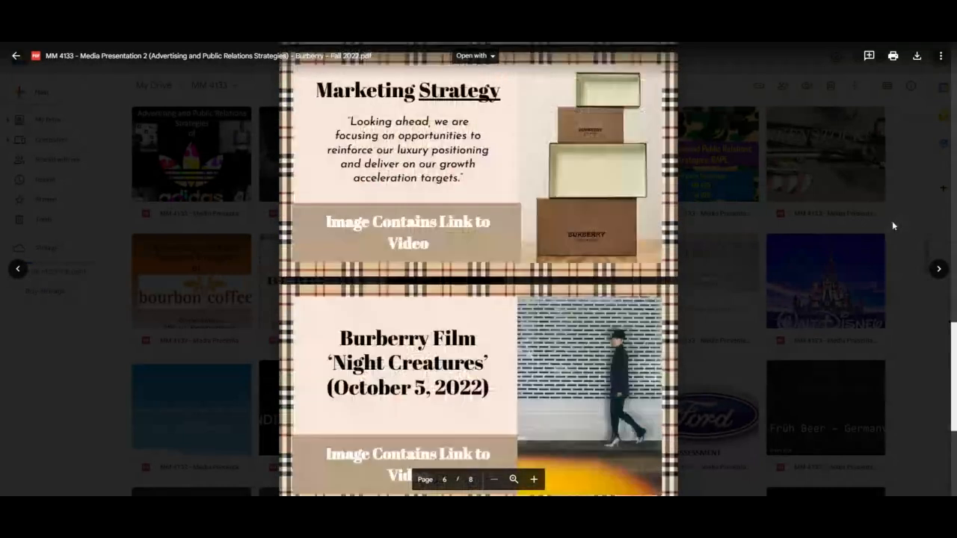
pyautogui.scroll(-3)
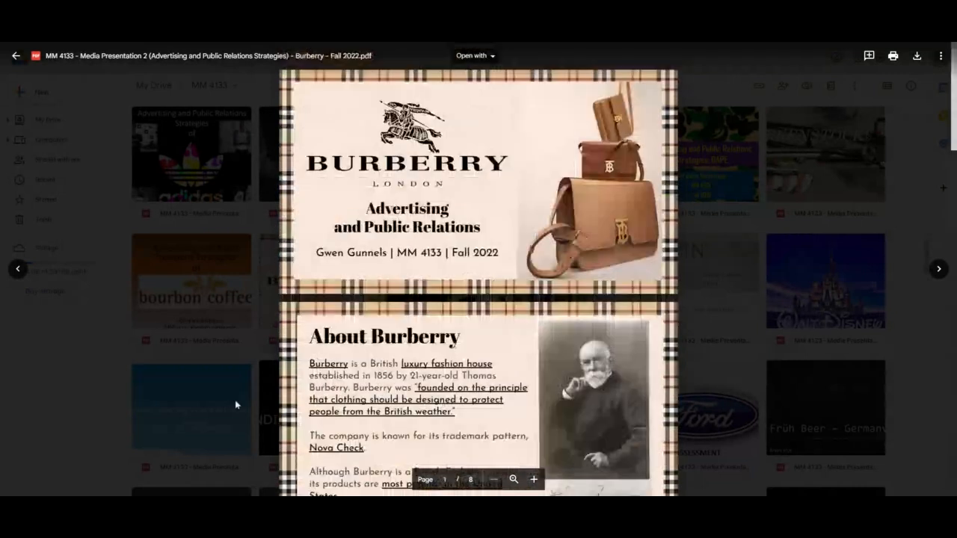
# - Close the Burberry preview and scroll down the folder grid
pyautogui.click(16, 56)
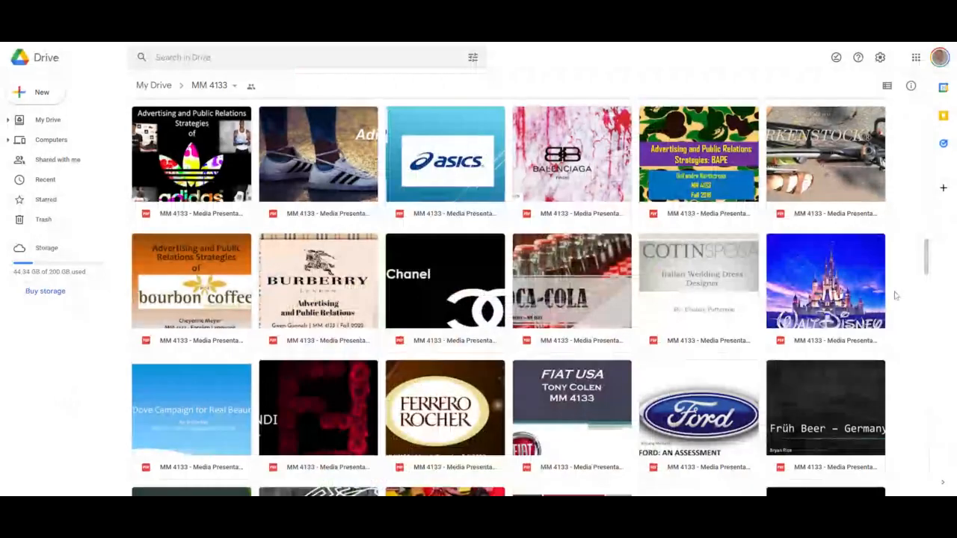
pyautogui.scroll(-3)
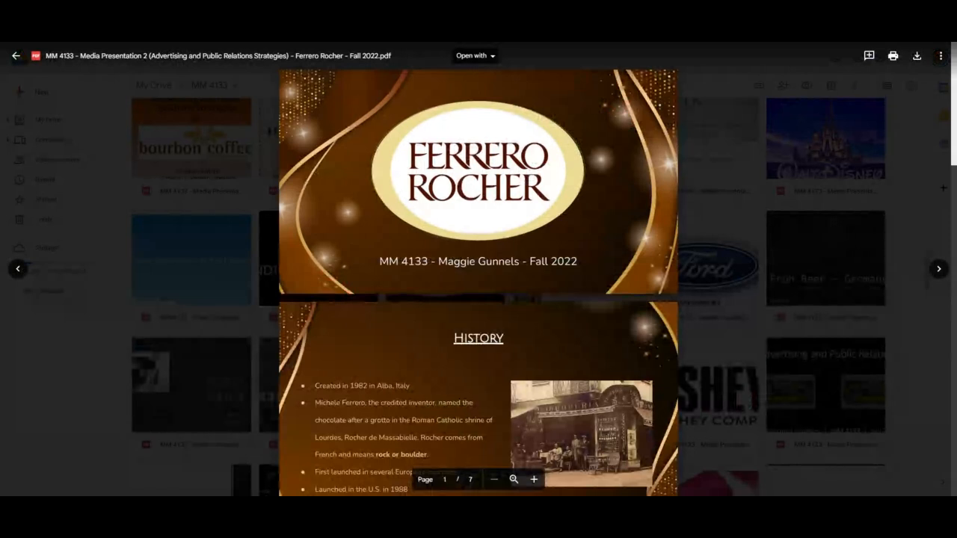
# - Read through the Ferrero Rocher Fall 2022 slides down to the Social Media page
pyautogui.scroll(-3)
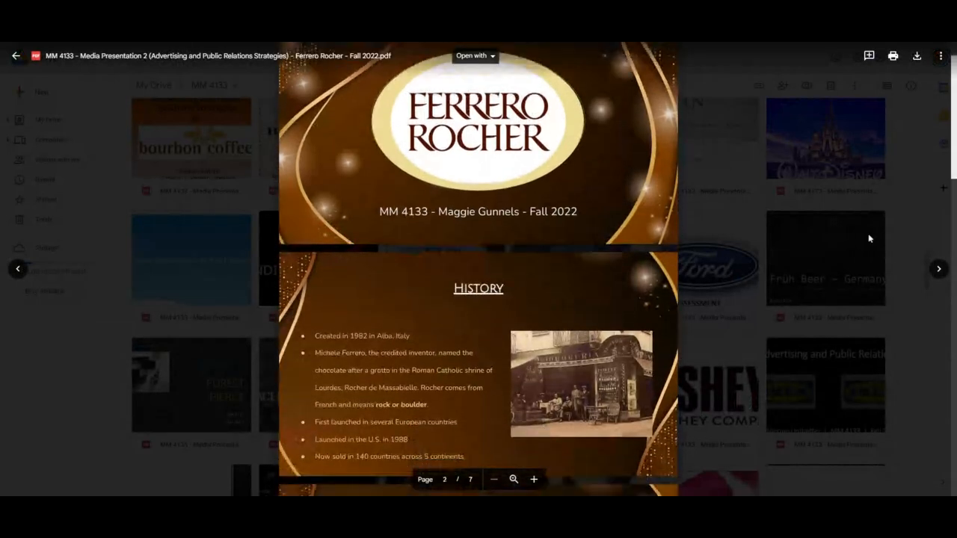
pyautogui.scroll(-3)
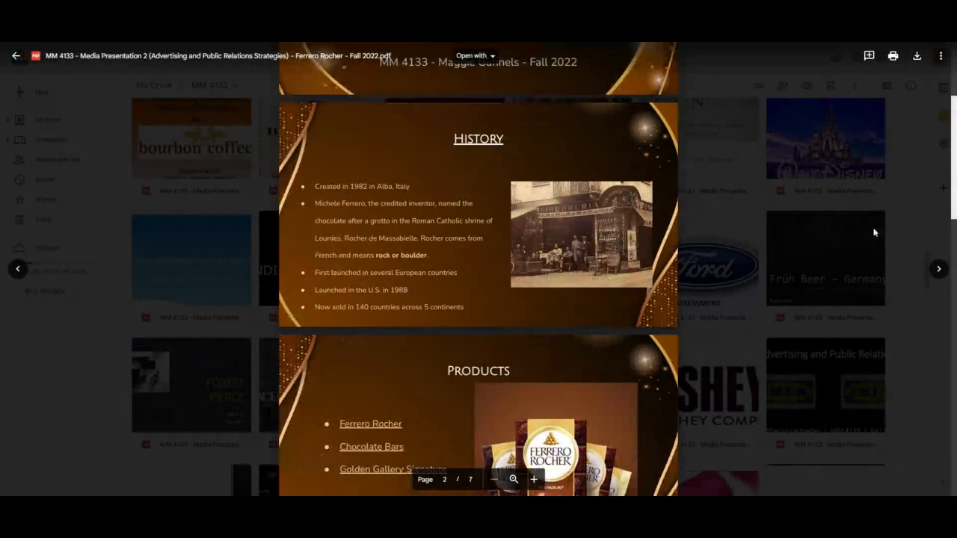
pyautogui.scroll(-3)
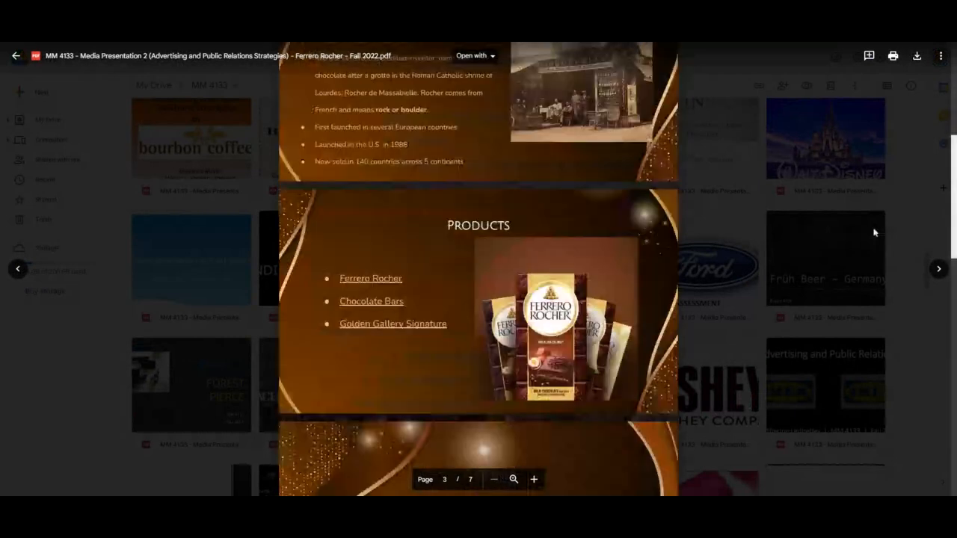
pyautogui.scroll(-3)
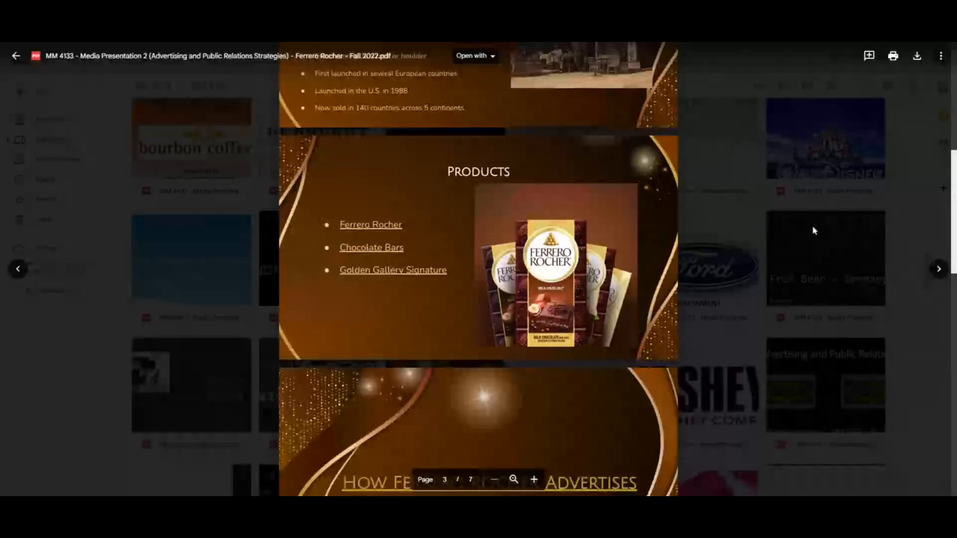
pyautogui.scroll(-3)
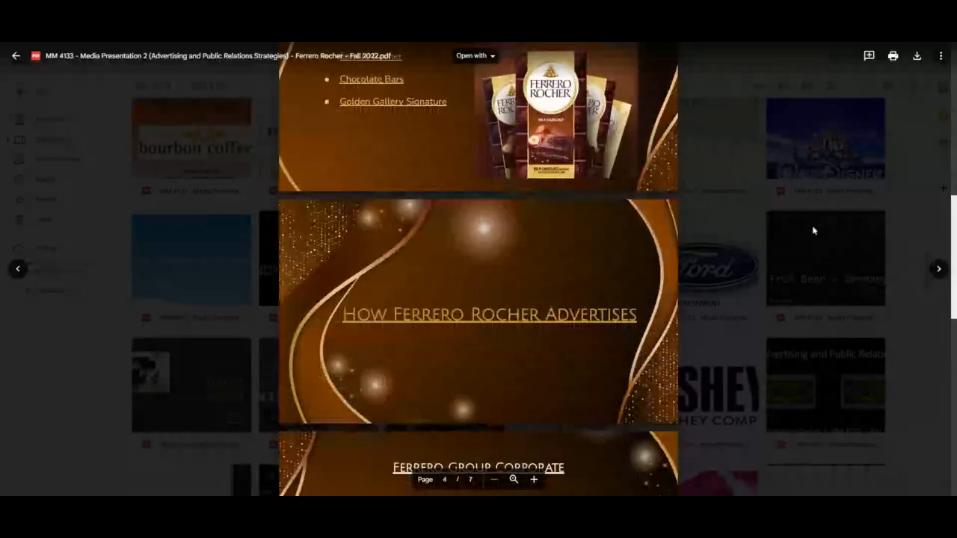
pyautogui.scroll(-3)
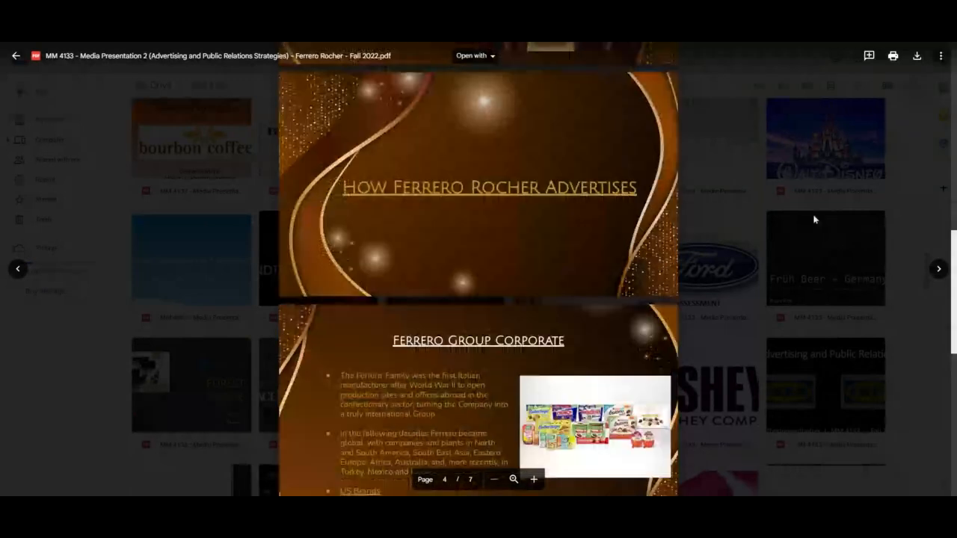
pyautogui.scroll(-3)
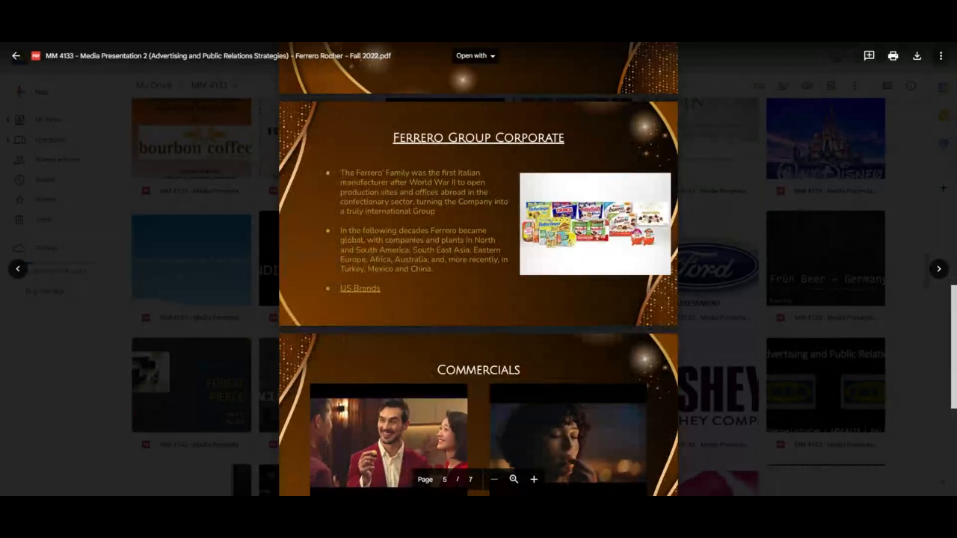
pyautogui.moveTo(741, 227)
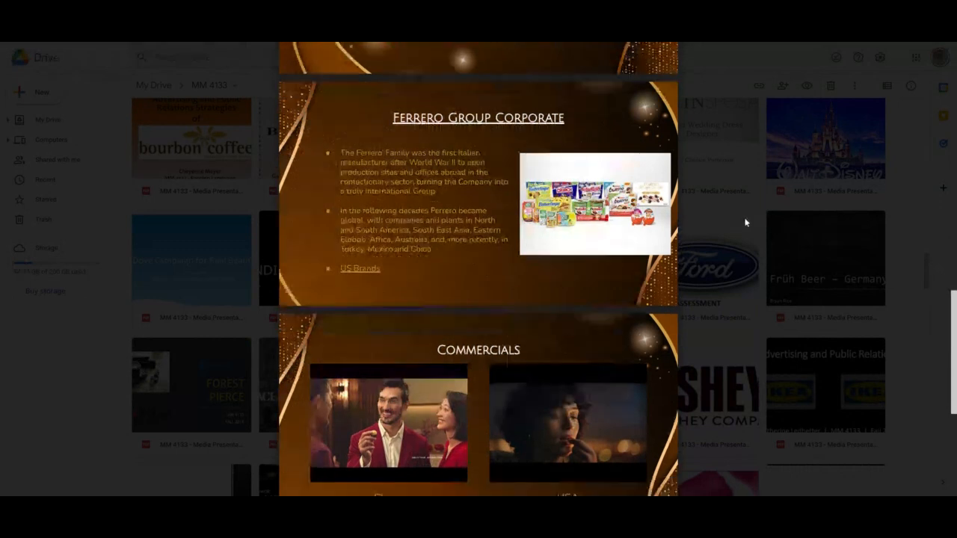
pyautogui.scroll(-3)
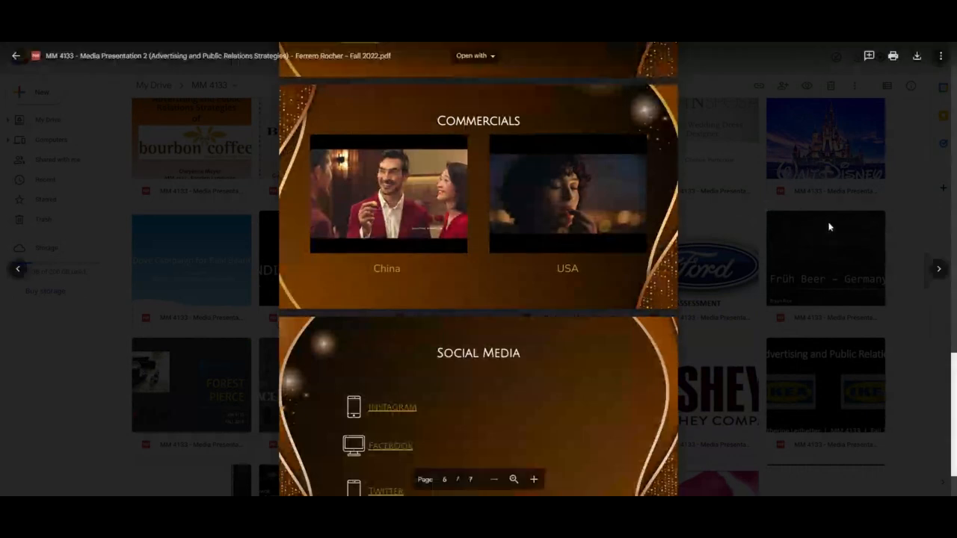
pyautogui.scroll(-3)
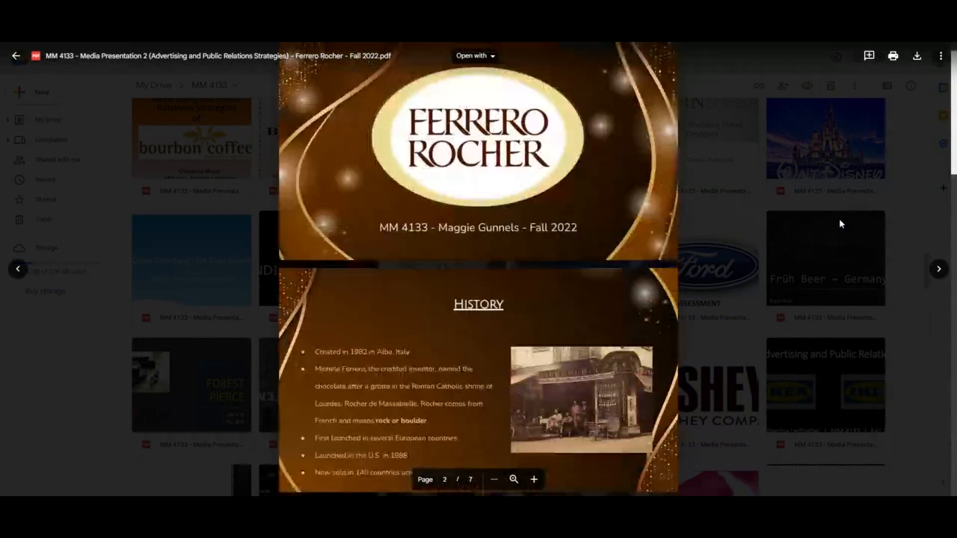
pyautogui.click(17, 56)
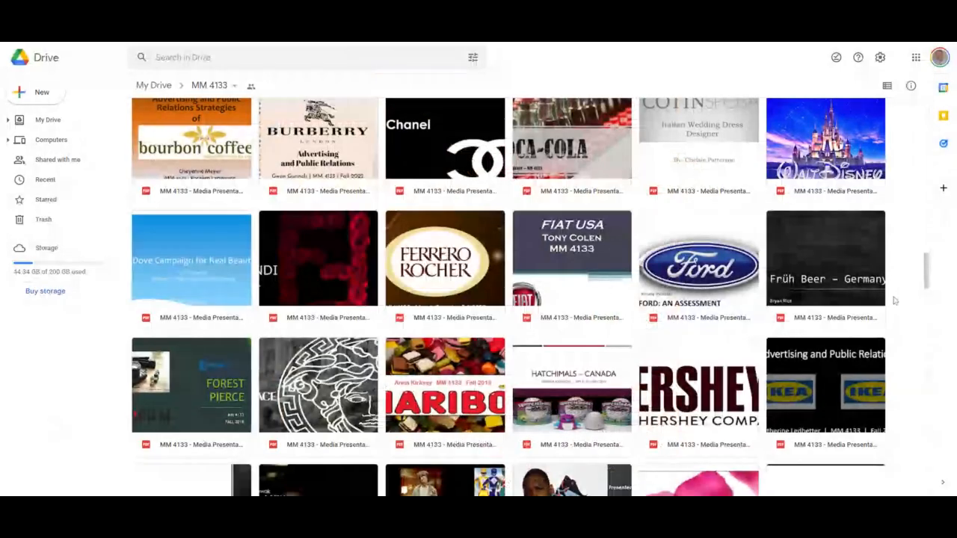
pyautogui.scroll(-3)
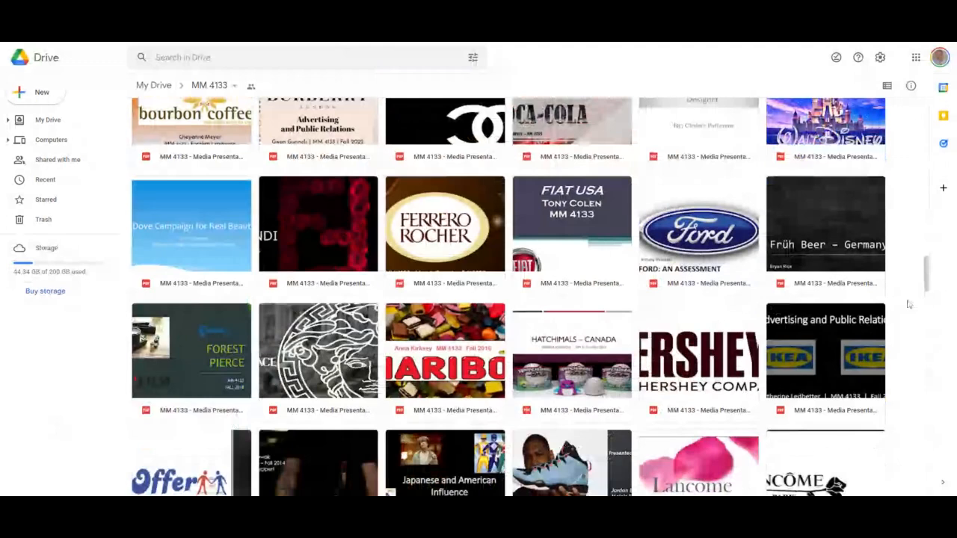
pyautogui.scroll(-3)
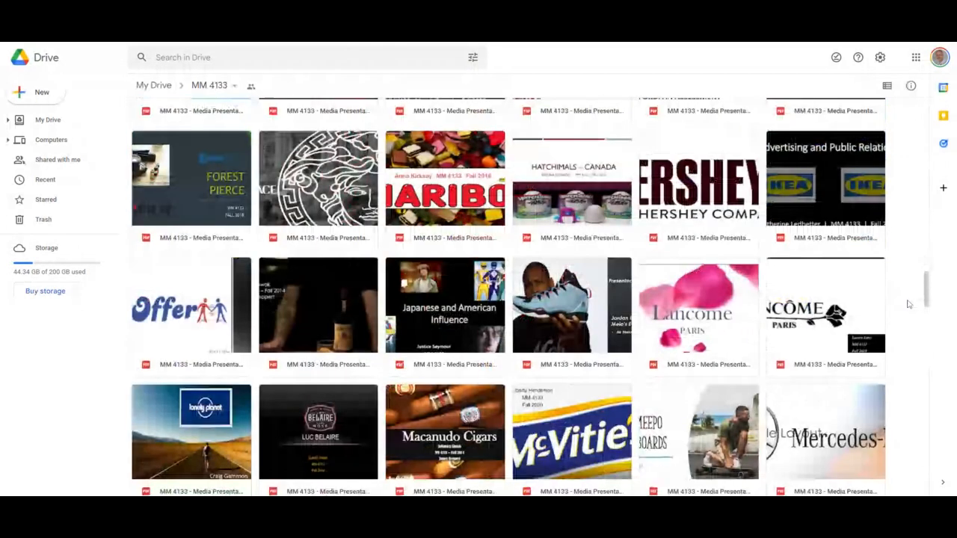
pyautogui.scroll(-3)
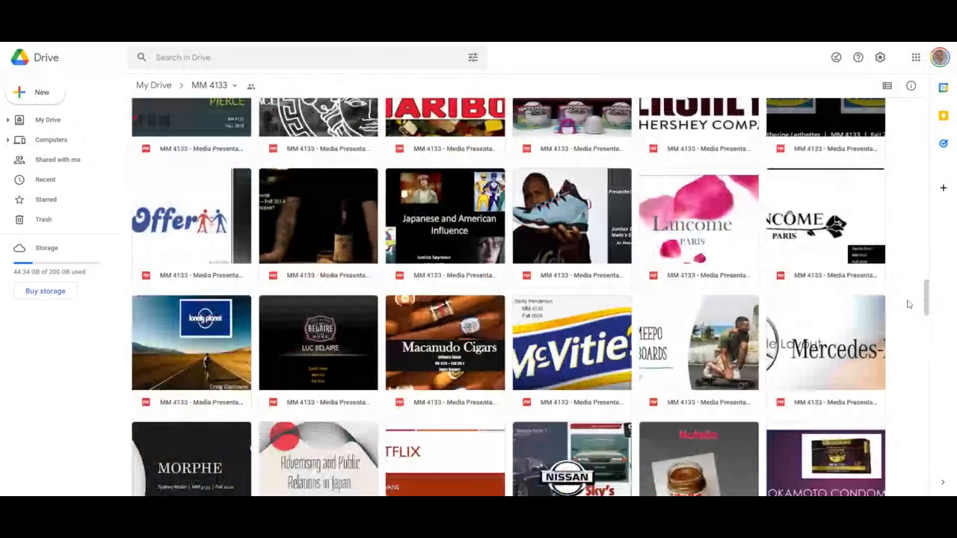
pyautogui.scroll(-3)
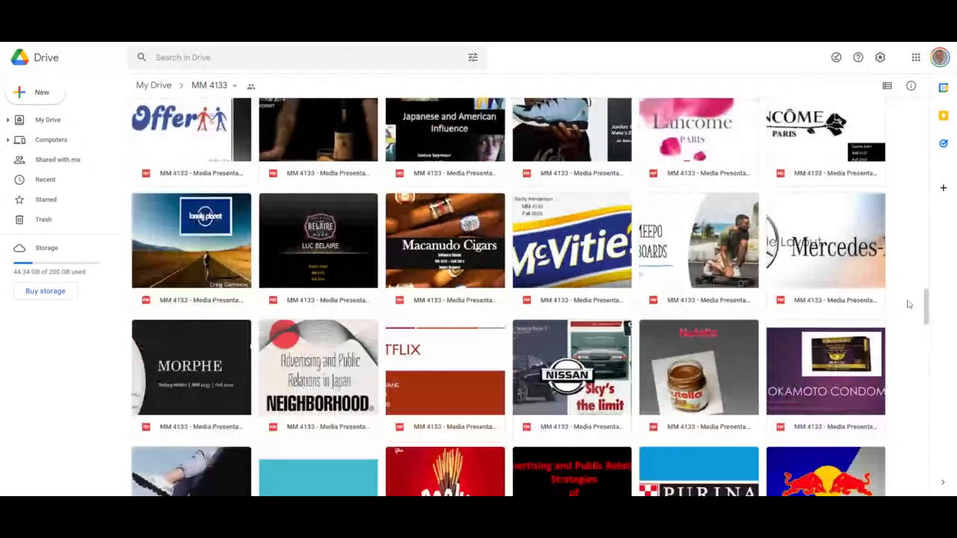
pyautogui.scroll(-3)
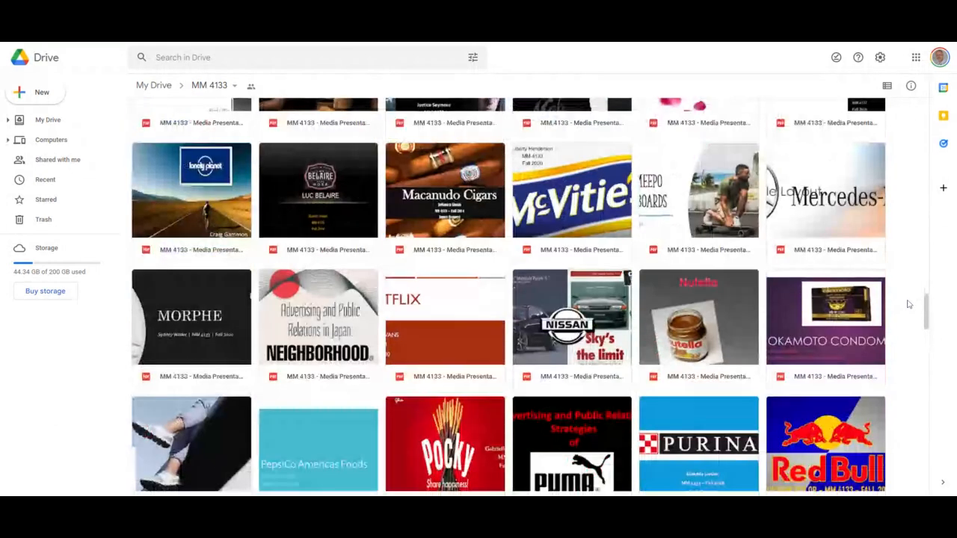
pyautogui.scroll(-3)
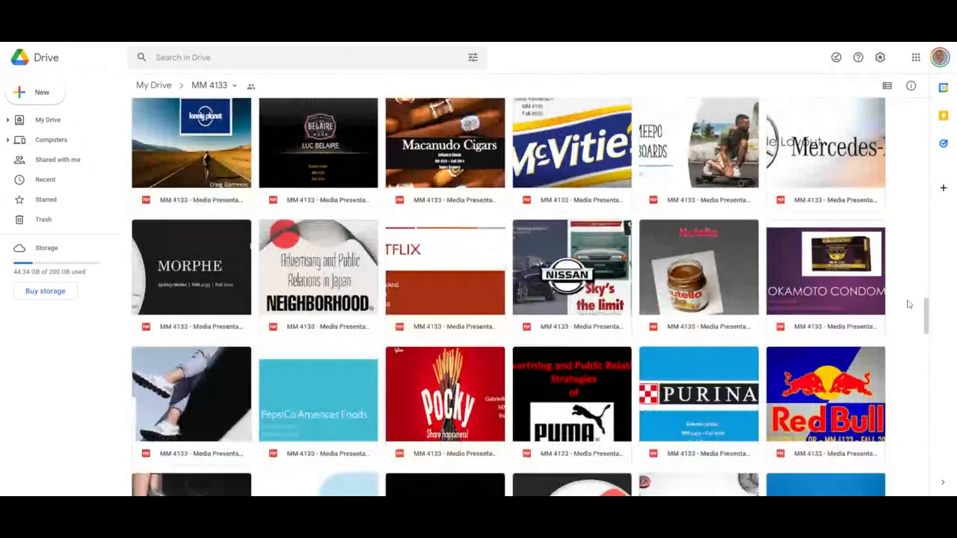
pyautogui.scroll(-3)
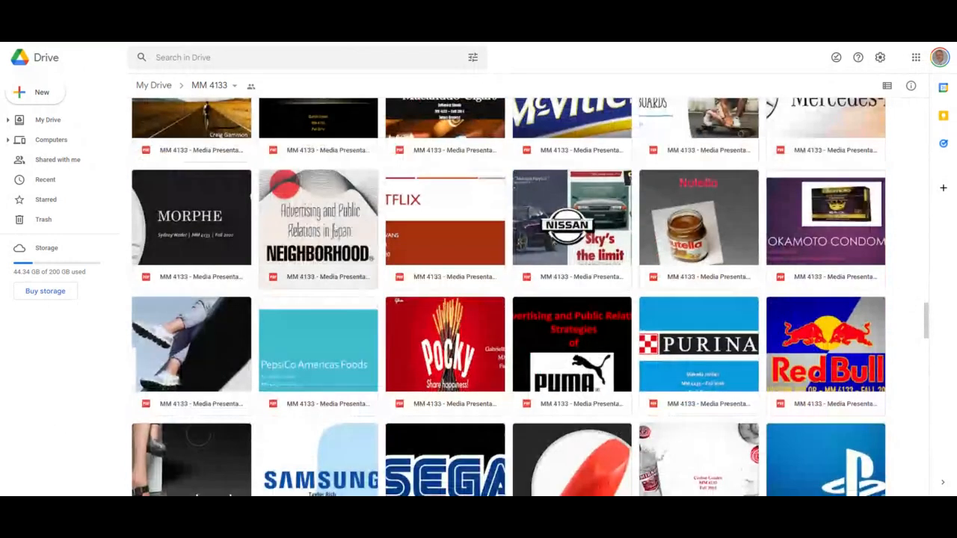
# - Preview the NEIGHBORHOOD presentation PDF and page down through it to its social media slide
pyautogui.doubleClick(317, 227)
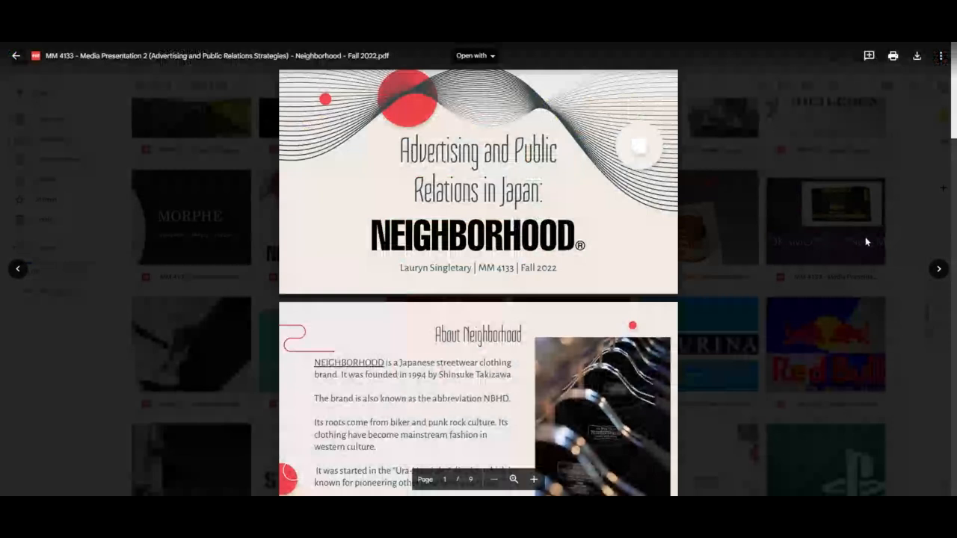
pyautogui.scroll(-3)
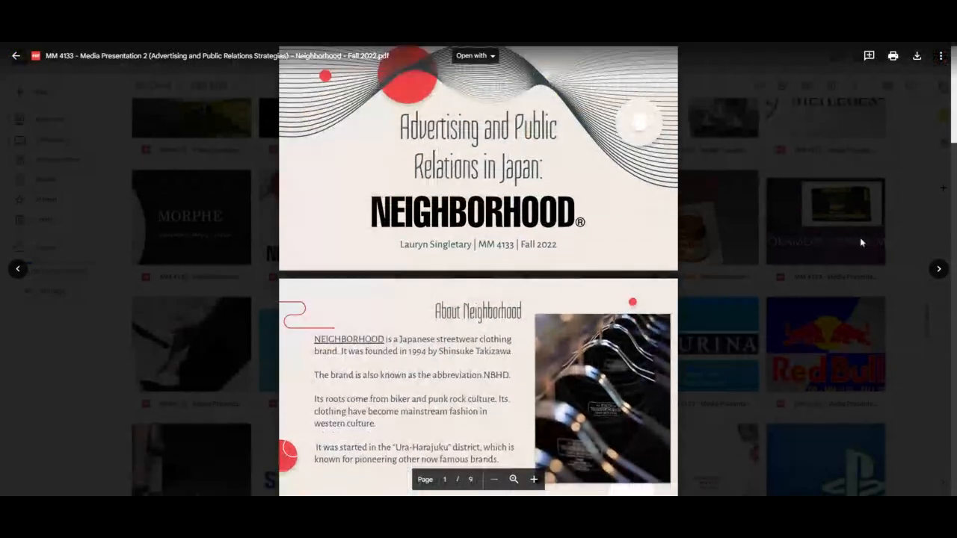
pyautogui.scroll(-3)
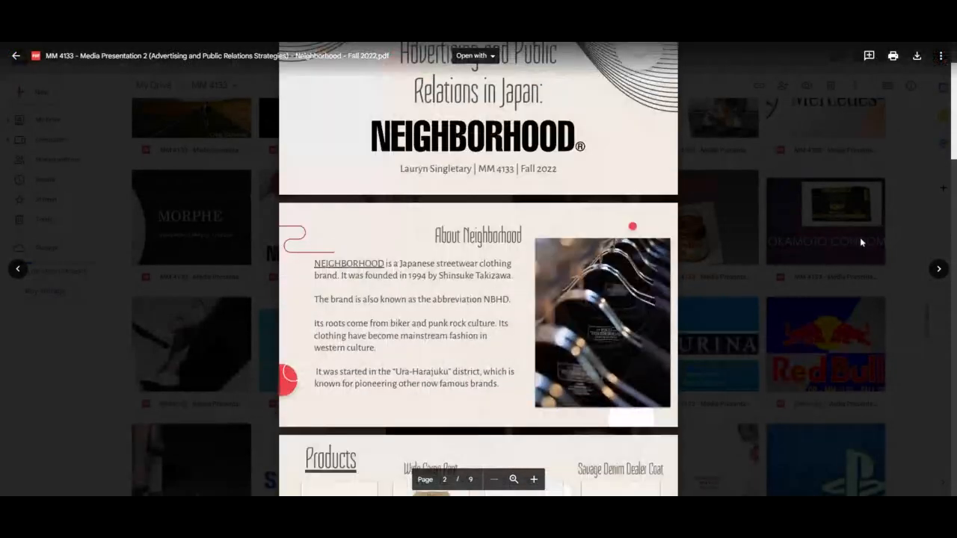
pyautogui.scroll(-3)
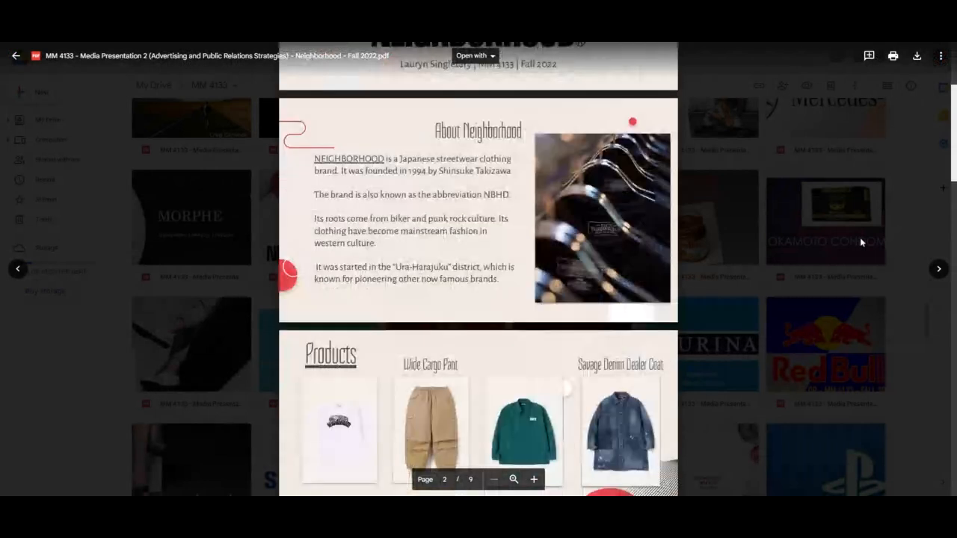
pyautogui.scroll(-3)
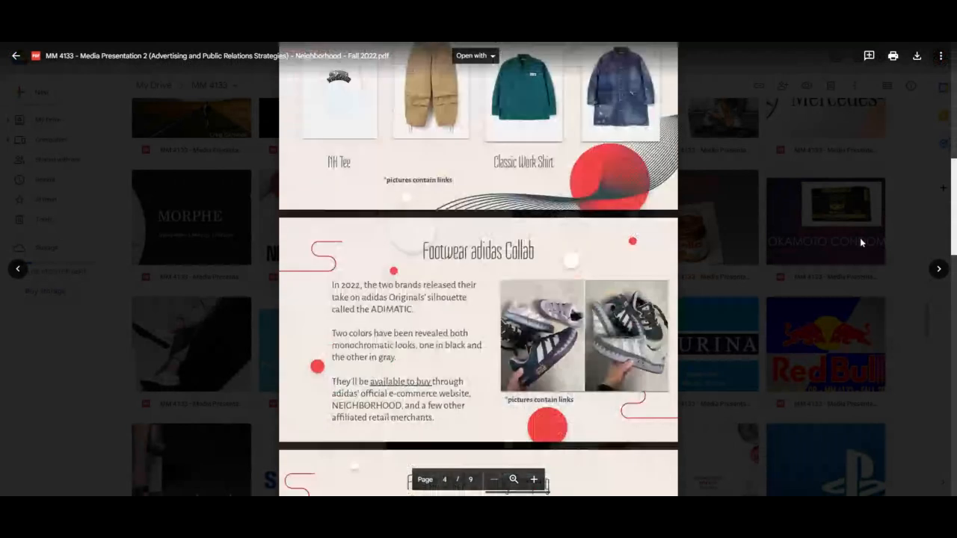
pyautogui.scroll(-3)
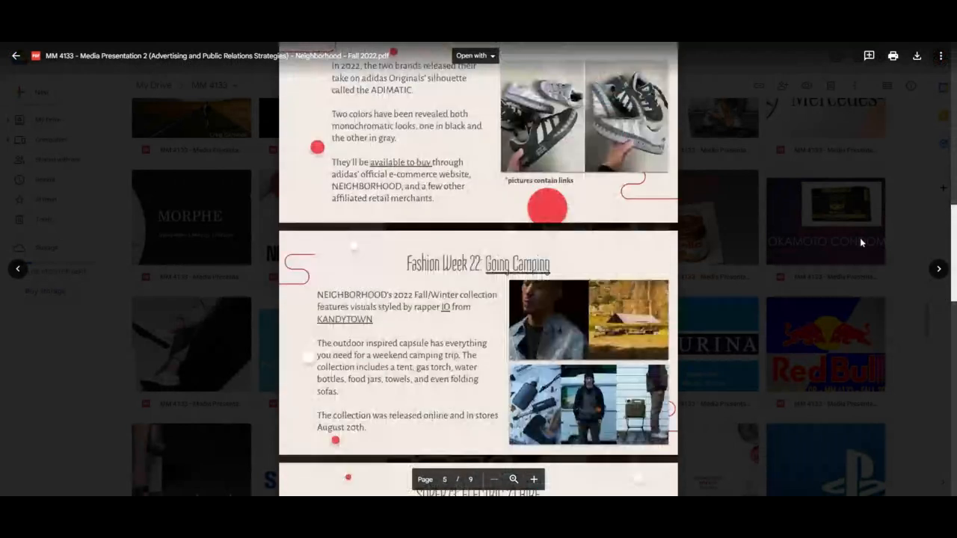
pyautogui.scroll(-3)
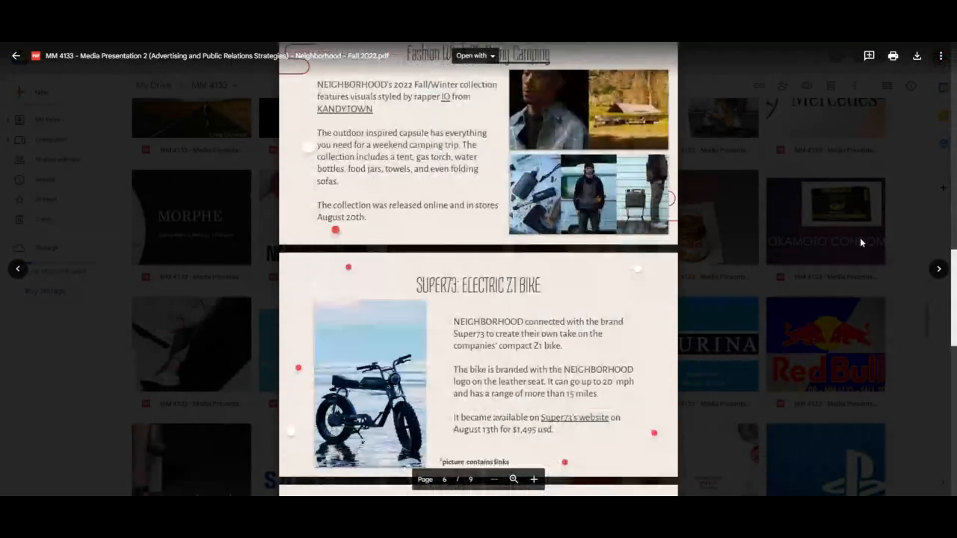
pyautogui.scroll(-3)
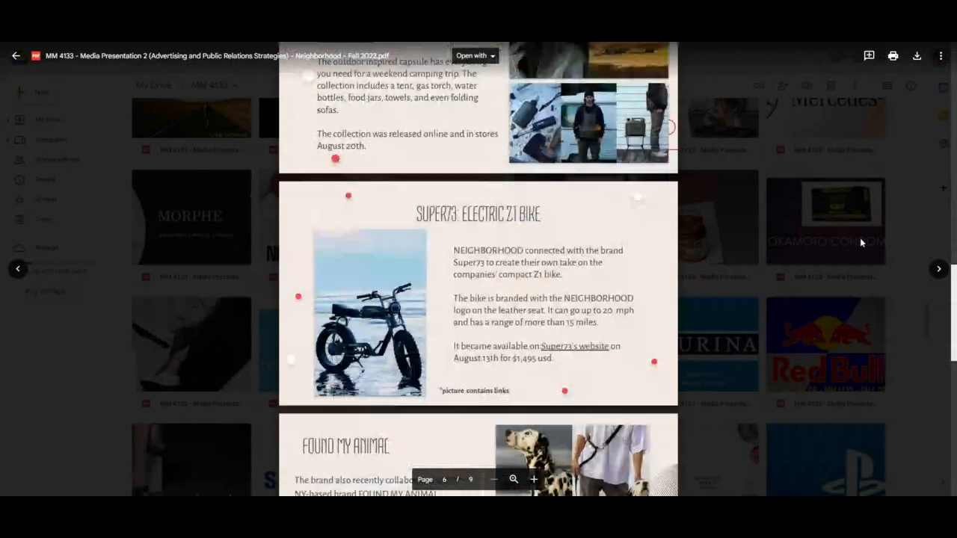
pyautogui.scroll(-3)
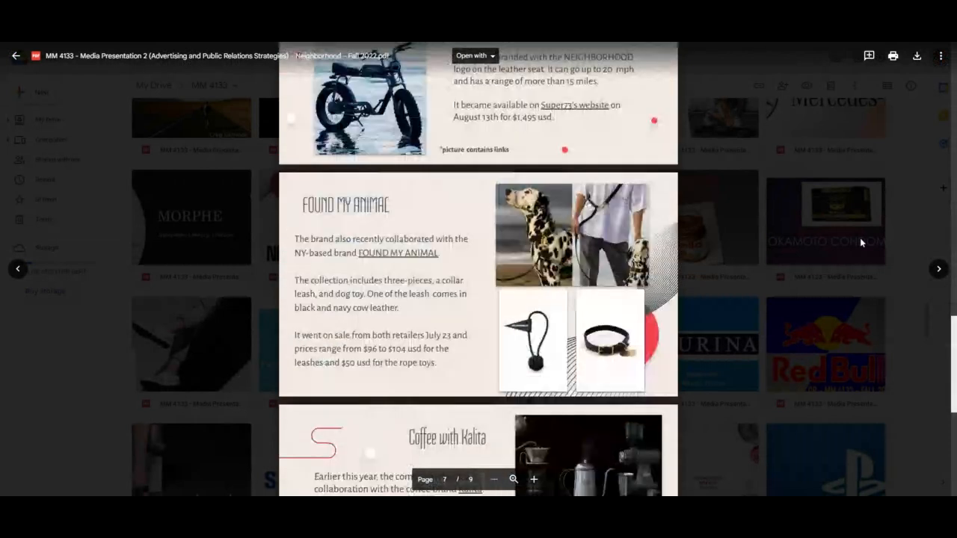
pyautogui.scroll(-3)
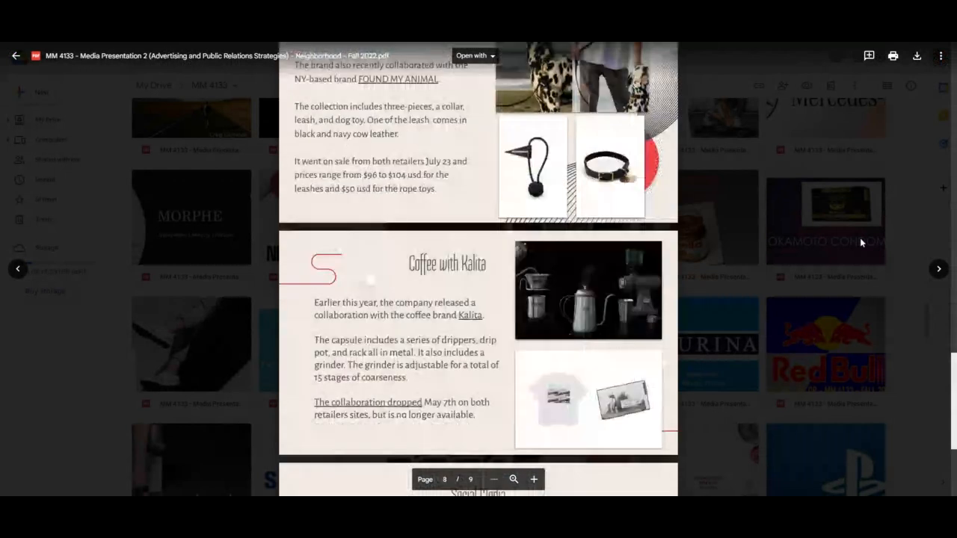
pyautogui.scroll(-3)
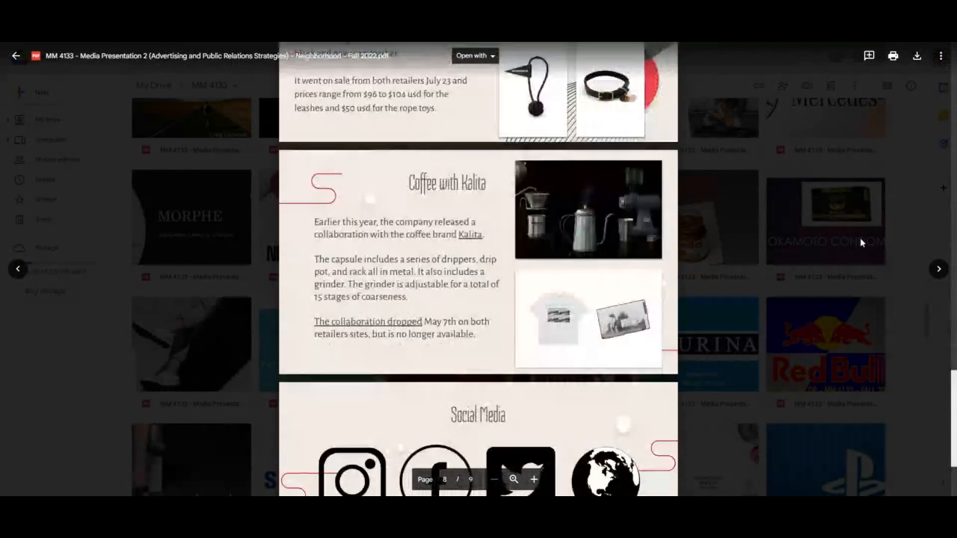
pyautogui.scroll(-3)
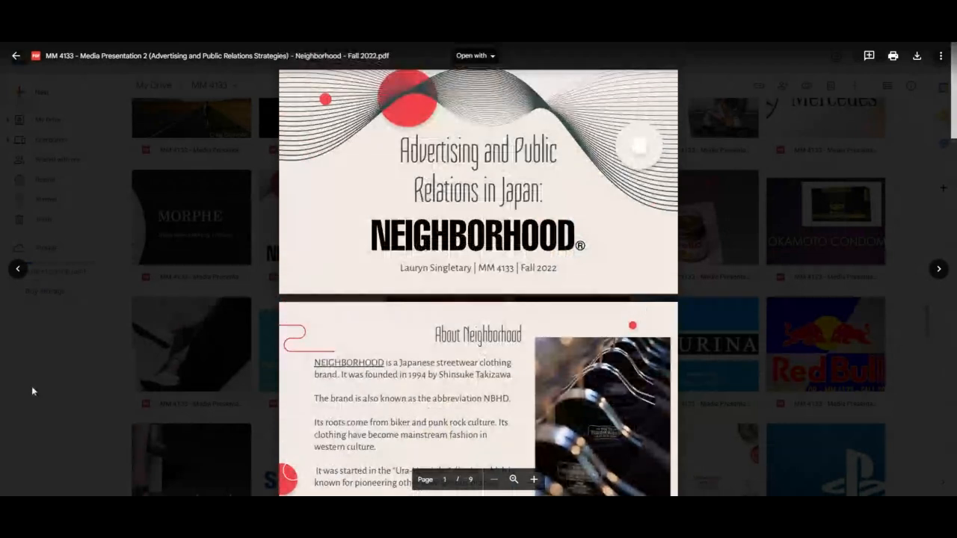
# - Move on to the On Cloud presentation PDF and page through its opening slides
pyautogui.click(16, 55)
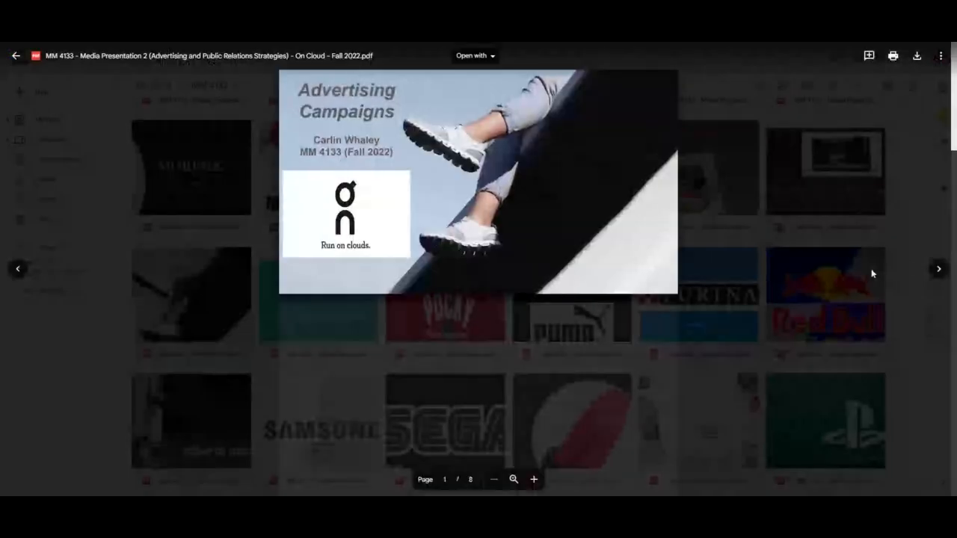
pyautogui.scroll(-3)
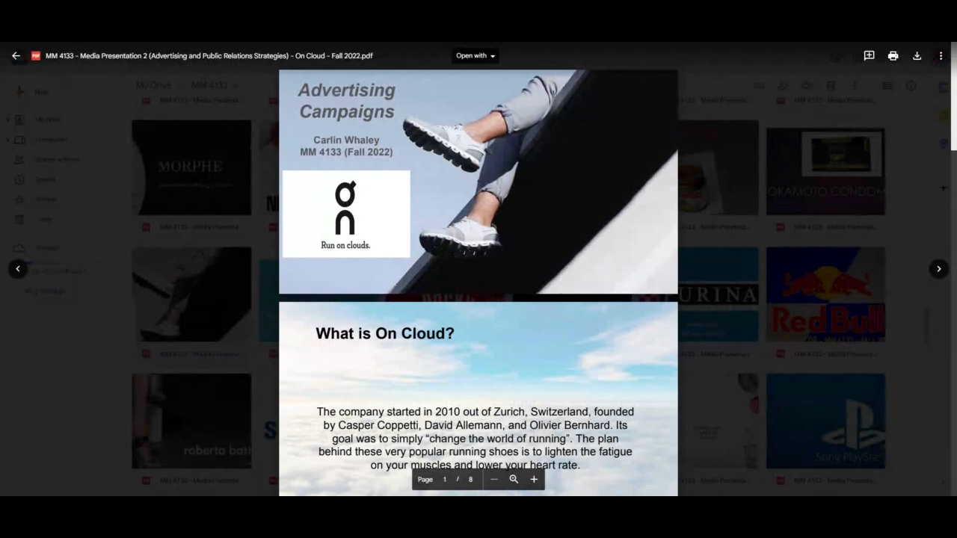
pyautogui.scroll(-3)
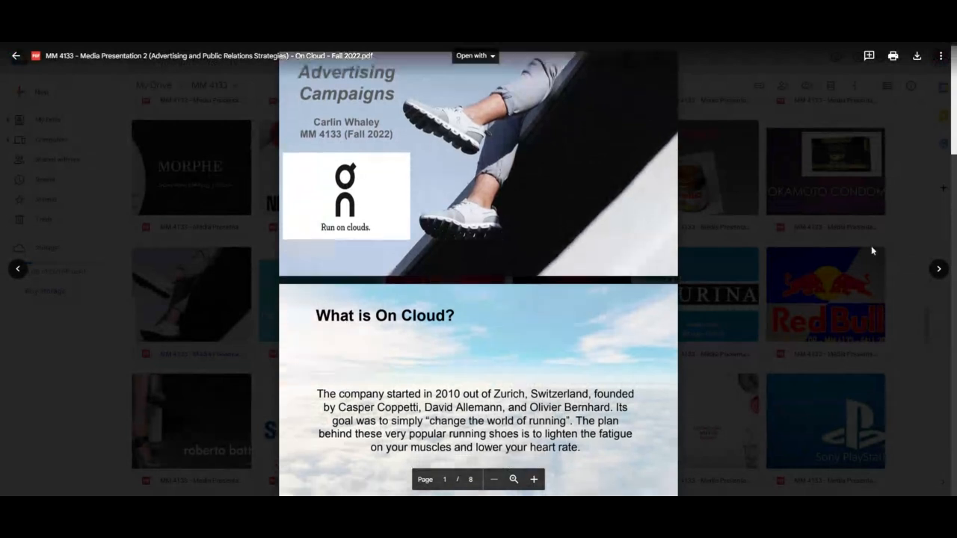
pyautogui.scroll(-3)
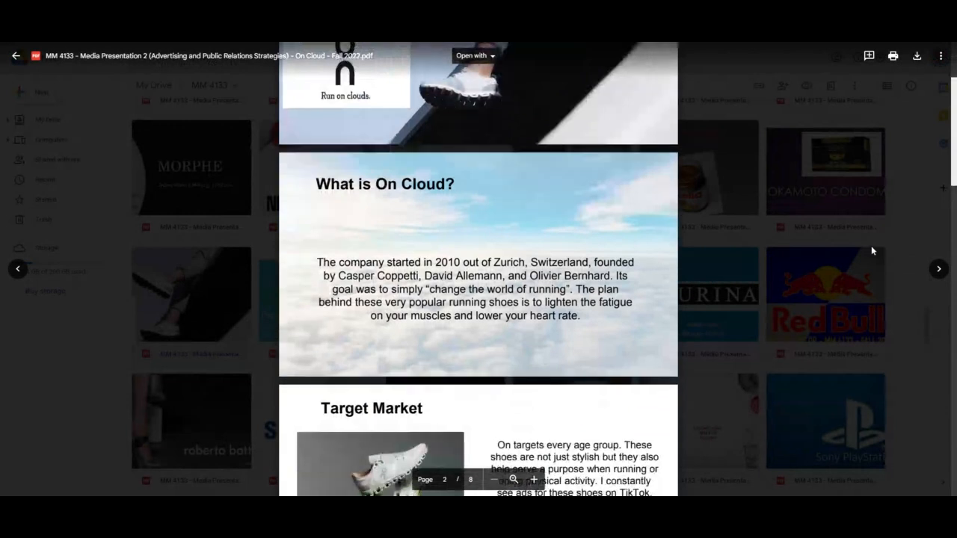
pyautogui.scroll(-3)
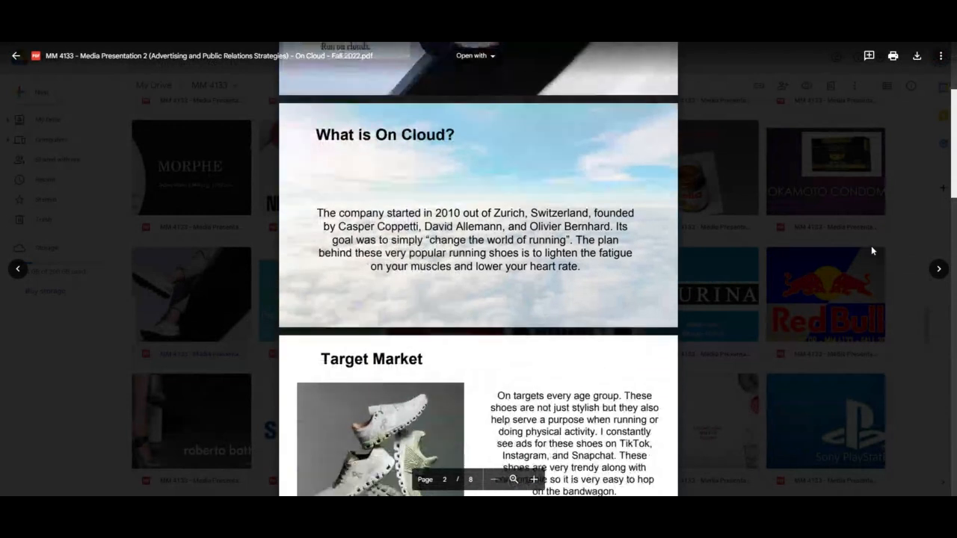
pyautogui.scroll(-3)
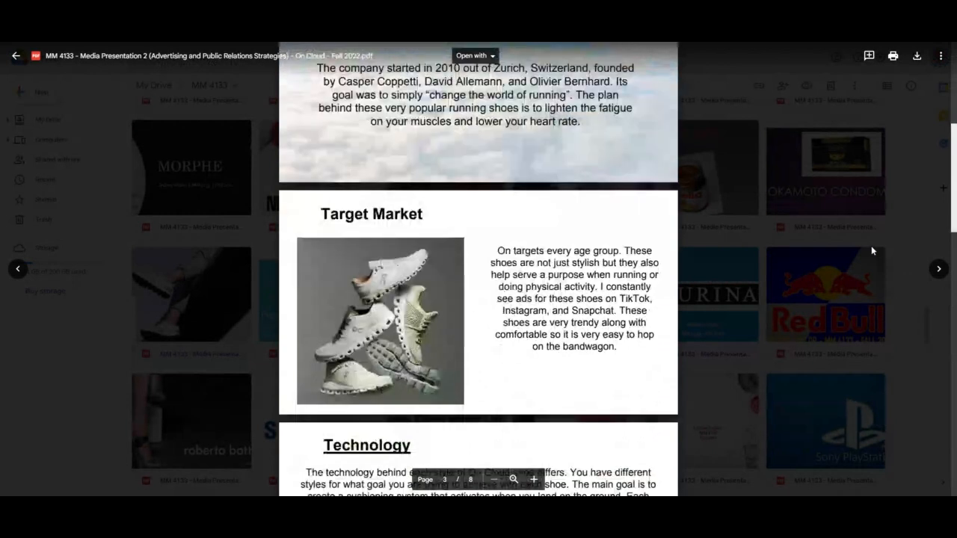
pyautogui.scroll(-3)
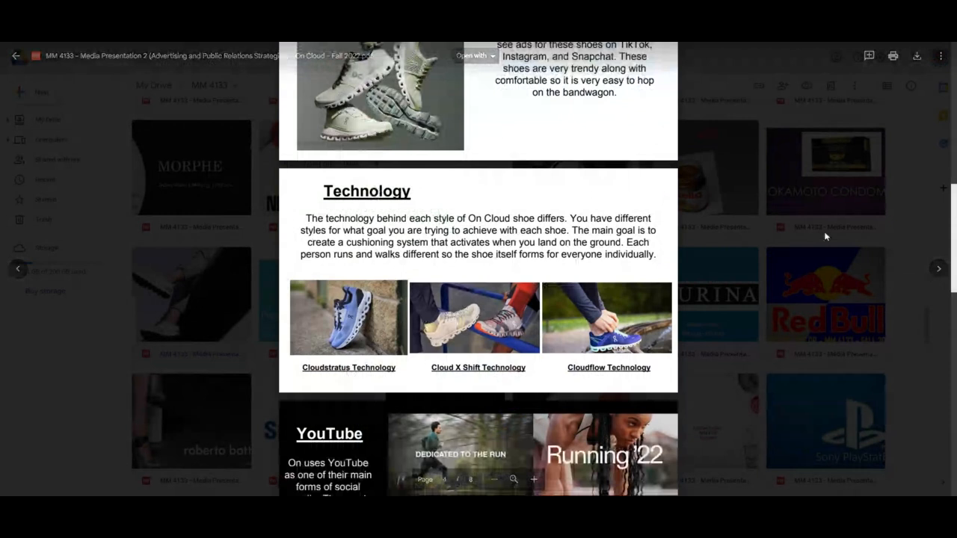
# - Continue down the On Cloud presentation to page 8, its Conclusion slide
pyautogui.scroll(-3)
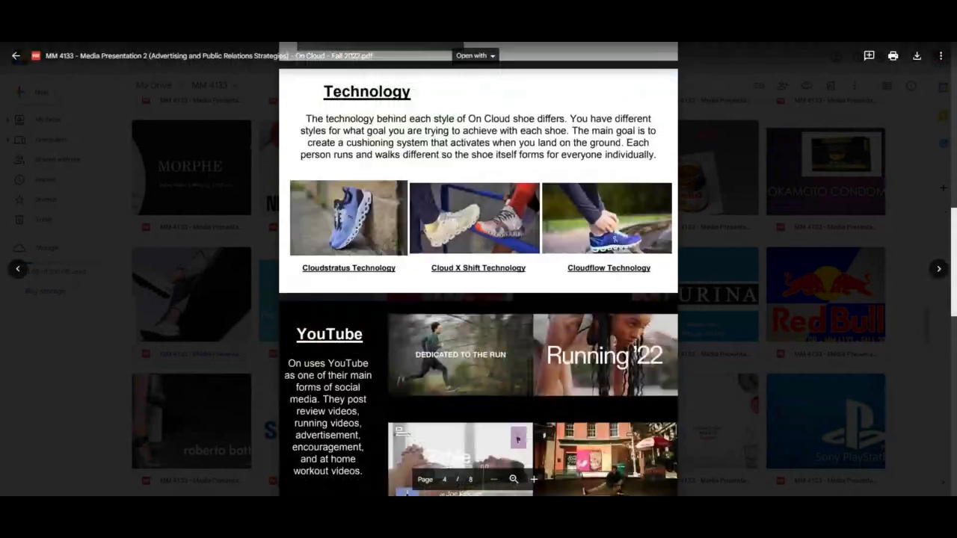
pyautogui.scroll(-3)
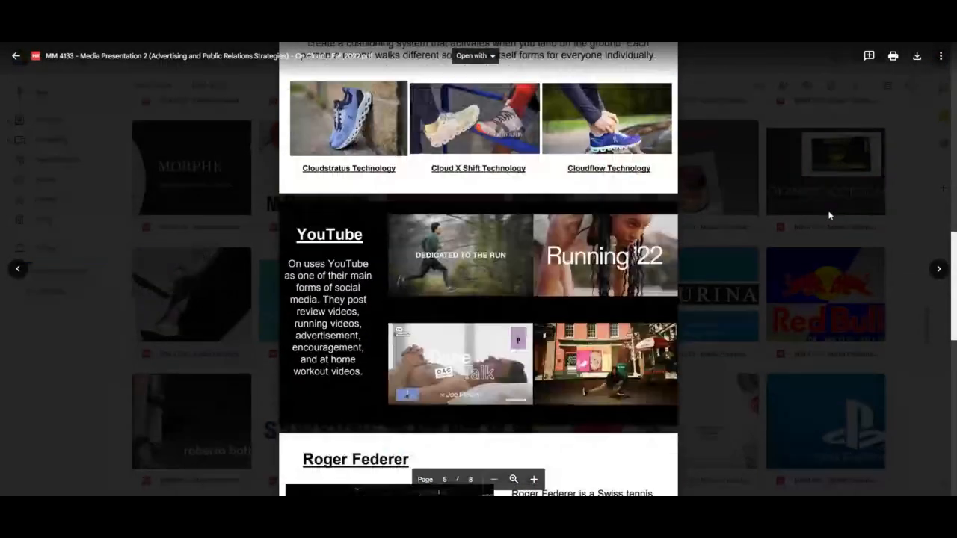
pyautogui.scroll(-3)
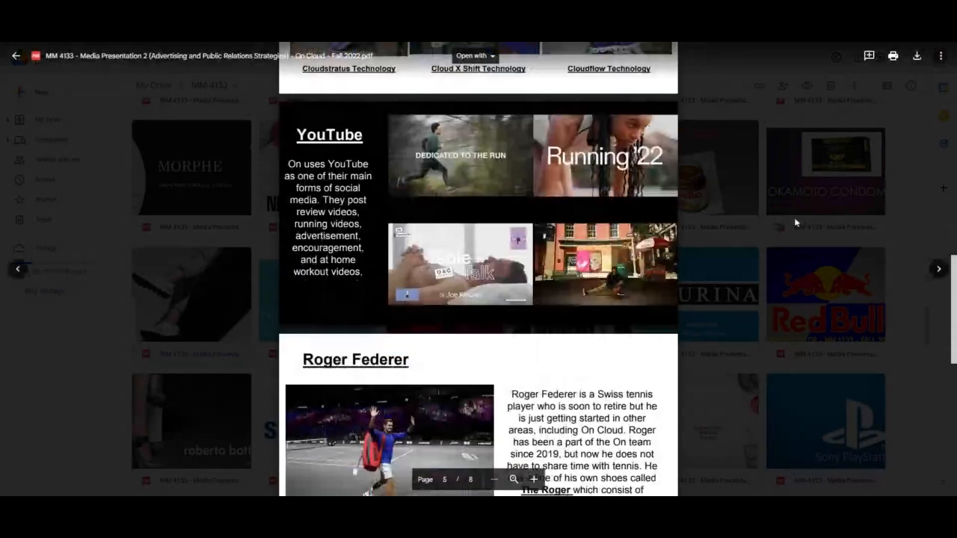
pyautogui.scroll(-3)
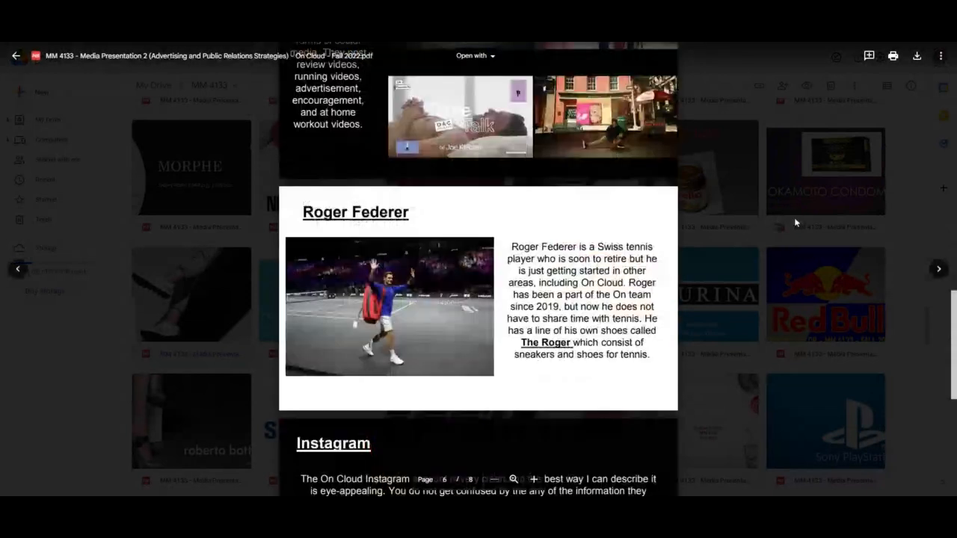
pyautogui.scroll(-3)
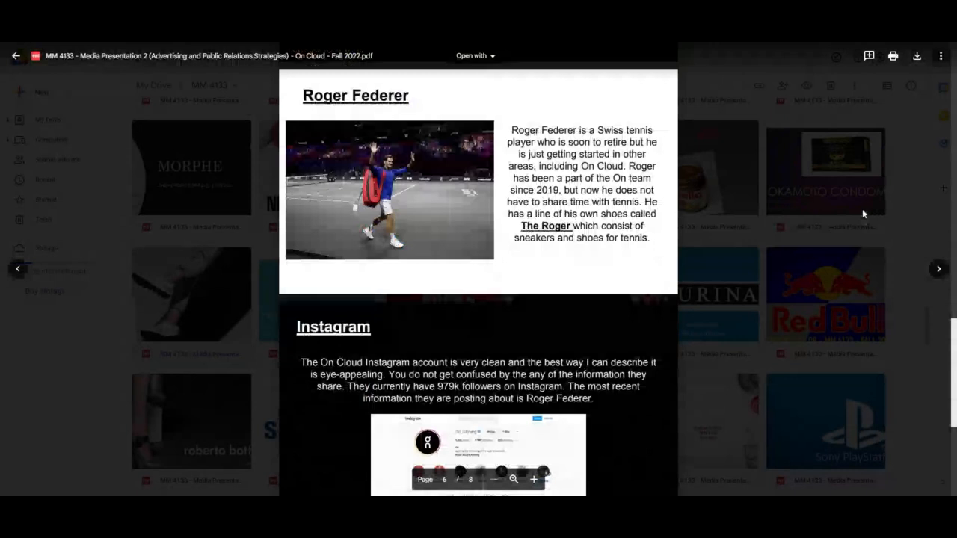
pyautogui.scroll(-3)
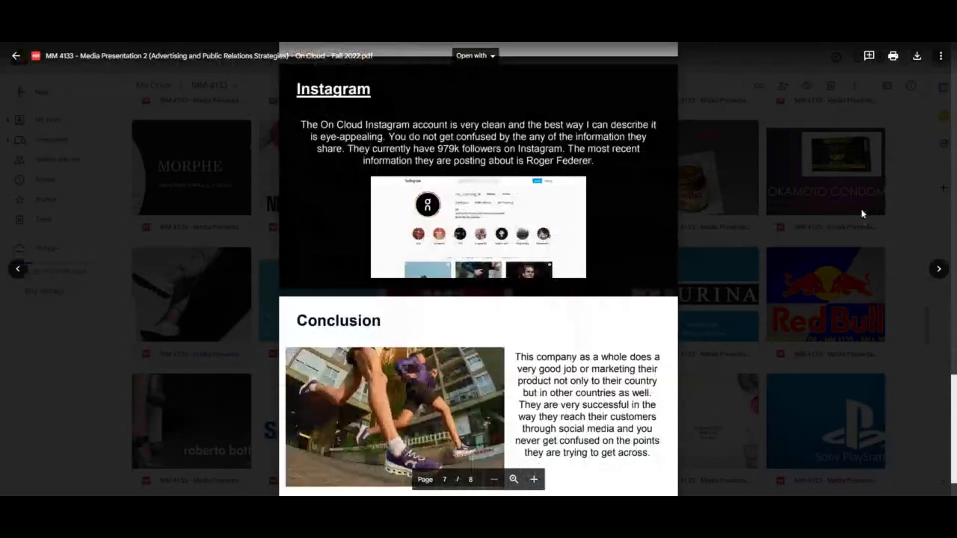
pyautogui.scroll(-3)
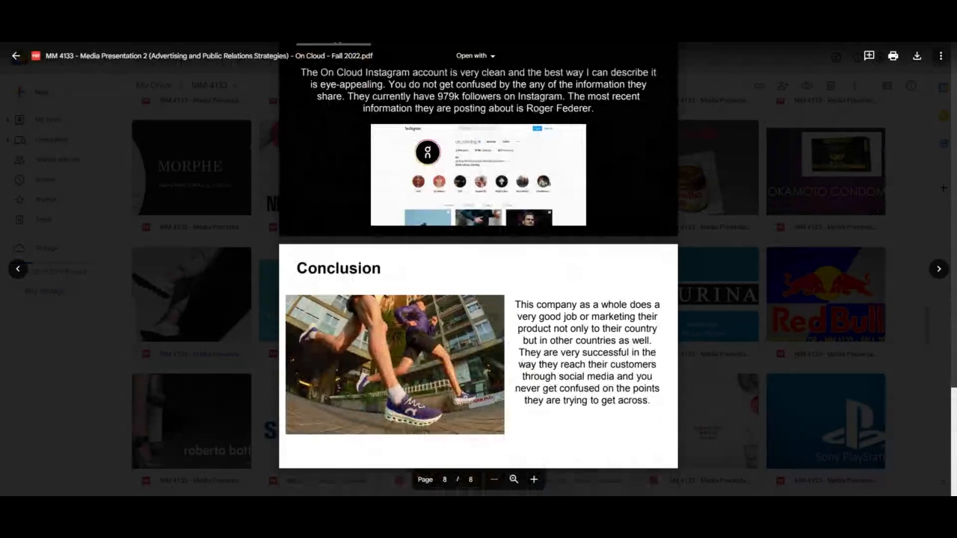
pyautogui.moveTo(861, 221)
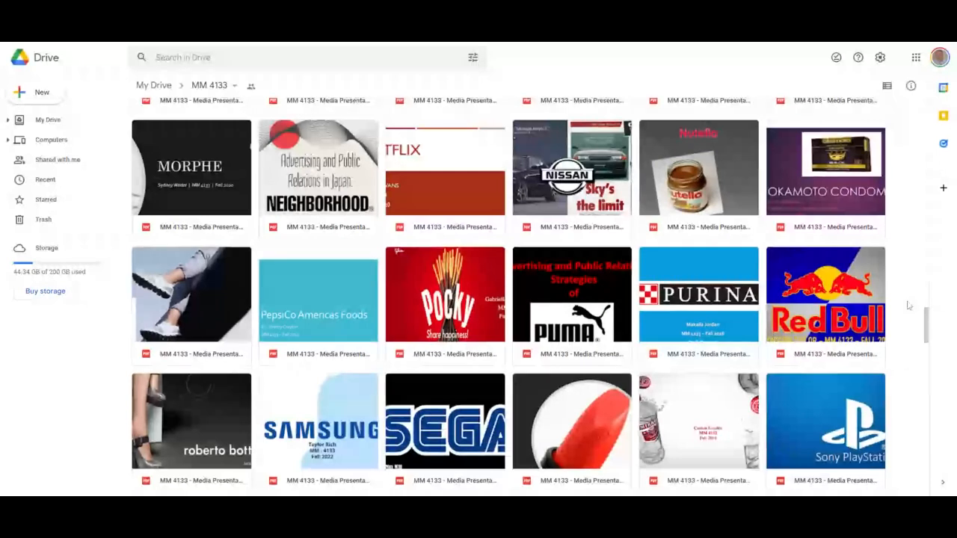
# - Scroll the MM 4133 folder grid down to the Samsung, SEGA and Toyota files
pyautogui.scroll(-3)
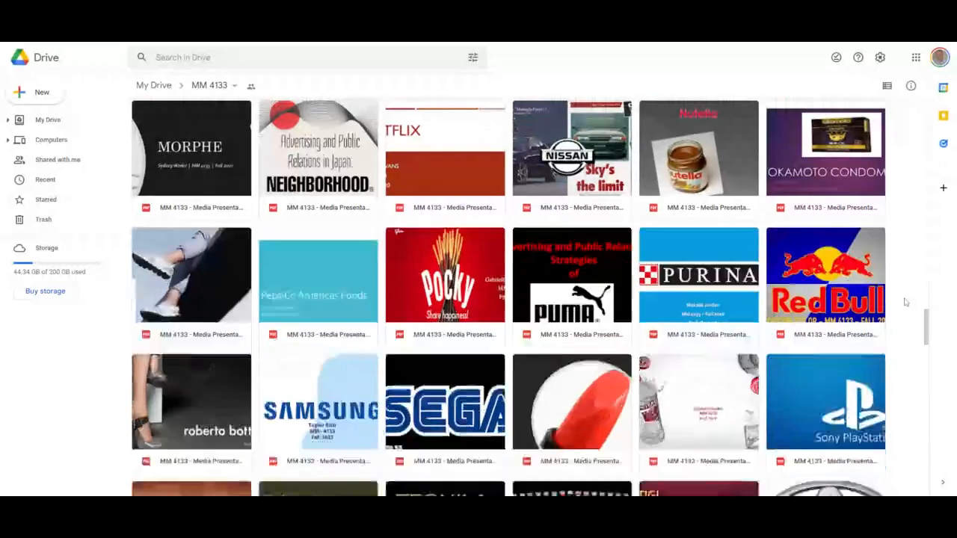
pyautogui.scroll(-3)
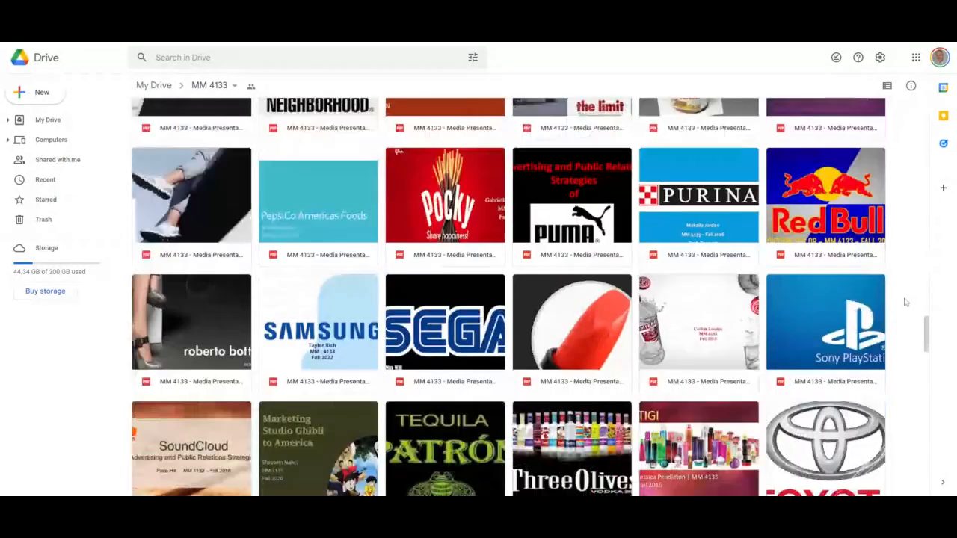
pyautogui.scroll(-3)
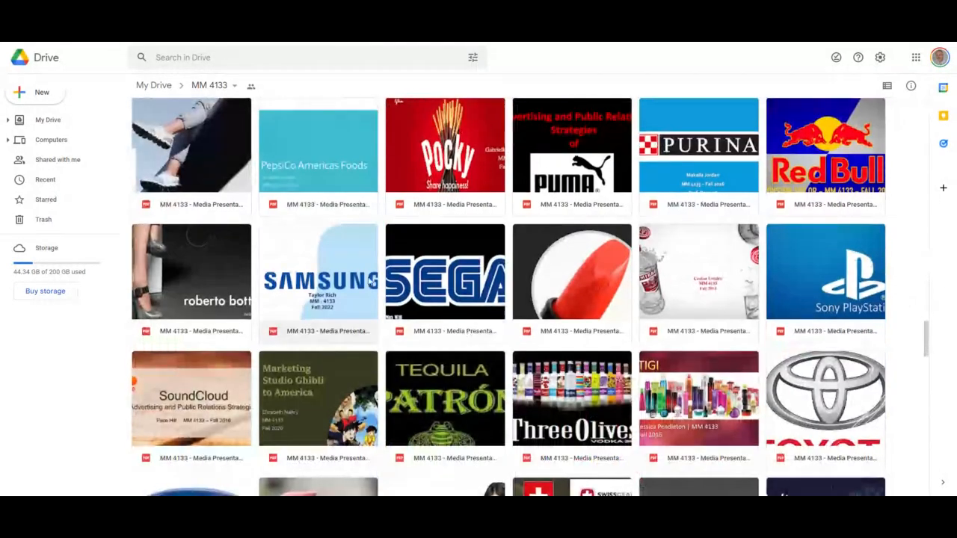
# - Preview the Samsung Fall 2022 presentation PDF and read down through its first pages
pyautogui.doubleClick(317, 272)
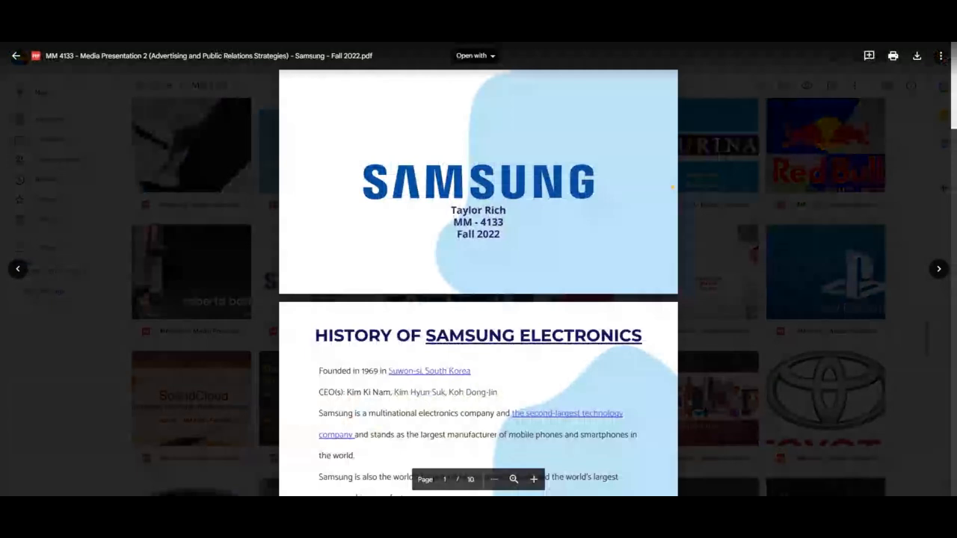
pyautogui.moveTo(904, 248)
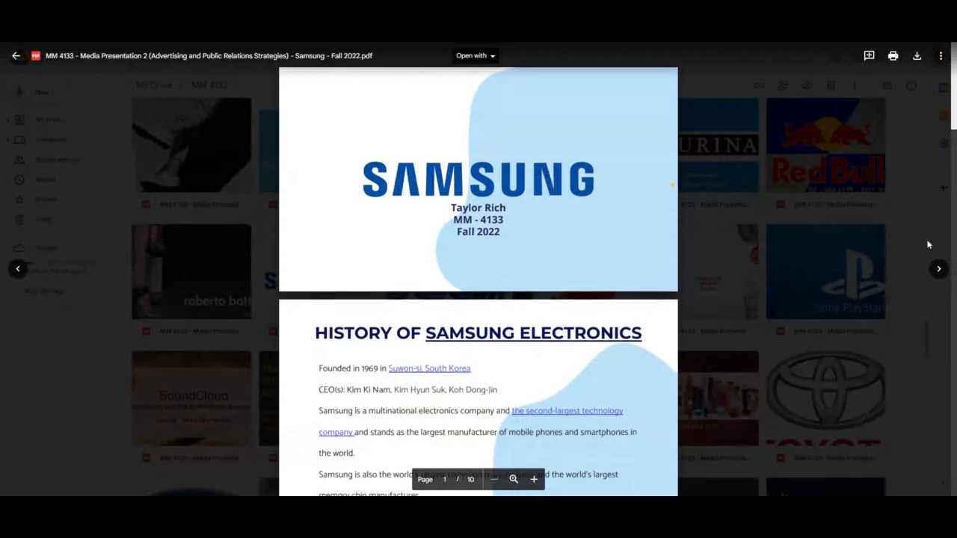
pyautogui.scroll(-3)
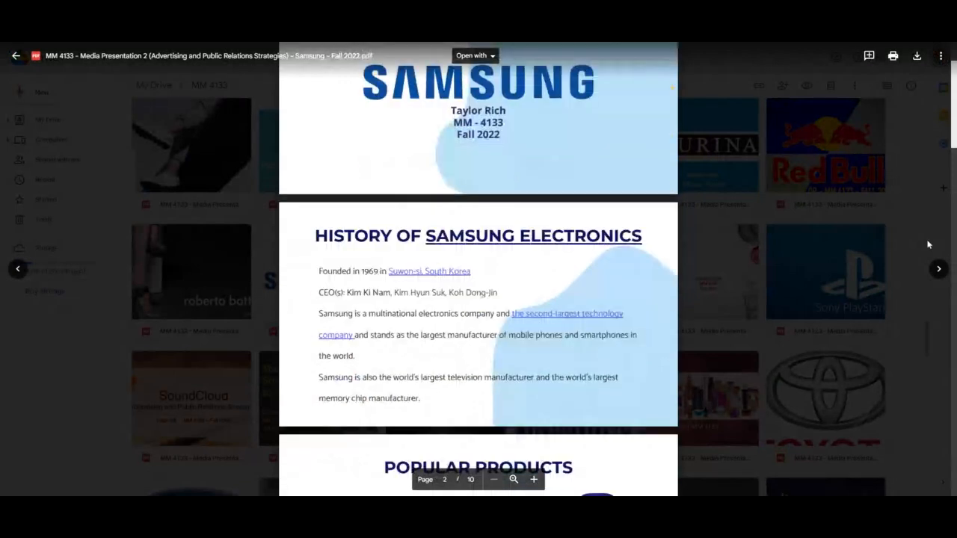
pyautogui.scroll(-3)
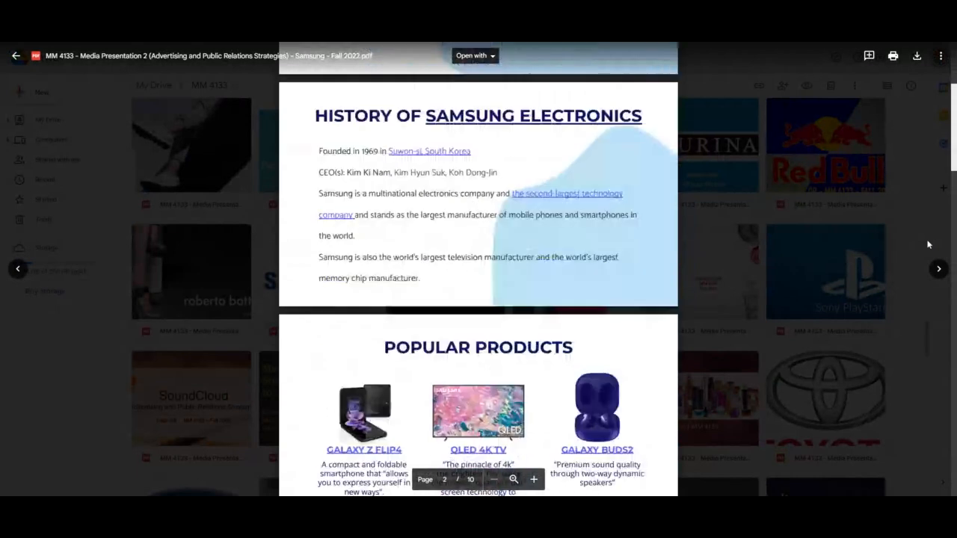
pyautogui.scroll(-3)
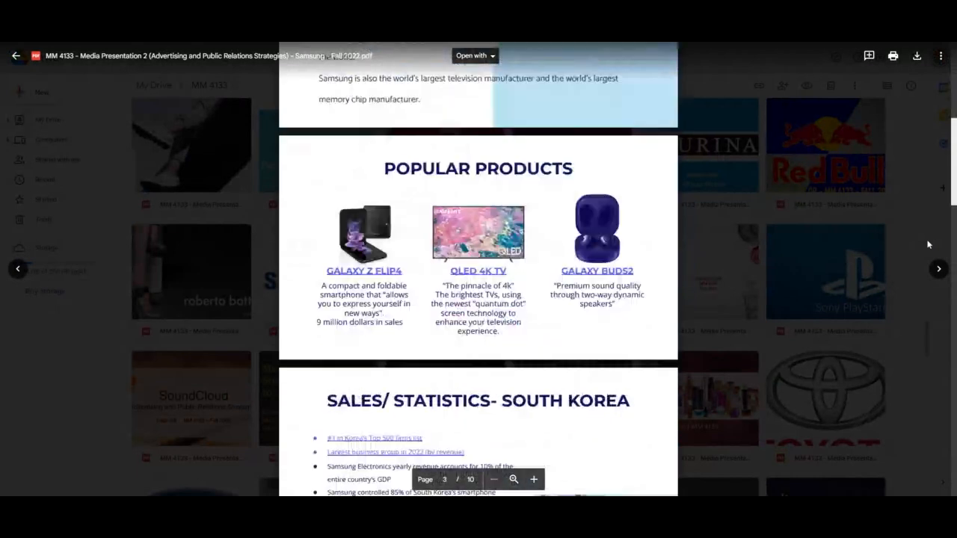
pyautogui.scroll(-3)
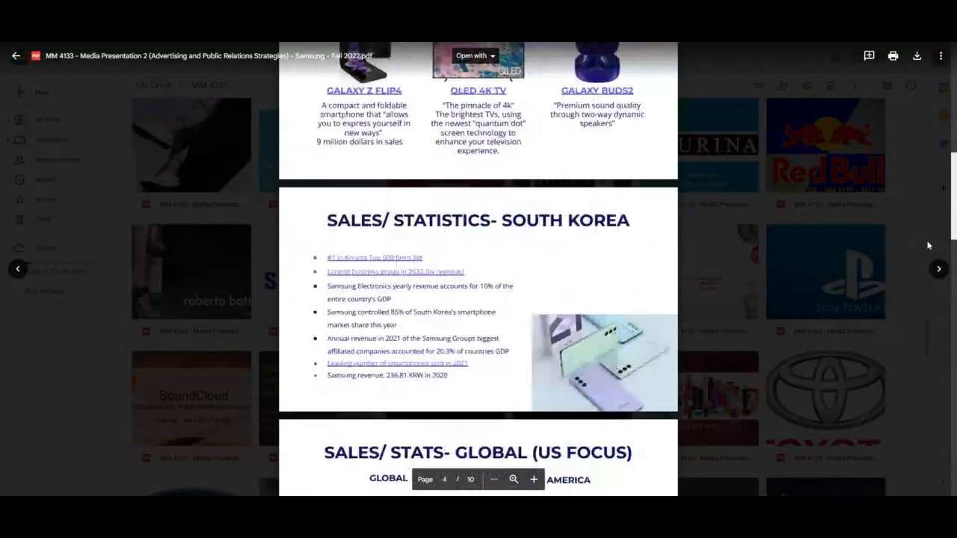
pyautogui.scroll(-3)
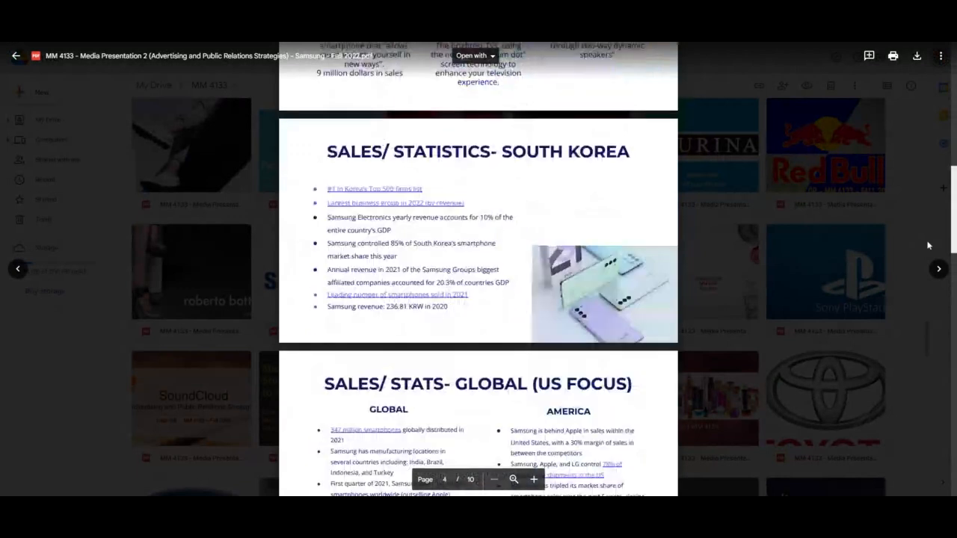
pyautogui.scroll(-3)
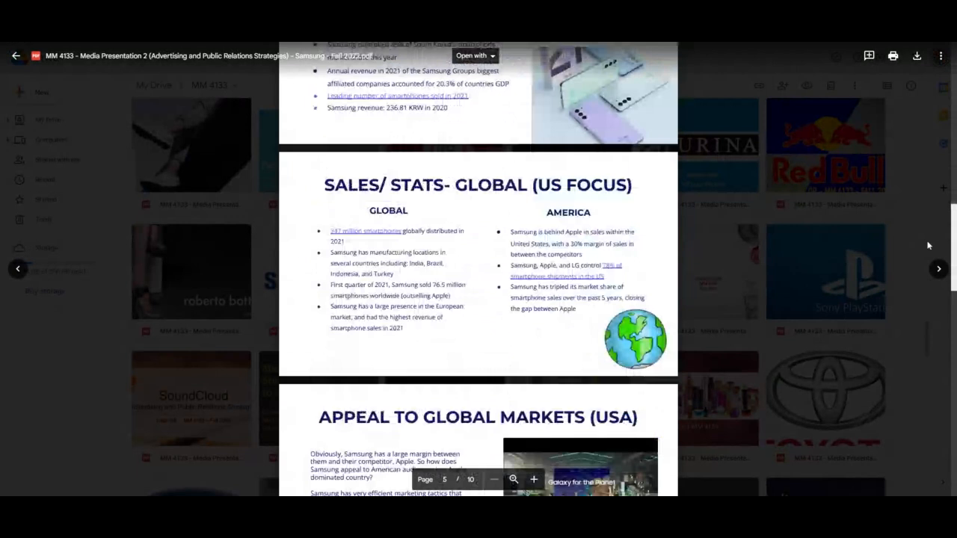
pyautogui.scroll(-3)
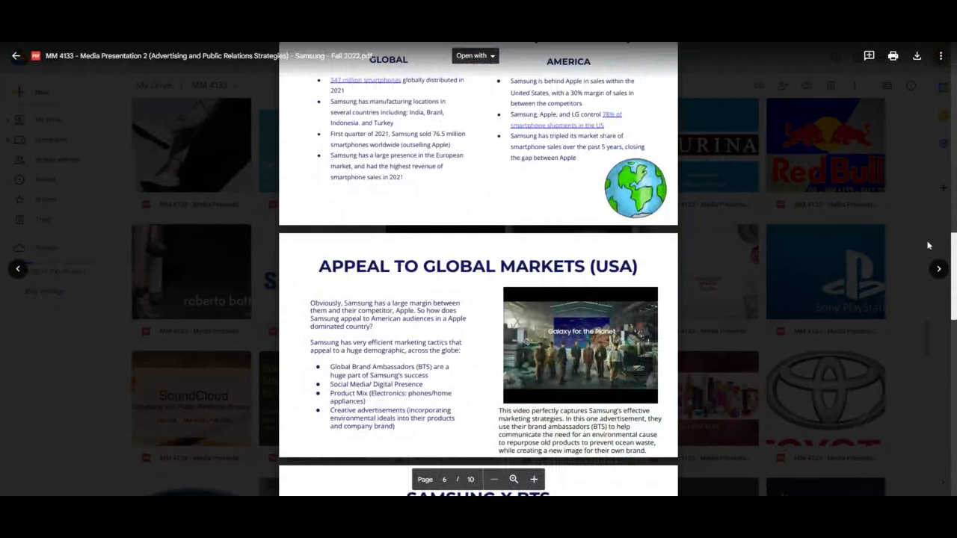
pyautogui.scroll(-3)
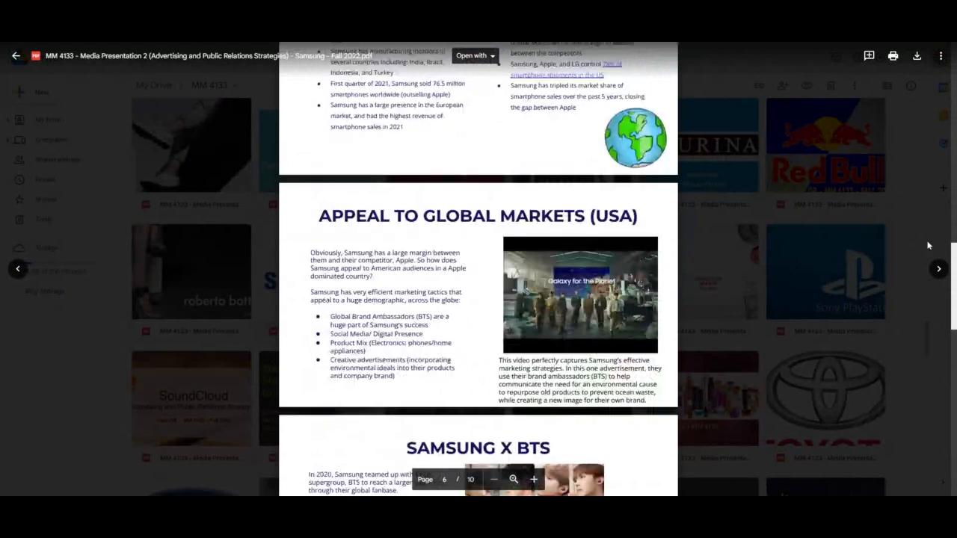
pyautogui.scroll(-3)
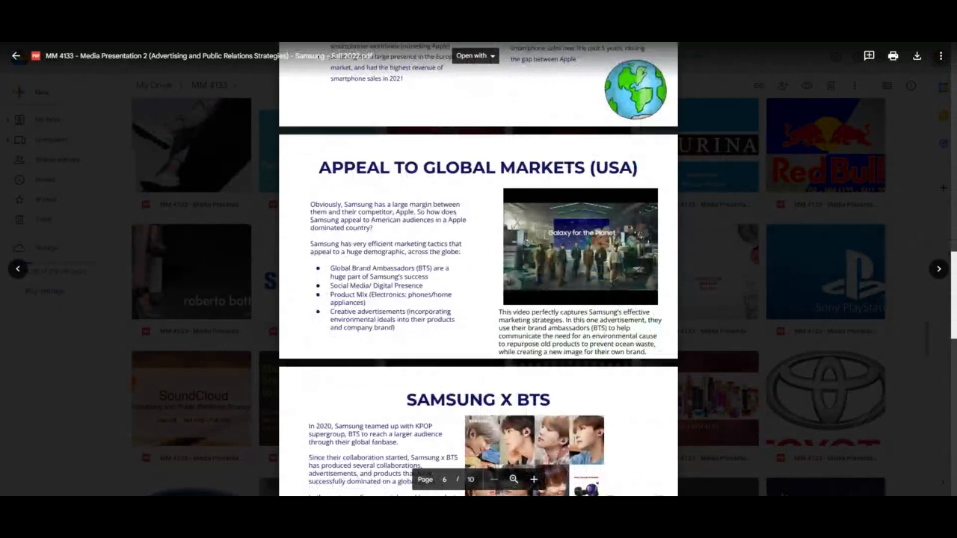
# - Continue through the remaining Samsung pages to its final overview page, page 10
pyautogui.scroll(-3)
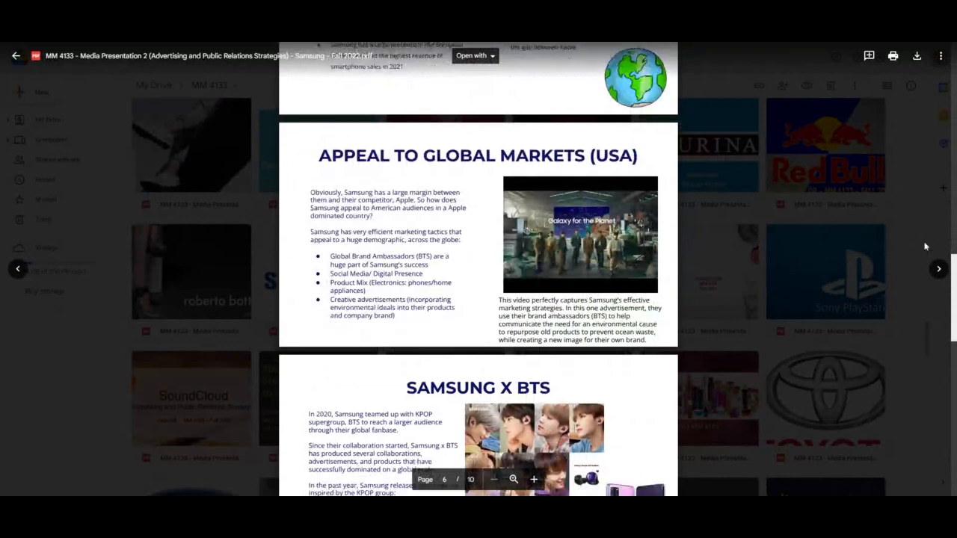
pyautogui.scroll(-3)
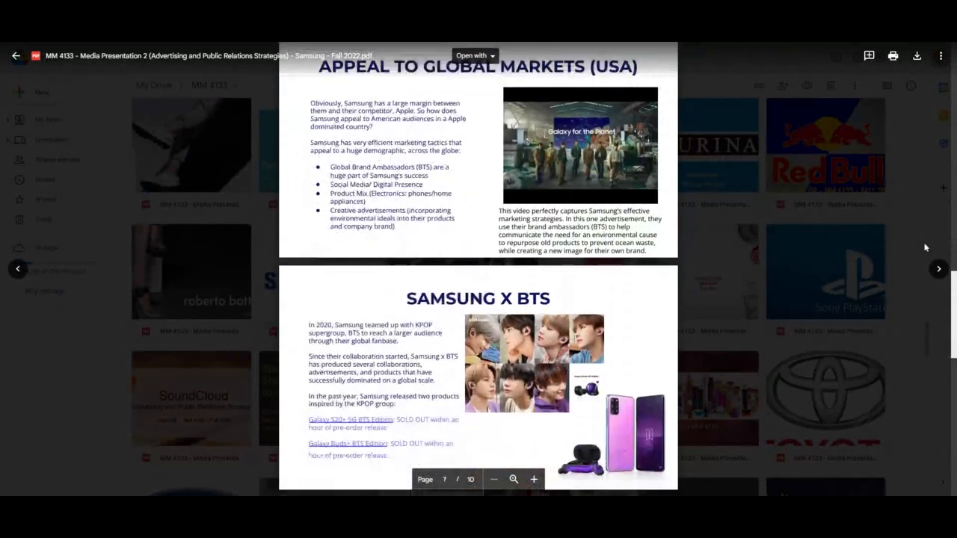
pyautogui.scroll(-3)
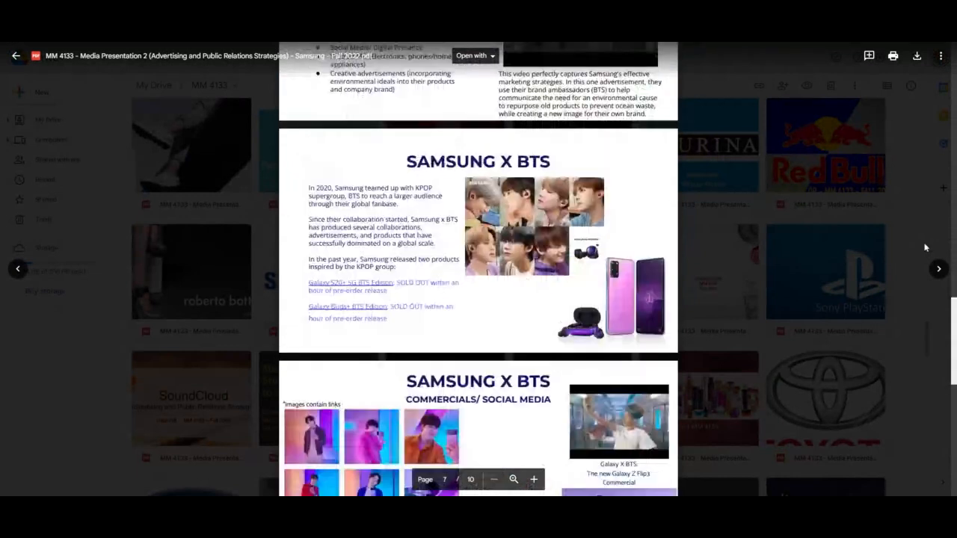
pyautogui.scroll(-3)
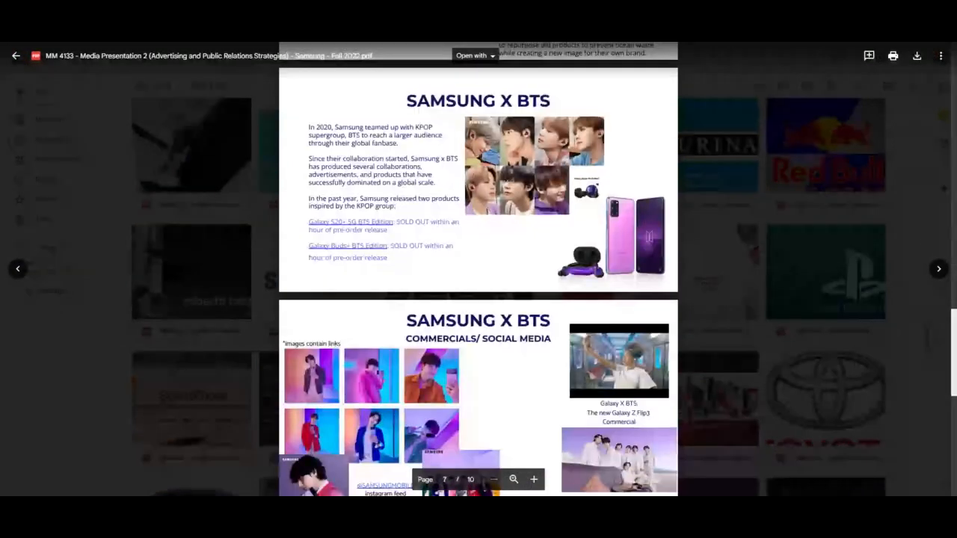
pyautogui.moveTo(924, 249)
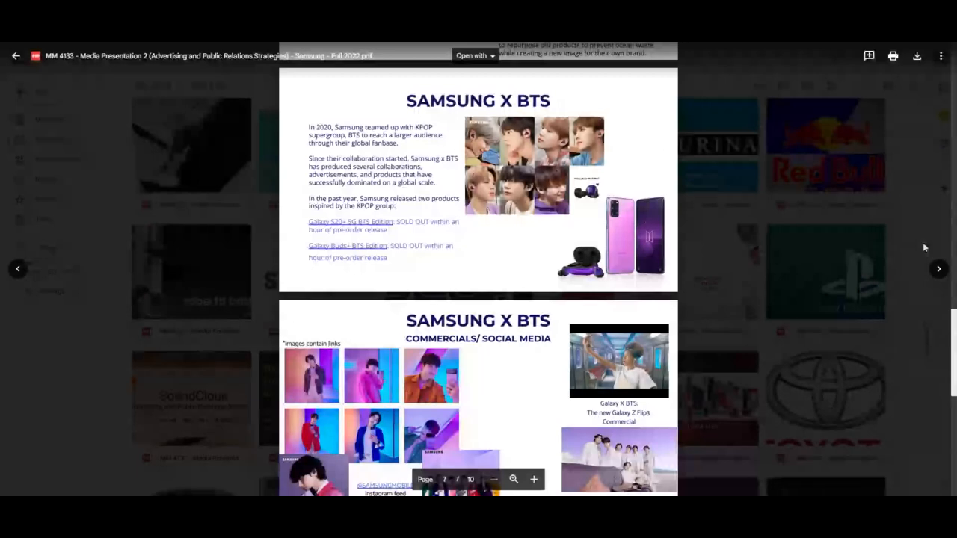
pyautogui.scroll(-3)
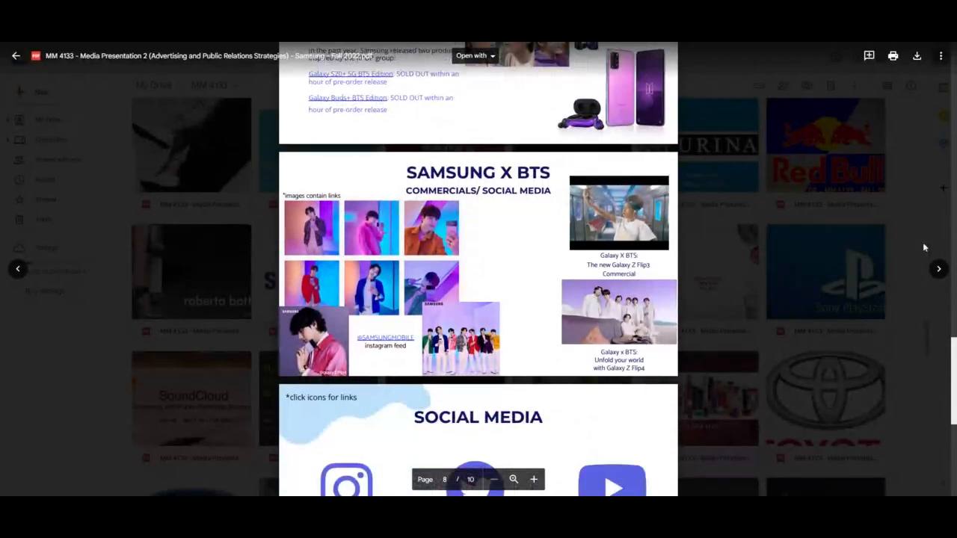
pyautogui.scroll(-3)
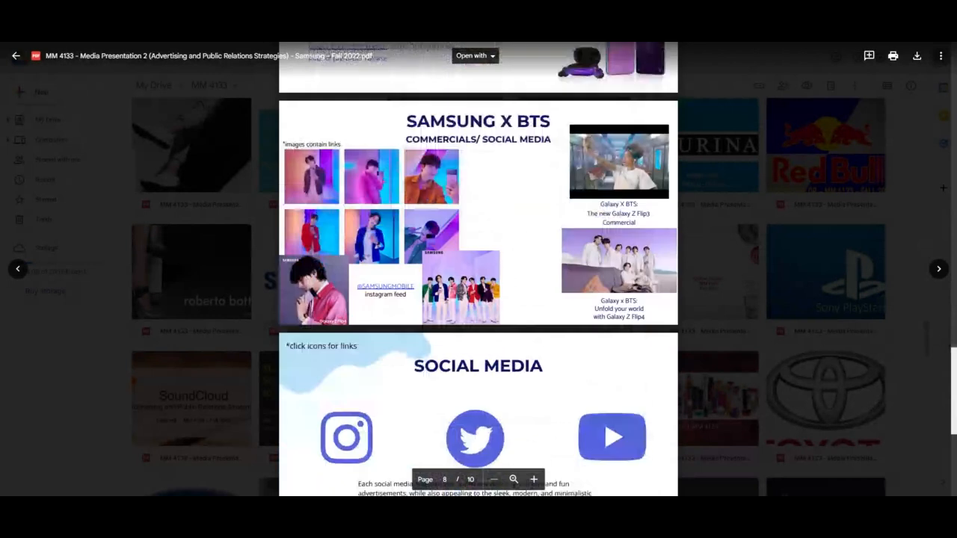
pyautogui.scroll(-3)
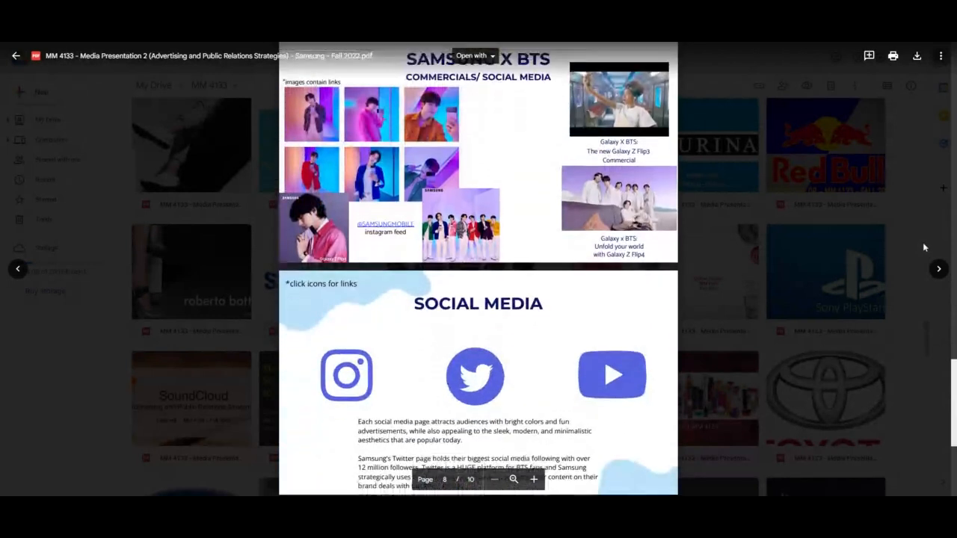
pyautogui.scroll(-3)
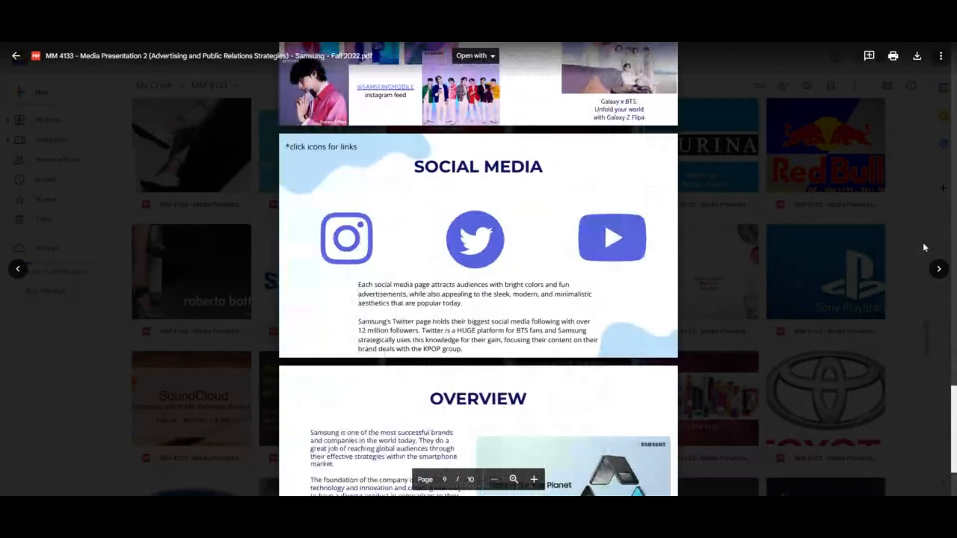
pyautogui.scroll(-3)
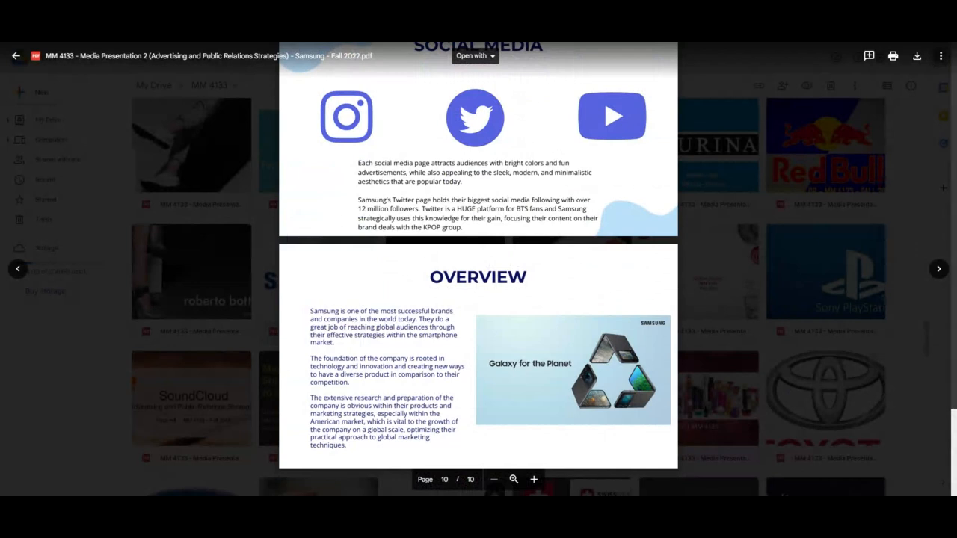
pyautogui.moveTo(849, 376)
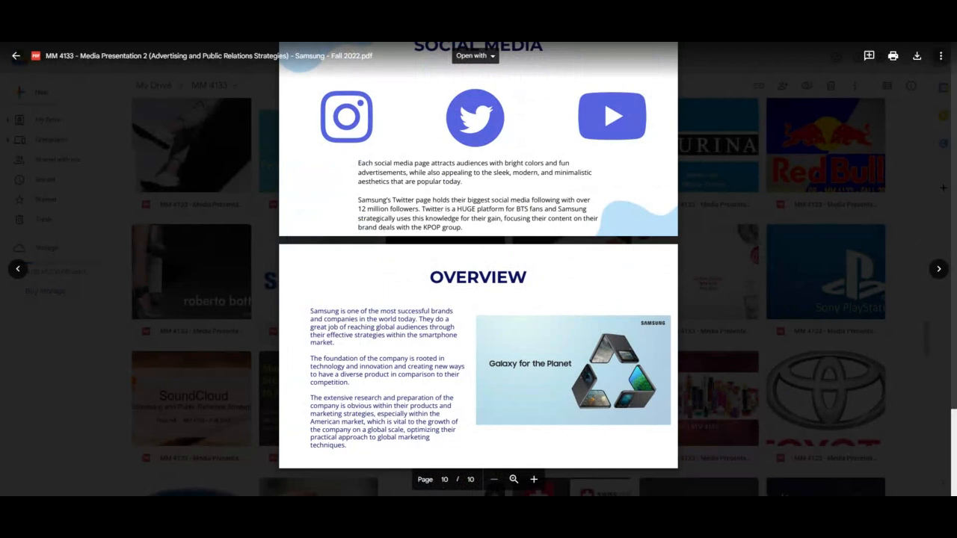
pyautogui.moveTo(933, 364)
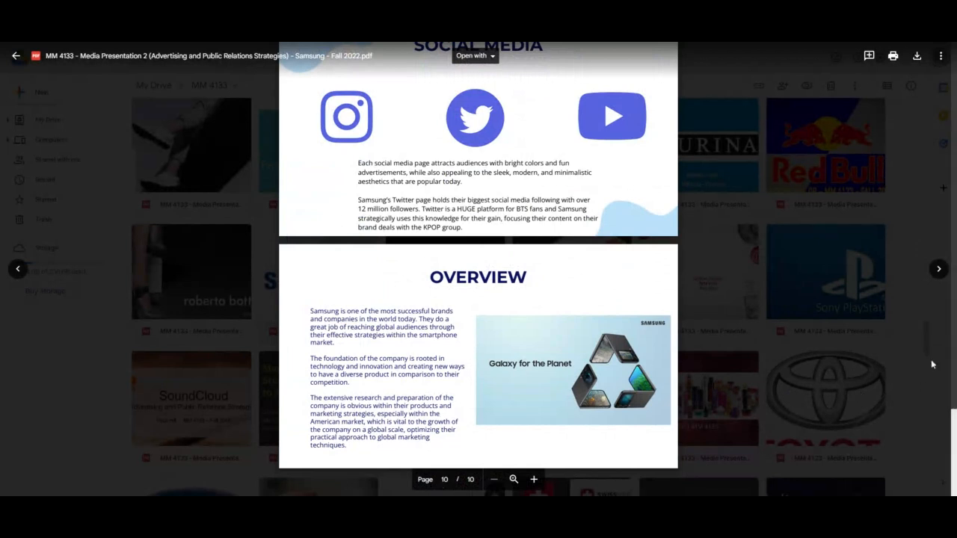
pyautogui.moveTo(795, 272)
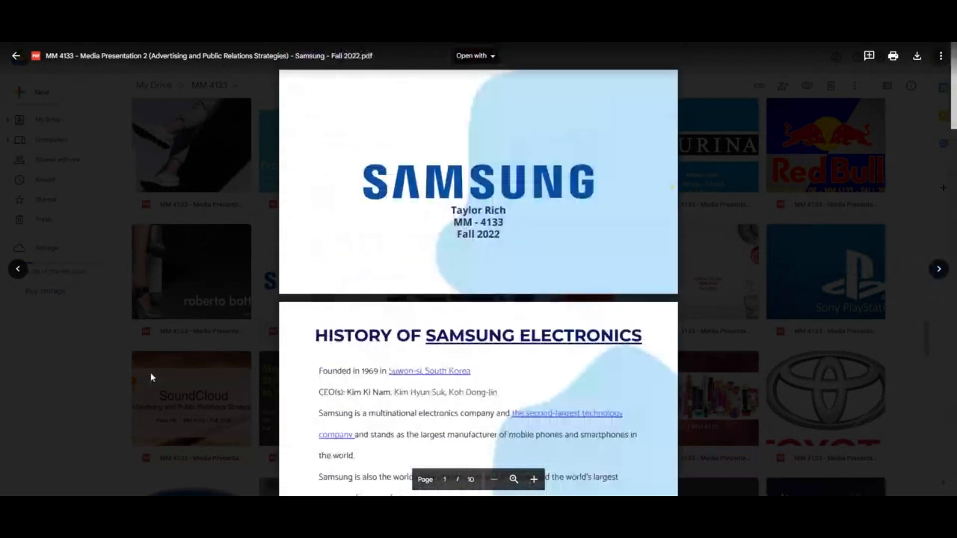
# - Return from the Samsung preview to the MM 4133 folder and scroll down its grid
pyautogui.click(16, 55)
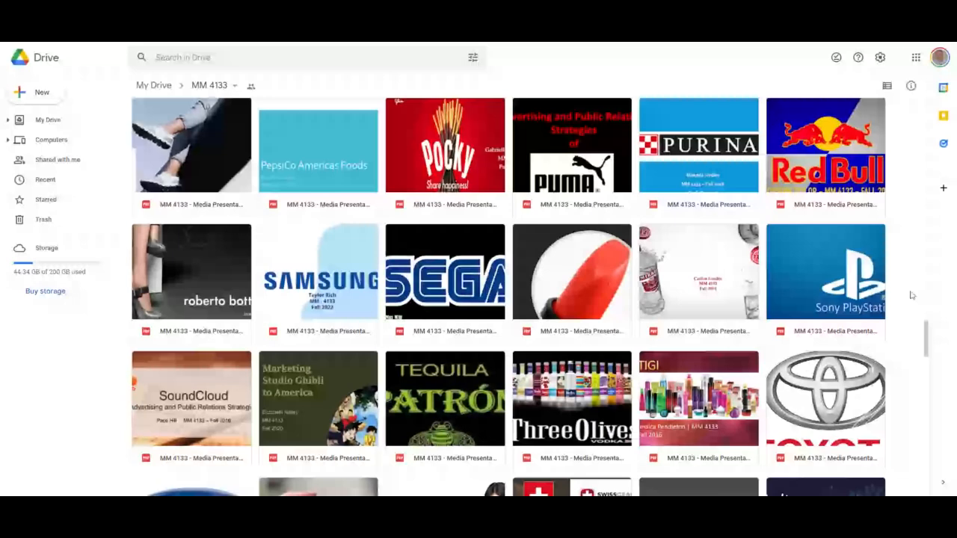
pyautogui.scroll(-3)
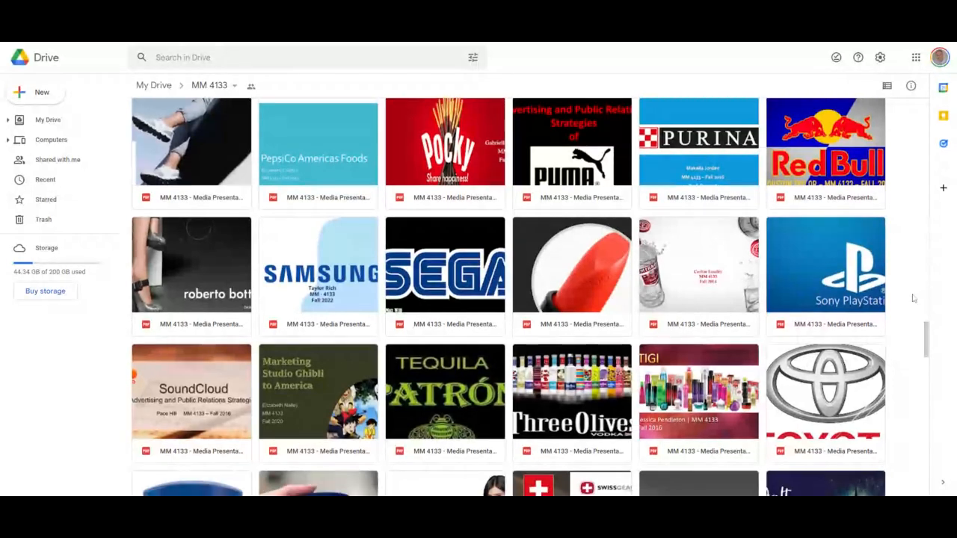
pyautogui.scroll(-3)
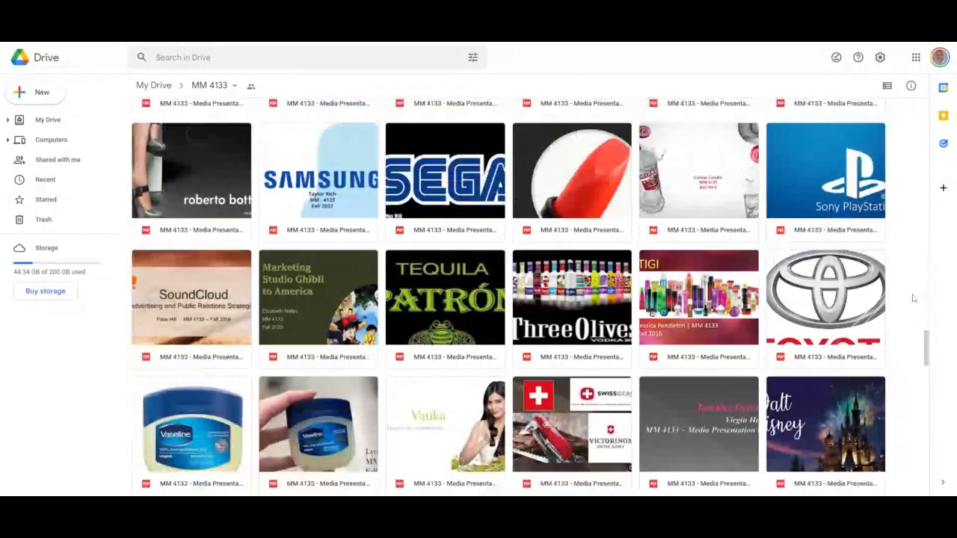
pyautogui.scroll(-3)
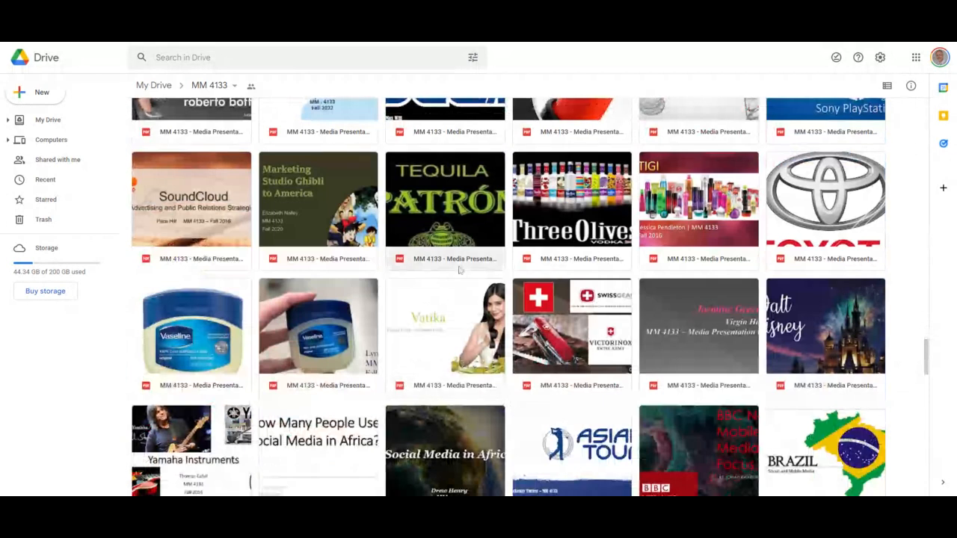
pyautogui.scroll(-3)
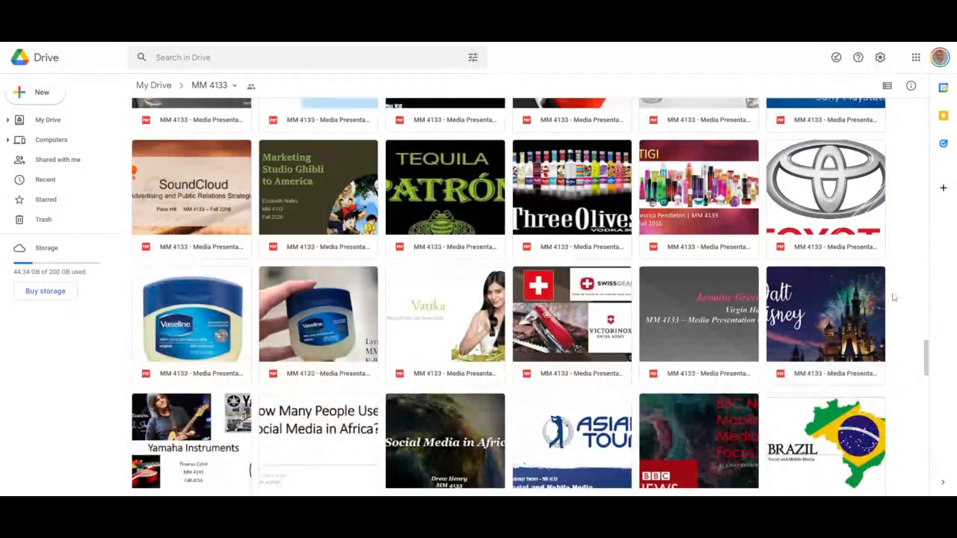
pyautogui.scroll(-3)
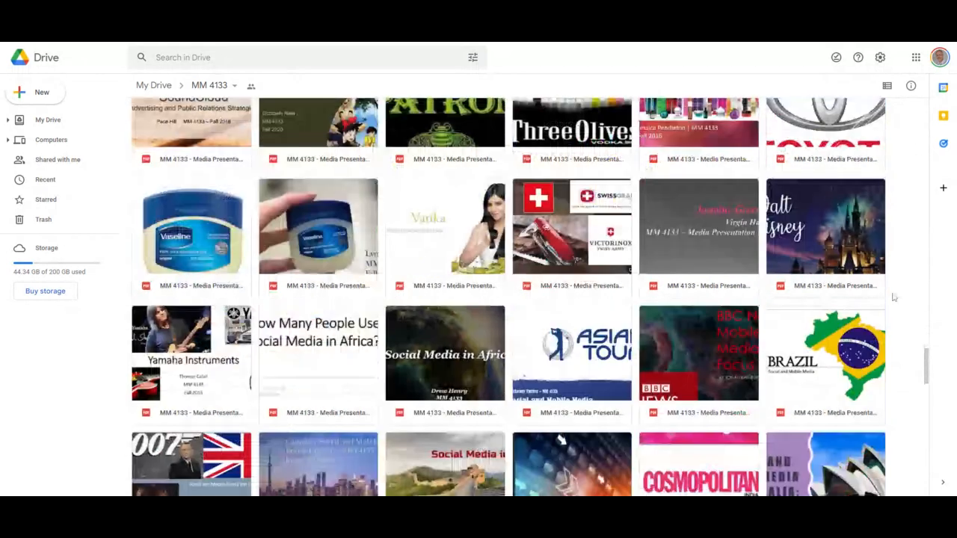
pyautogui.scroll(-3)
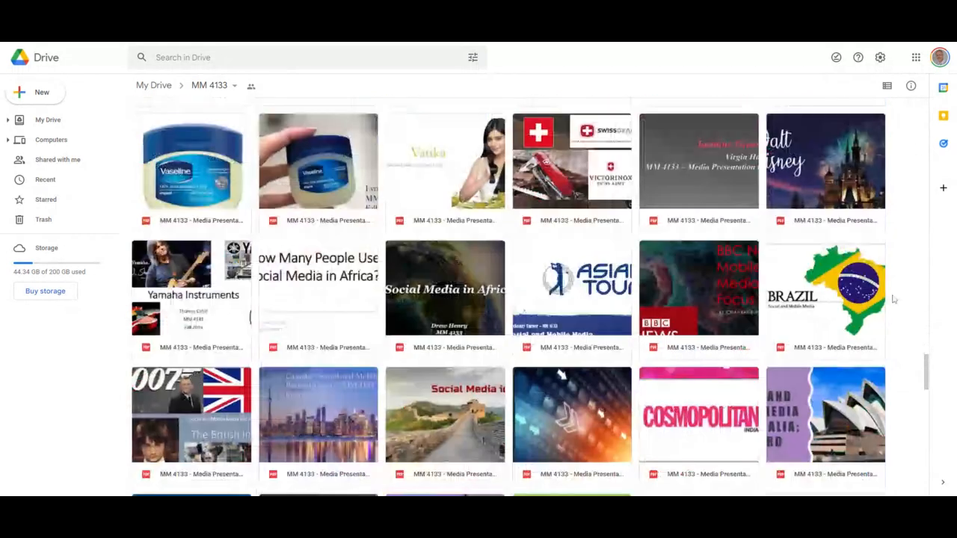
pyautogui.scroll(-3)
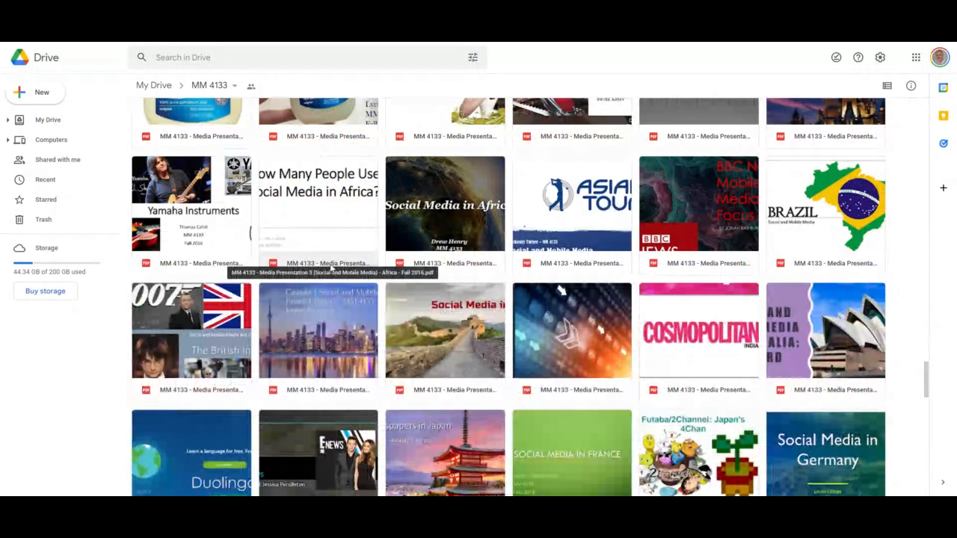
pyautogui.moveTo(911, 263)
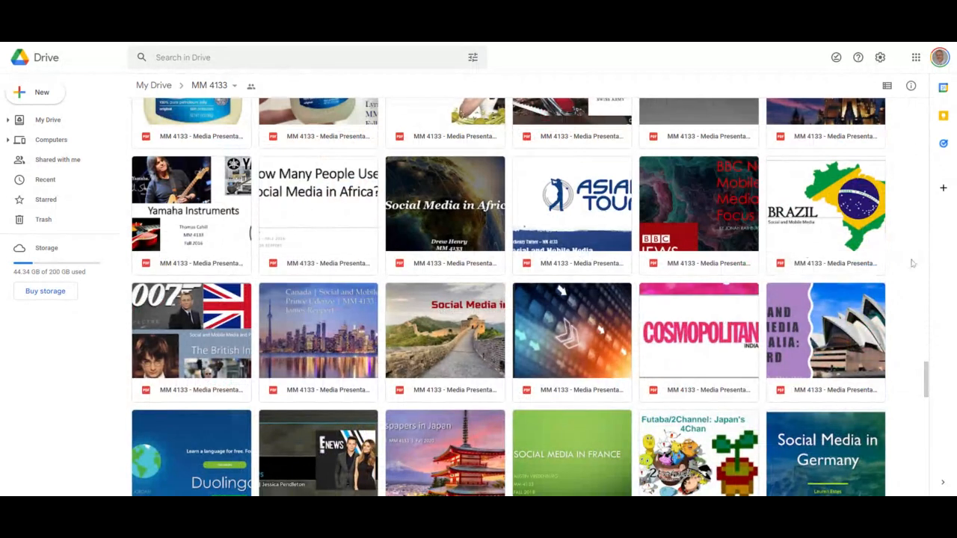
# - Scroll further until the Social Media in Japan and KakaoTalk thumbnails are in view
pyautogui.scroll(-3)
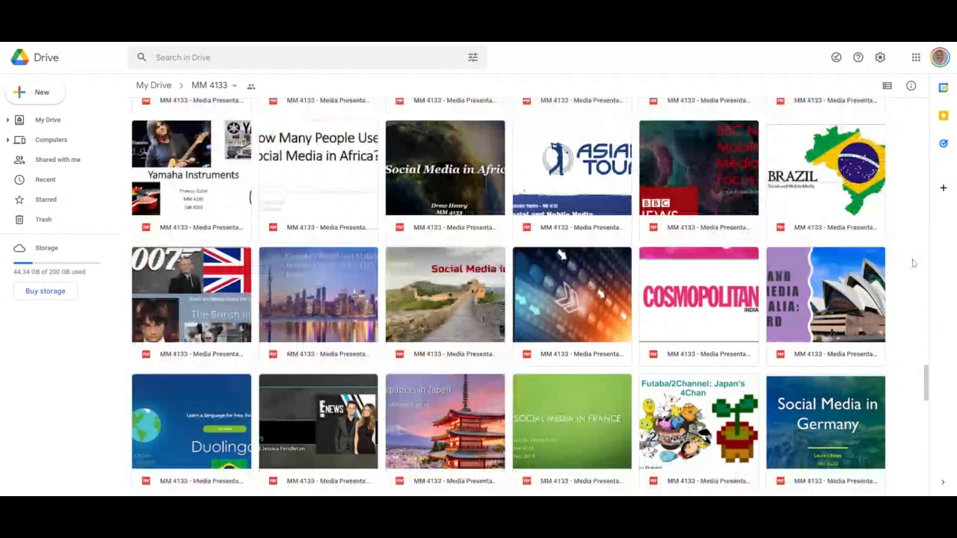
pyautogui.scroll(-3)
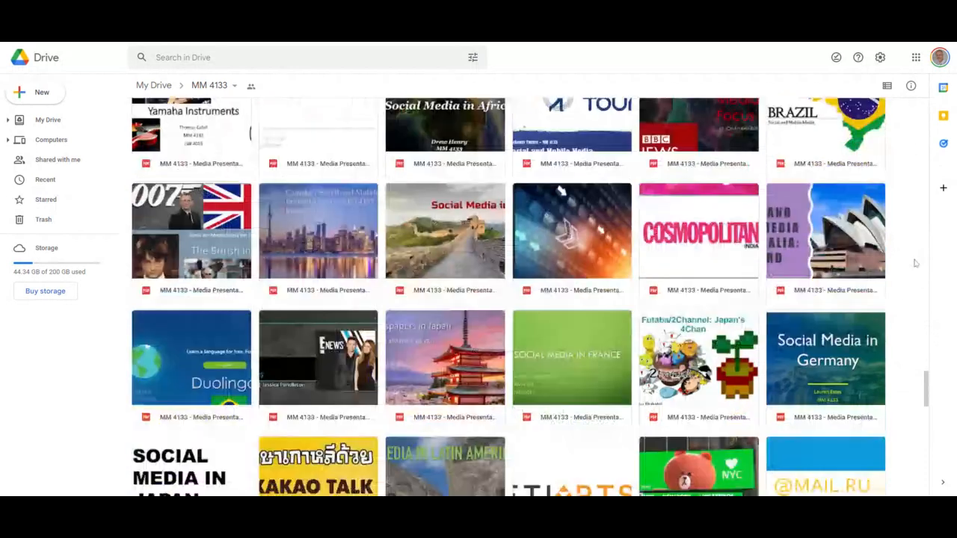
pyautogui.scroll(-3)
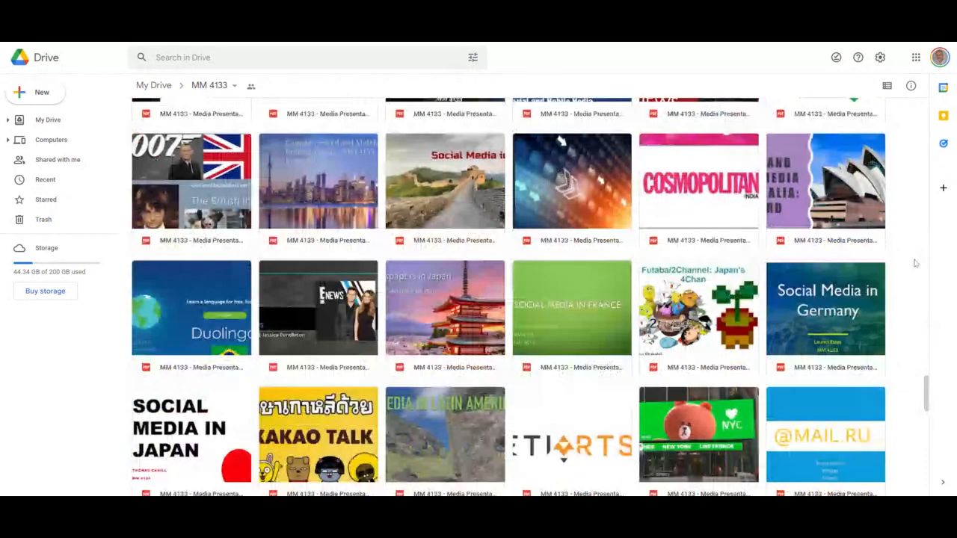
pyautogui.scroll(-3)
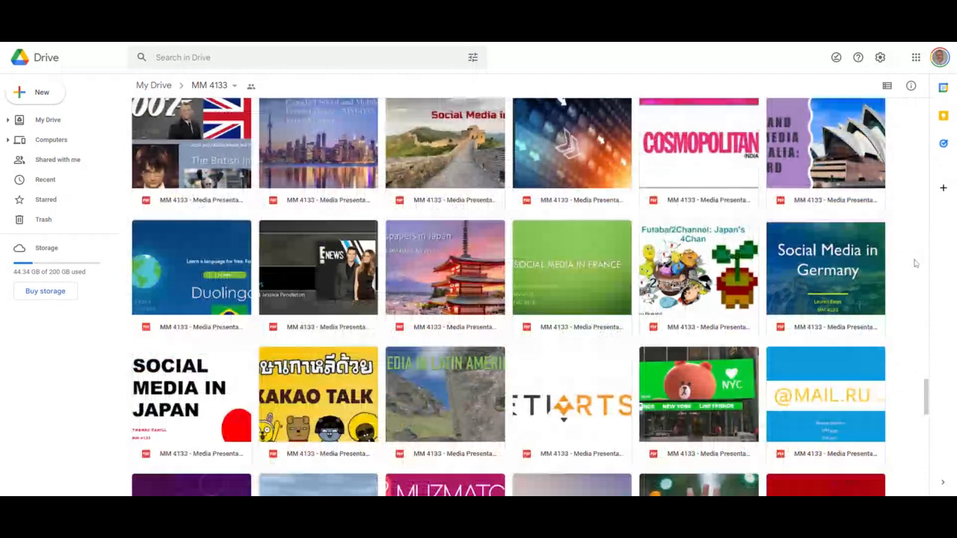
pyautogui.scroll(-3)
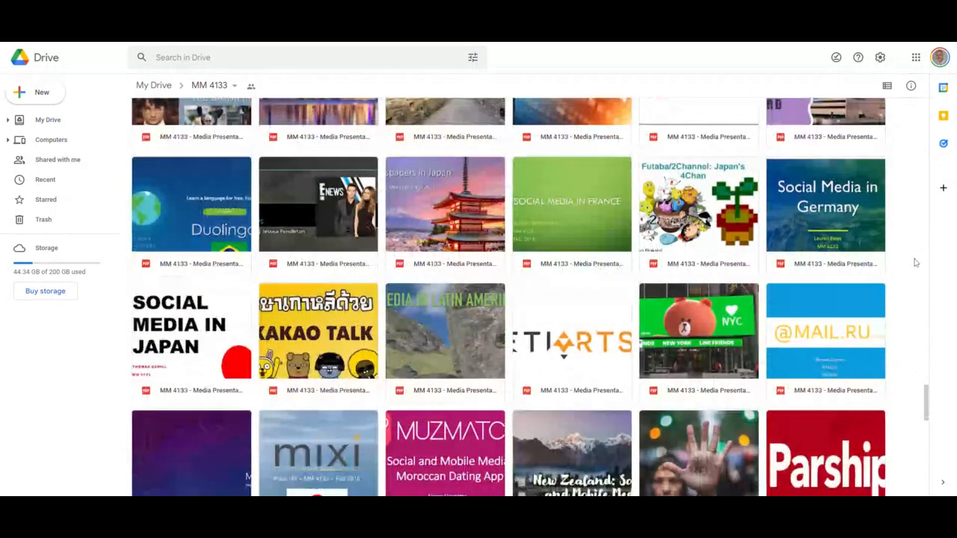
pyautogui.scroll(-3)
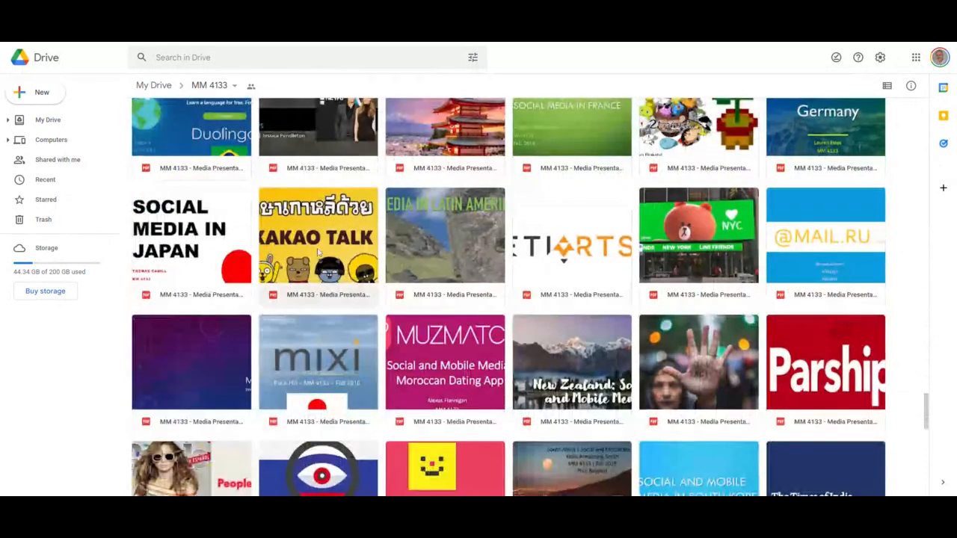
# - Preview the KakaoTalk presentation PDF and page down to its Kakao Friends slide
pyautogui.doubleClick(317, 247)
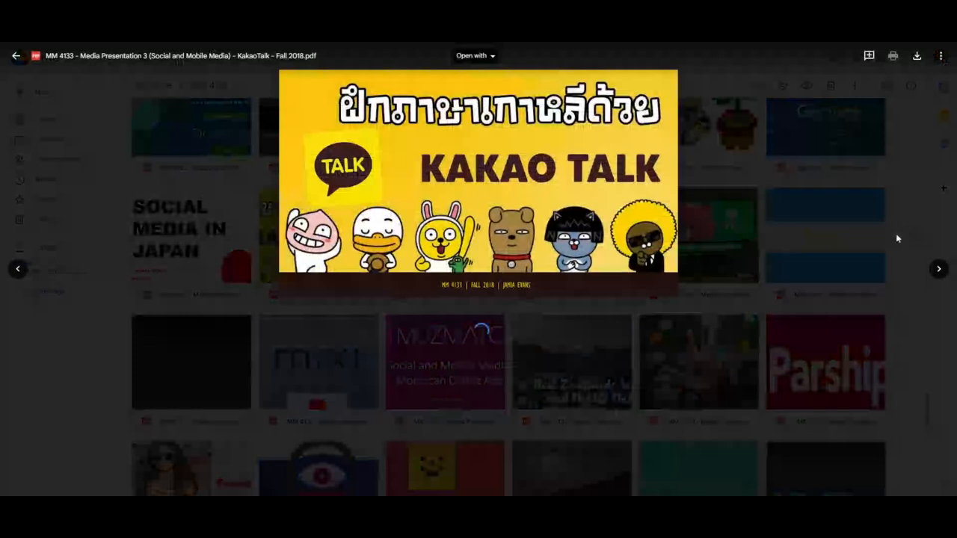
pyautogui.scroll(-3)
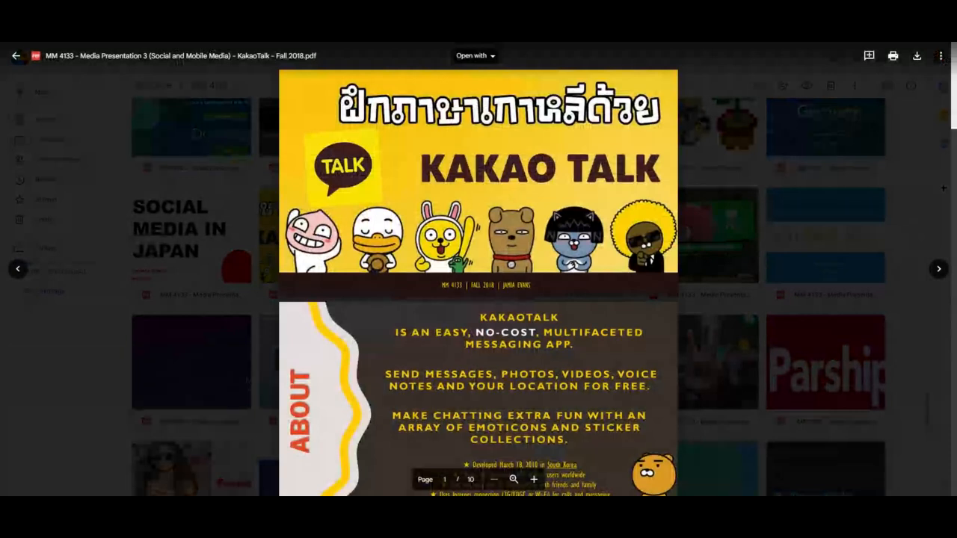
pyautogui.scroll(-3)
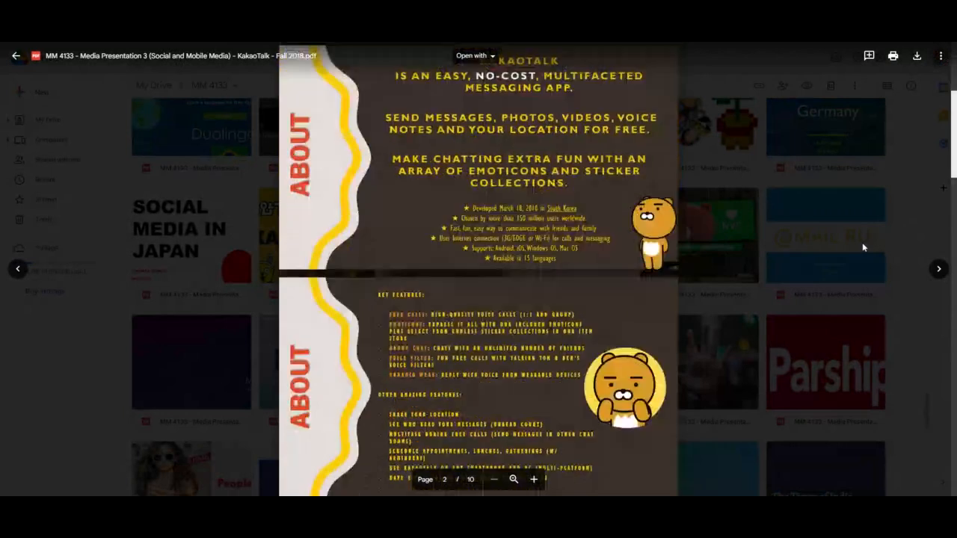
pyautogui.scroll(-3)
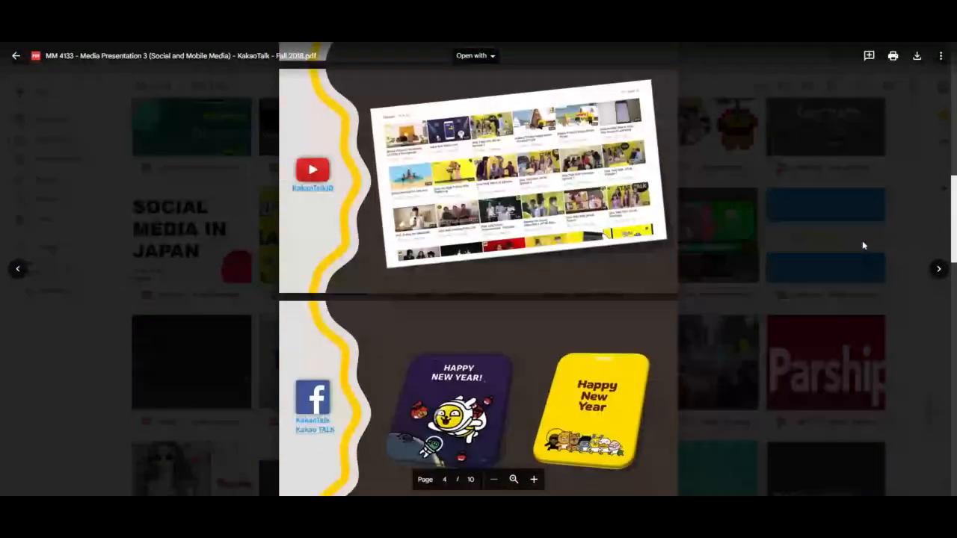
pyautogui.scroll(-3)
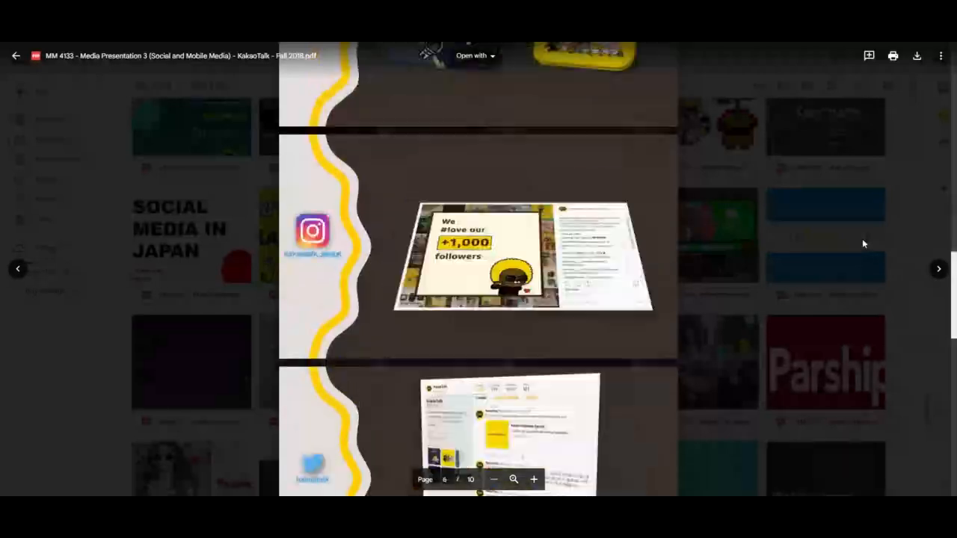
pyautogui.scroll(-3)
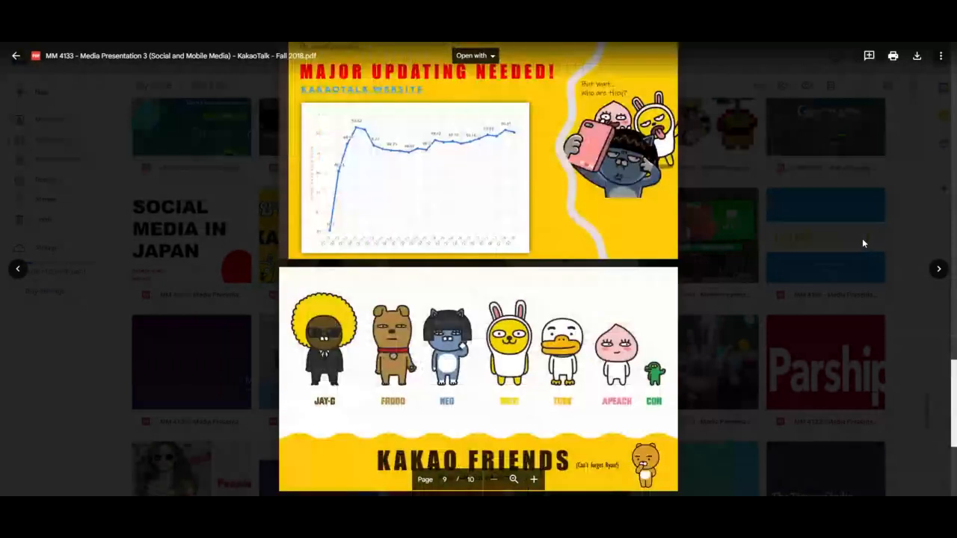
pyautogui.scroll(-3)
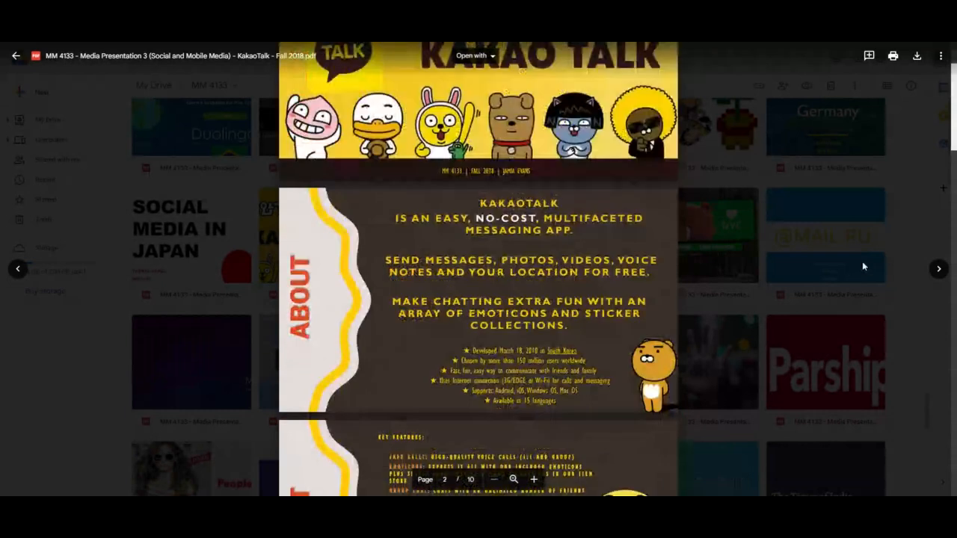
# - Scroll back up toward the KakaoTalk title and About pages
pyautogui.scroll(3)
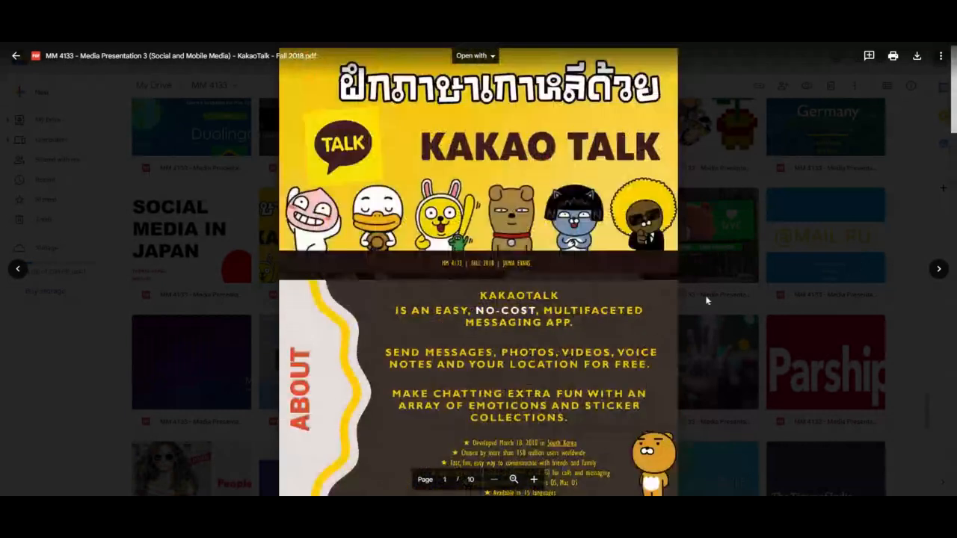
pyautogui.moveTo(770, 305)
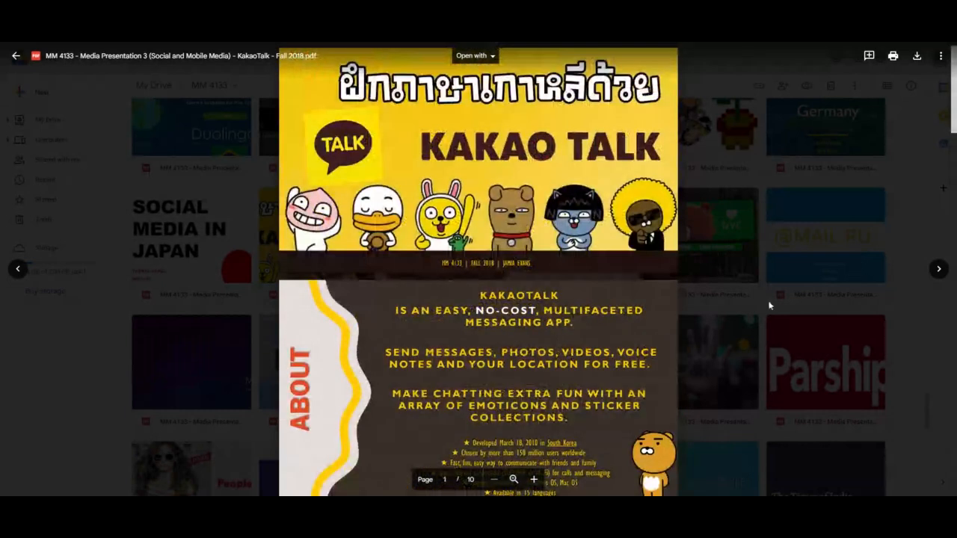
pyautogui.moveTo(900, 287)
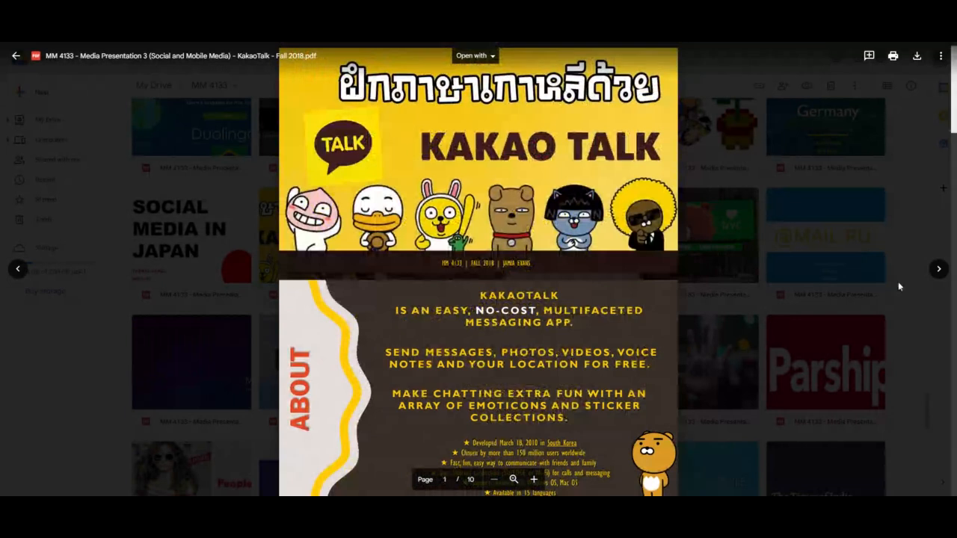
pyautogui.scroll(-3)
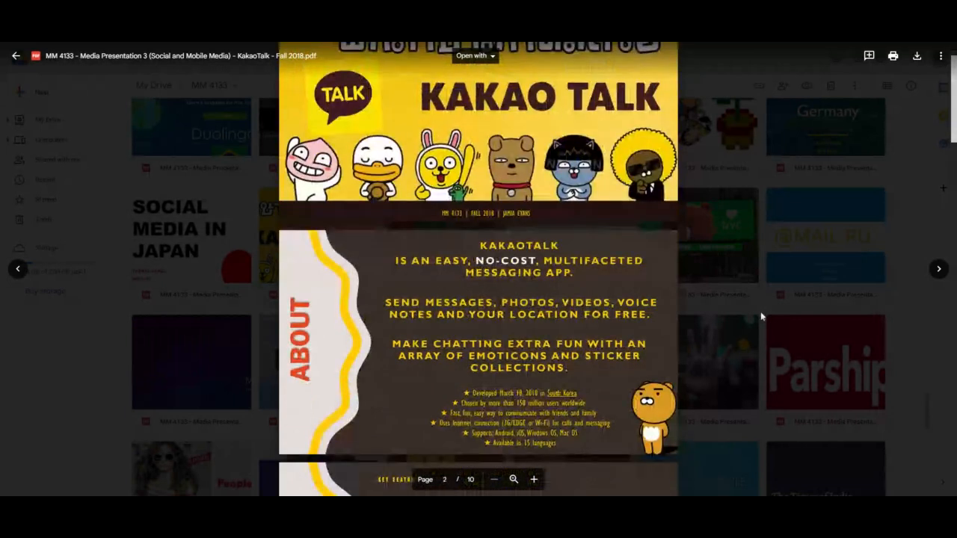
pyautogui.moveTo(816, 305)
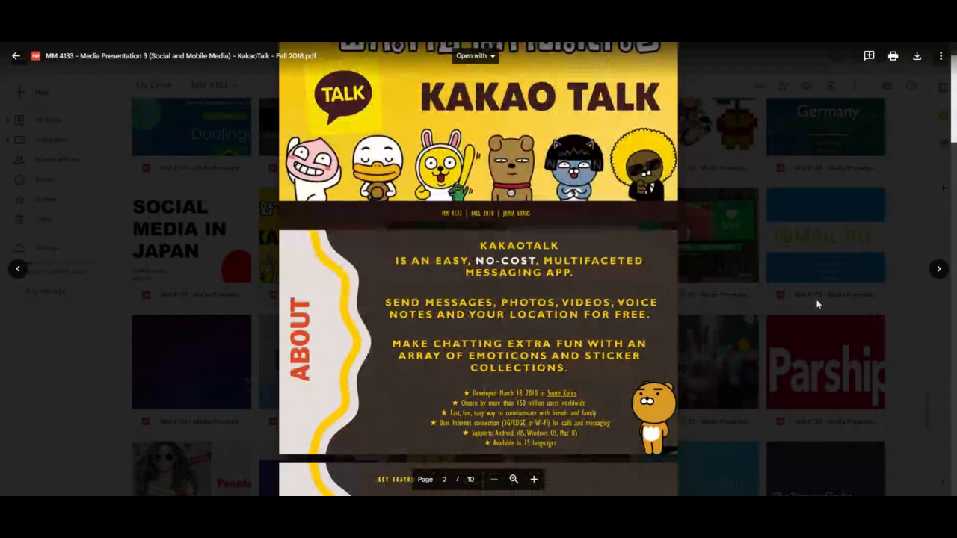
pyautogui.scroll(3)
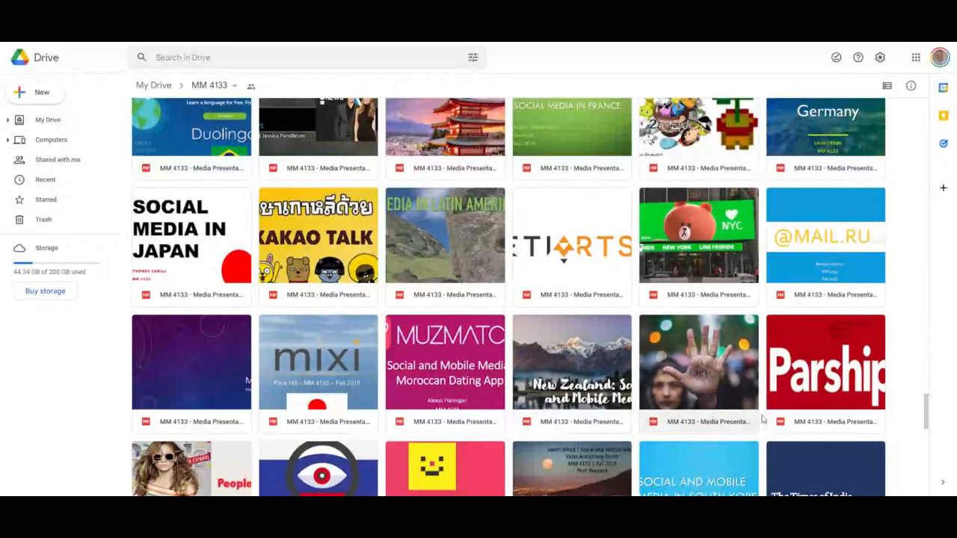
pyautogui.moveTo(837, 427)
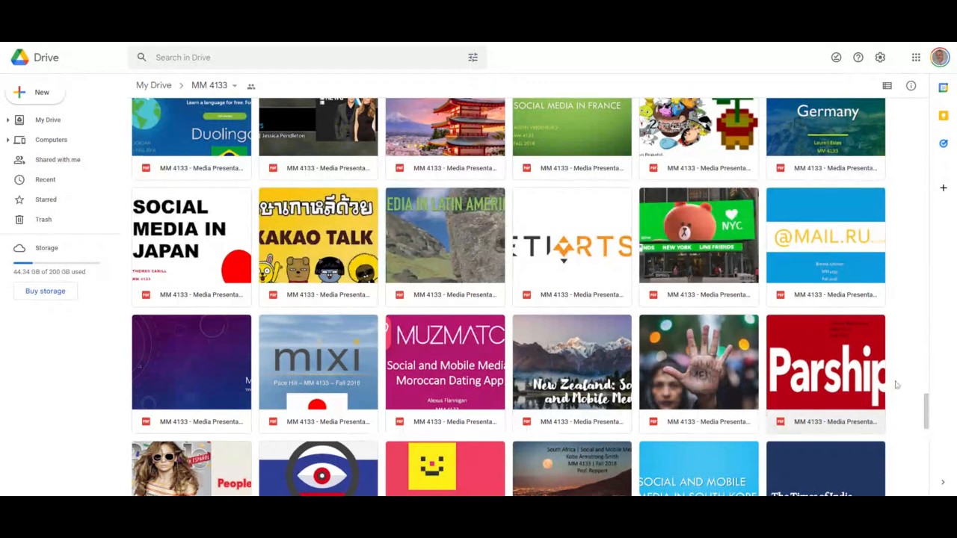
pyautogui.scroll(-3)
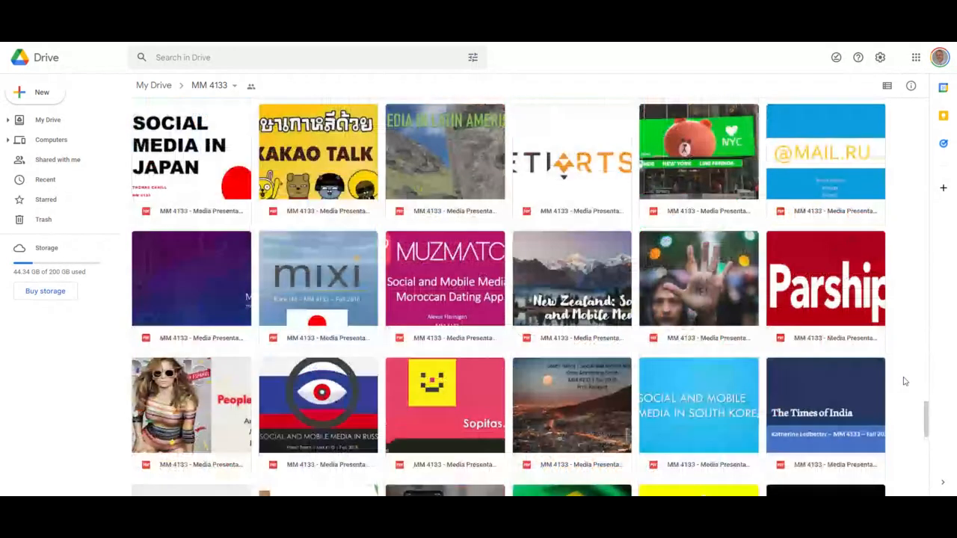
pyautogui.scroll(-3)
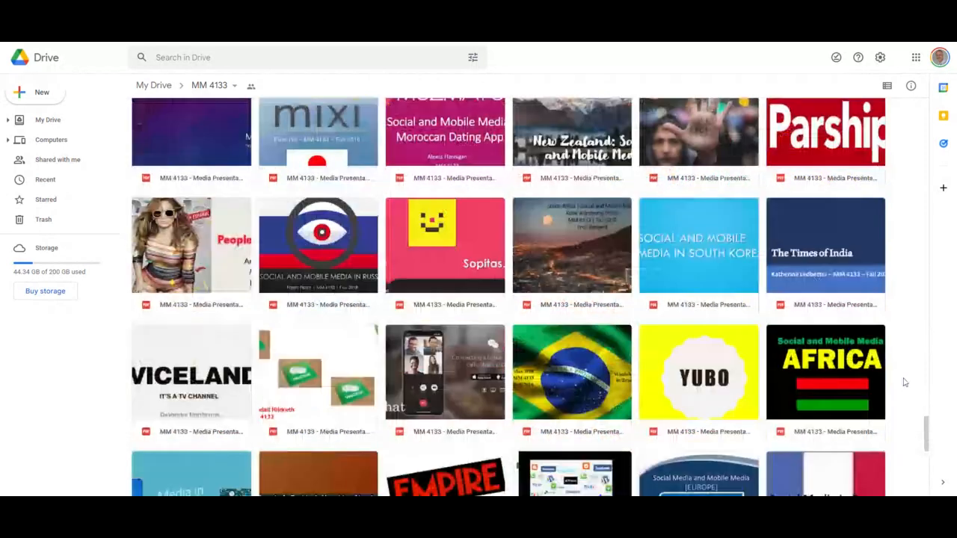
pyautogui.scroll(-3)
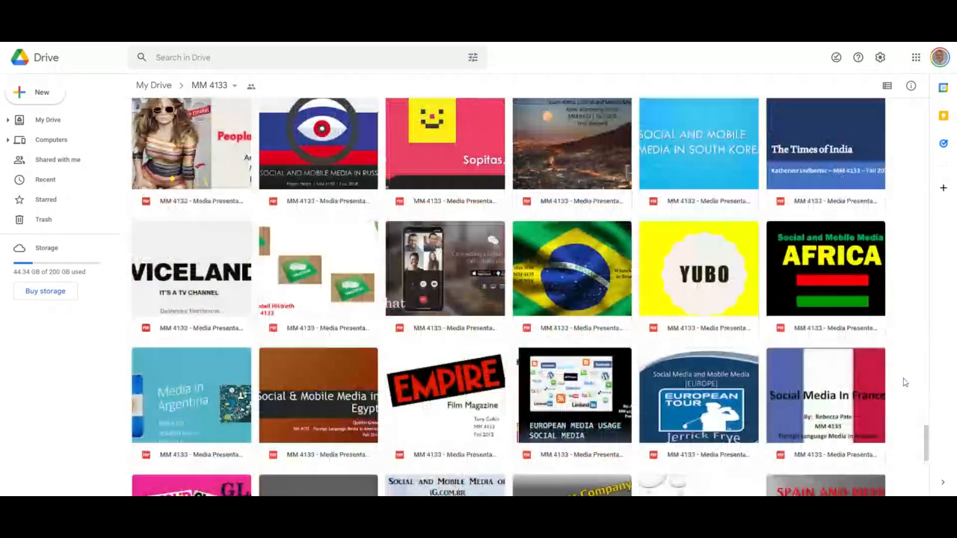
pyautogui.scroll(-3)
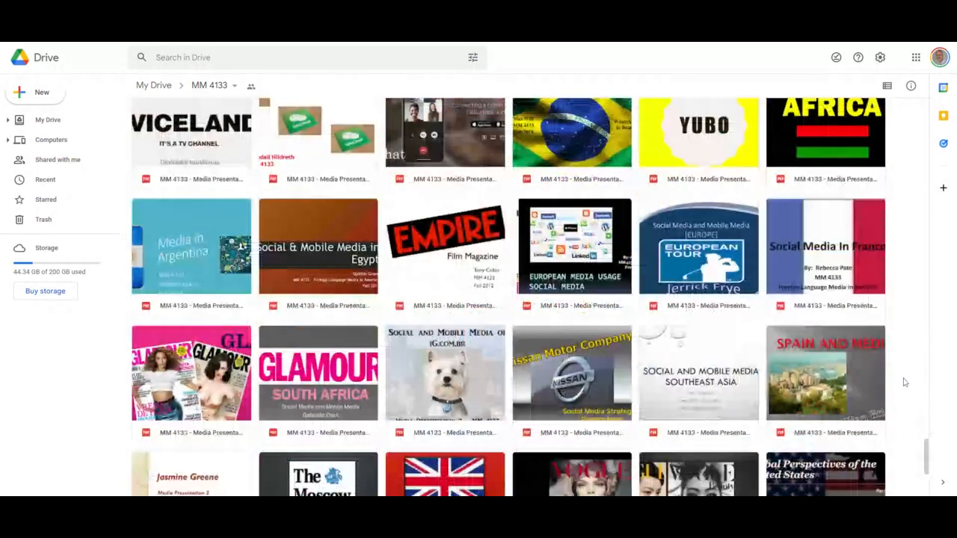
pyautogui.scroll(-3)
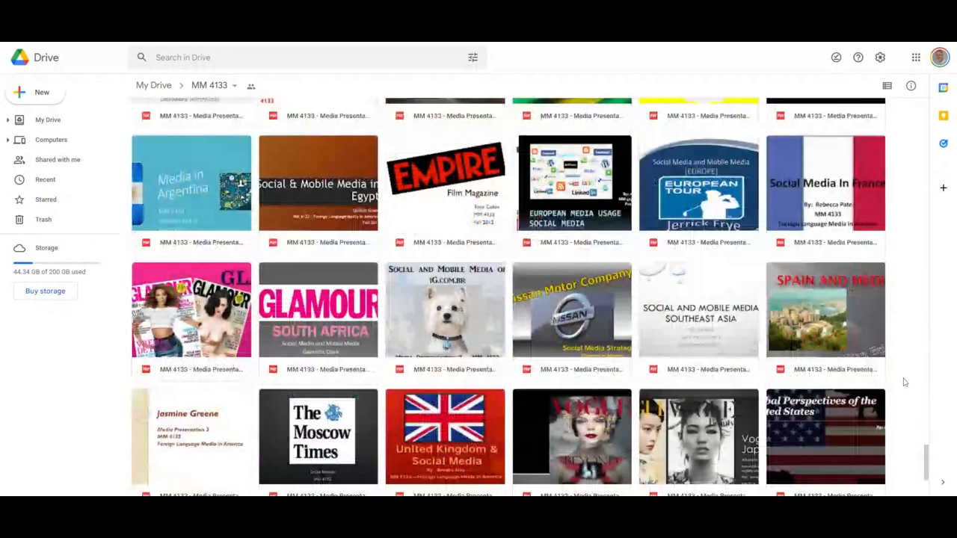
pyautogui.scroll(-3)
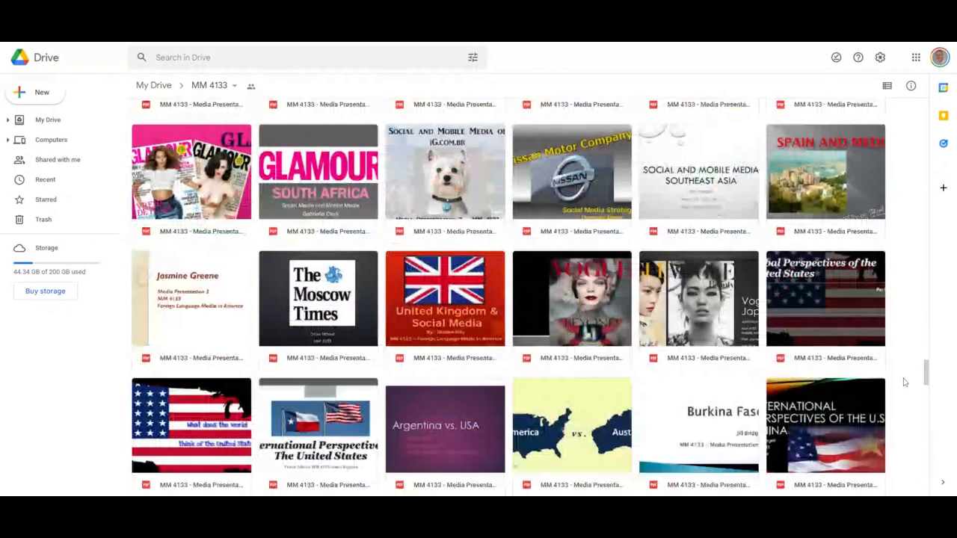
pyautogui.scroll(-3)
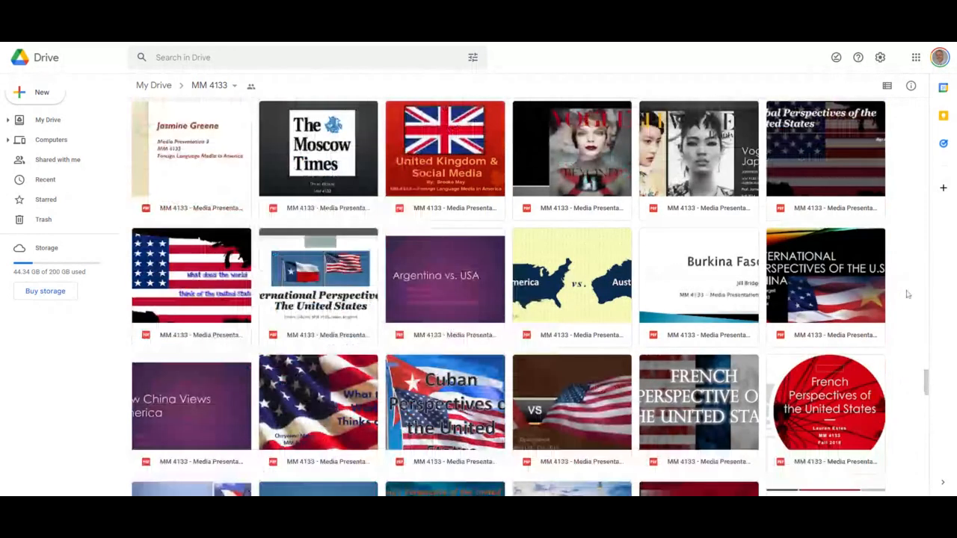
pyautogui.scroll(-3)
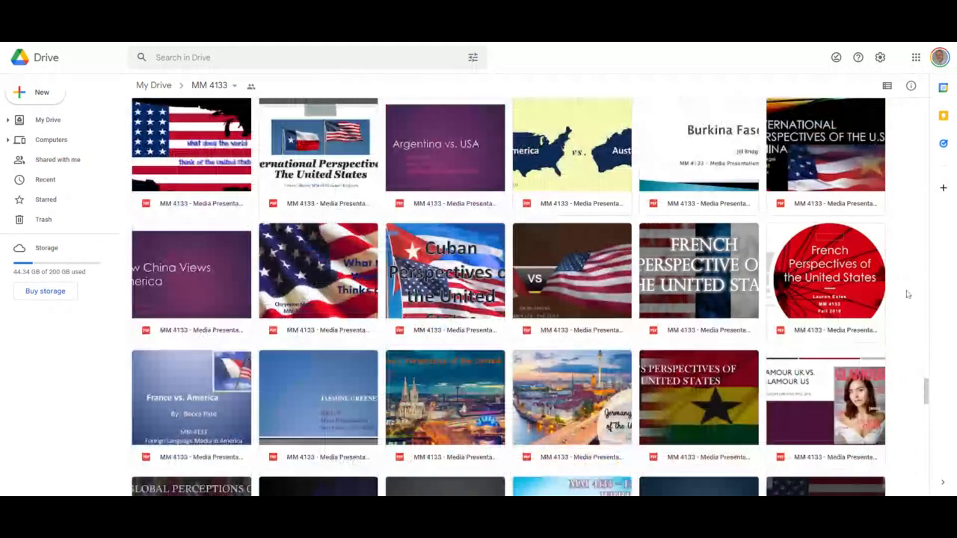
pyautogui.scroll(-3)
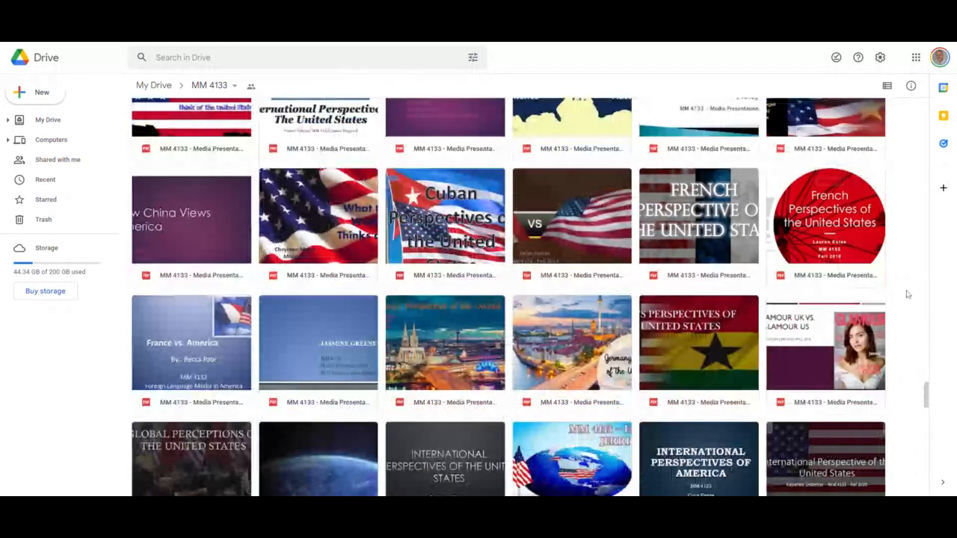
pyautogui.scroll(-3)
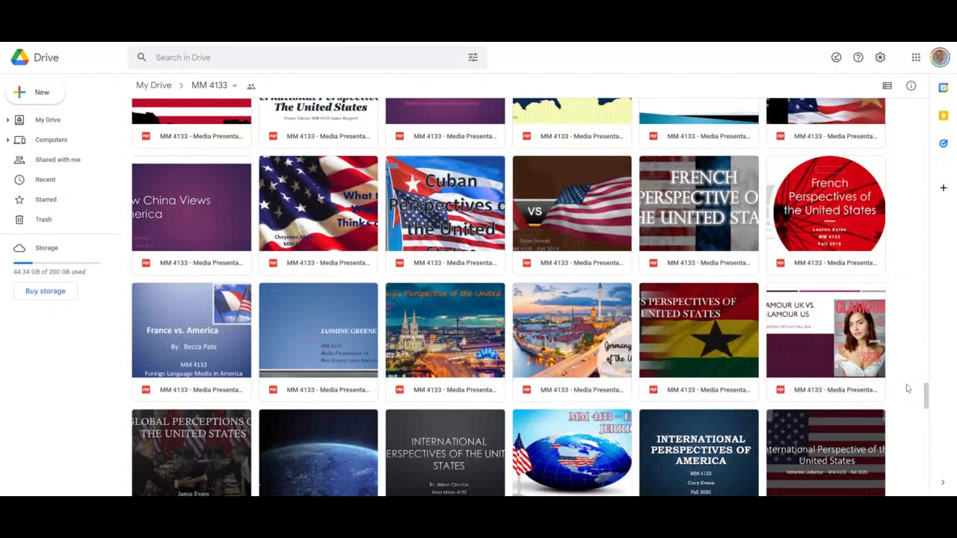
pyautogui.scroll(-3)
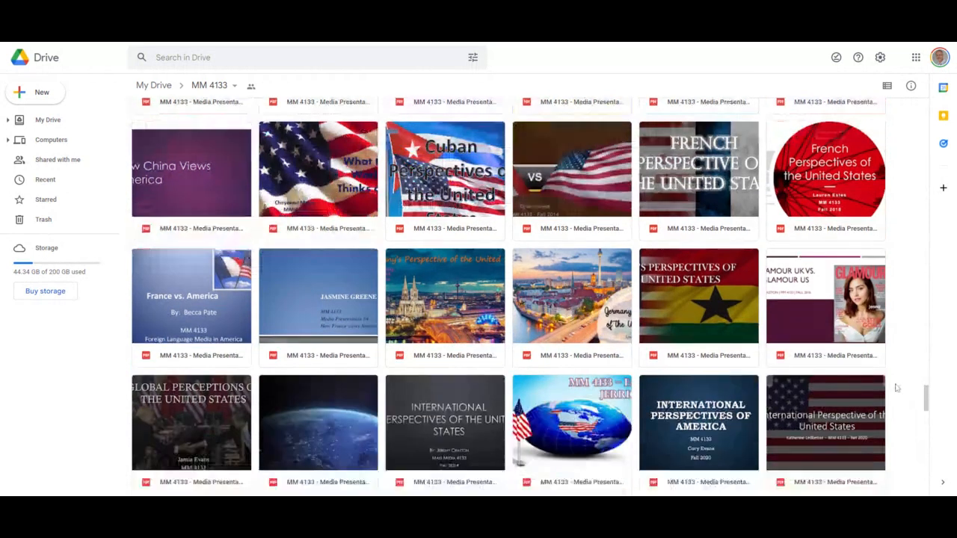
pyautogui.scroll(-3)
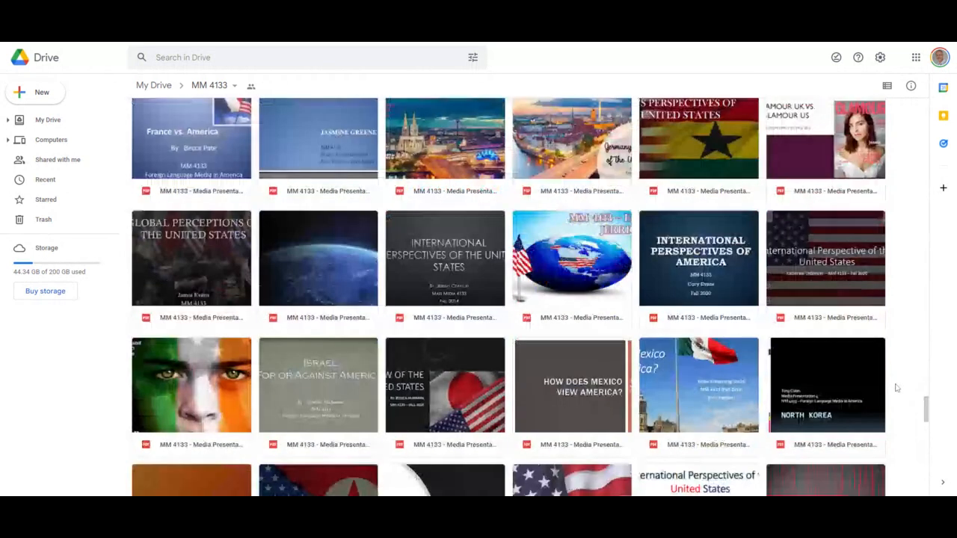
pyautogui.scroll(-3)
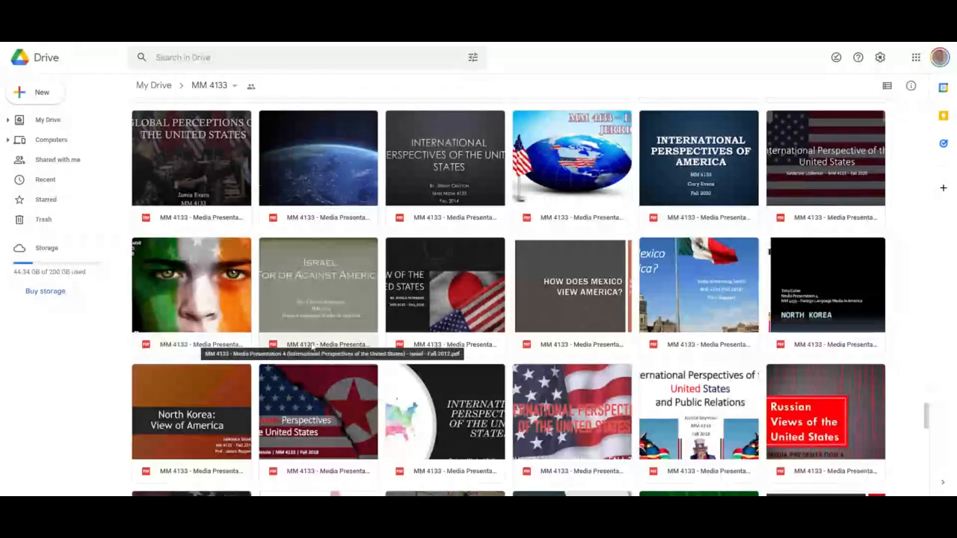
pyautogui.moveTo(900, 335)
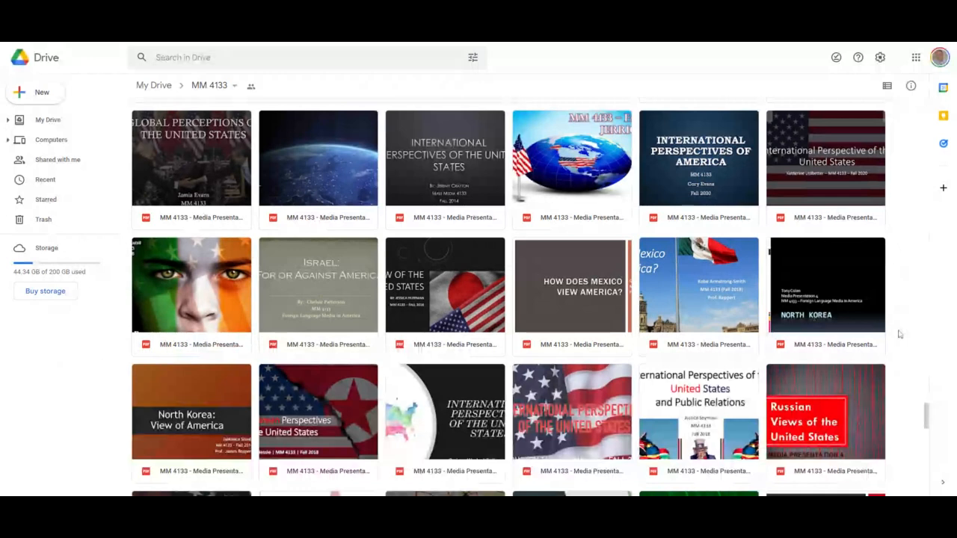
pyautogui.scroll(-3)
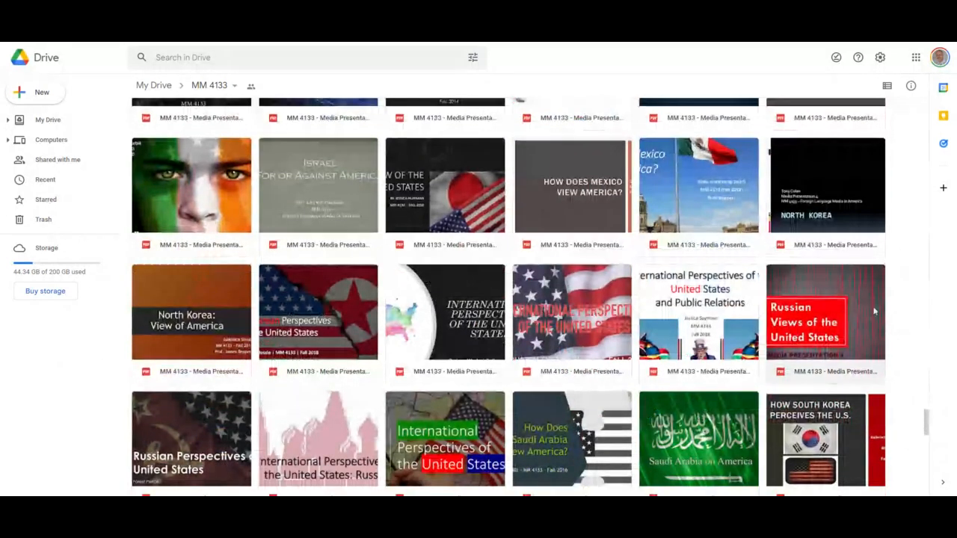
pyautogui.scroll(-3)
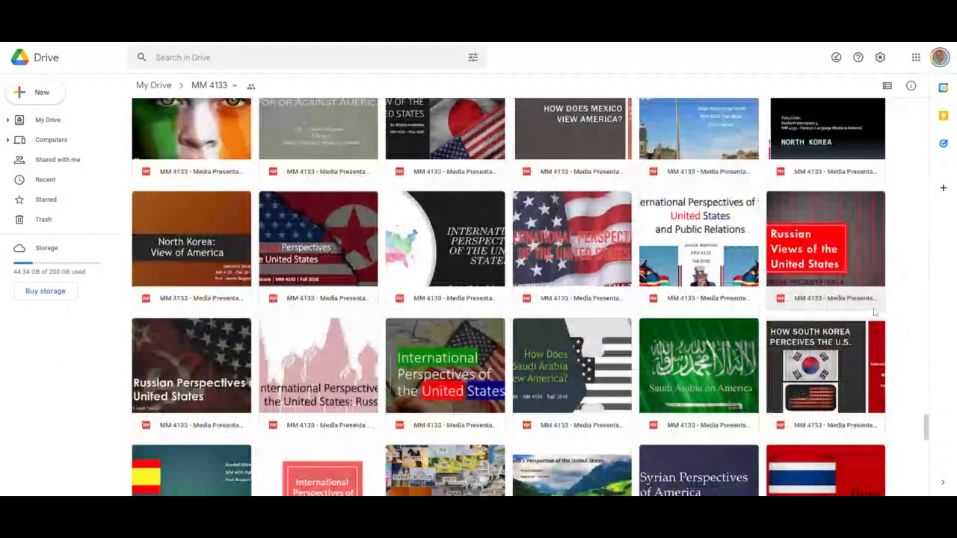
pyautogui.scroll(-3)
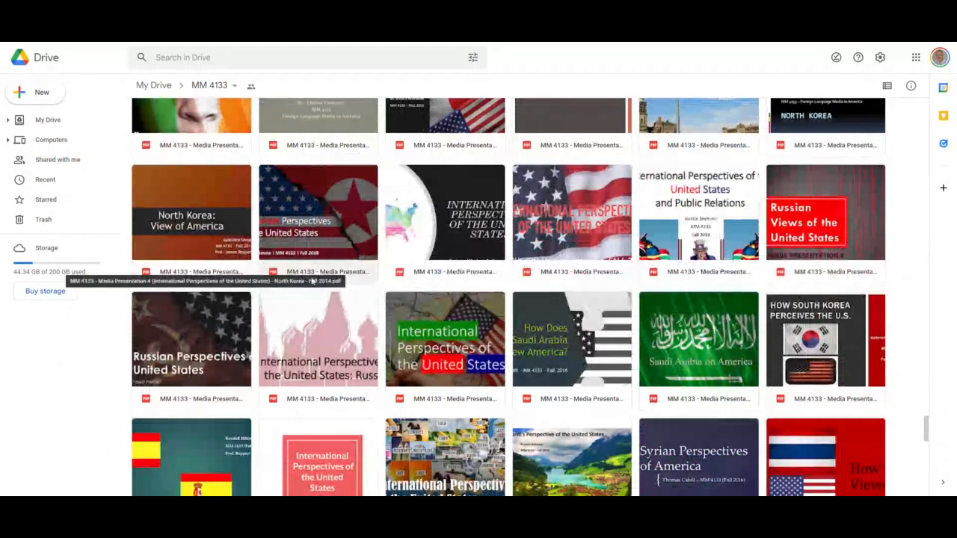
pyautogui.moveTo(894, 330)
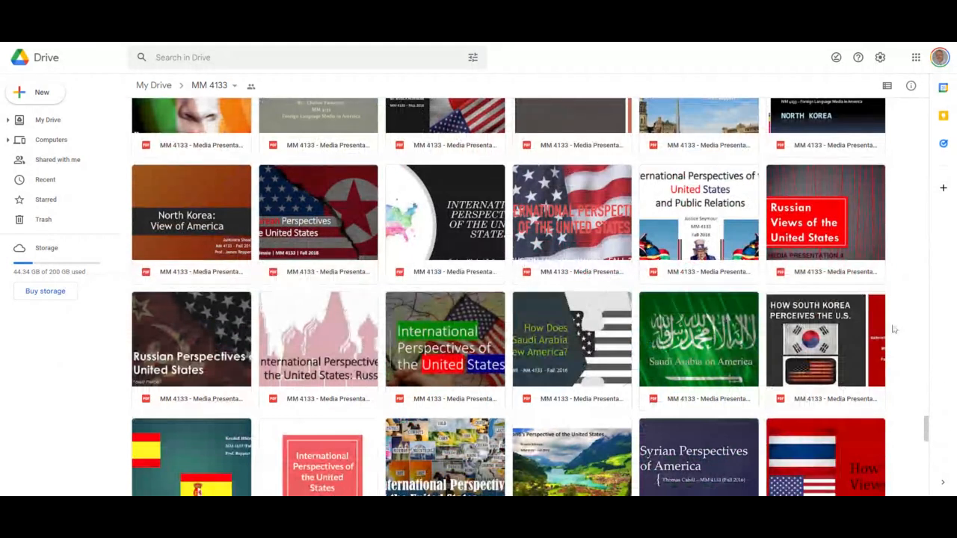
pyautogui.scroll(-3)
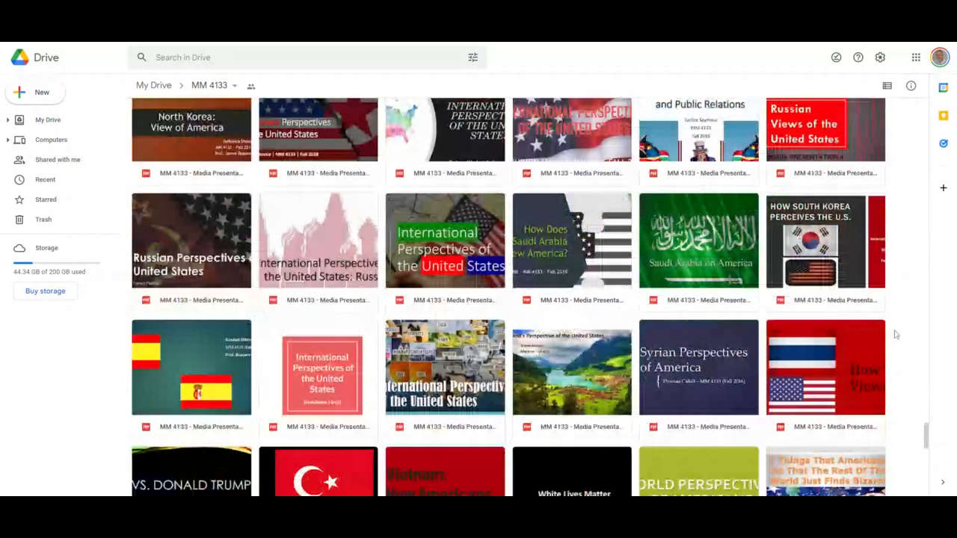
pyautogui.scroll(-3)
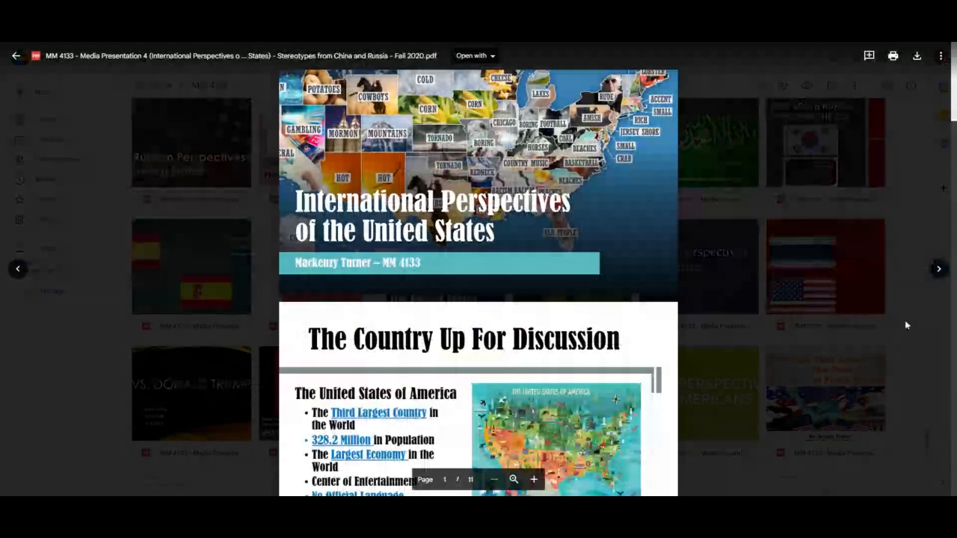
pyautogui.moveTo(903, 329)
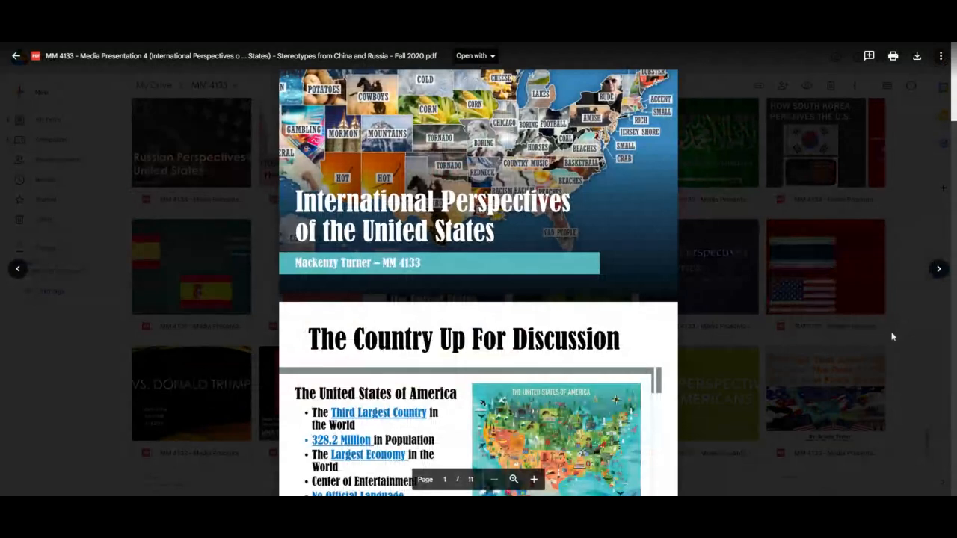
# - Page through the International Perspectives of the United States presentation's China slides
pyautogui.scroll(-3)
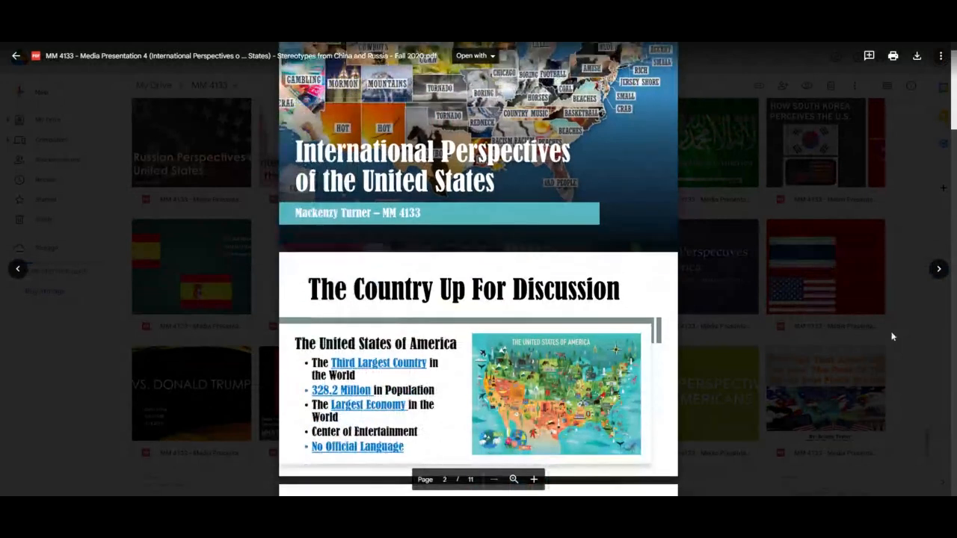
pyautogui.scroll(-3)
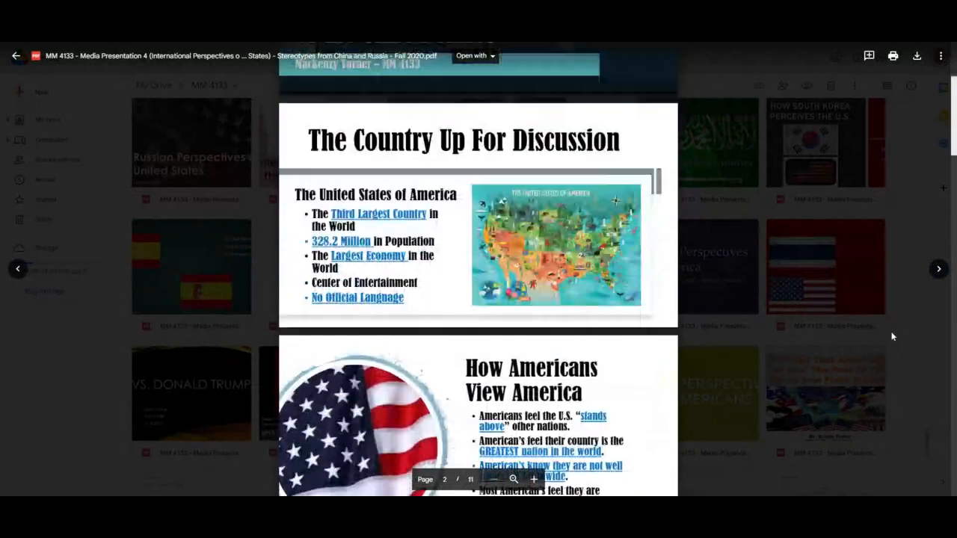
pyautogui.scroll(-3)
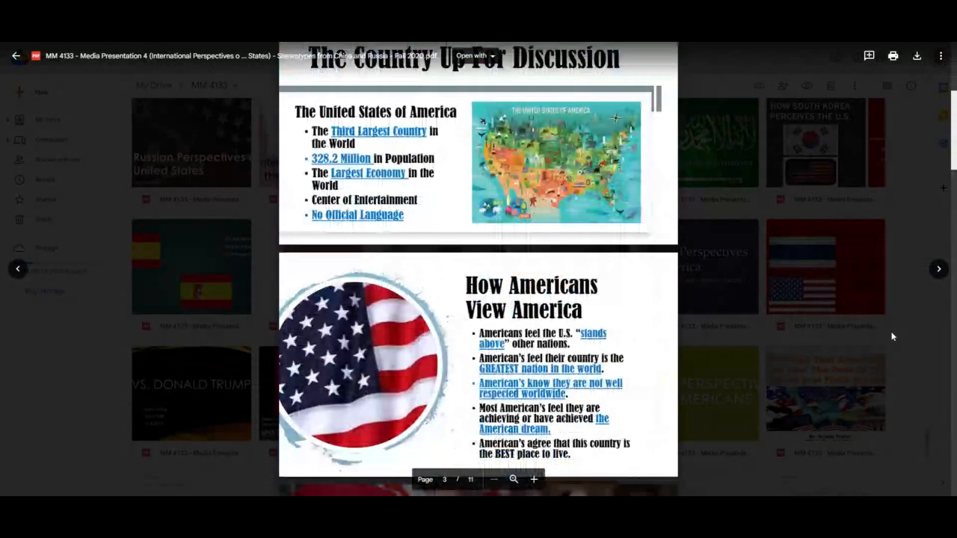
pyautogui.scroll(-3)
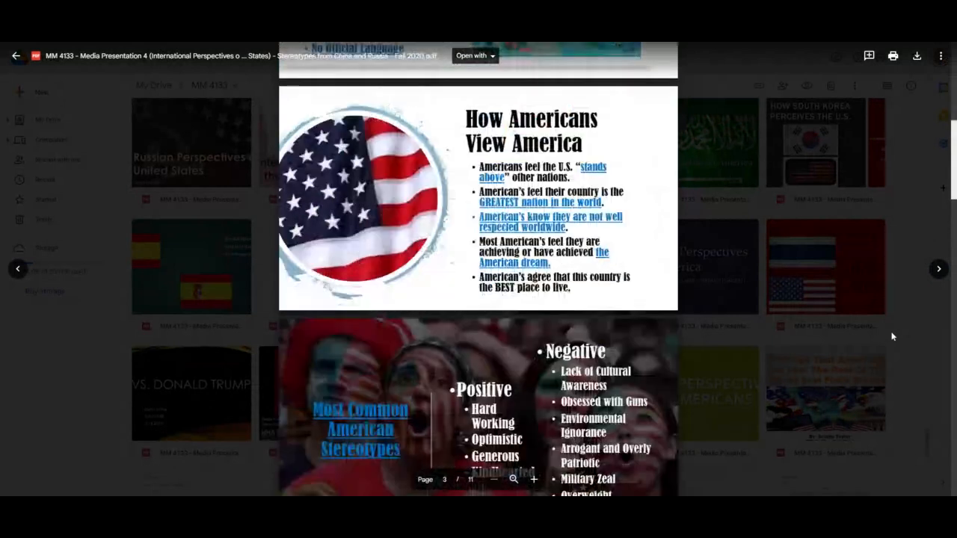
pyautogui.scroll(-3)
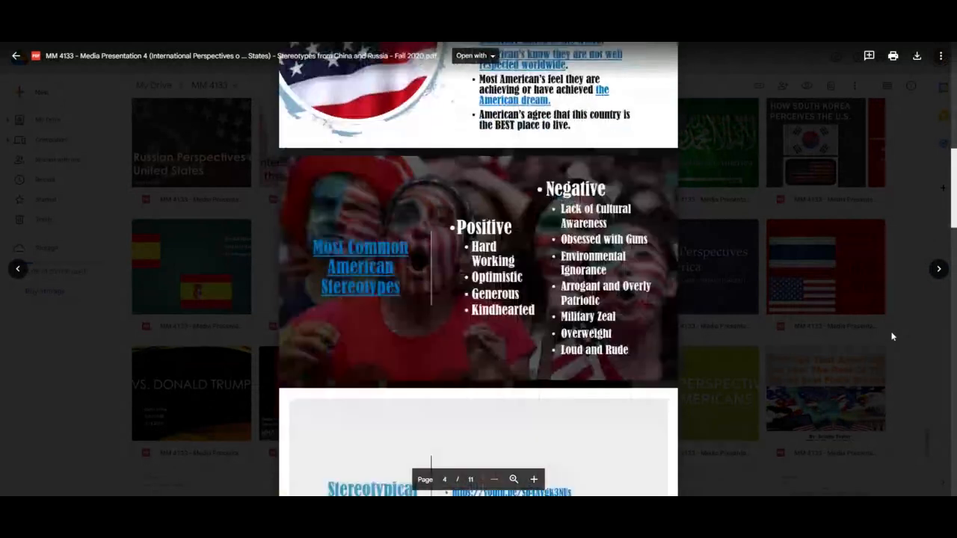
pyautogui.scroll(-3)
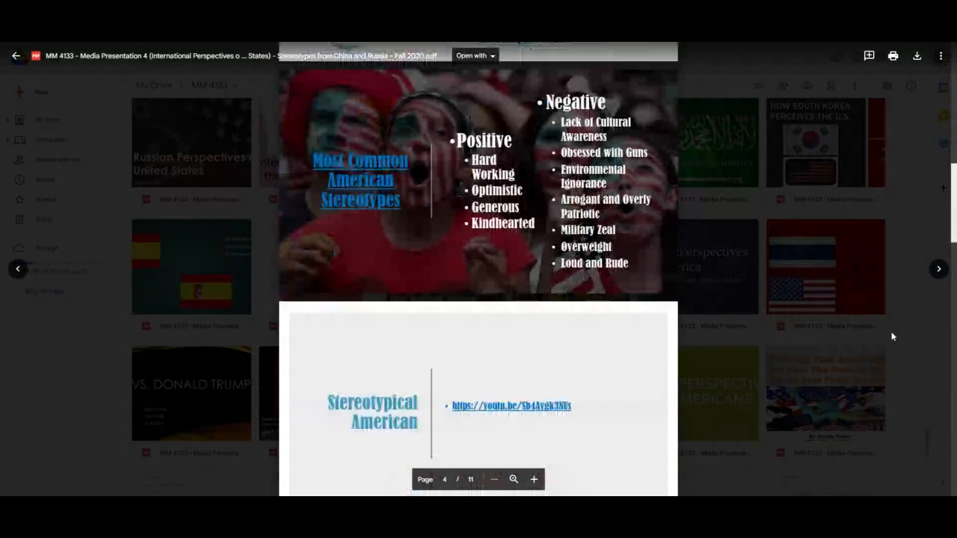
pyautogui.scroll(-3)
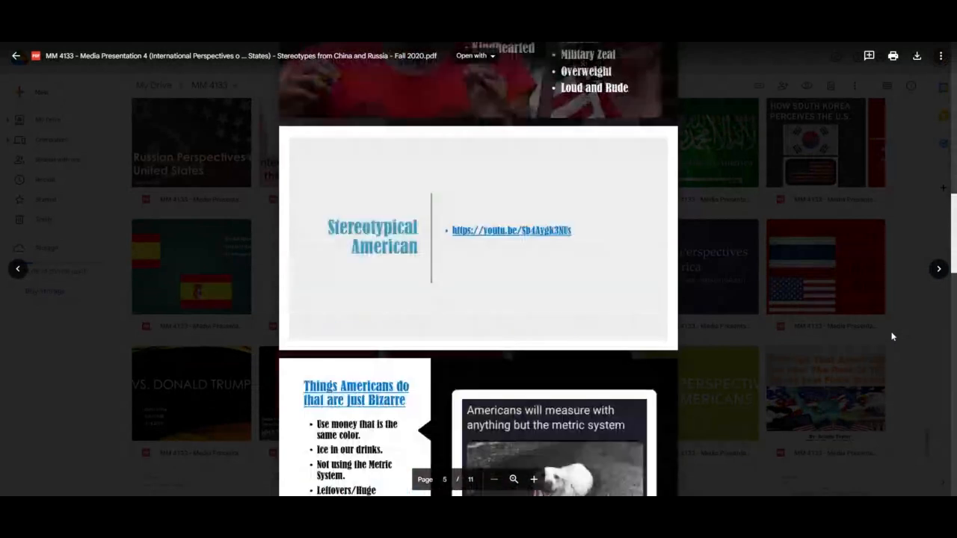
pyautogui.scroll(-3)
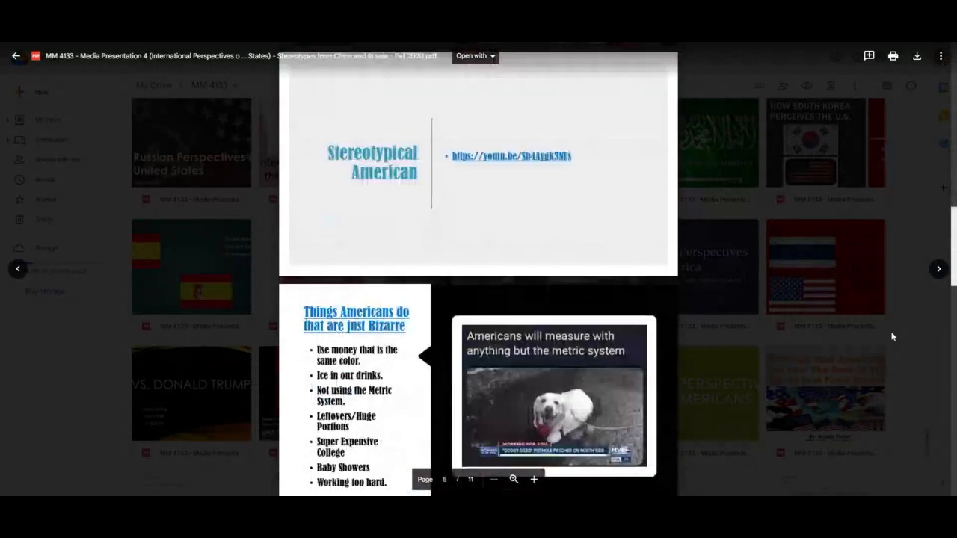
# - Continue through its Russia slides to the end of the presentation
pyautogui.scroll(-3)
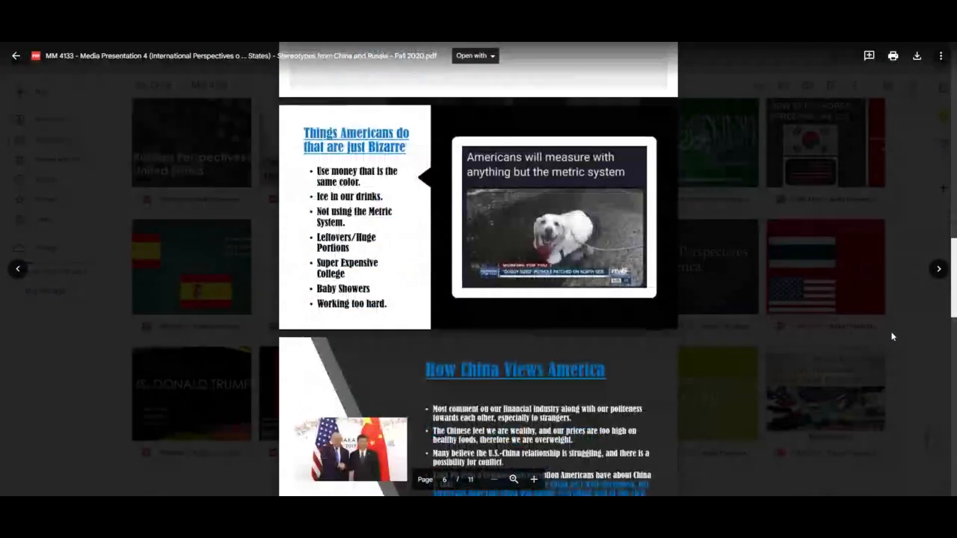
pyautogui.scroll(-3)
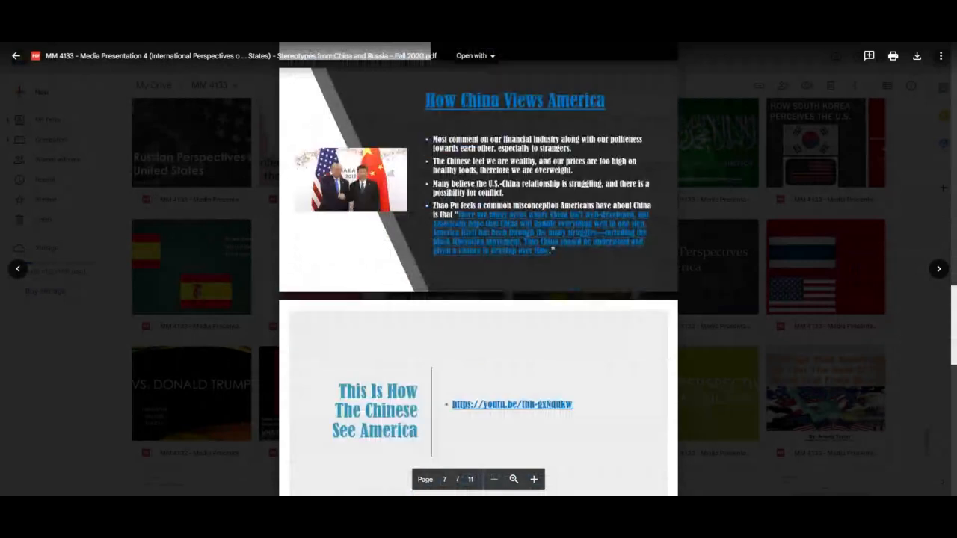
pyautogui.scroll(-3)
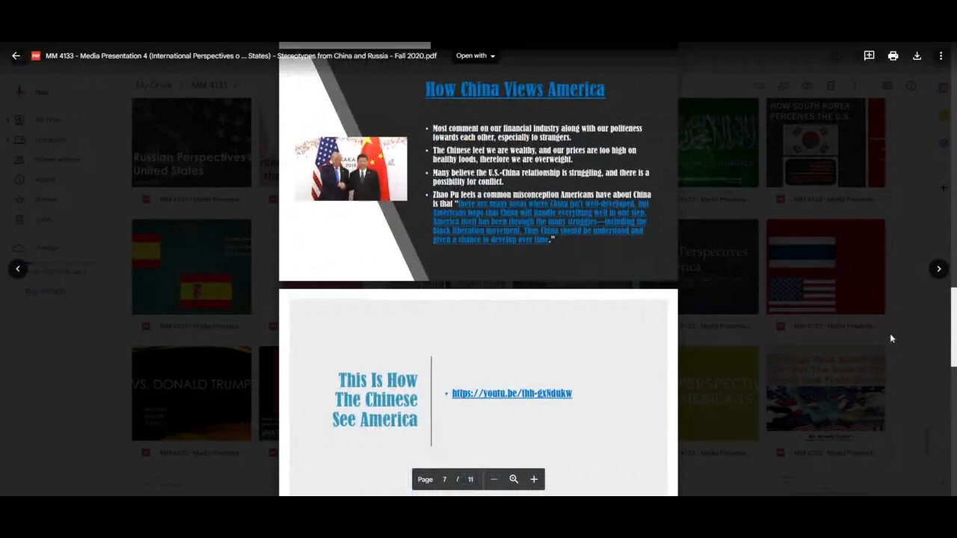
pyautogui.scroll(-3)
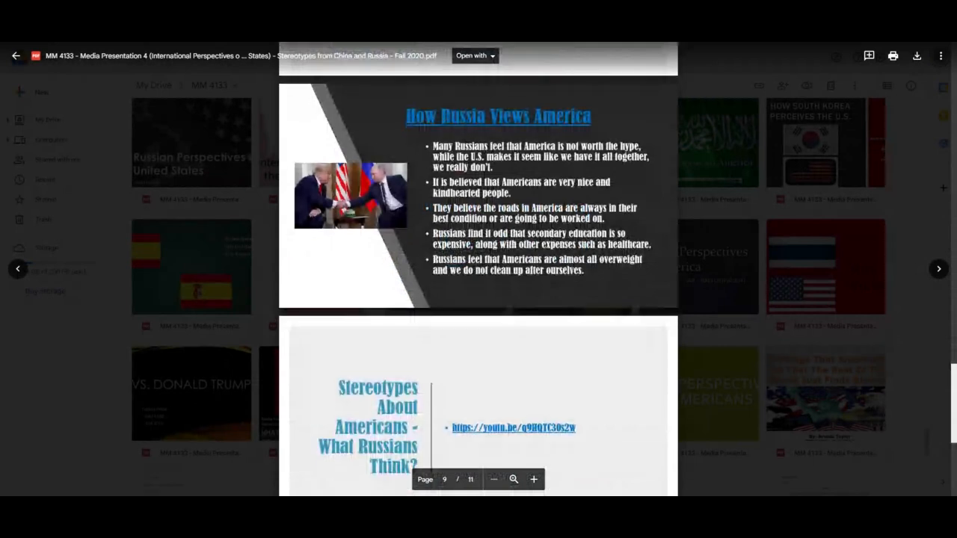
pyautogui.moveTo(877, 350)
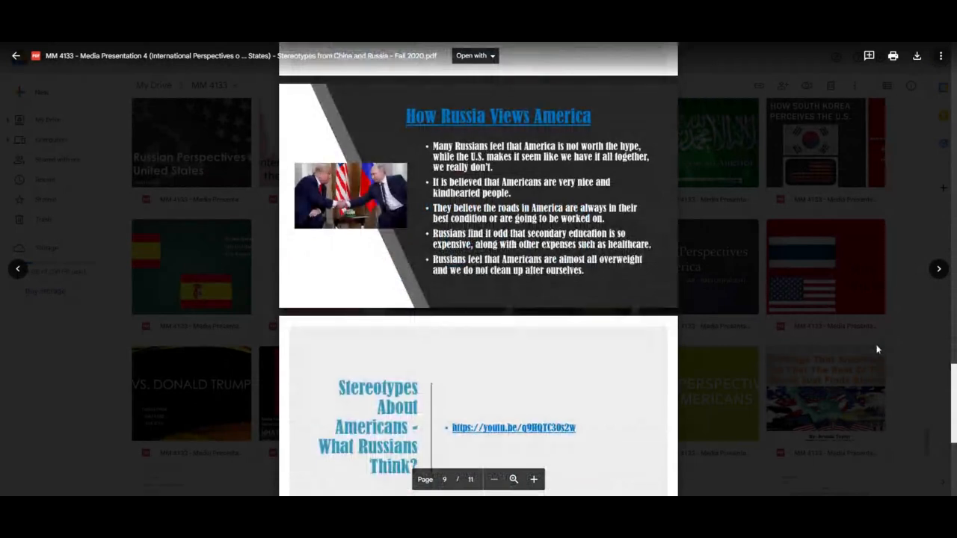
pyautogui.scroll(-3)
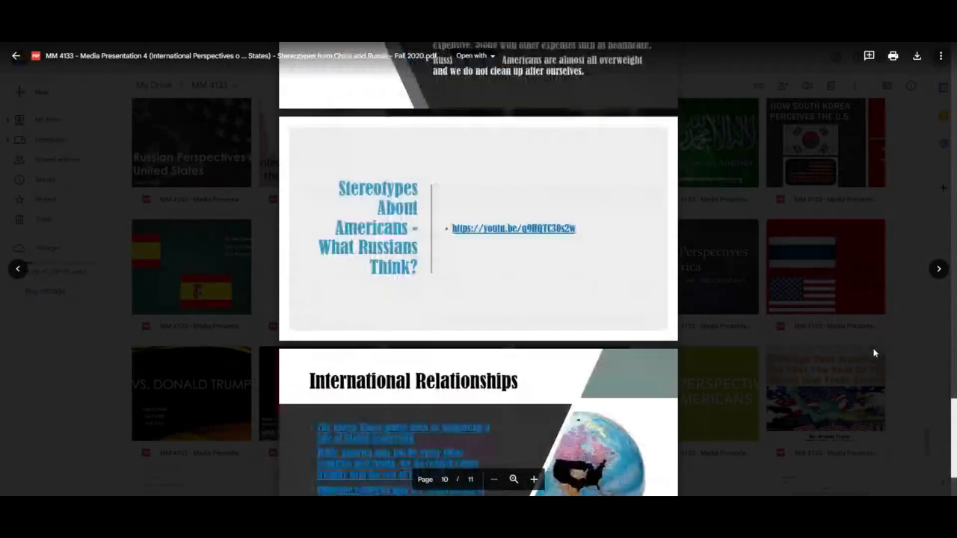
pyautogui.scroll(-3)
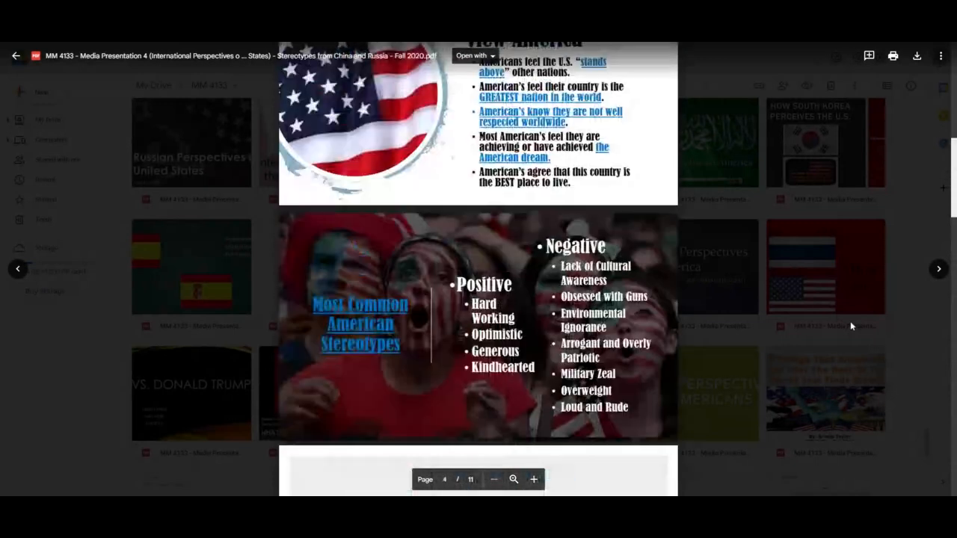
pyautogui.scroll(-3)
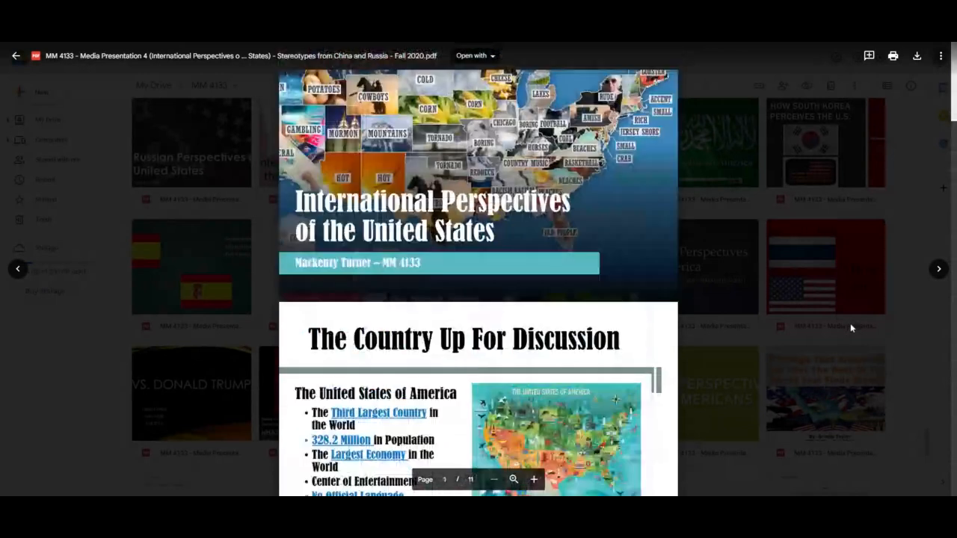
pyautogui.moveTo(36, 429)
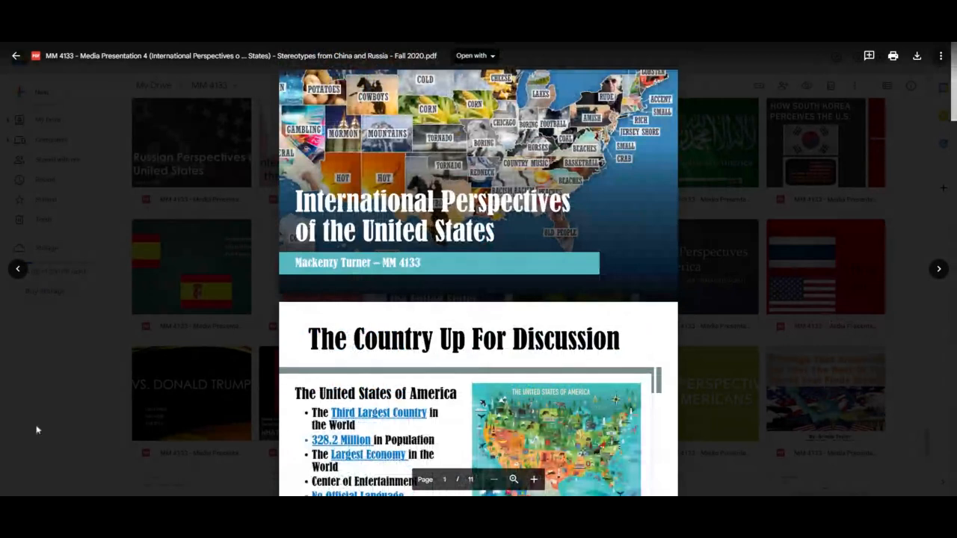
# - Return to the MM 4133 folder and scroll to the bottom, past the position papers to the exam PDFs
pyautogui.click(15, 55)
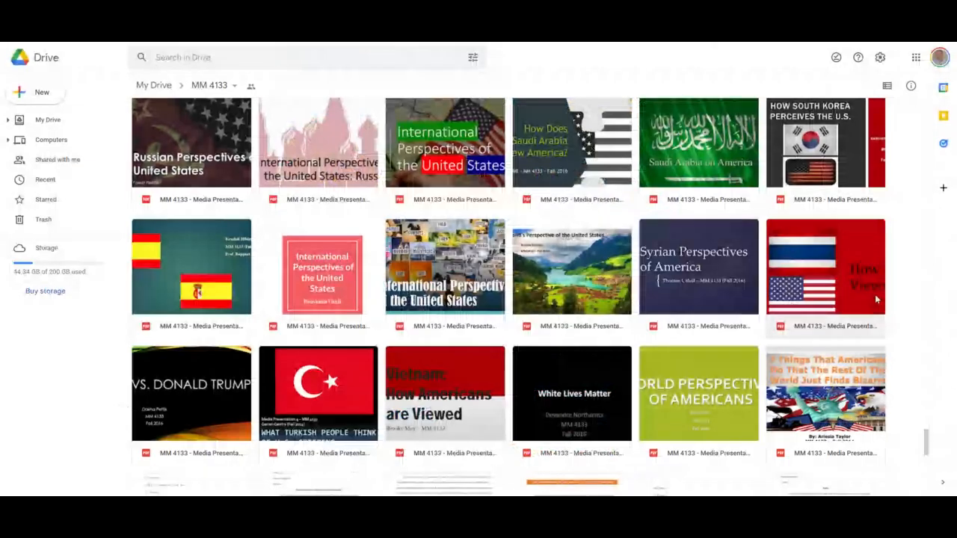
pyautogui.scroll(-3)
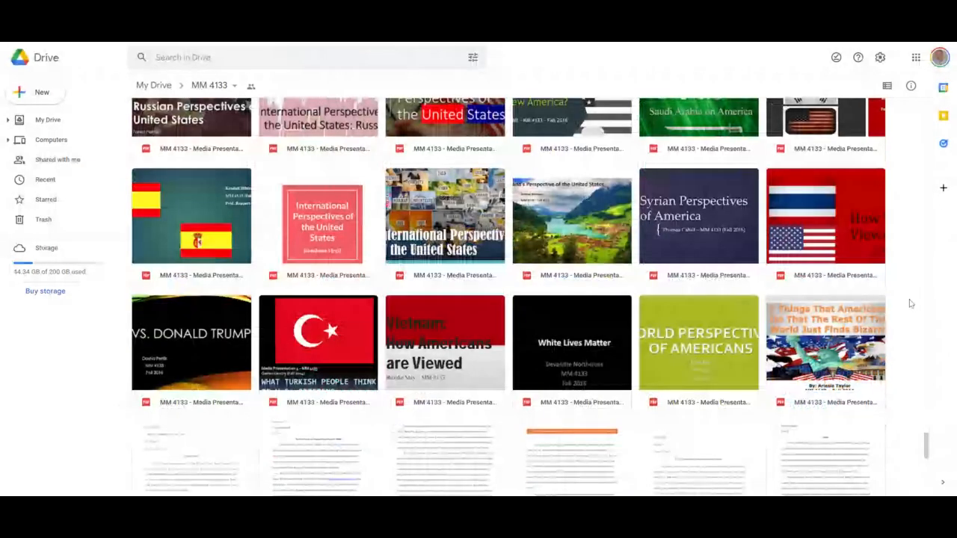
pyautogui.scroll(-3)
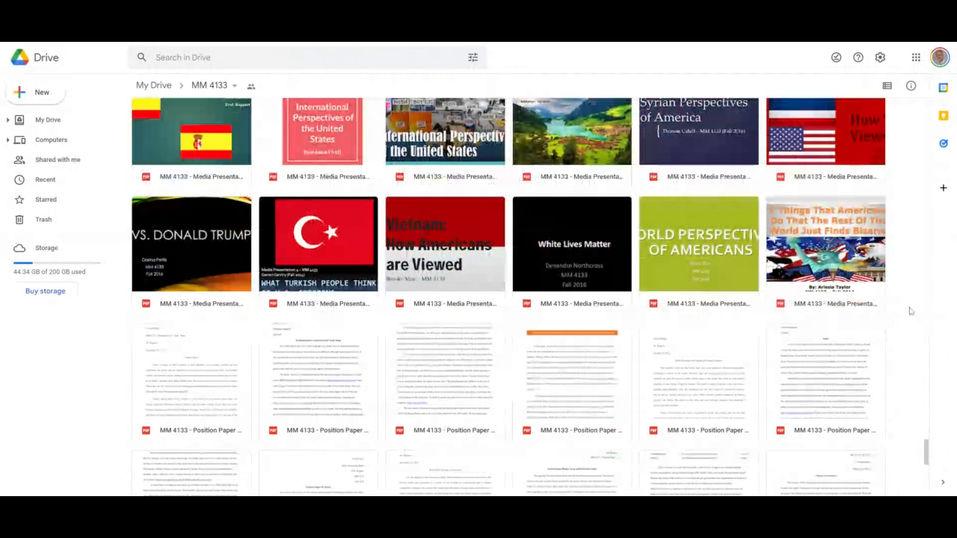
pyautogui.scroll(-3)
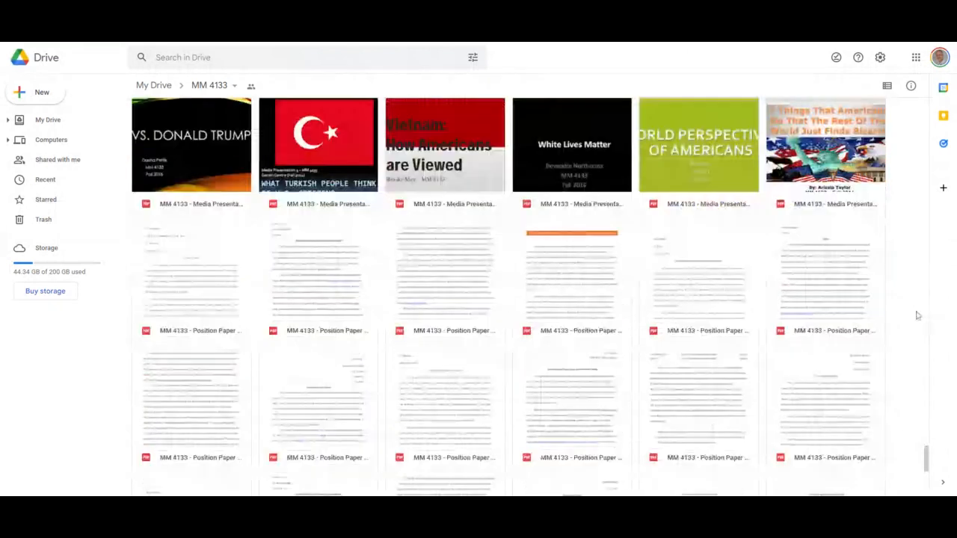
pyautogui.scroll(-3)
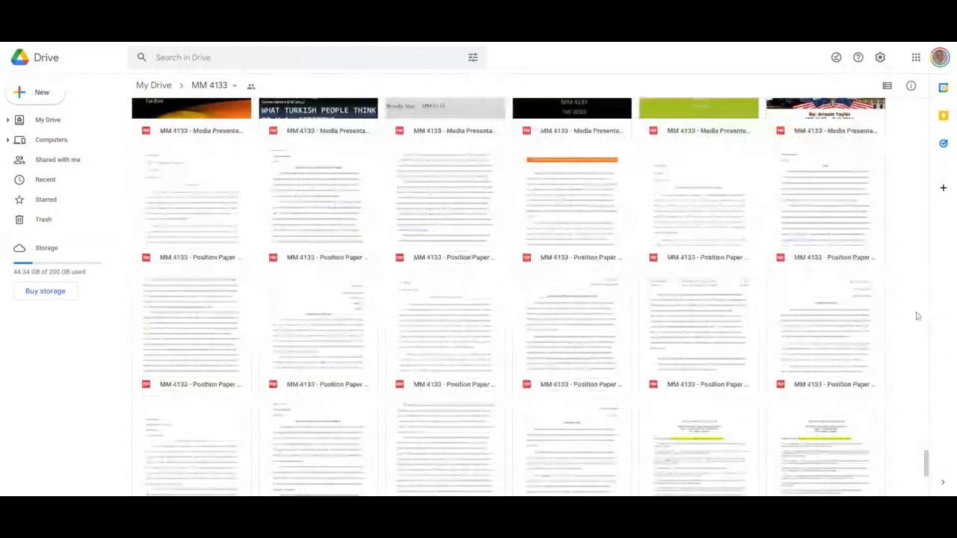
pyautogui.scroll(-3)
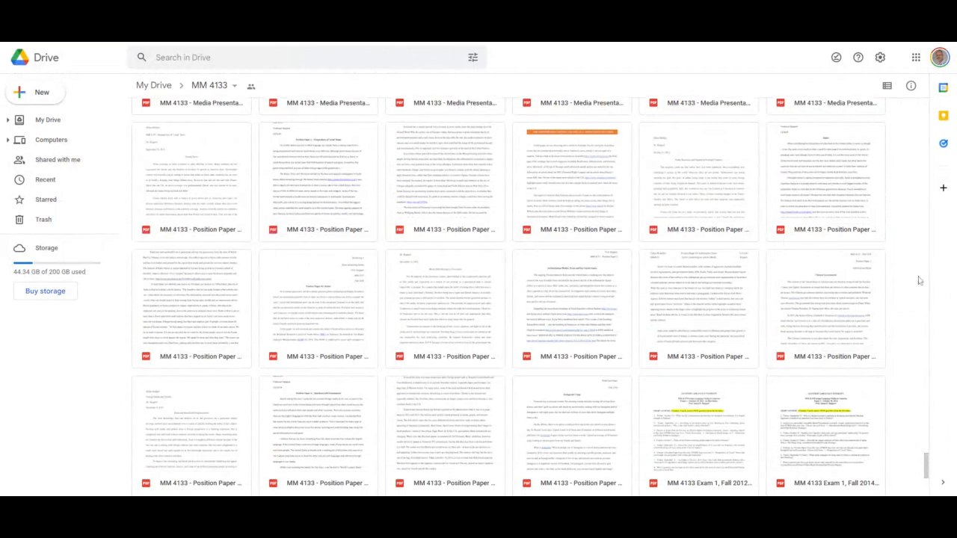
pyautogui.scroll(-3)
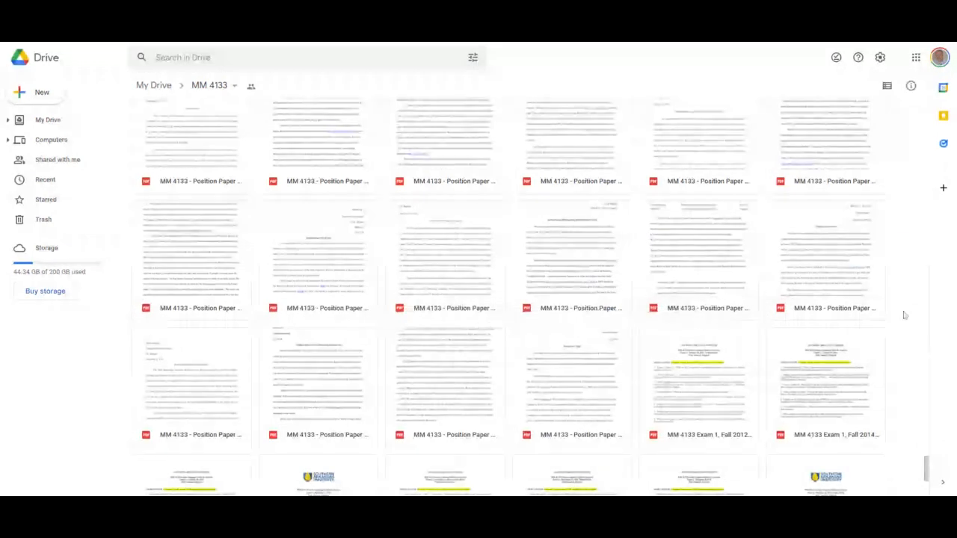
pyautogui.scroll(-3)
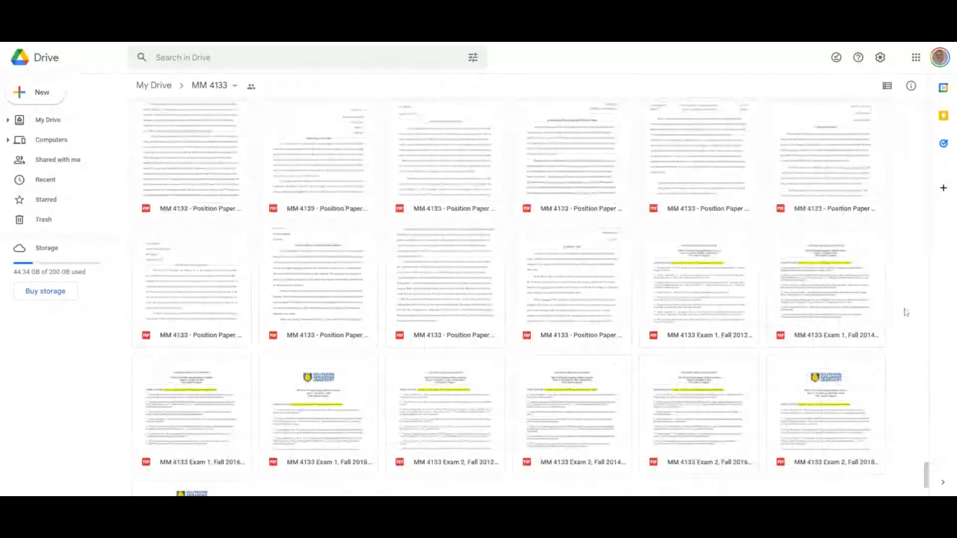
pyautogui.scroll(-3)
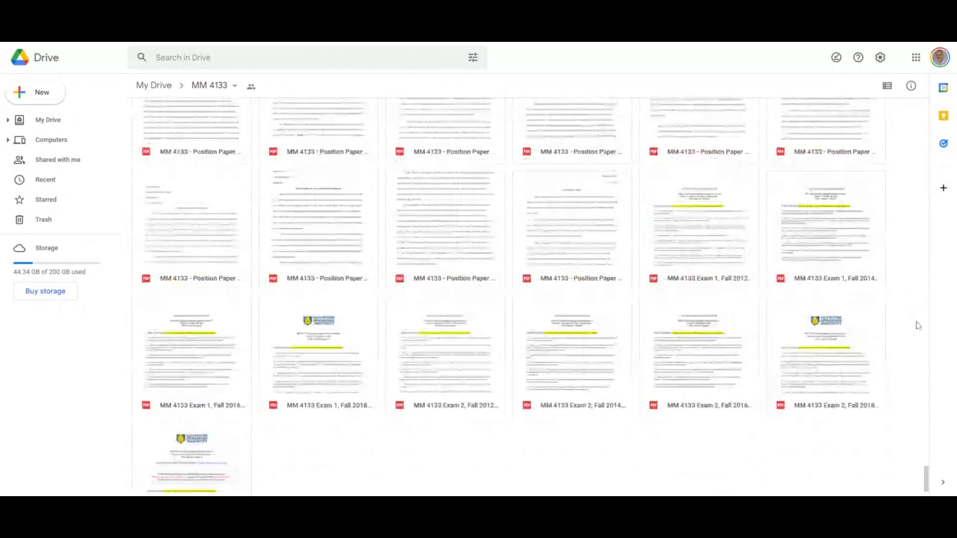
pyautogui.scroll(-3)
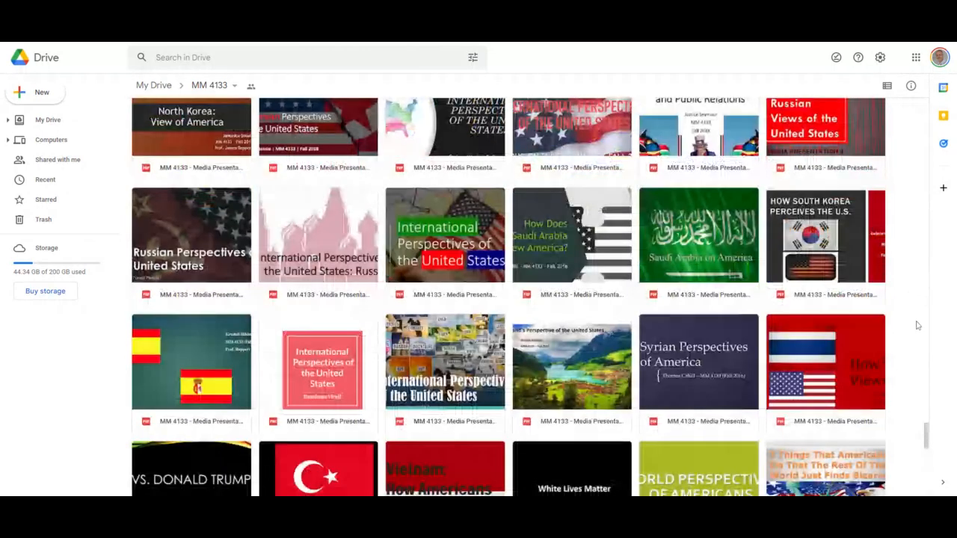
pyautogui.scroll(-3)
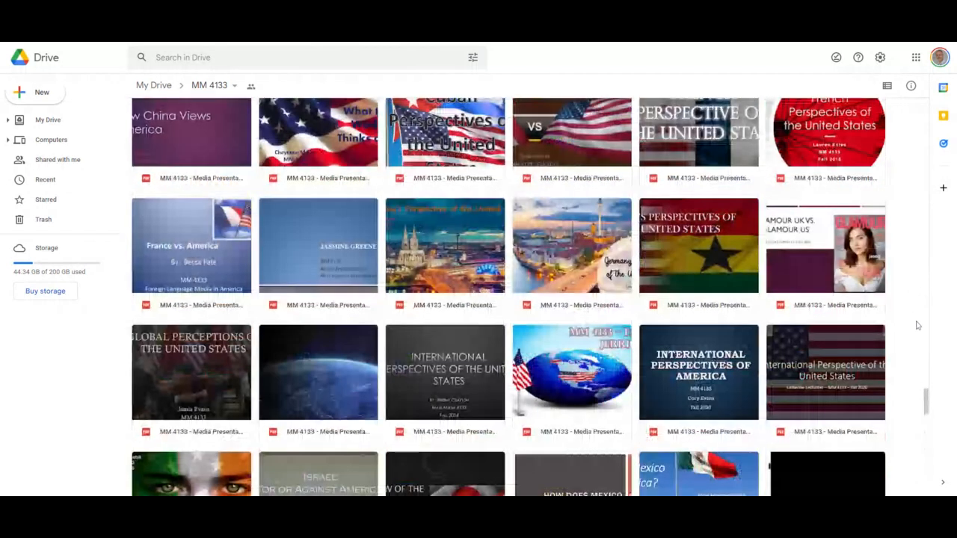
pyautogui.scroll(-3)
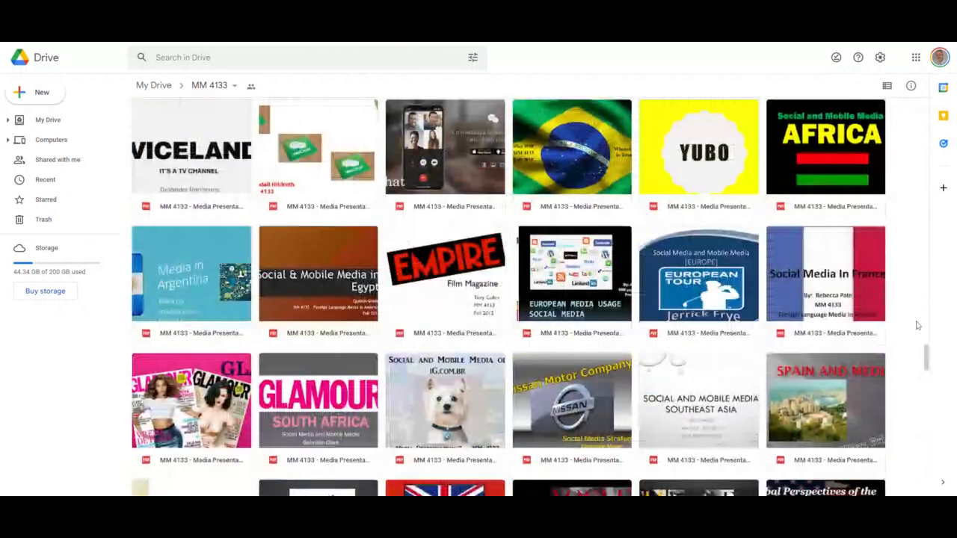
pyautogui.scroll(-3)
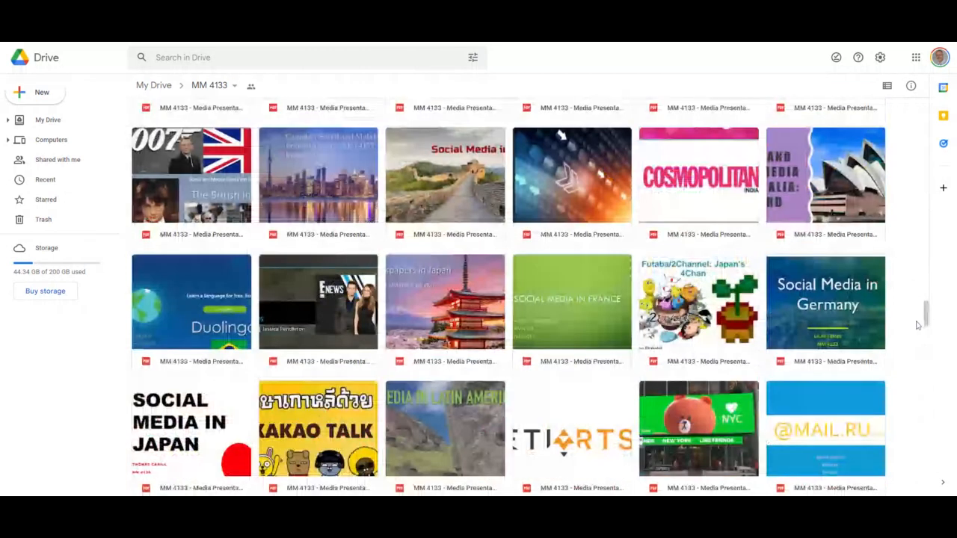
pyautogui.scroll(-3)
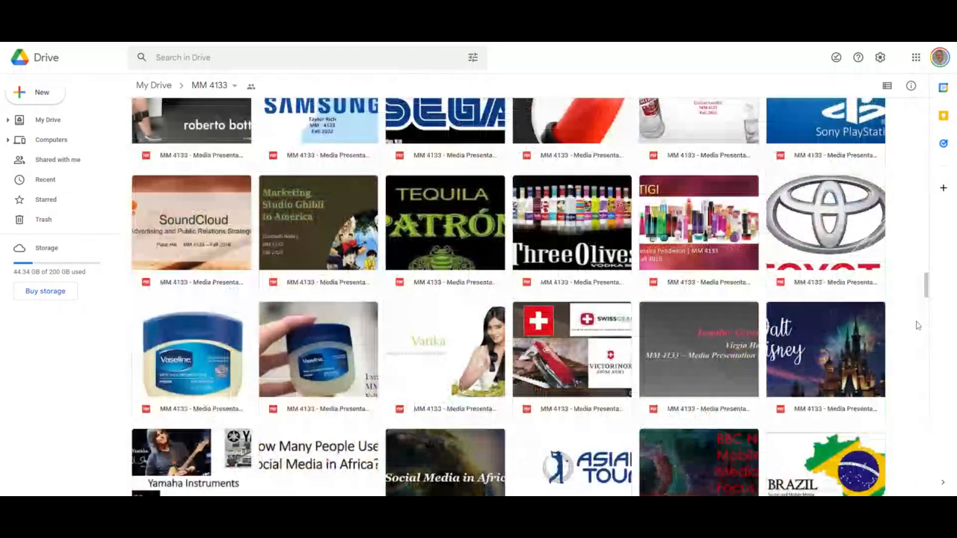
pyautogui.scroll(-3)
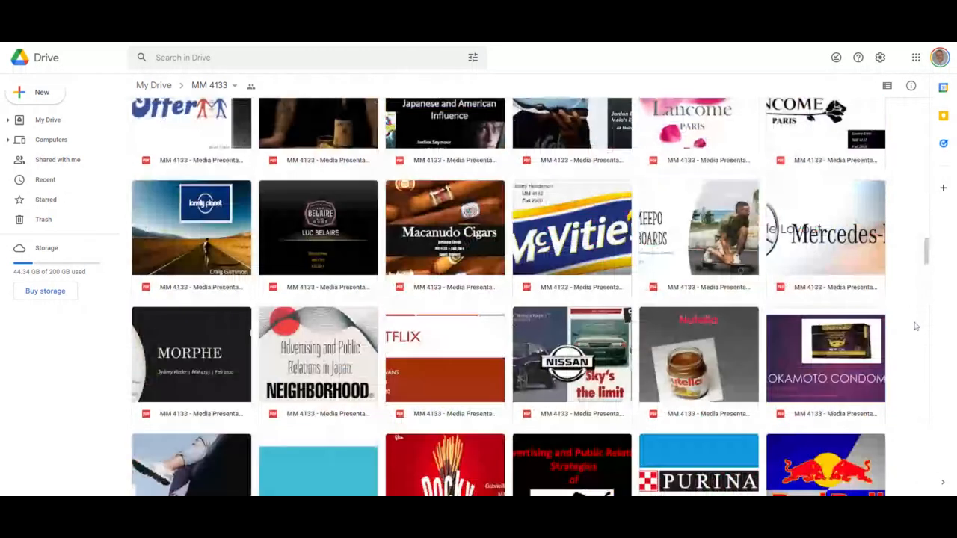
pyautogui.scroll(-3)
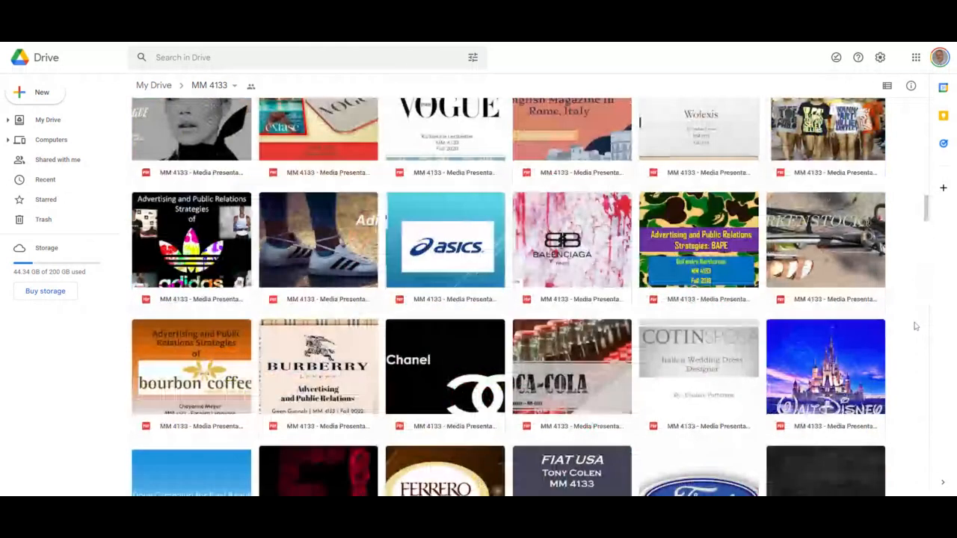
pyautogui.scroll(-3)
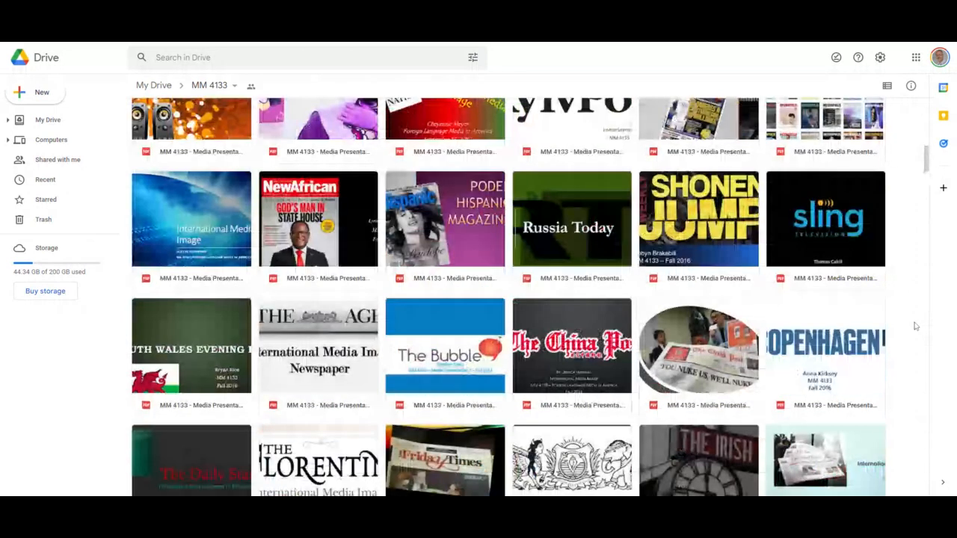
pyautogui.scroll(-3)
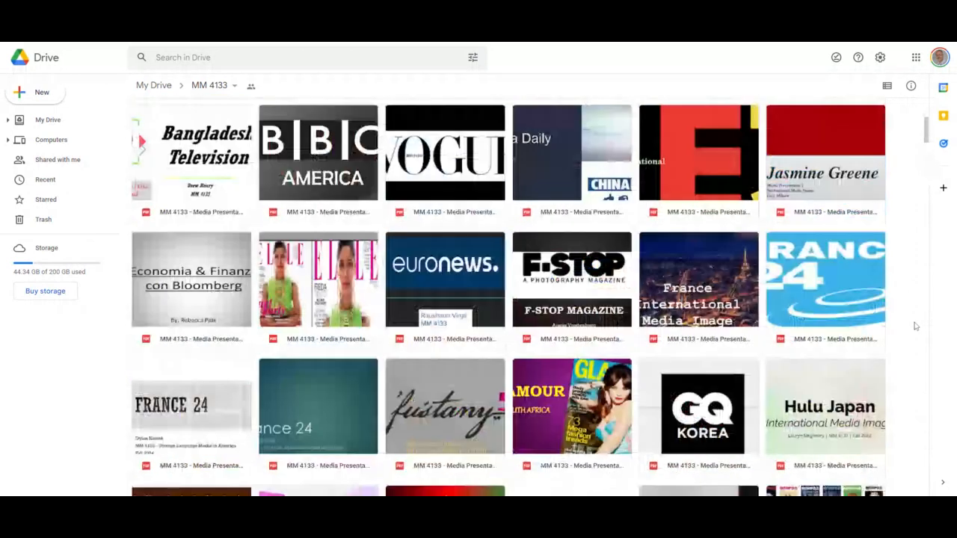
pyautogui.scroll(3)
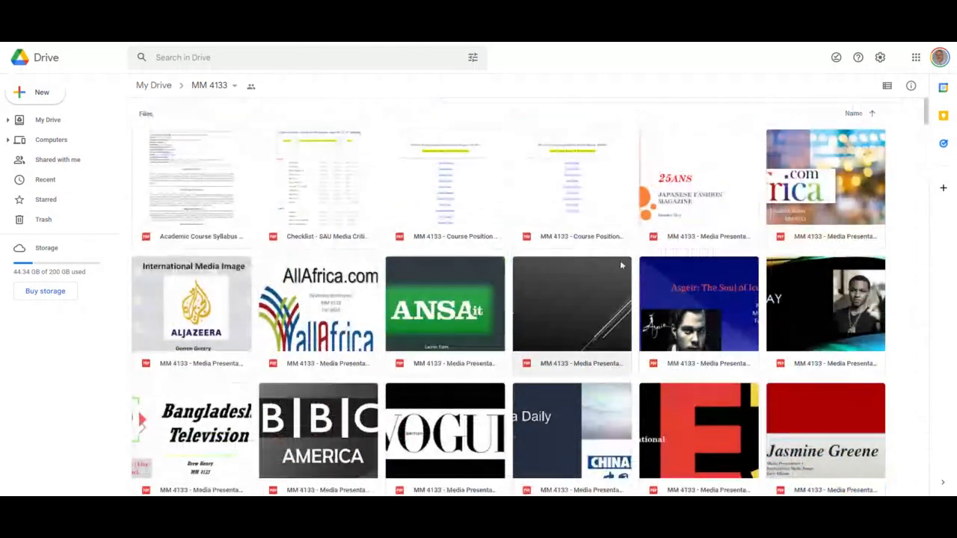
pyautogui.doubleClick(446, 176)
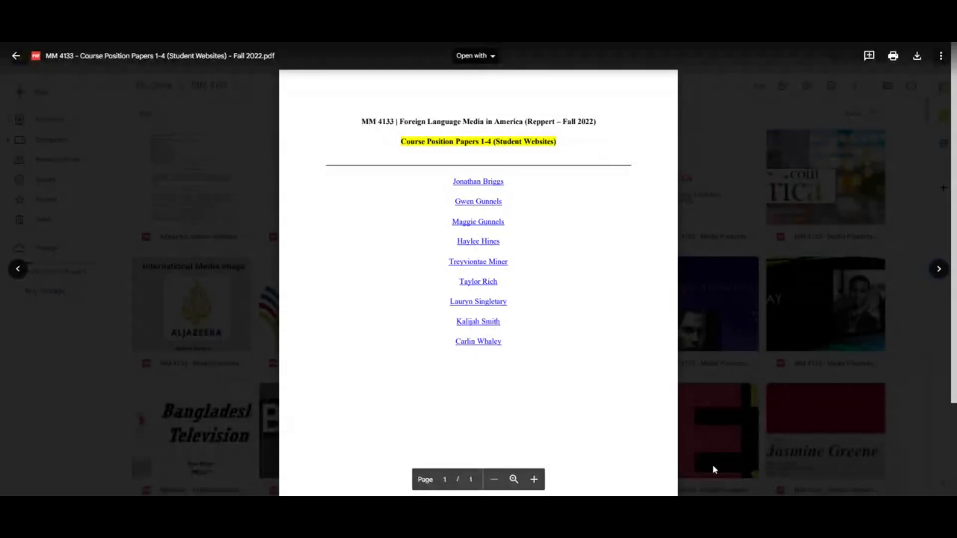
pyautogui.click(18, 269)
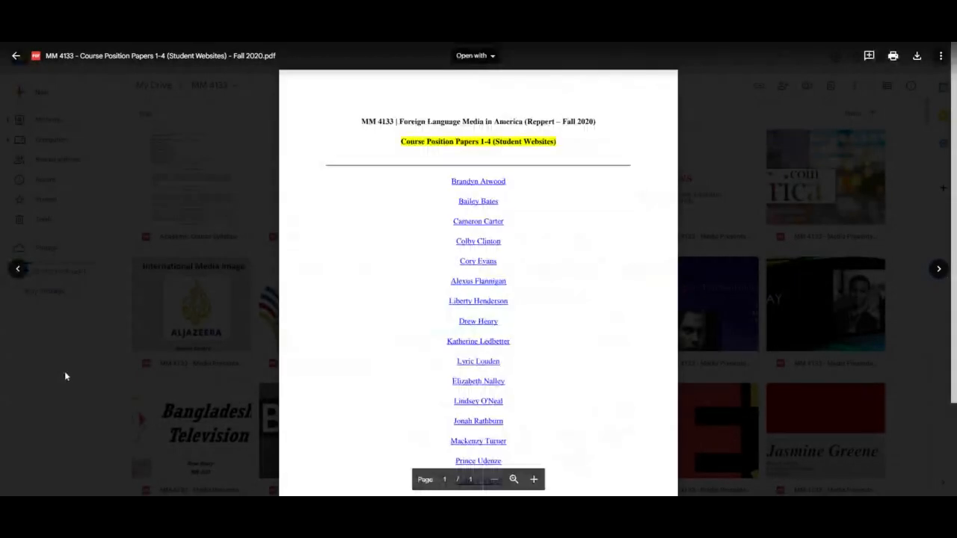
pyautogui.scroll(-3)
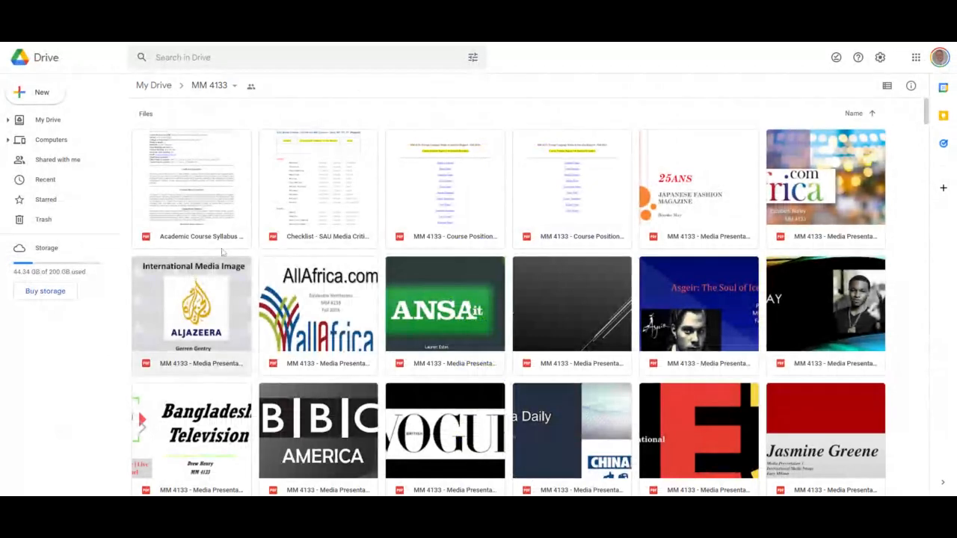
# - Preview the Checklist - SAU Media Critique PDF and view its content and visuals grading criteria
pyautogui.click(317, 187)
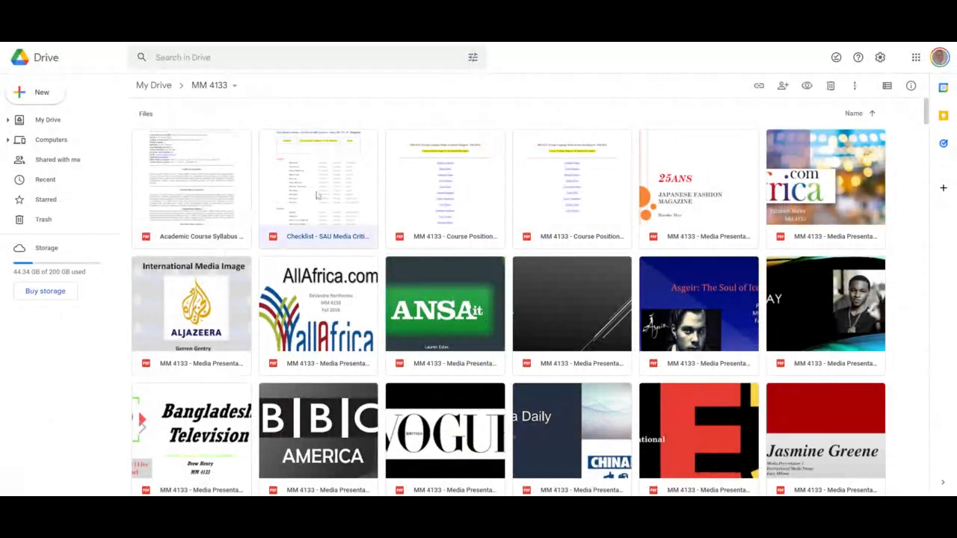
pyautogui.doubleClick(317, 182)
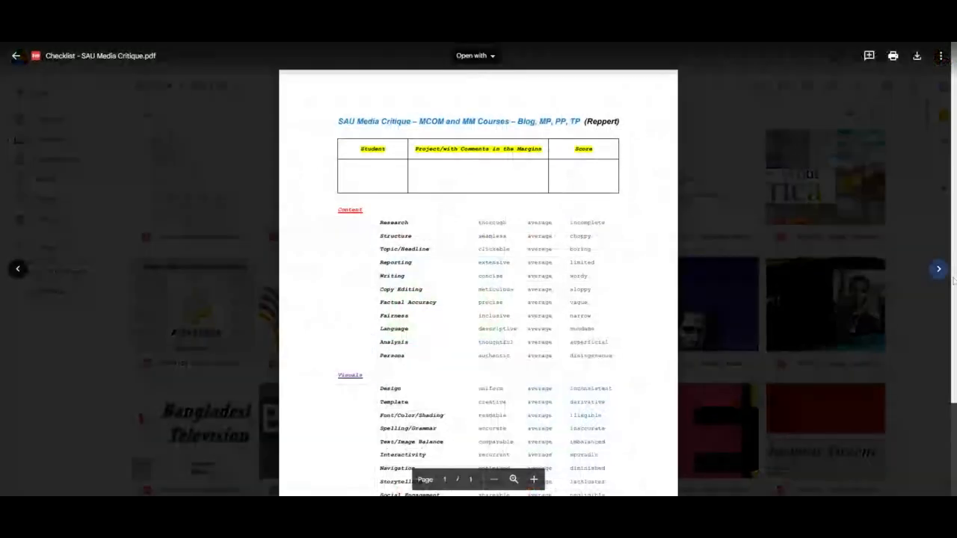
pyautogui.scroll(-3)
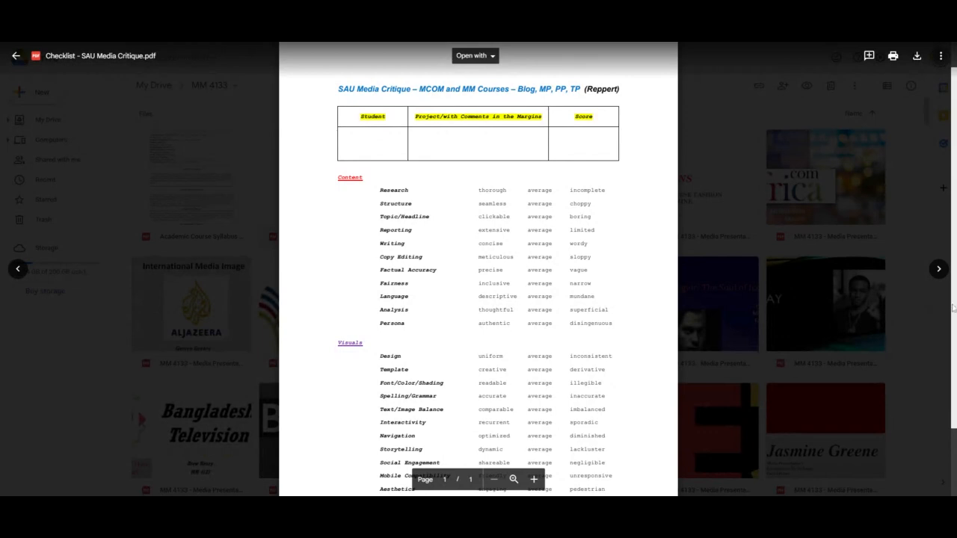
pyautogui.scroll(-3)
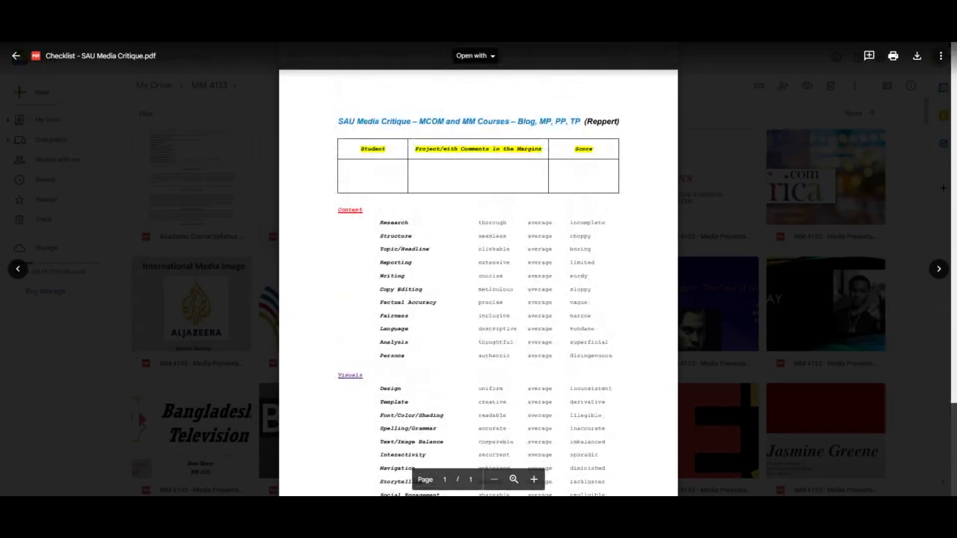
pyautogui.moveTo(924, 305)
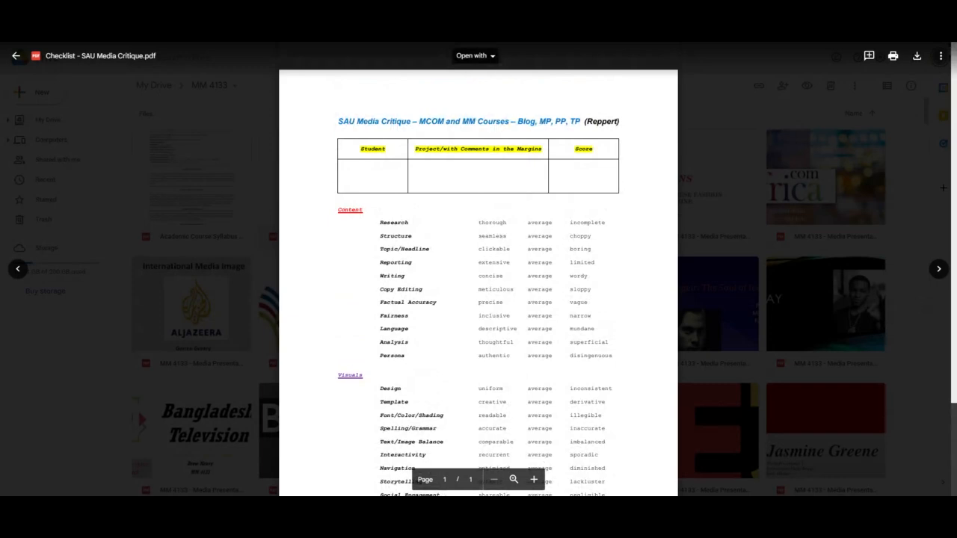
pyautogui.moveTo(244, 408)
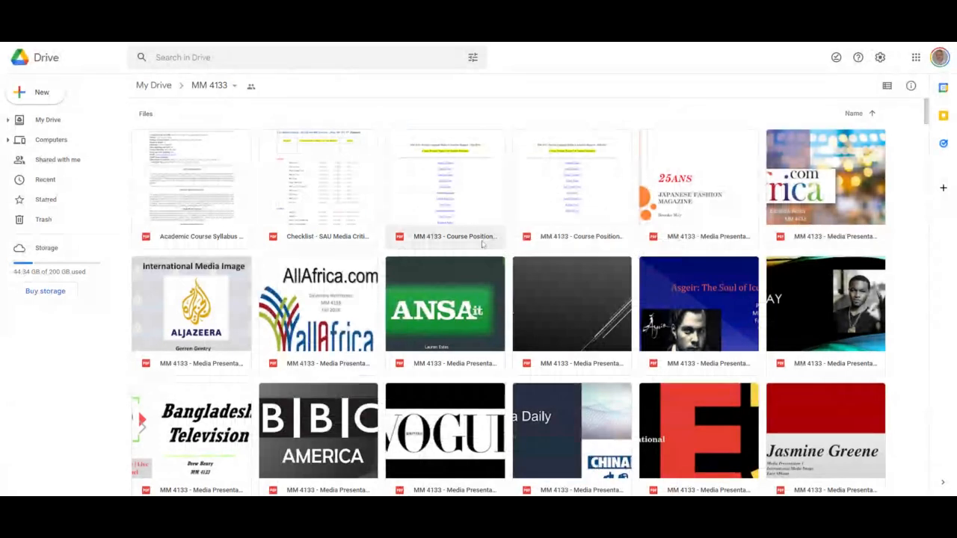
pyautogui.moveTo(445, 236)
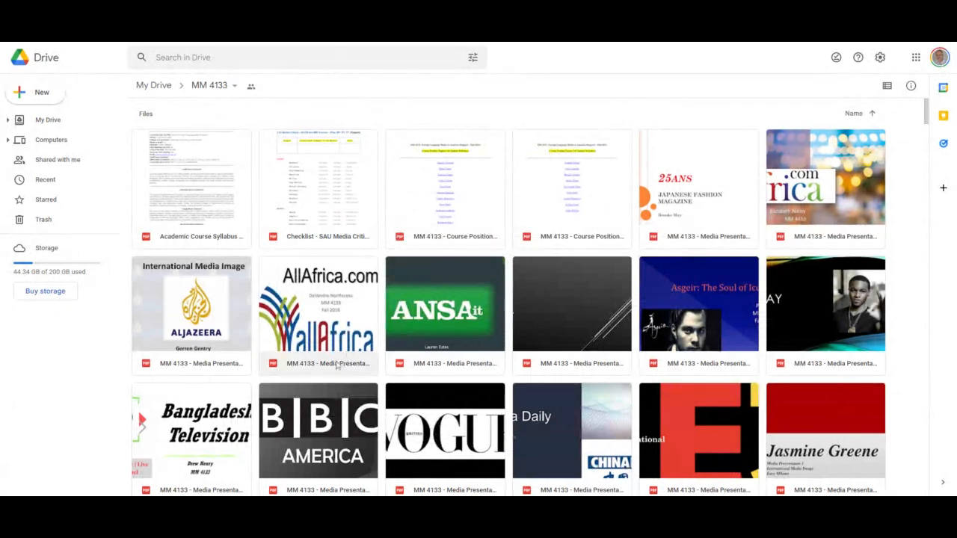
pyautogui.moveTo(331, 367)
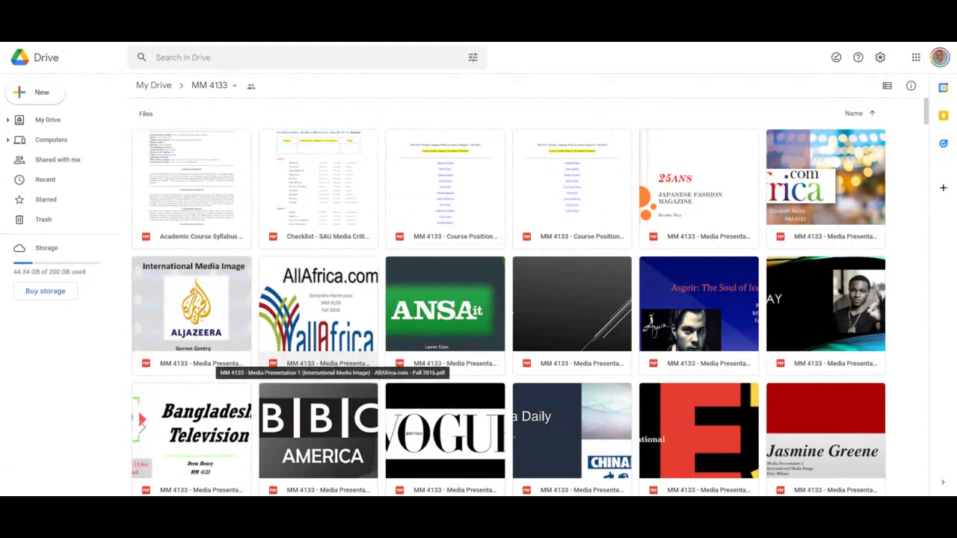
pyautogui.moveTo(520, 332)
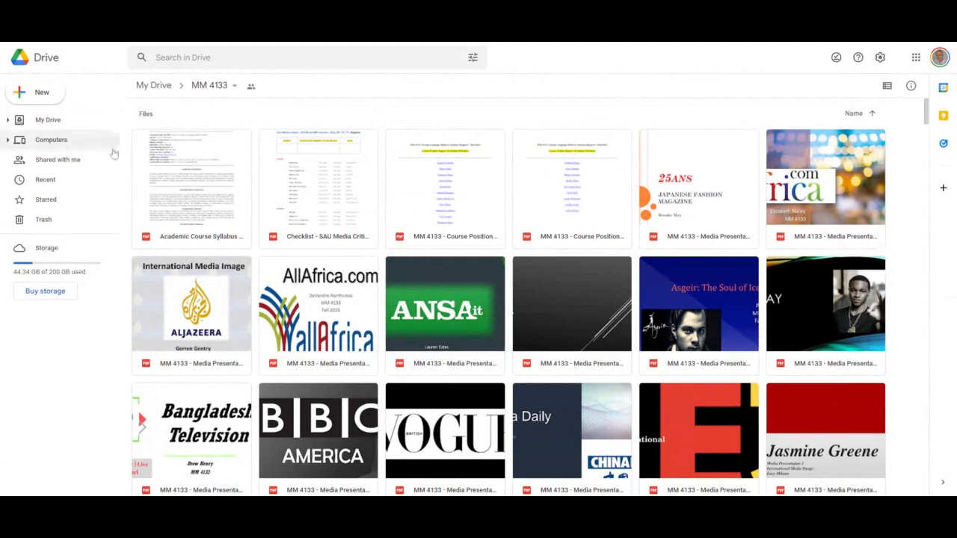
pyautogui.click(191, 187)
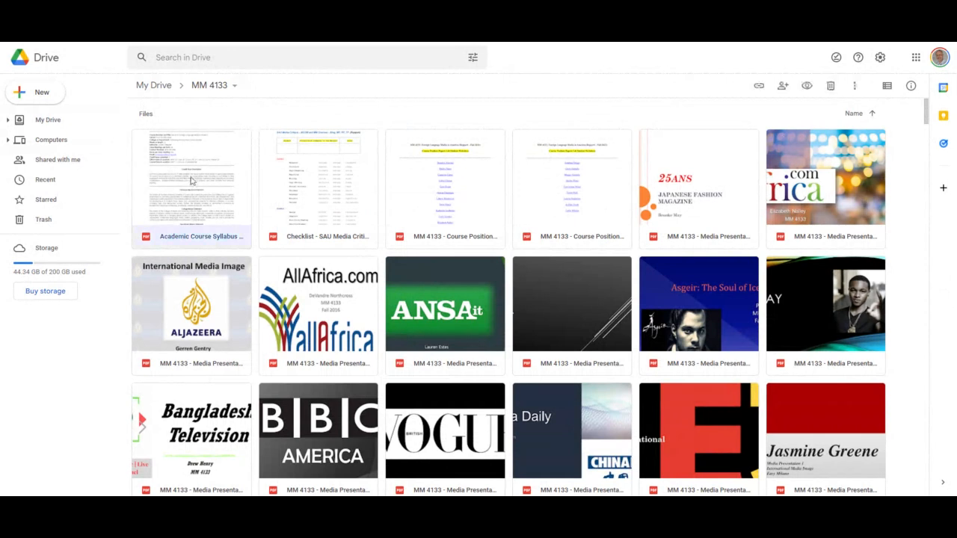
# - Preview the MM 4133 Fall 2022 course syllabus and read pages 1-3 to the supplemental information and topics
pyautogui.doubleClick(191, 187)
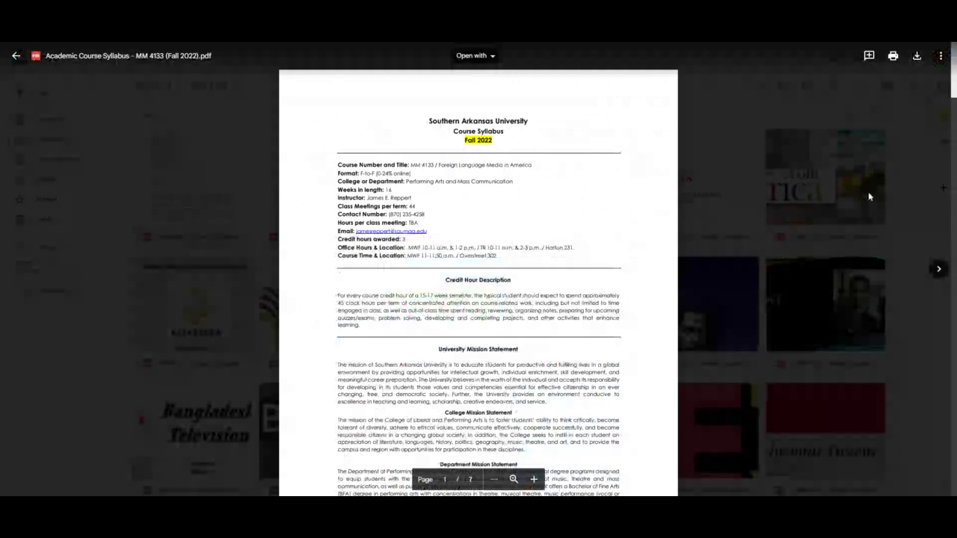
pyautogui.scroll(-3)
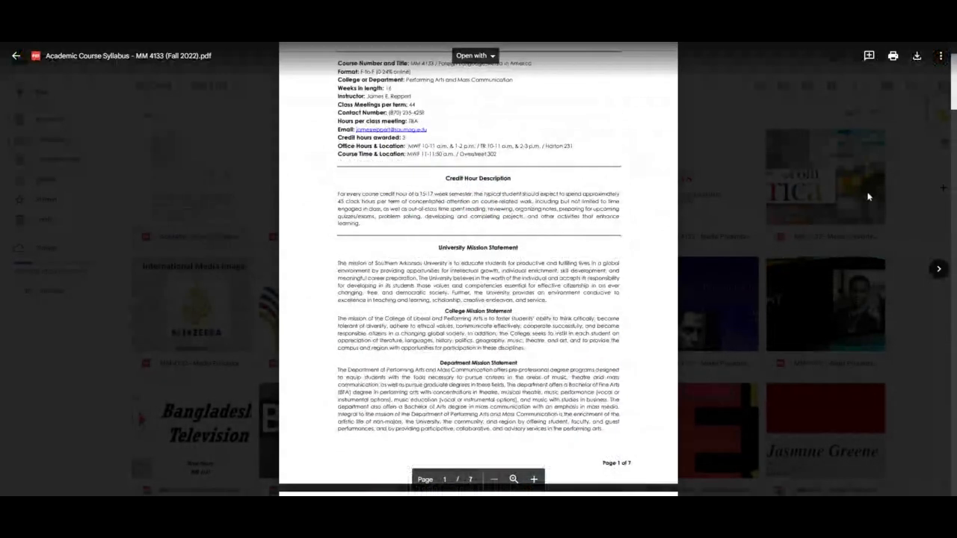
pyautogui.scroll(-3)
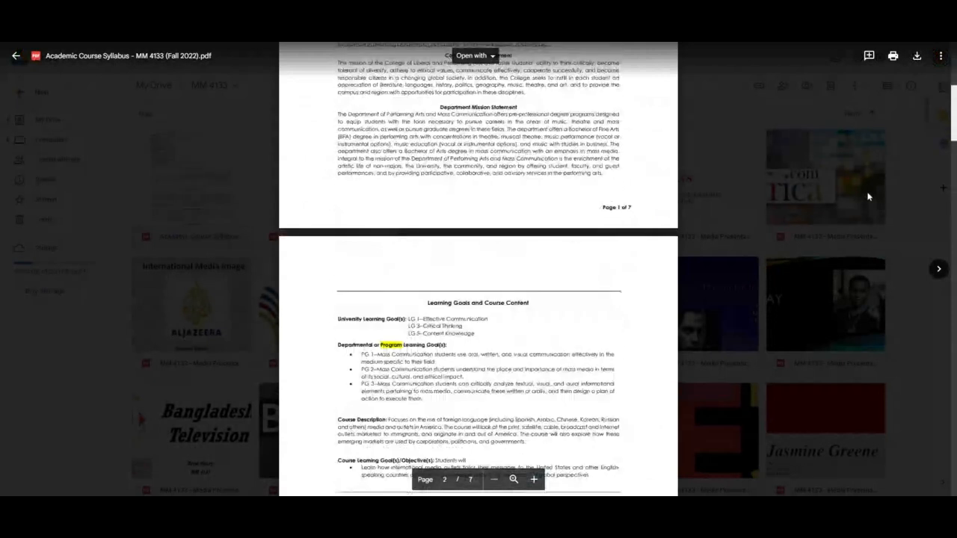
pyautogui.scroll(-3)
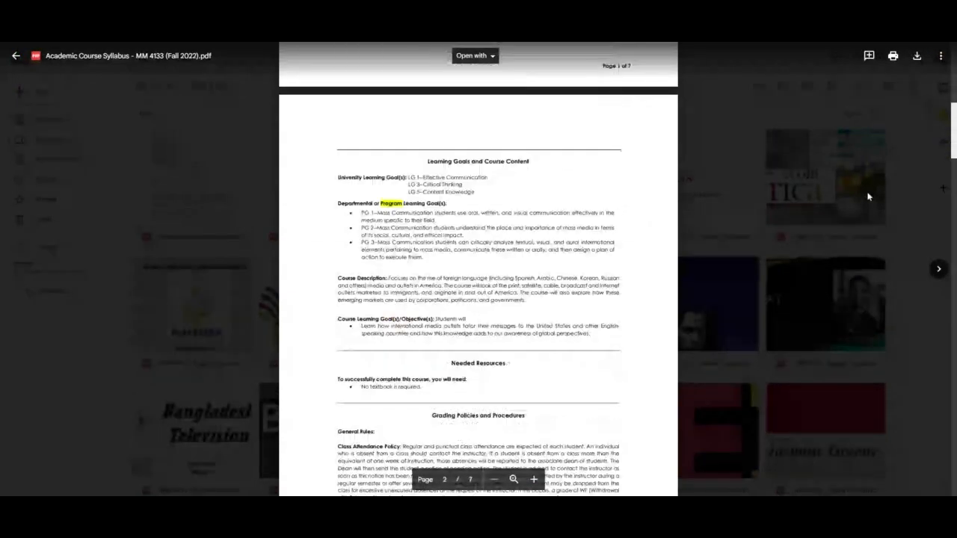
pyautogui.scroll(-3)
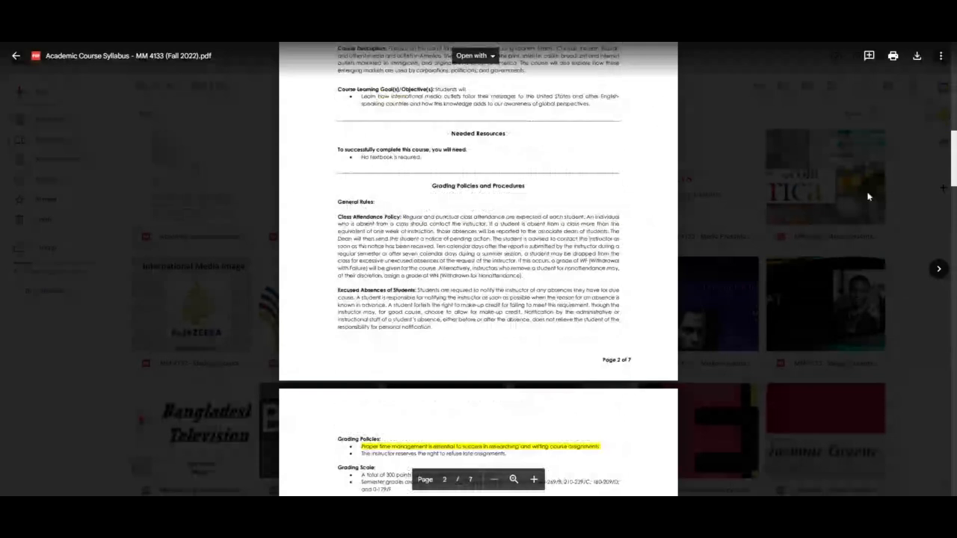
pyautogui.scroll(-3)
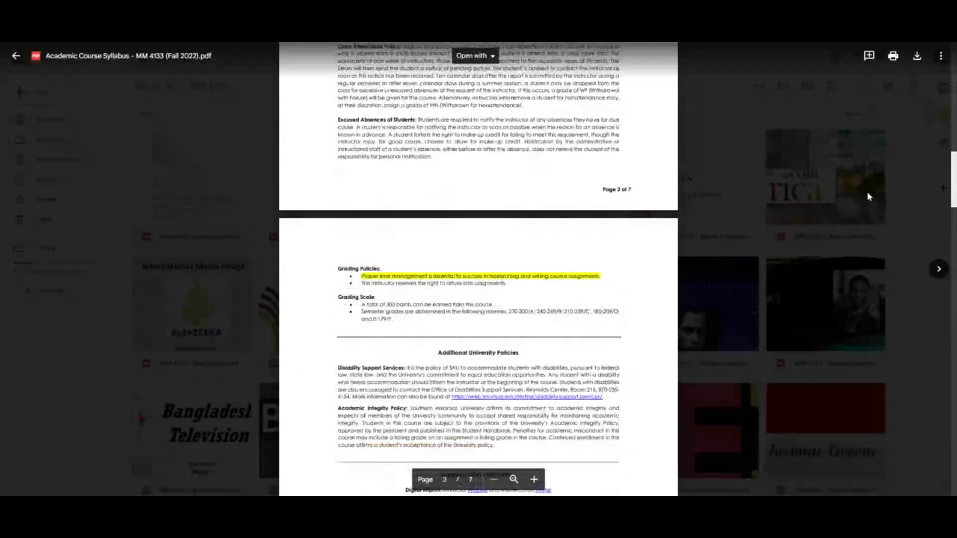
pyautogui.scroll(-3)
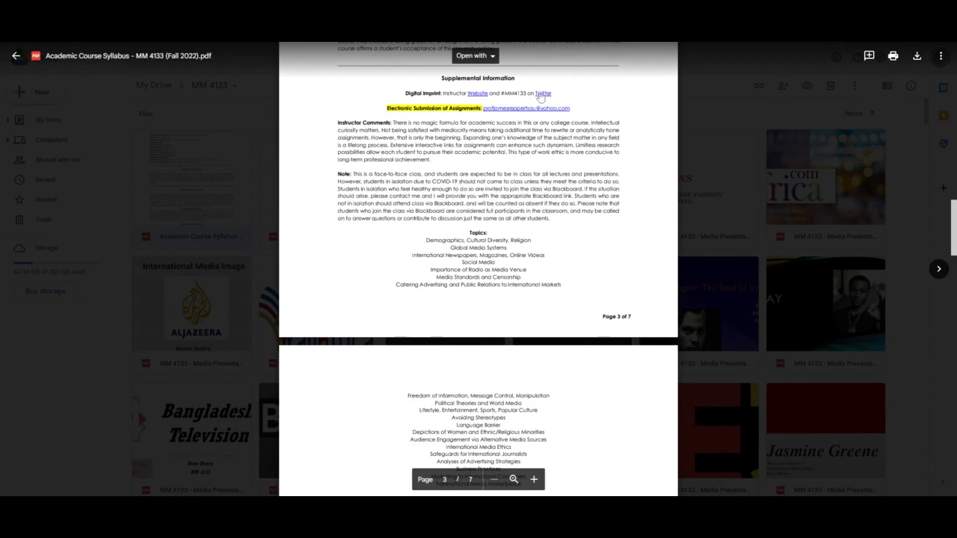
pyautogui.moveTo(541, 96)
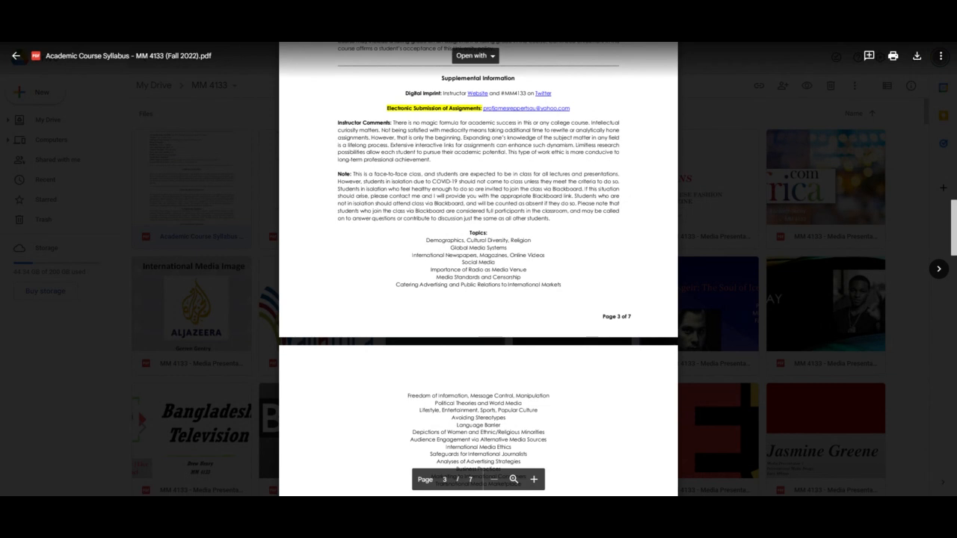
pyautogui.moveTo(897, 165)
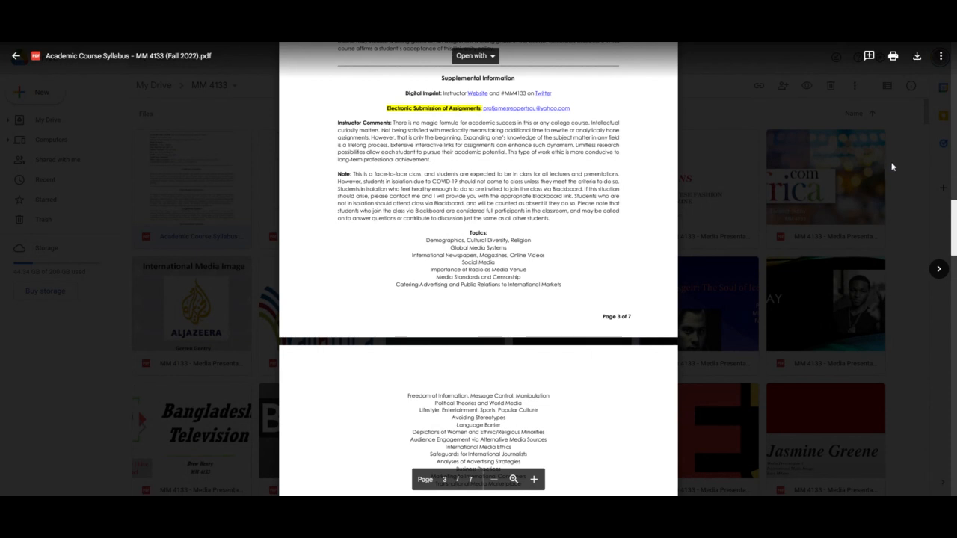
# - Scroll the syllabus preview past topics and projects to page 5's Media Presentation and Position Paper details
pyautogui.scroll(-3)
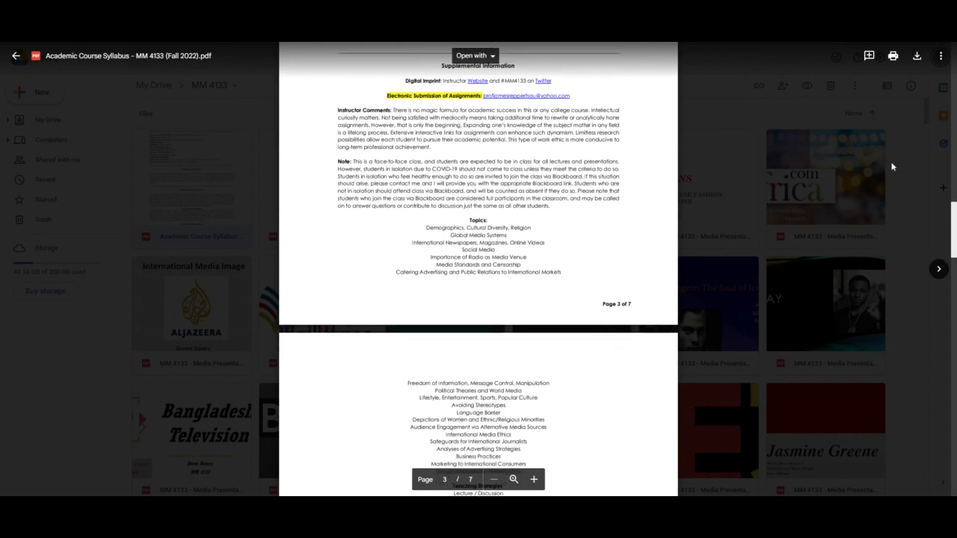
pyautogui.scroll(-3)
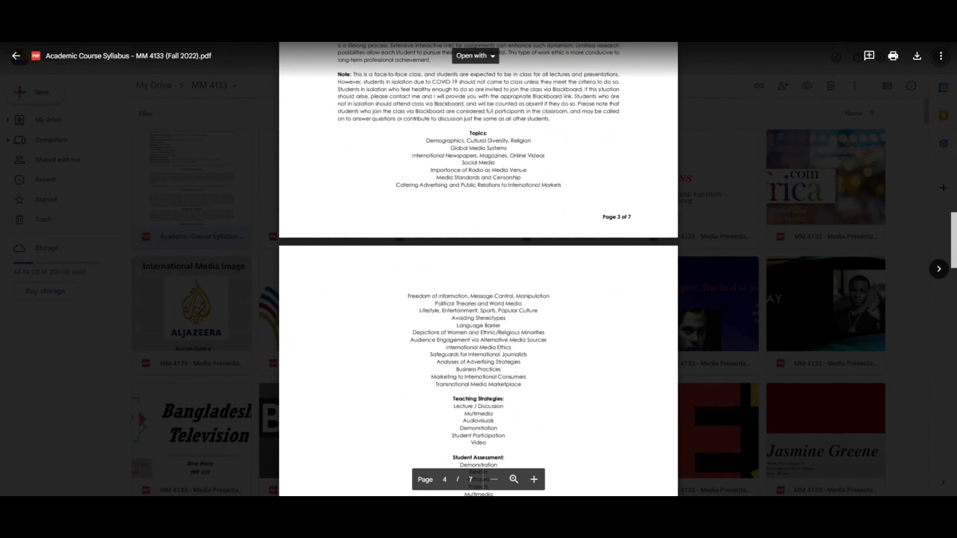
pyautogui.moveTo(840, 149)
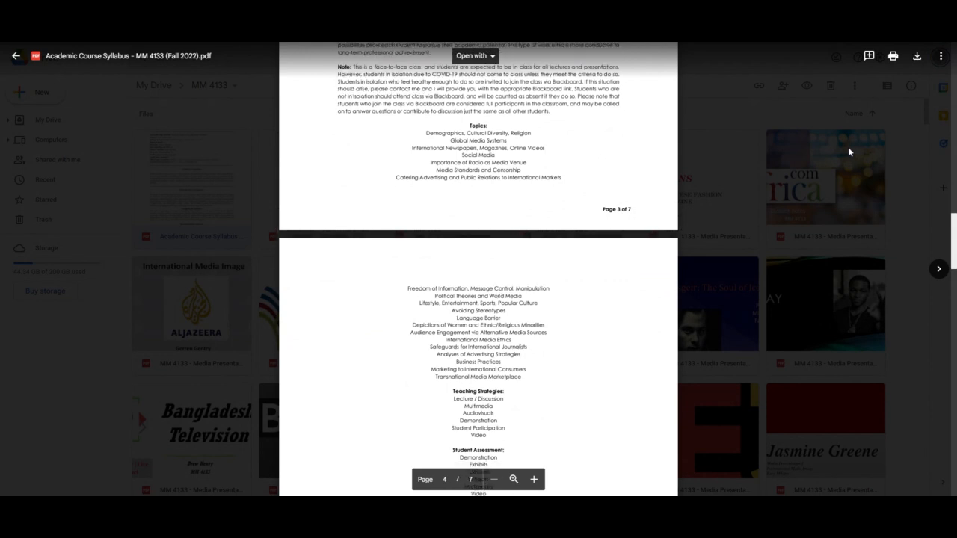
pyautogui.scroll(-3)
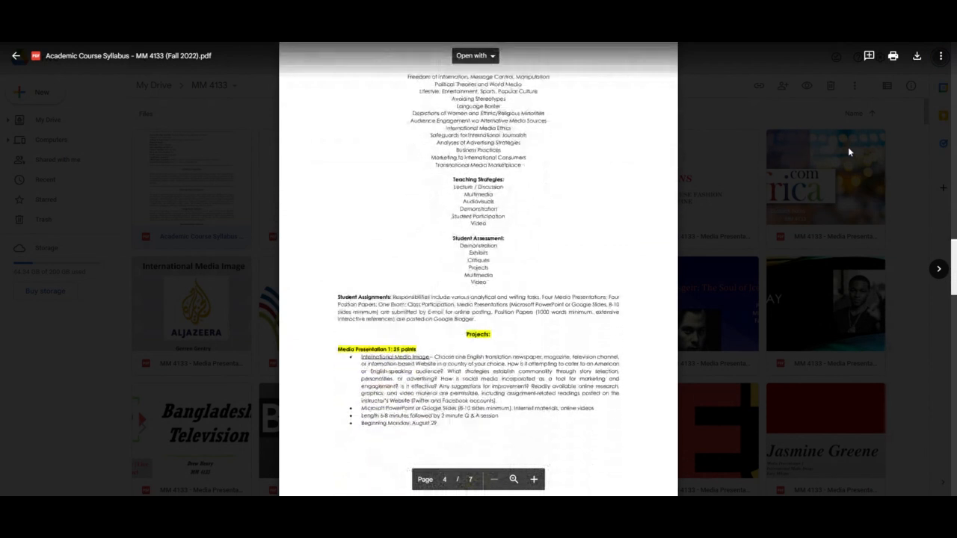
pyautogui.scroll(-3)
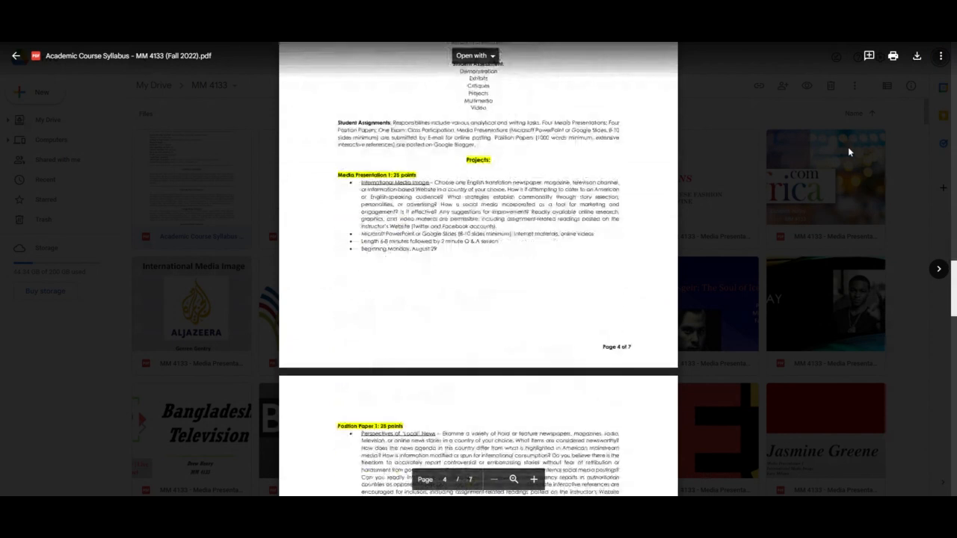
pyautogui.scroll(-3)
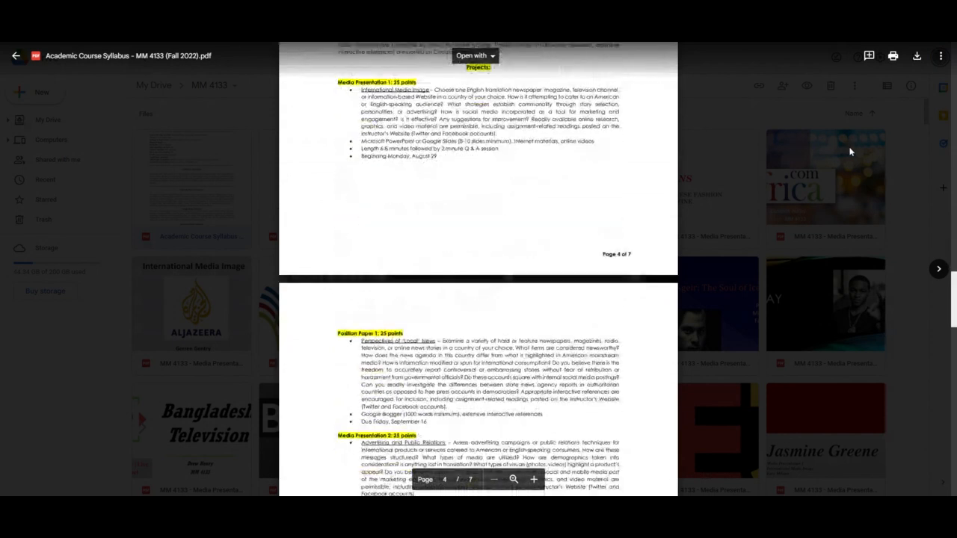
pyautogui.scroll(-3)
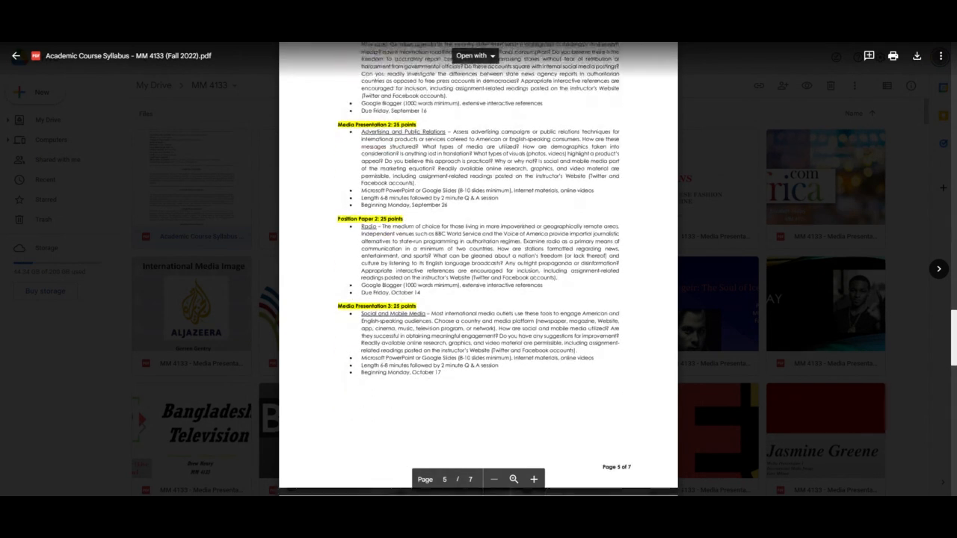
# - Scroll through page 6's final assignments to page 7's COVID-19 attendance and face mask guidance
pyautogui.scroll(-3)
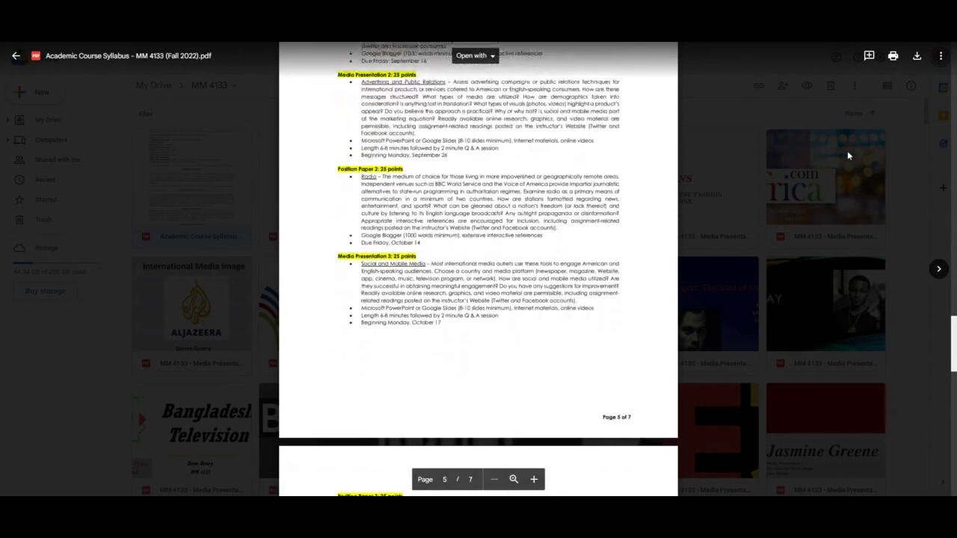
pyautogui.scroll(-3)
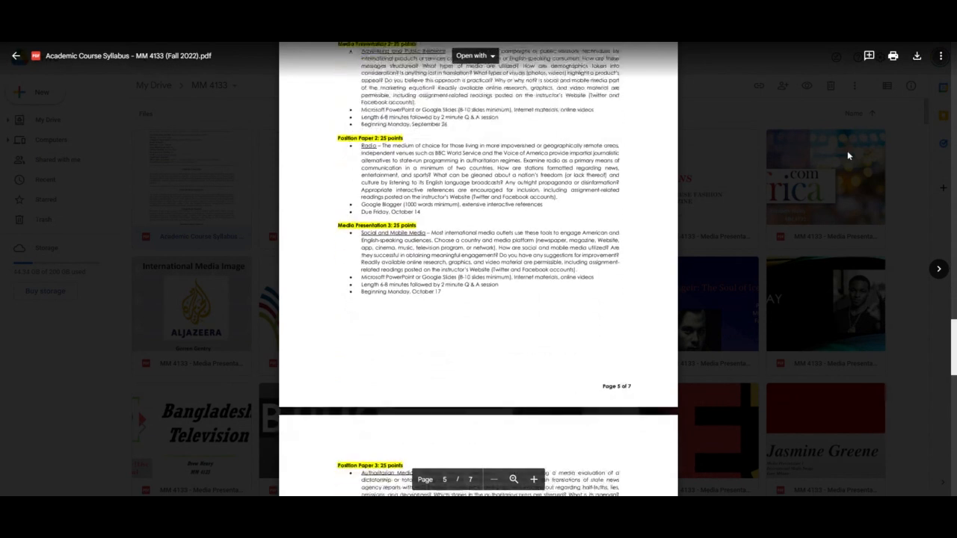
pyautogui.scroll(-3)
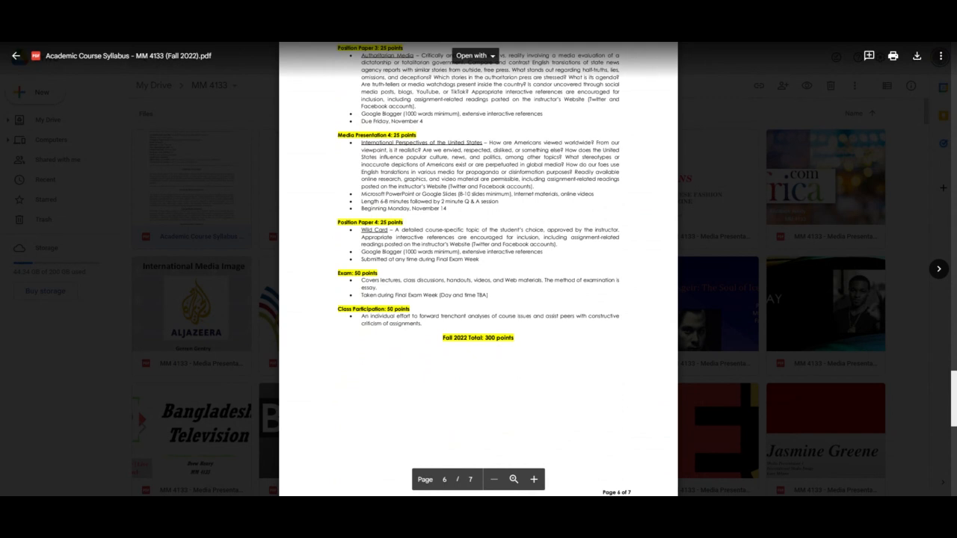
pyautogui.moveTo(745, 374)
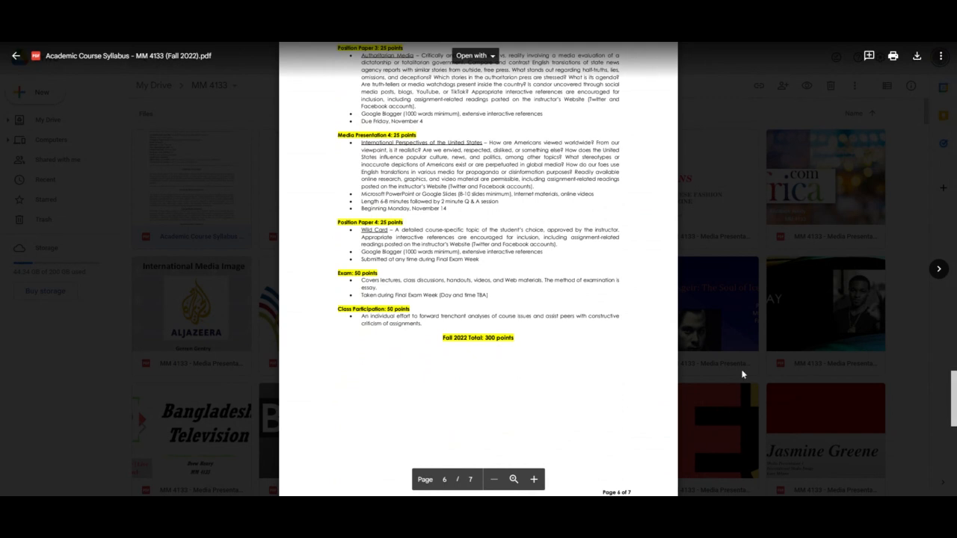
pyautogui.scroll(-3)
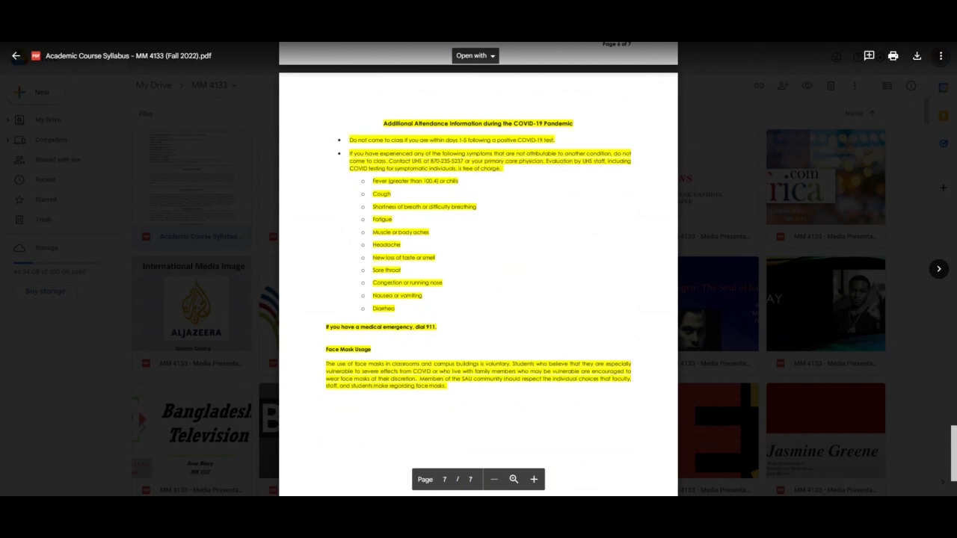
pyautogui.moveTo(768, 293)
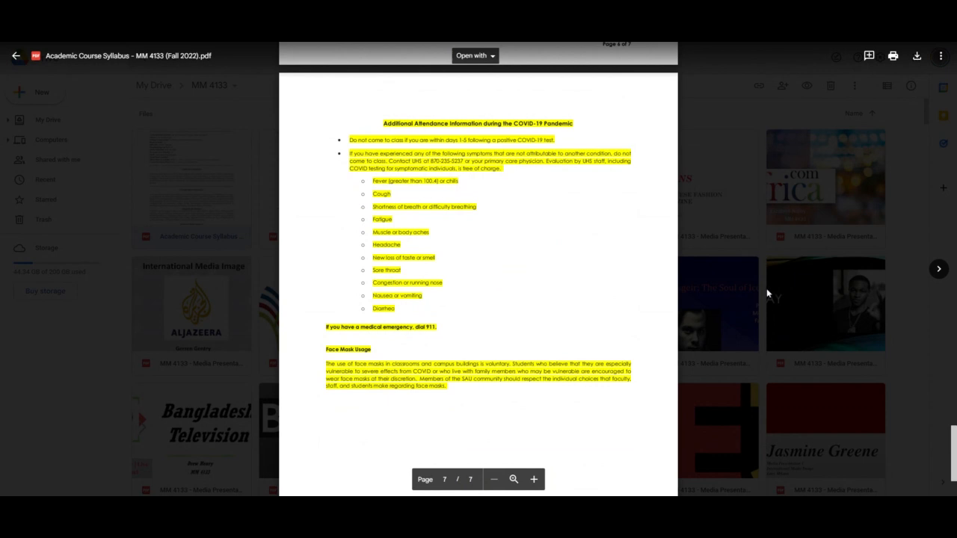
pyautogui.moveTo(765, 286)
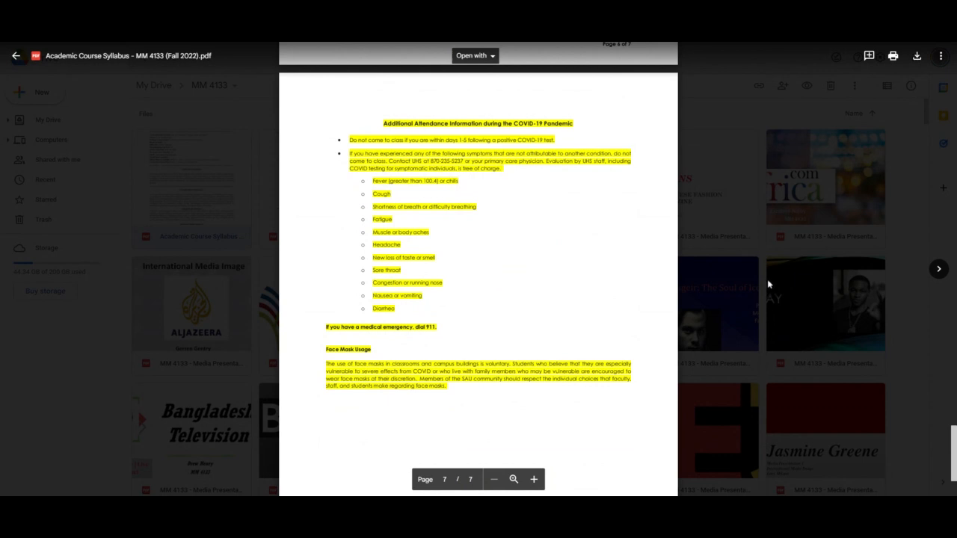
pyautogui.moveTo(769, 284)
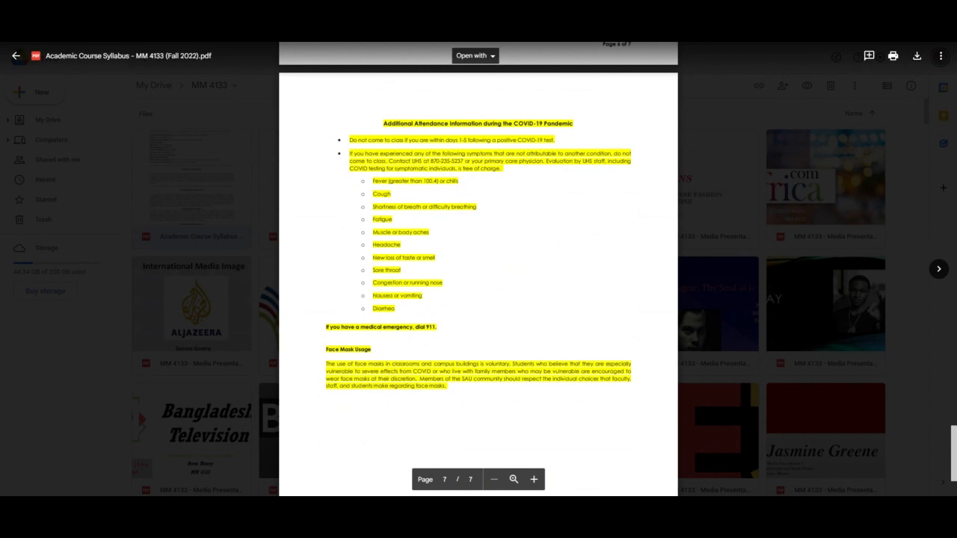